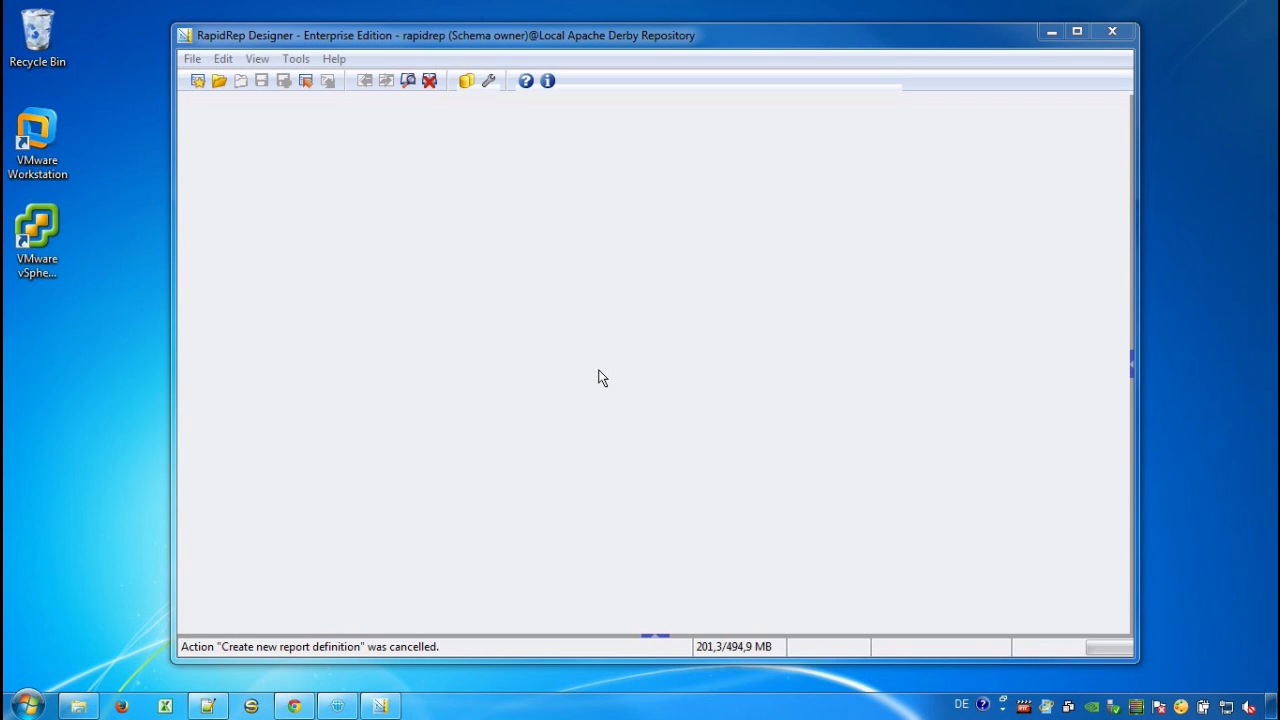
{"action": "mouse_move", "coordinate": [293, 173]}
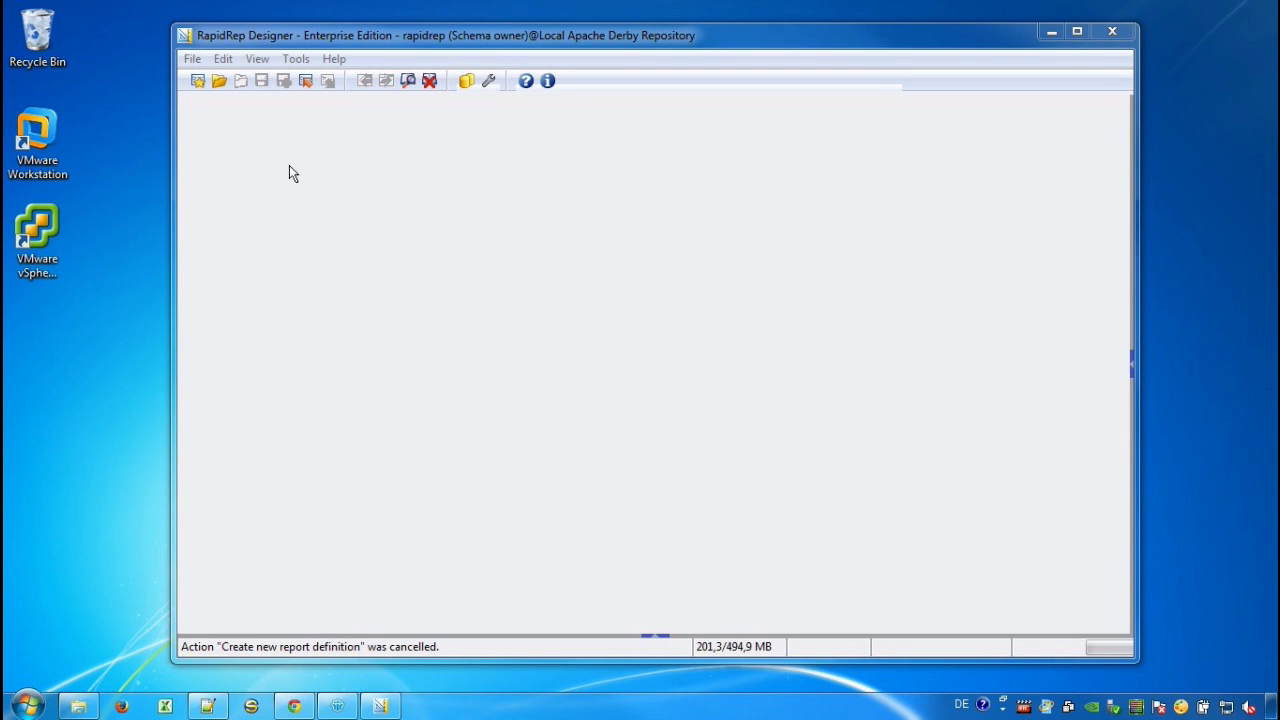
- Create report definition Sample_DataQuality from the Data quality evaluation template, labelled 'Sample_DataQuality Tutorial'
{"action": "left_click", "coordinate": [198, 80]}
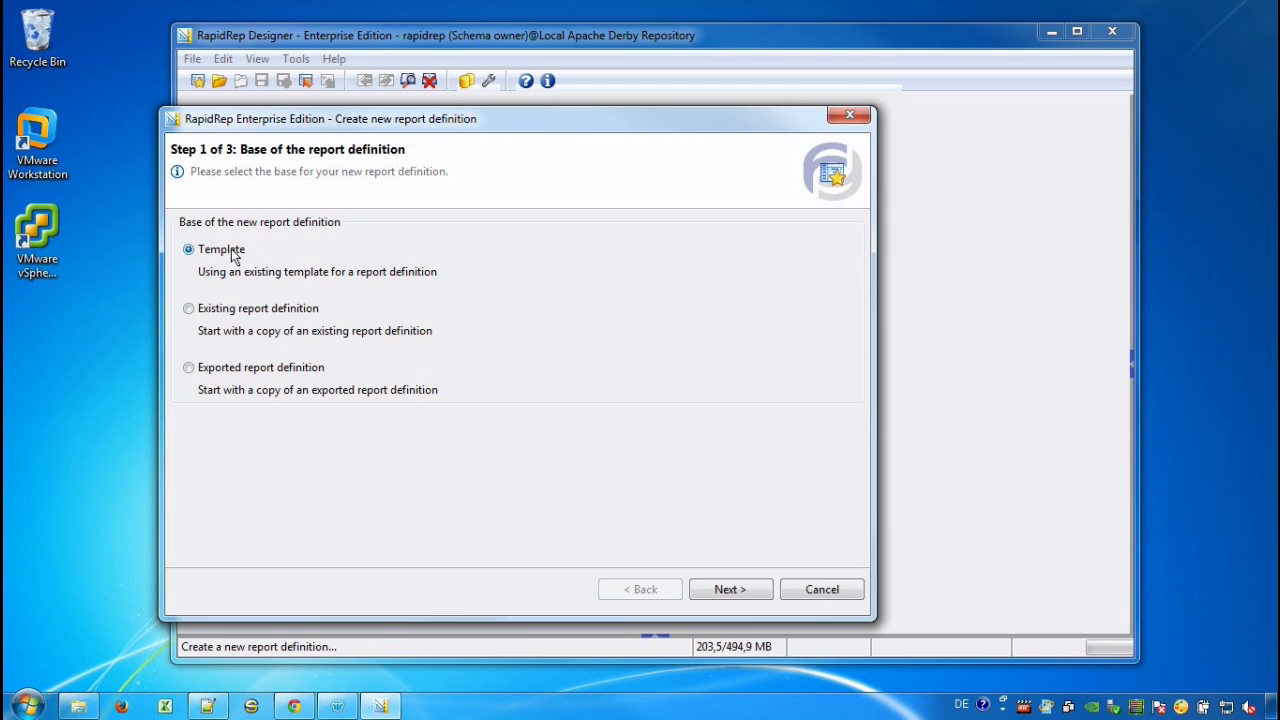
{"action": "mouse_move", "coordinate": [735, 608]}
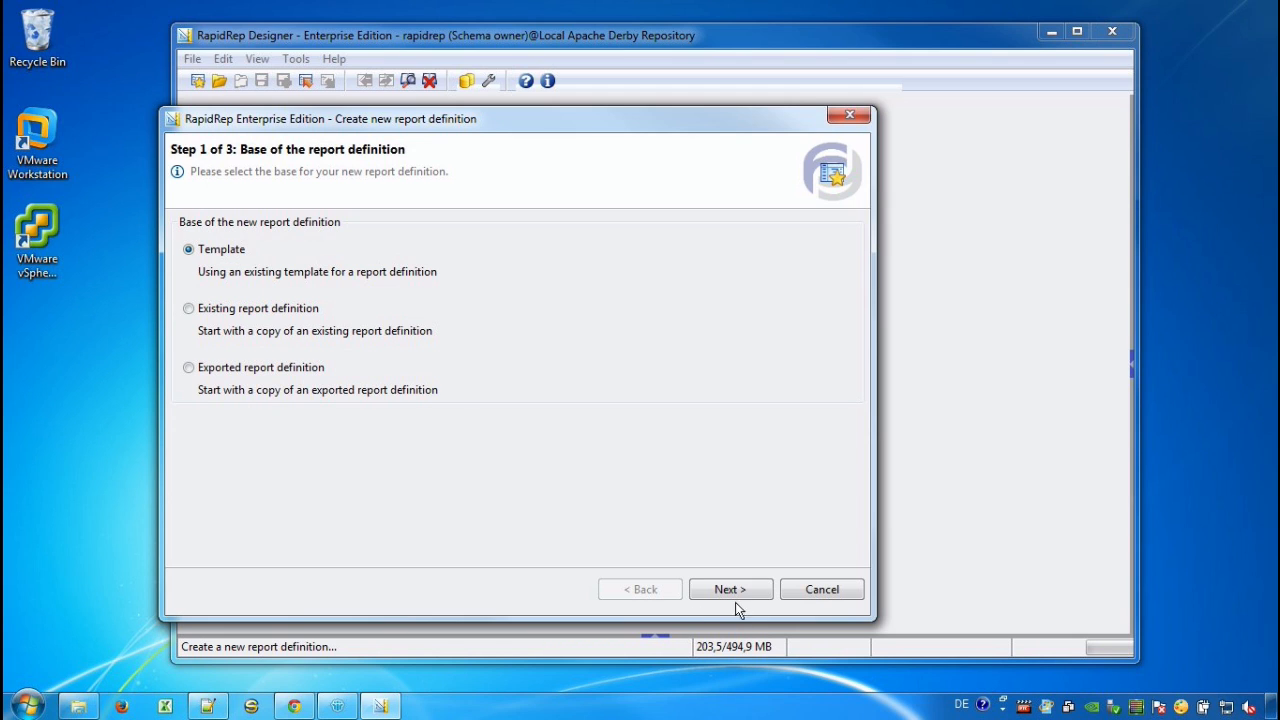
{"action": "left_click", "coordinate": [730, 589]}
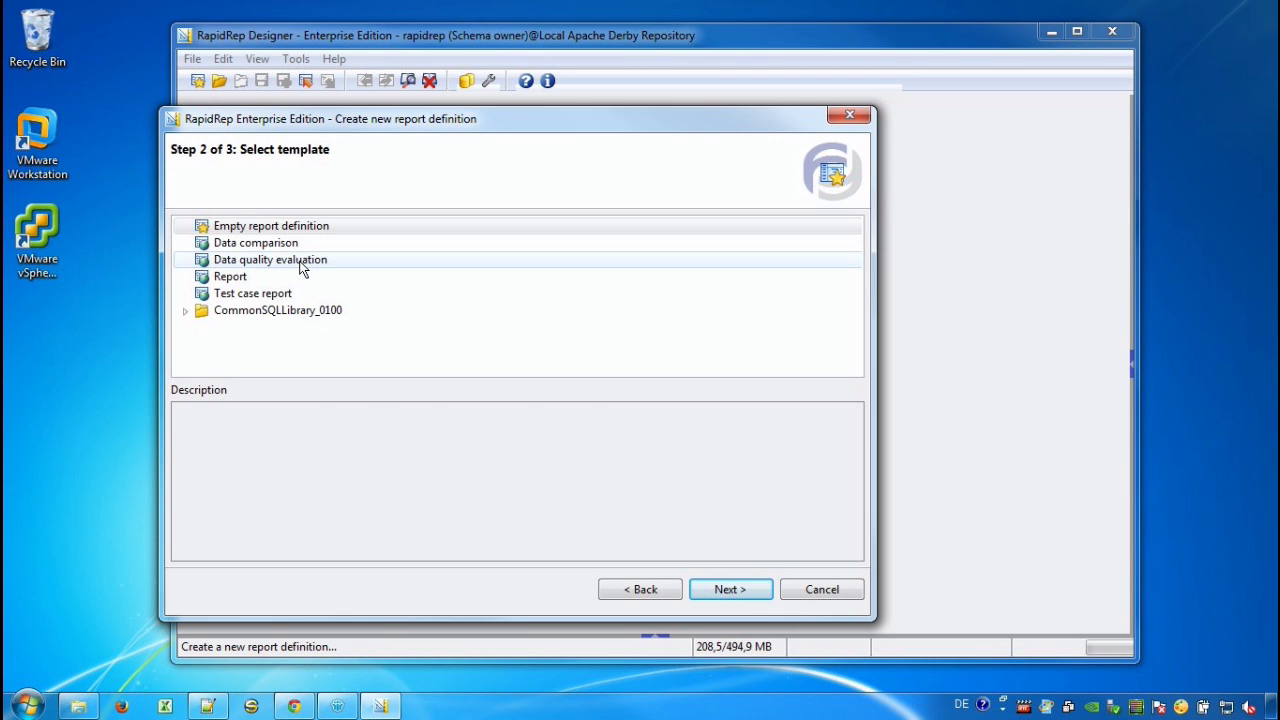
{"action": "left_click", "coordinate": [270, 259]}
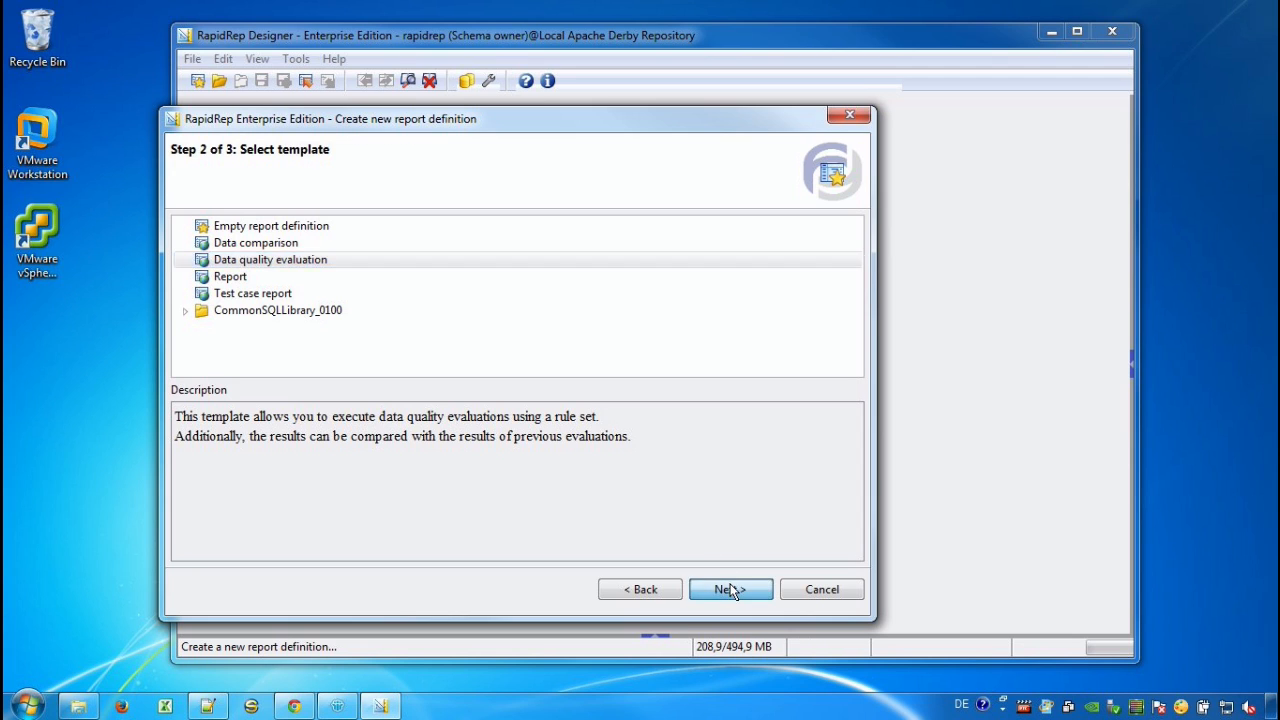
{"action": "left_click", "coordinate": [730, 589]}
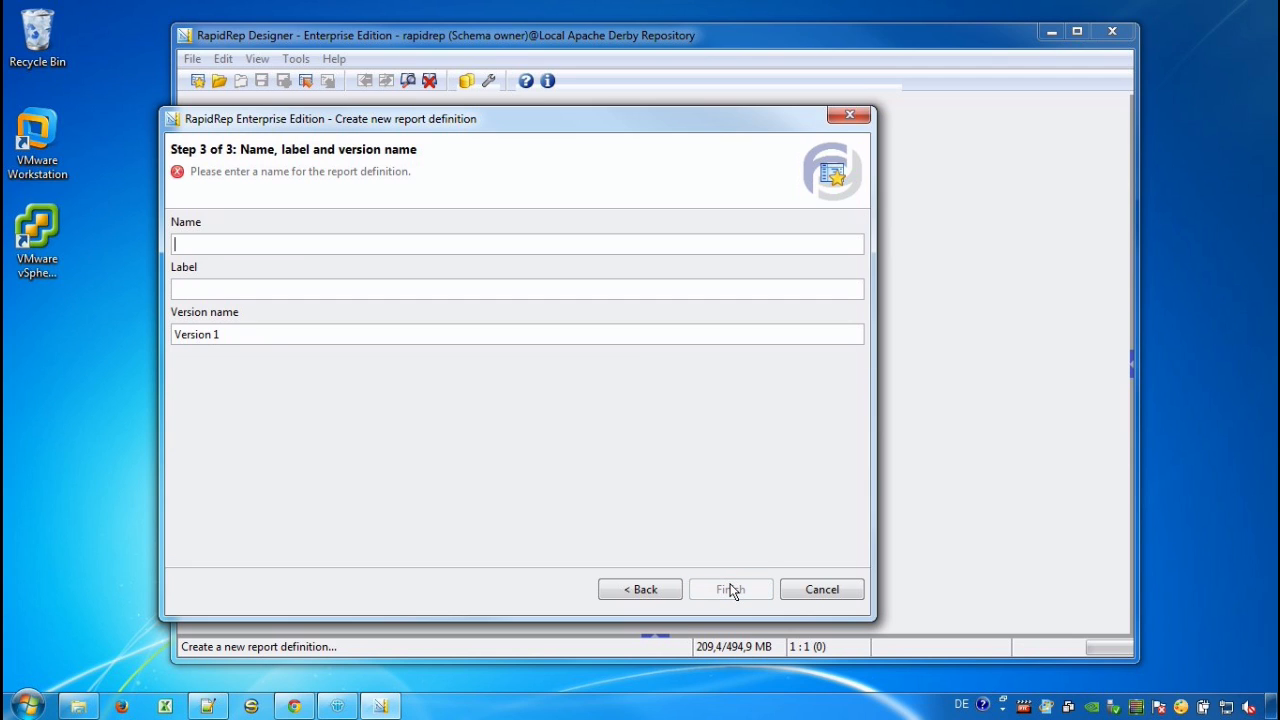
{"action": "type", "text": "Sample_"}
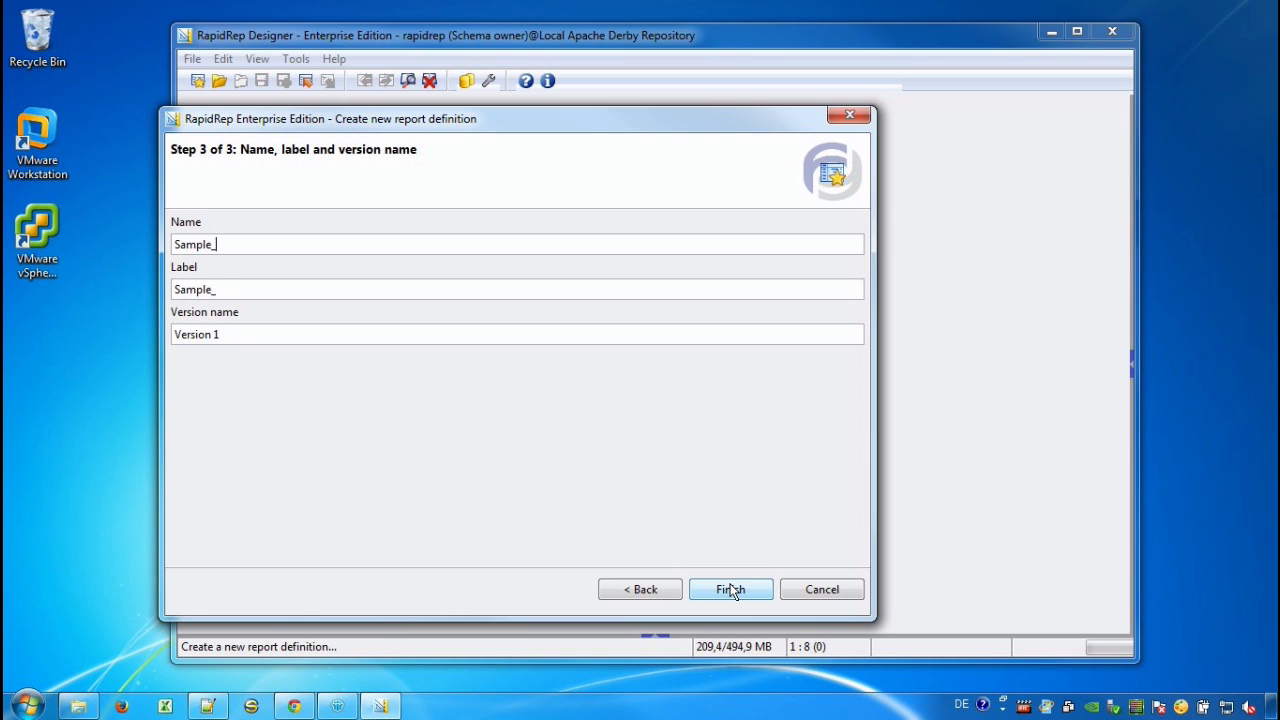
{"action": "type", "text": "DataQuality"}
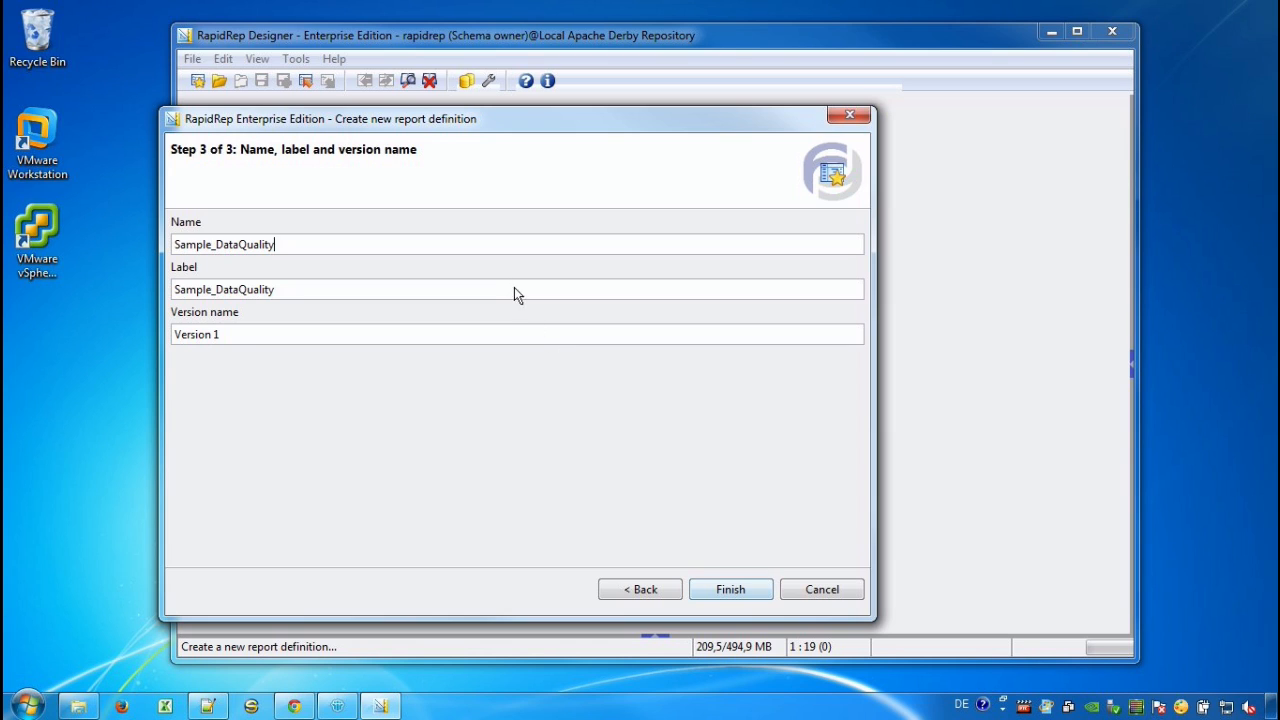
{"action": "type", "text": "Tuto"}
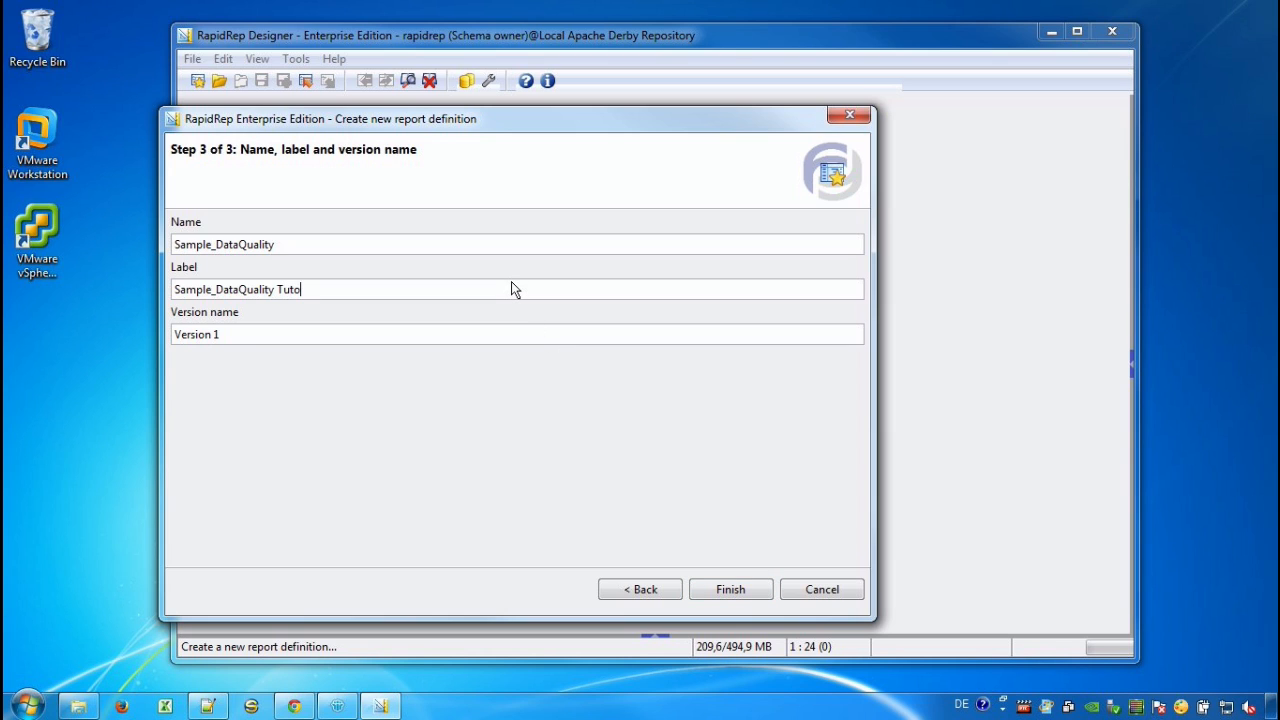
{"action": "type", "text": "rial"}
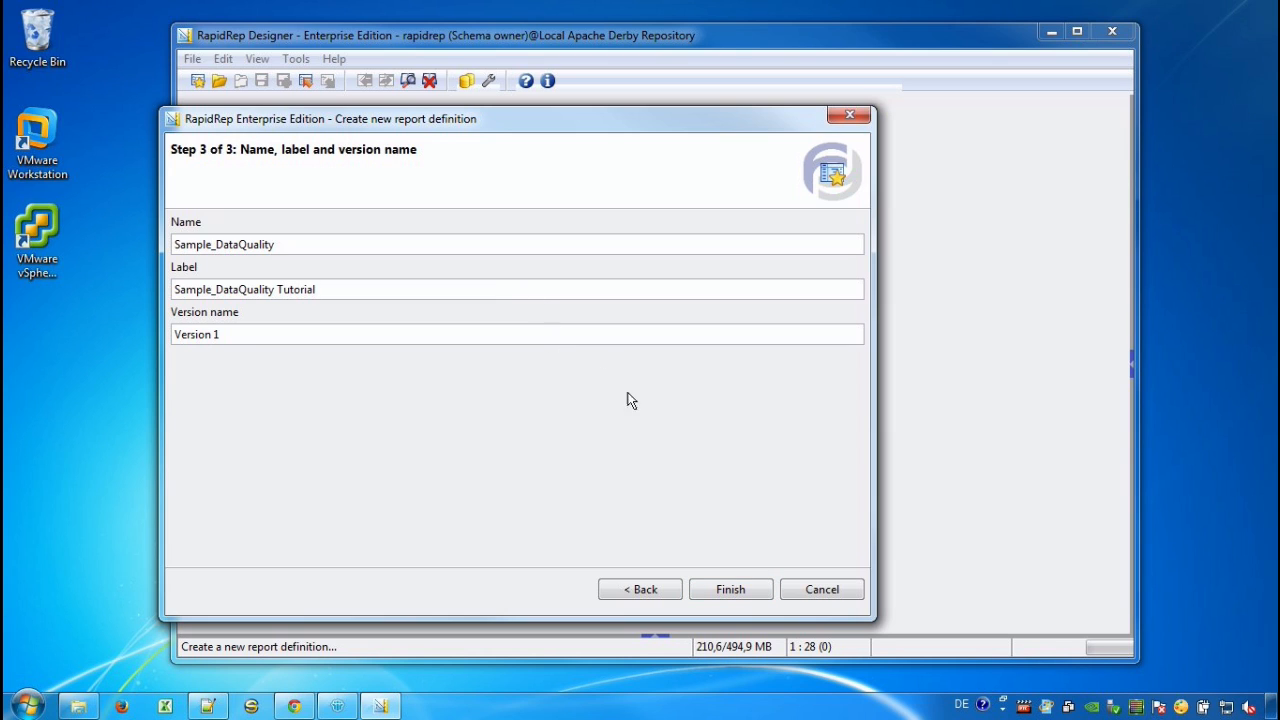
{"action": "left_click", "coordinate": [730, 589]}
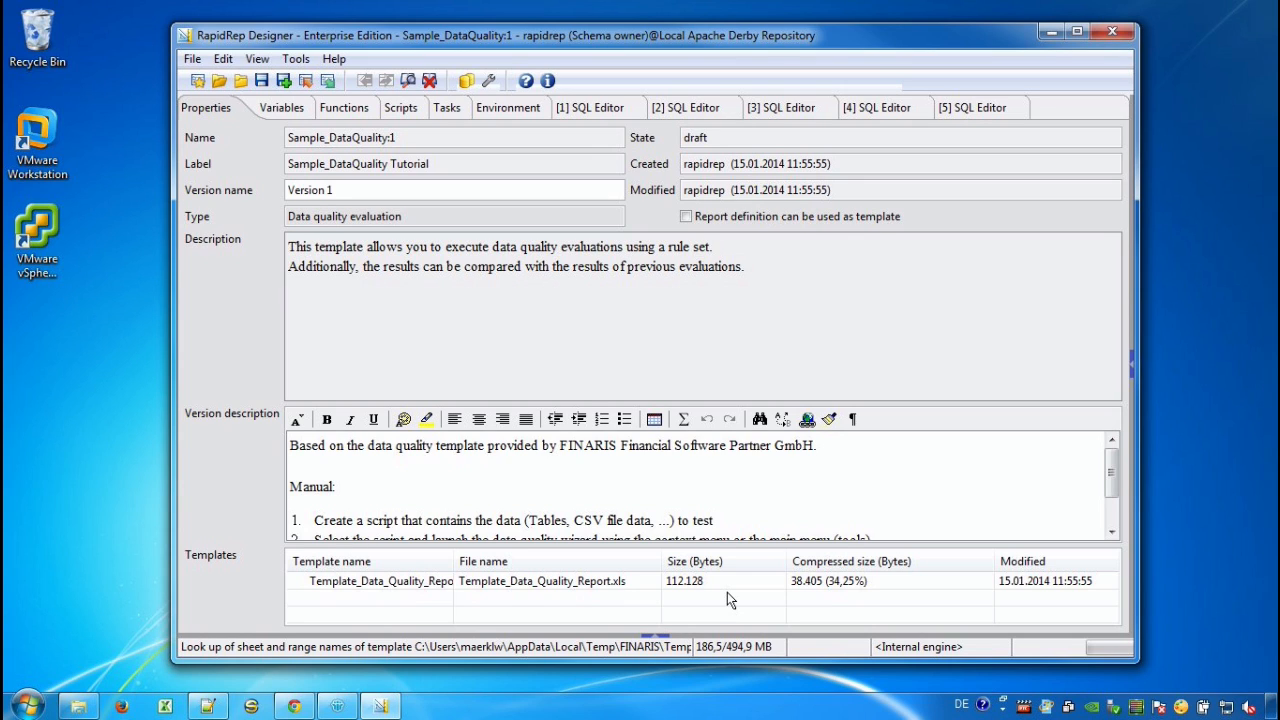
{"action": "mouse_move", "coordinate": [500, 113]}
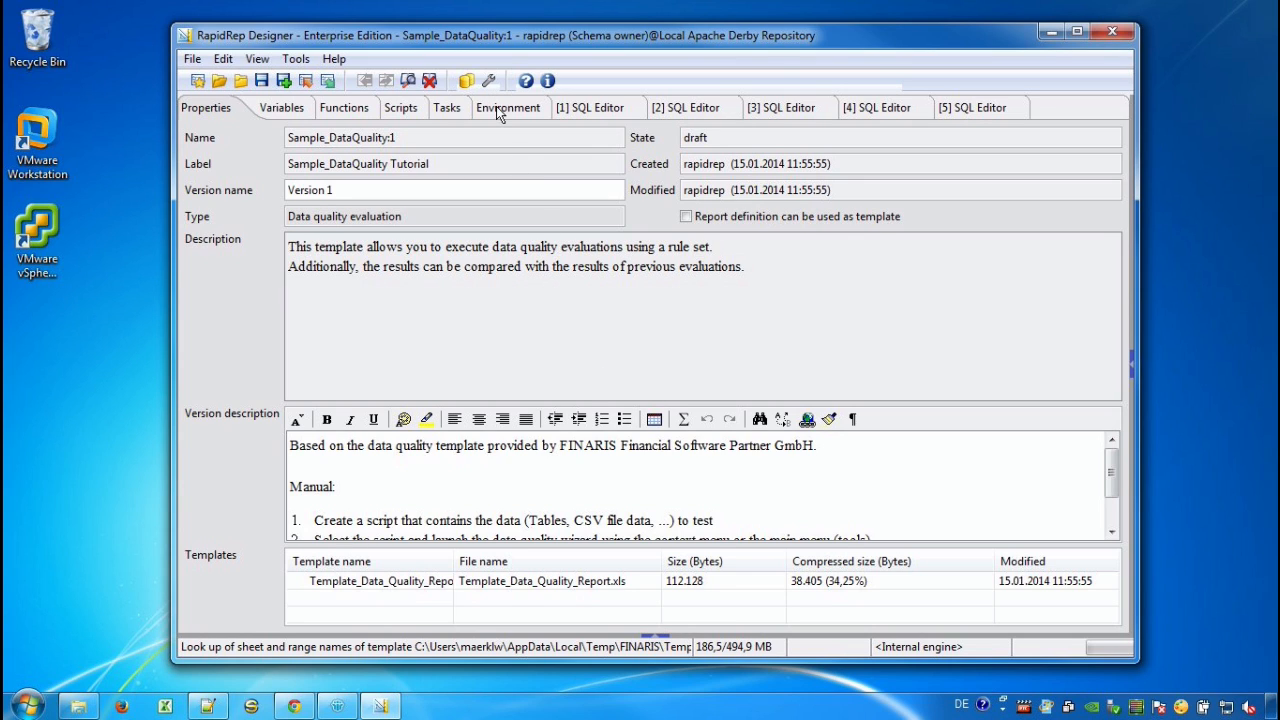
- Add connection BooksTableConnection on the Environment tab, linked to the Product DWH (Public) warehouse
{"action": "left_click", "coordinate": [494, 107]}
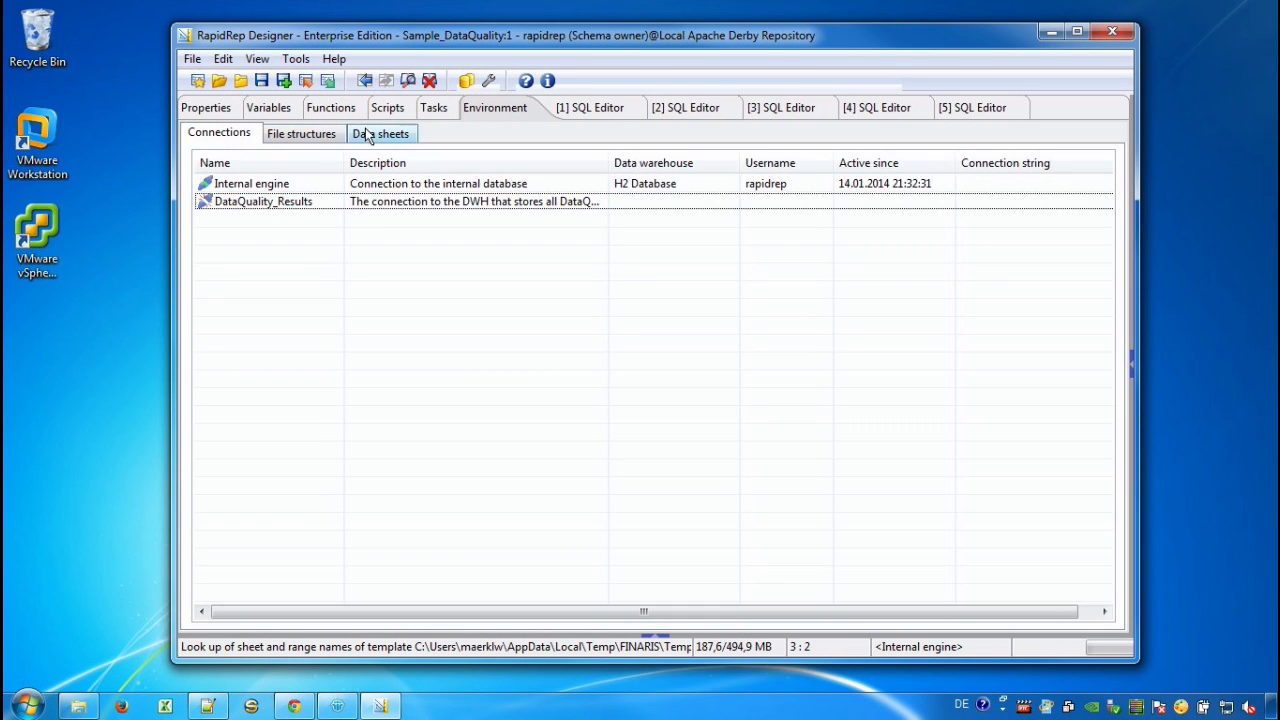
{"action": "right_click", "coordinate": [262, 201]}
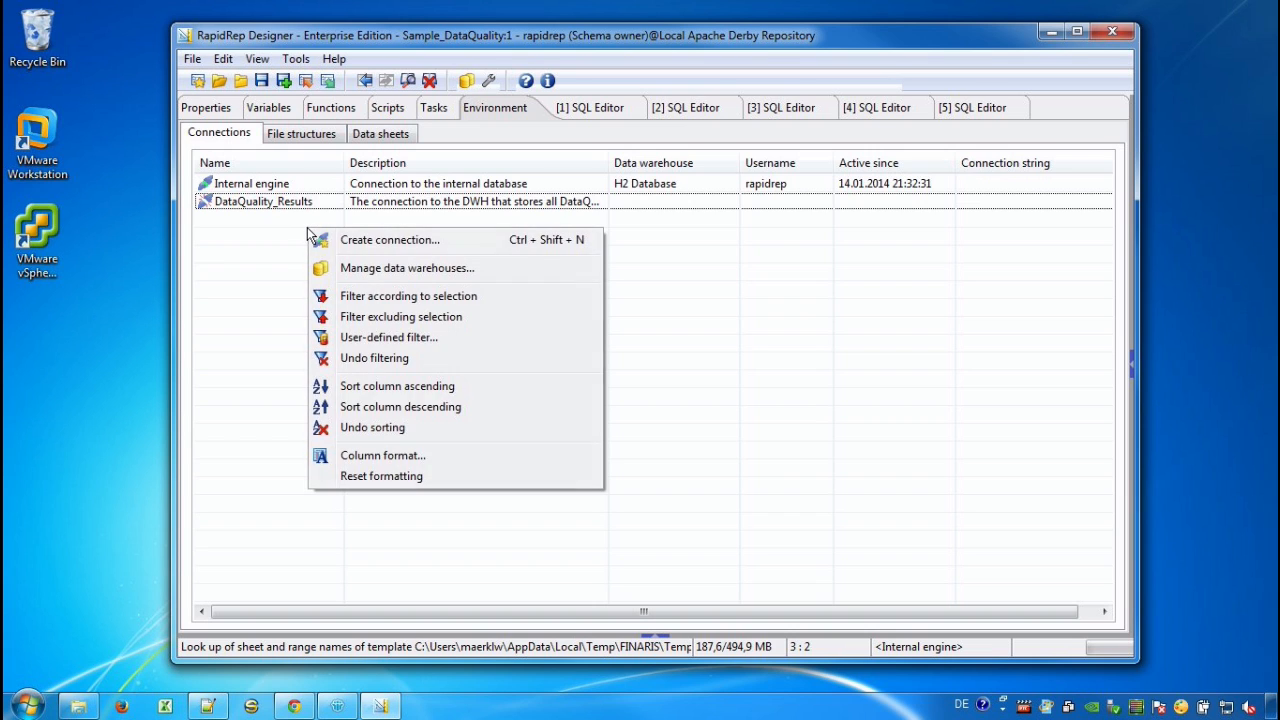
{"action": "left_click", "coordinate": [389, 239]}
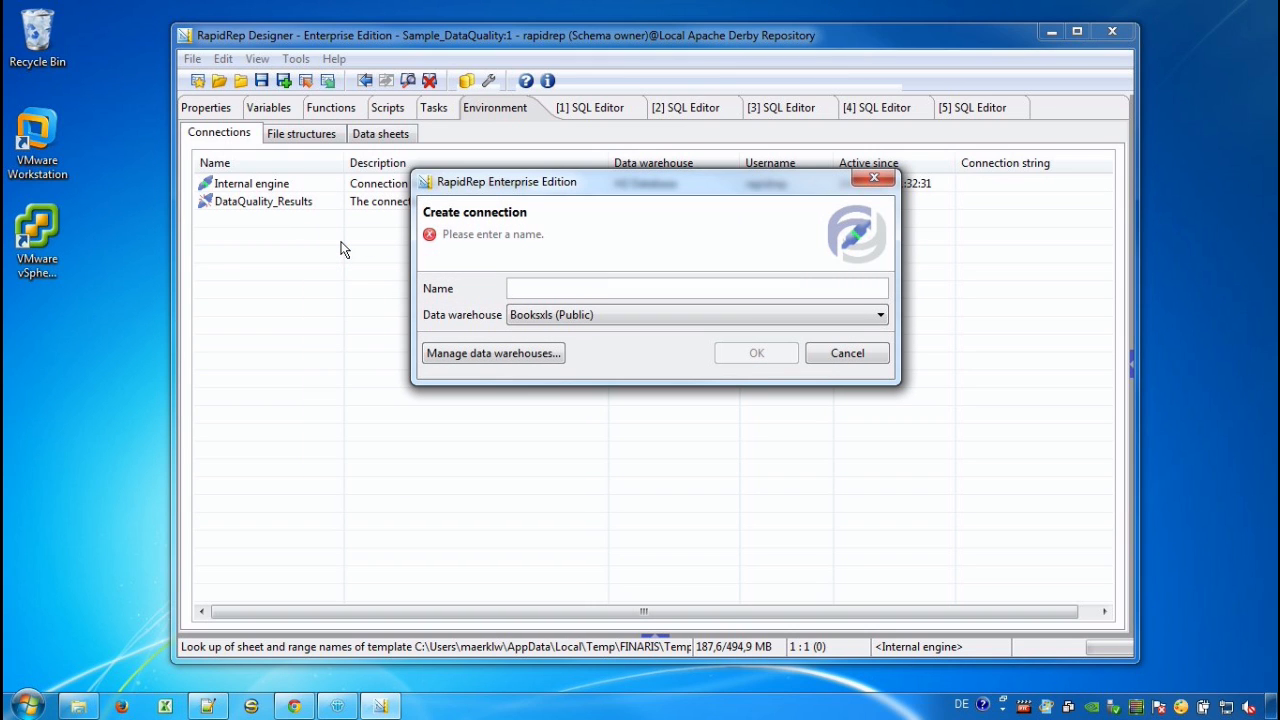
{"action": "type", "text": "Books"}
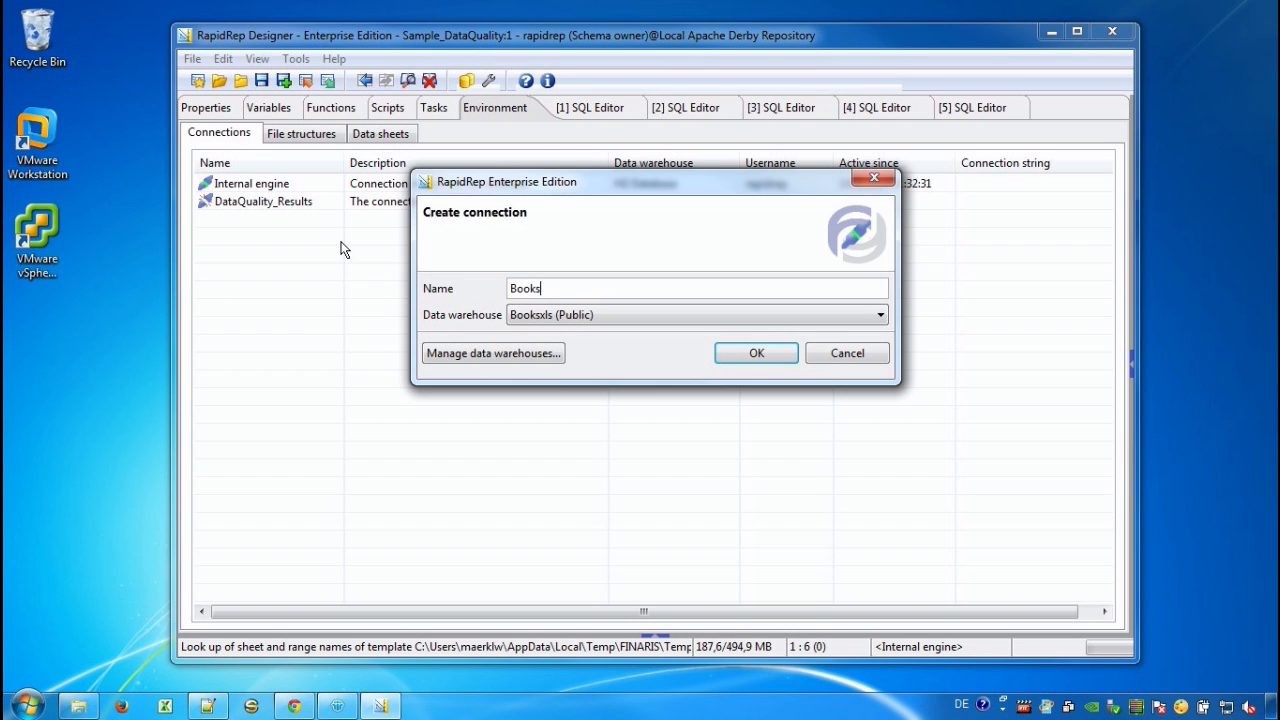
{"action": "type", "text": "Table"}
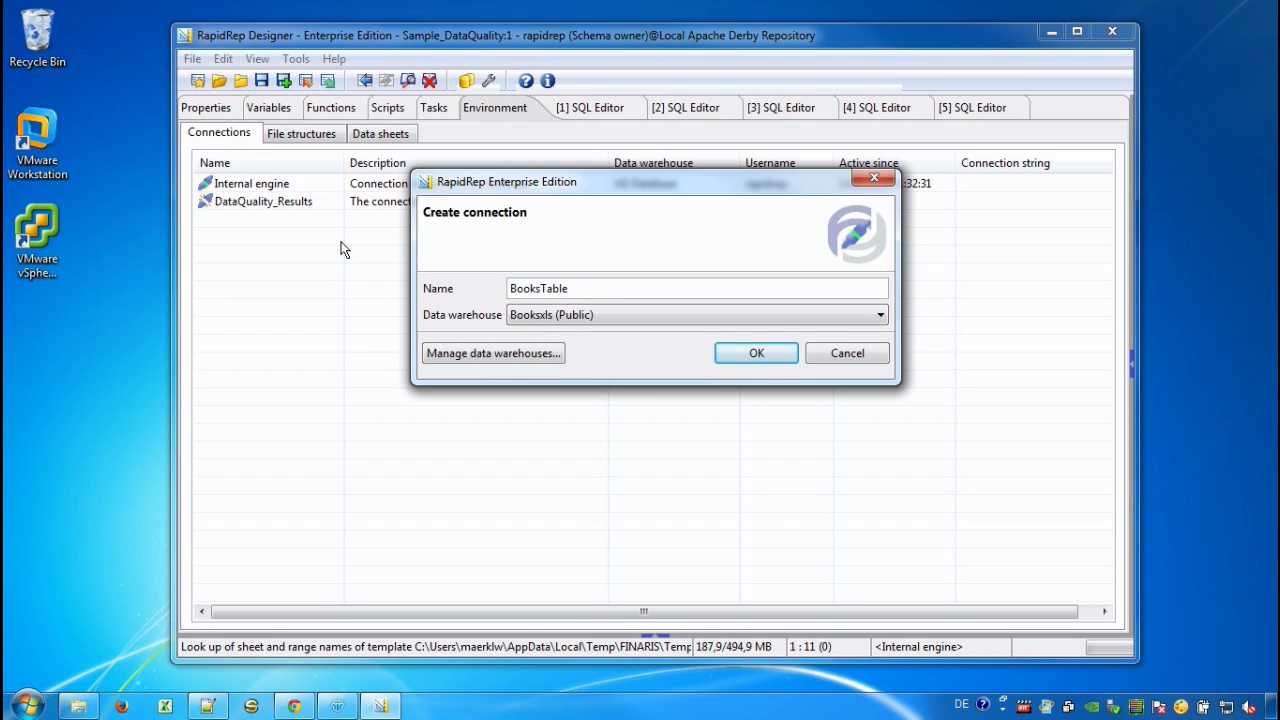
{"action": "type", "text": "Connection"}
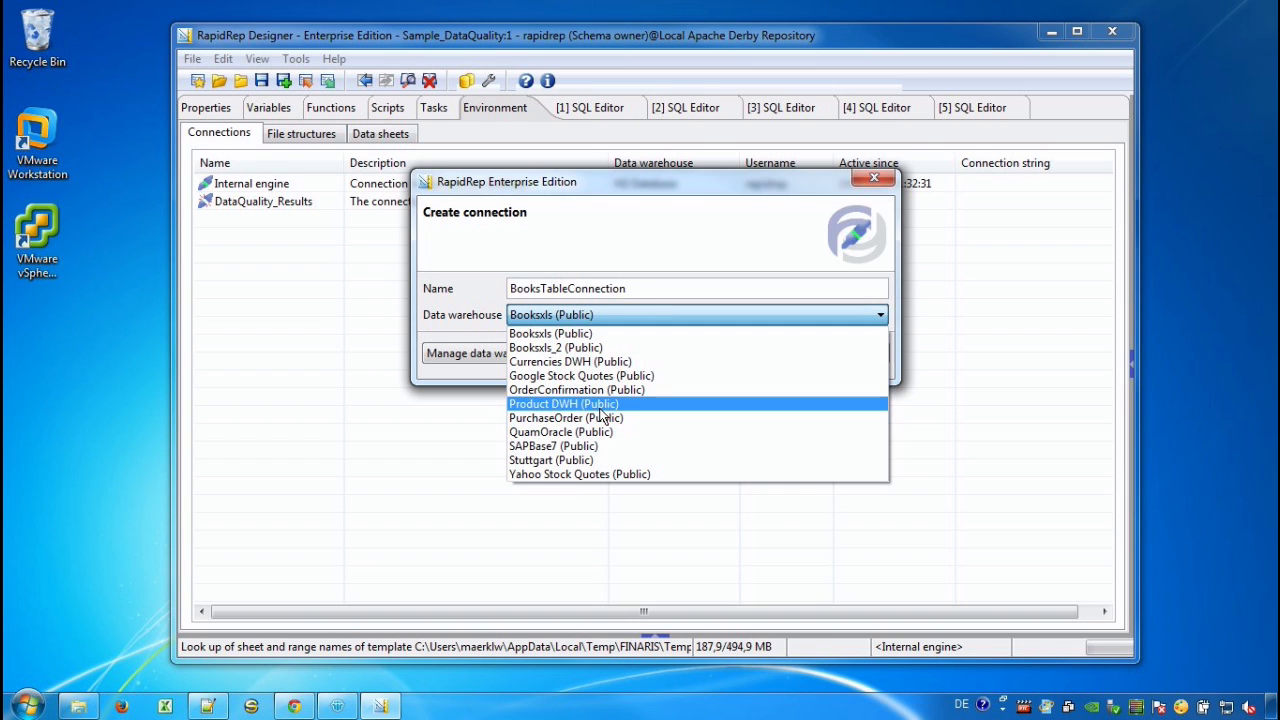
{"action": "left_click", "coordinate": [564, 403]}
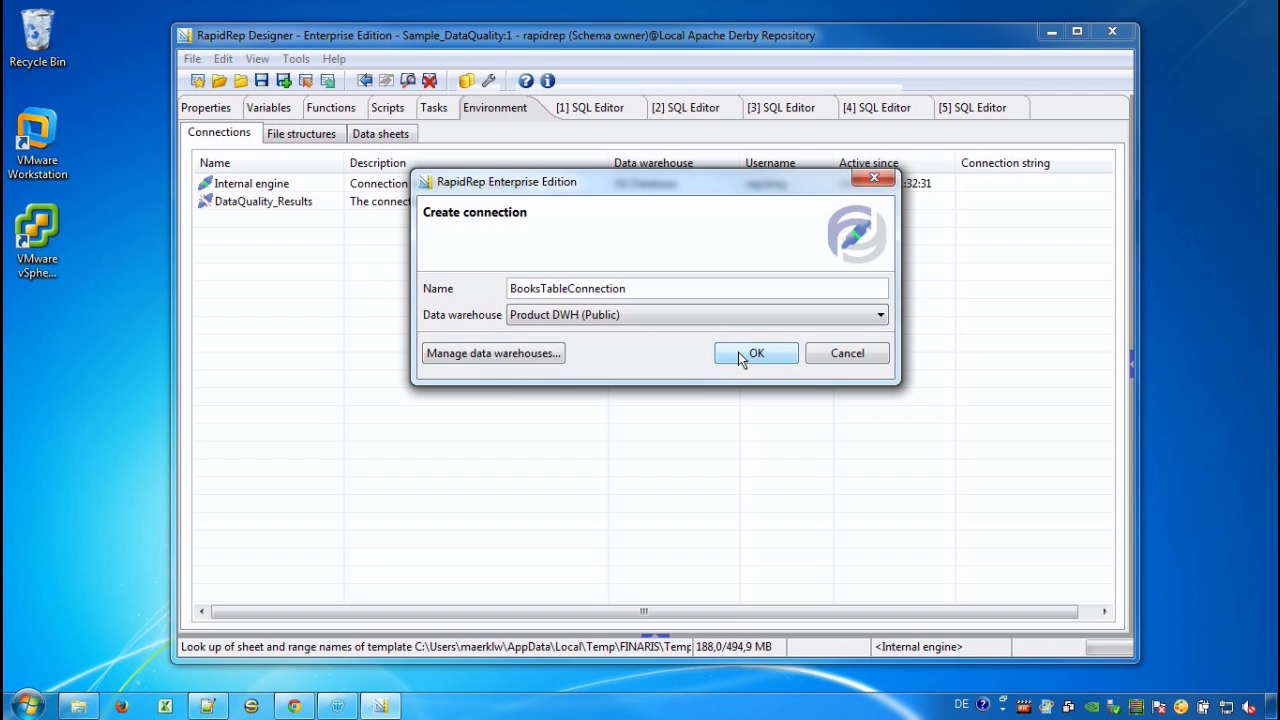
{"action": "left_click", "coordinate": [756, 353]}
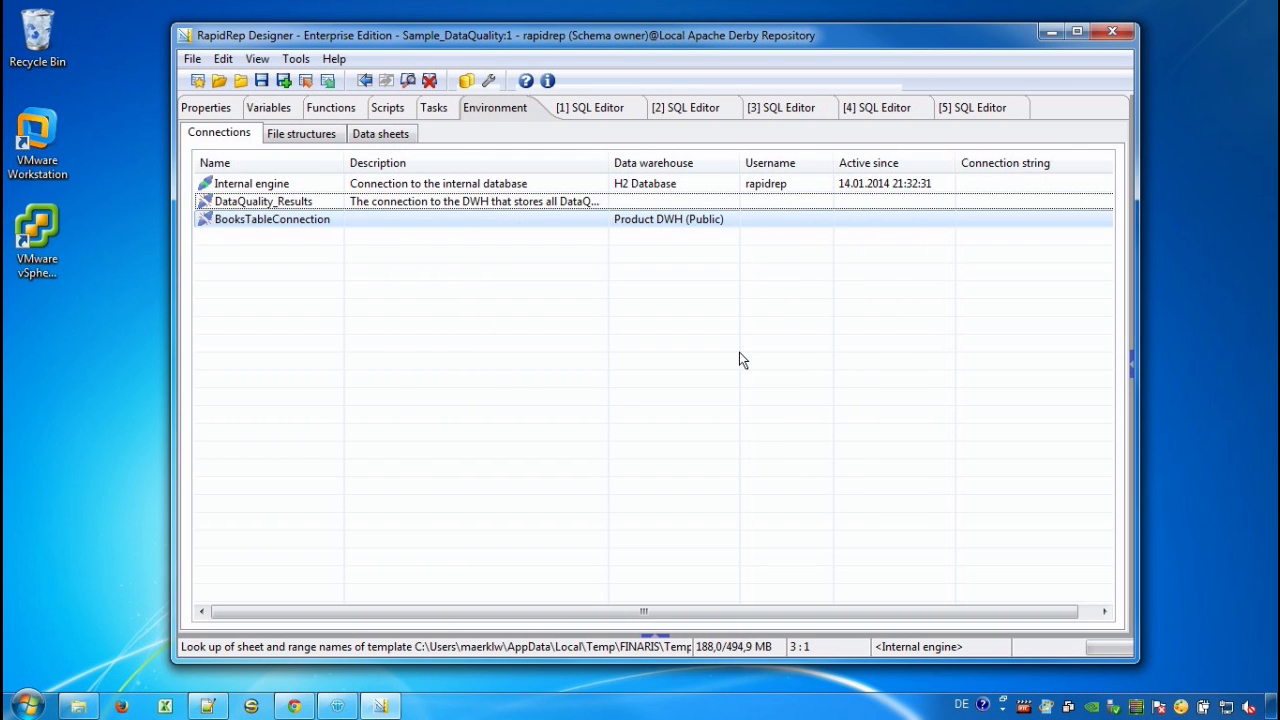
{"action": "mouse_move", "coordinate": [388, 107]}
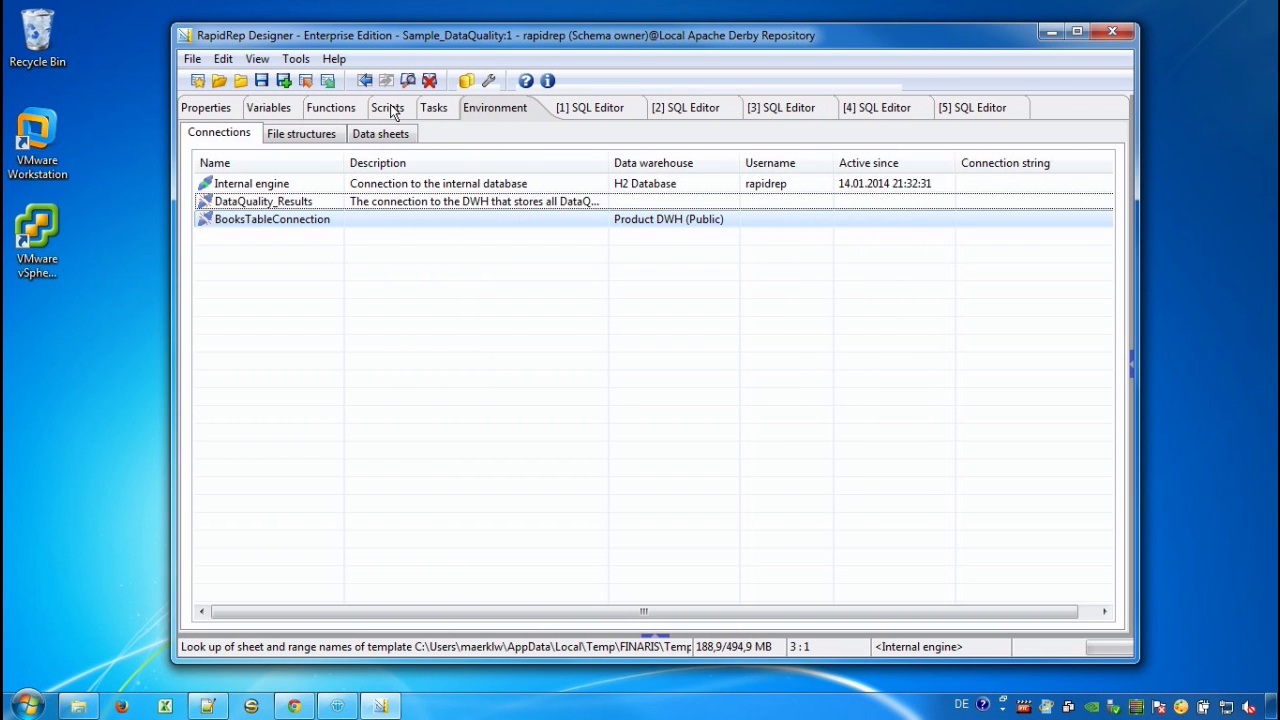
- Create a script named myBooks in the report's Scripts tab
{"action": "left_click", "coordinate": [387, 107]}
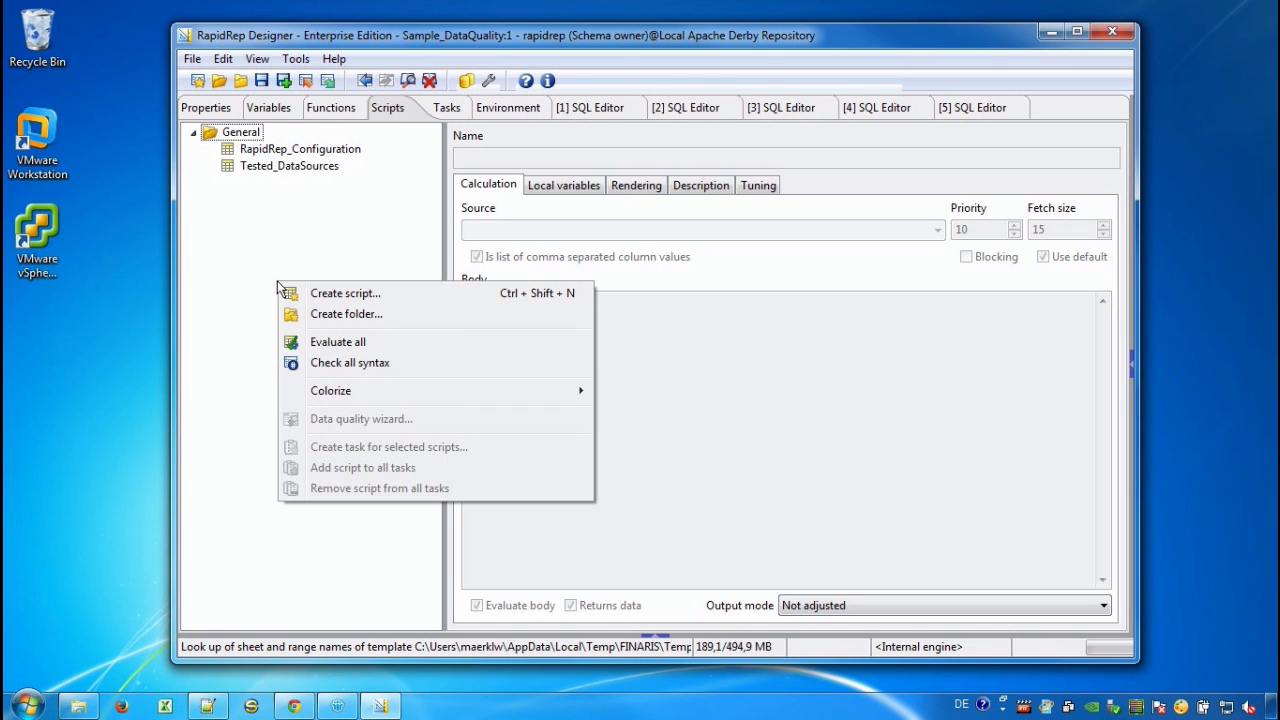
{"action": "left_click", "coordinate": [345, 293]}
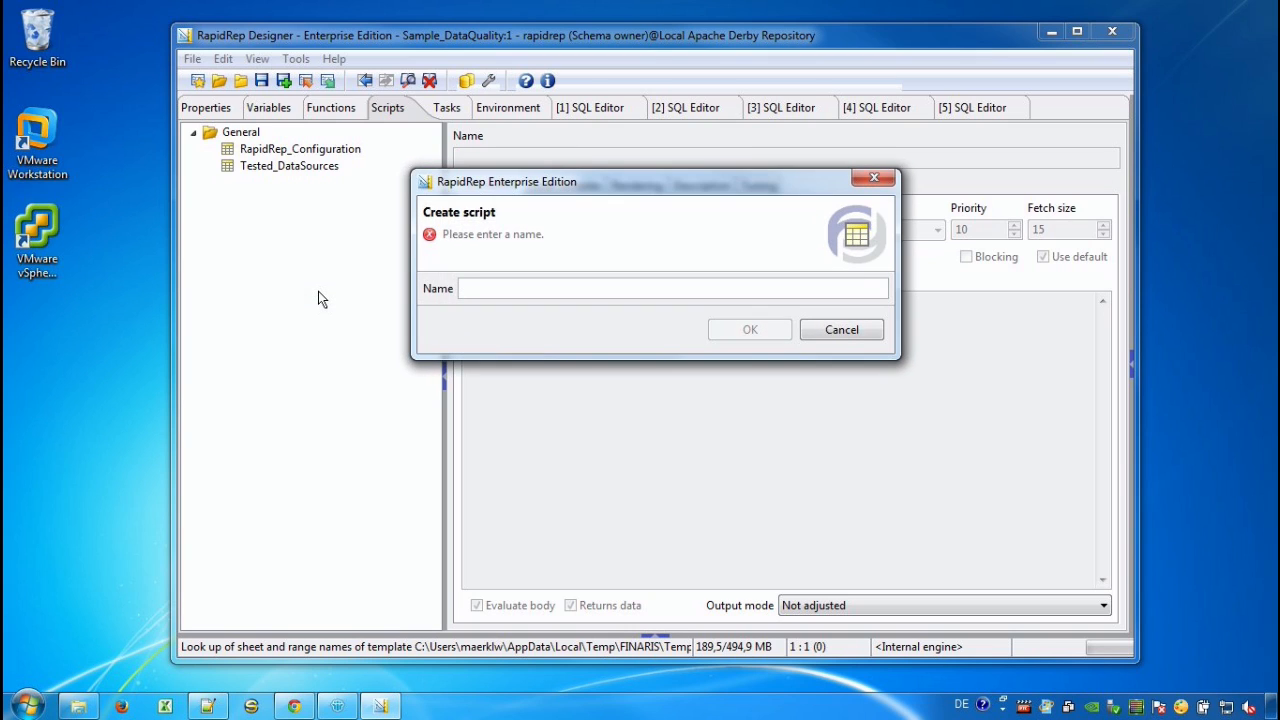
{"action": "left_click", "coordinate": [672, 288]}
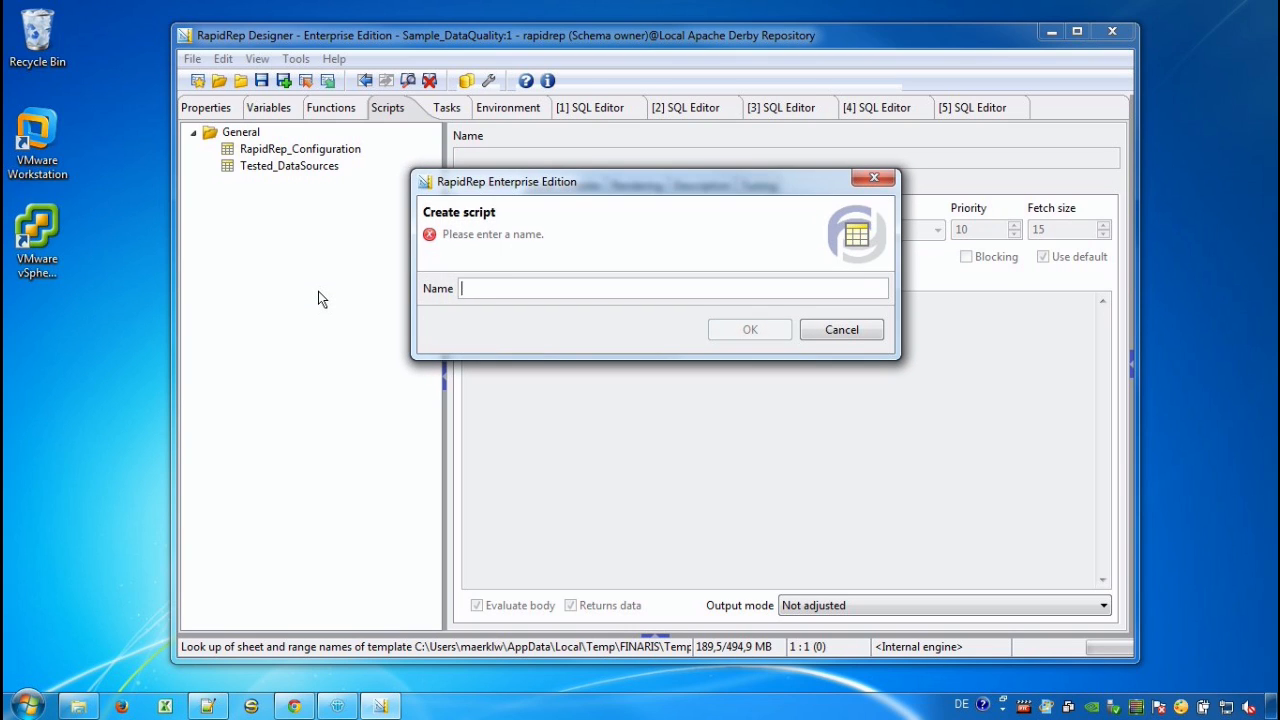
{"action": "type", "text": "myBooks"}
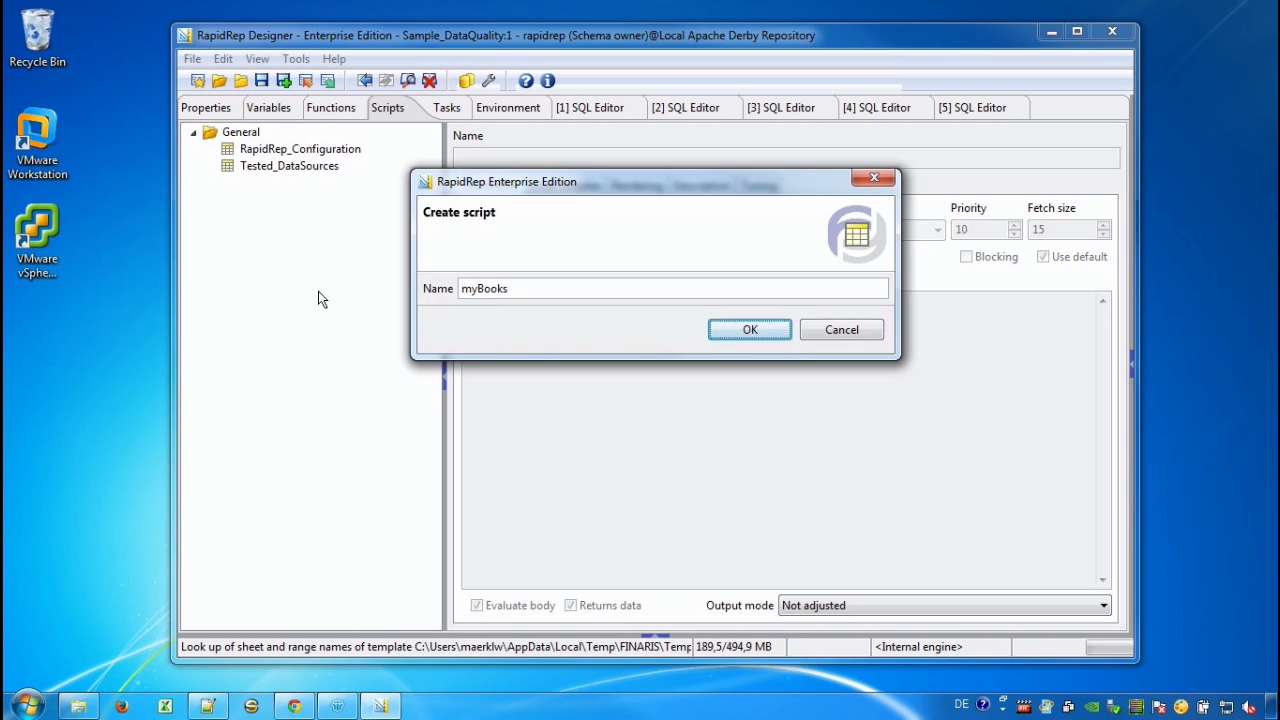
{"action": "left_click", "coordinate": [750, 329]}
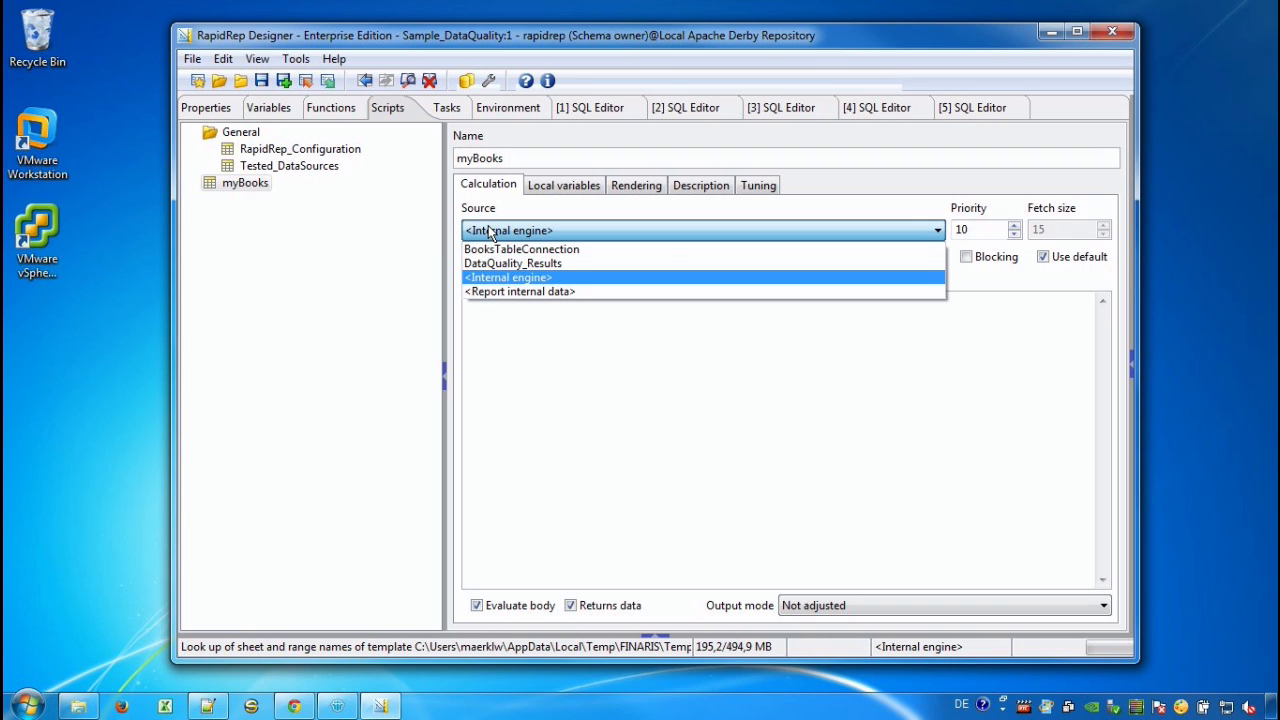
- Set myBooks to use BooksTableConnection with the query SELECT * FROM DEMO_BOOK
{"action": "left_click", "coordinate": [521, 249]}
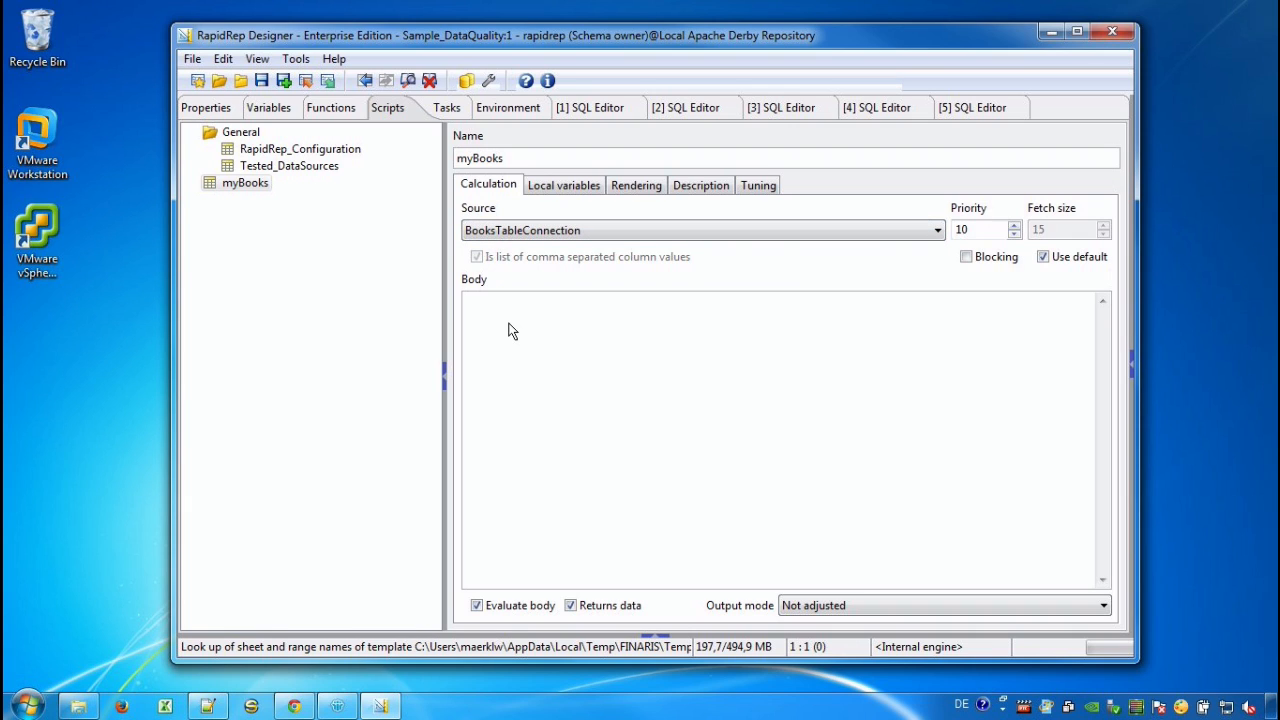
{"action": "type", "text": "S"}
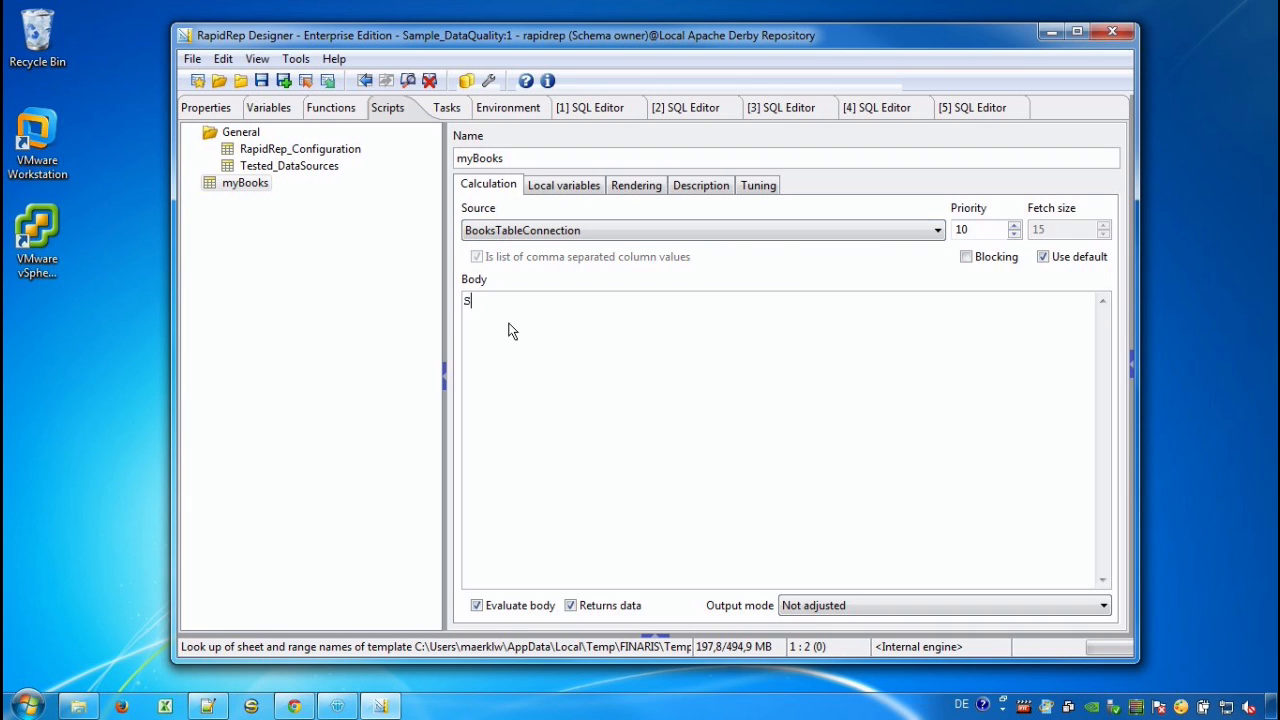
{"action": "type", "text": "ELECT *"}
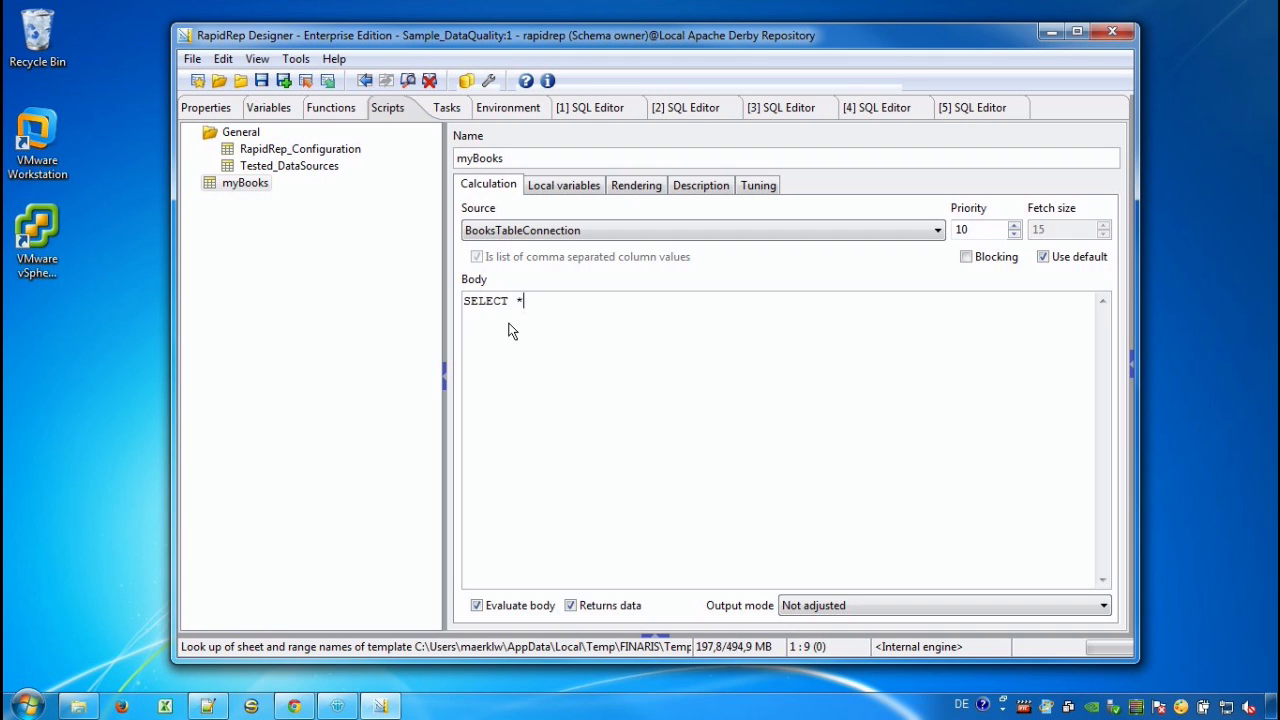
{"action": "type", "text": "from"}
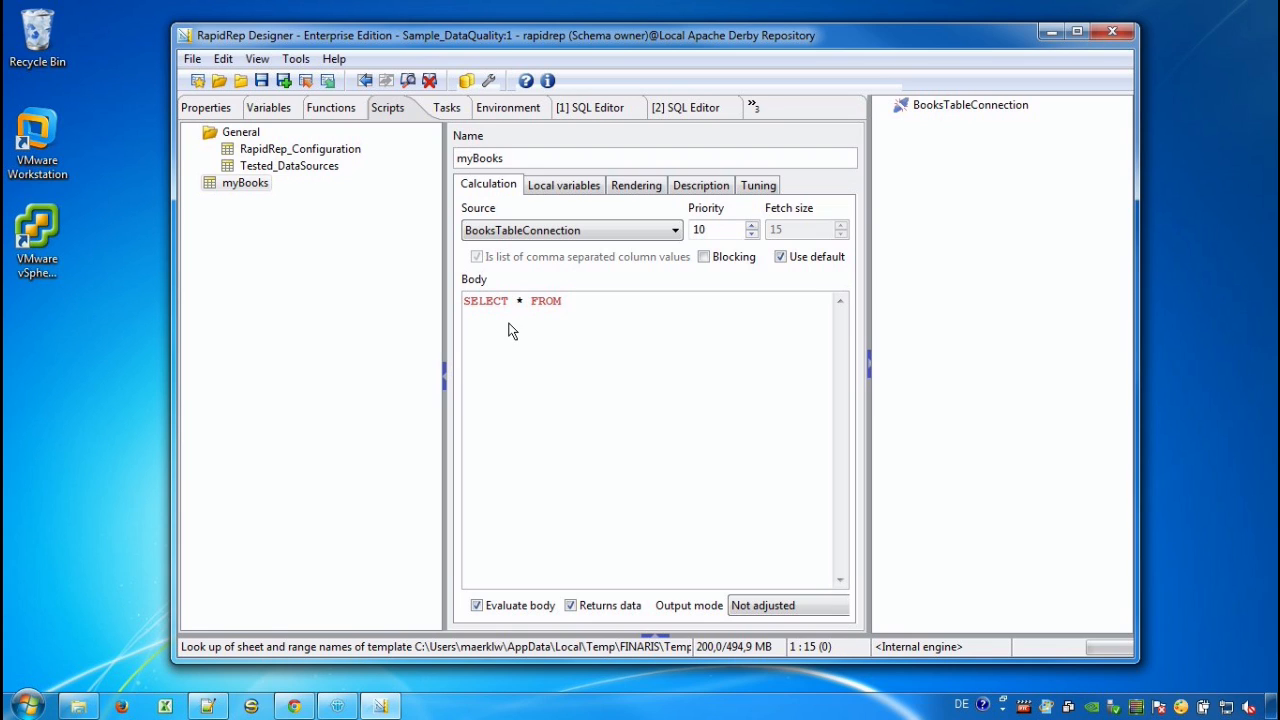
{"action": "left_click", "coordinate": [884, 104]}
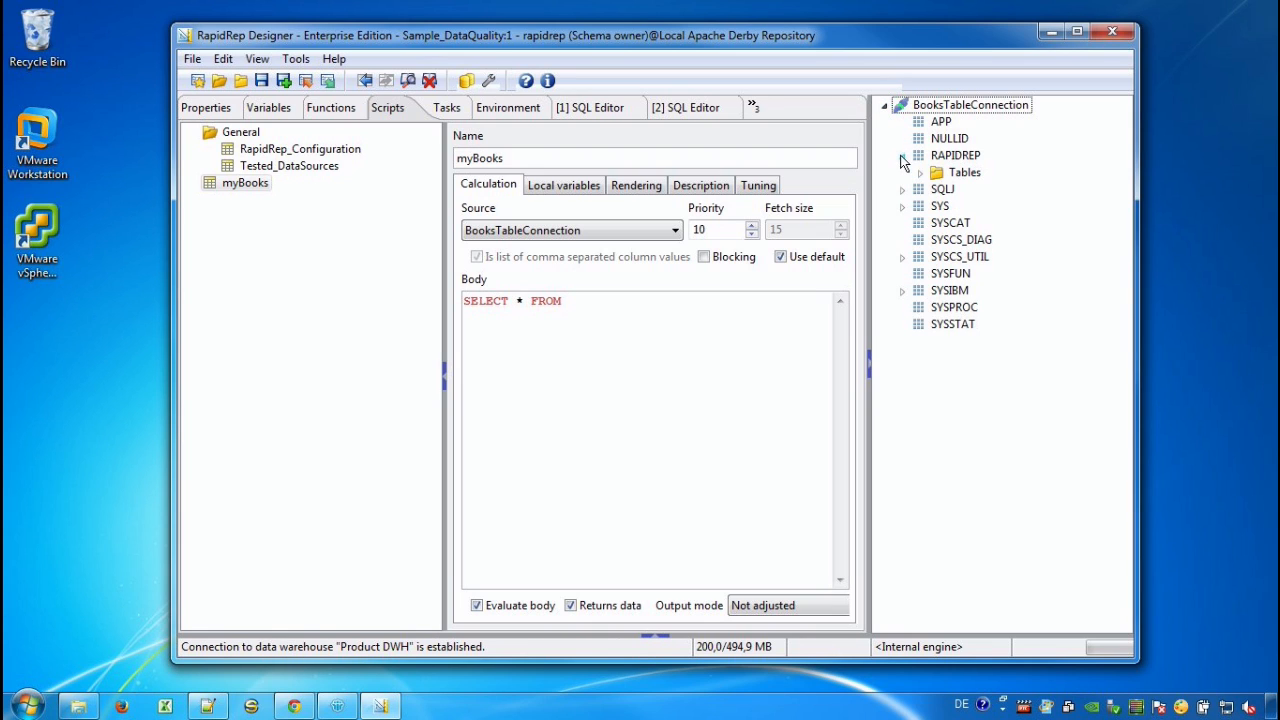
{"action": "double_click", "coordinate": [998, 256]}
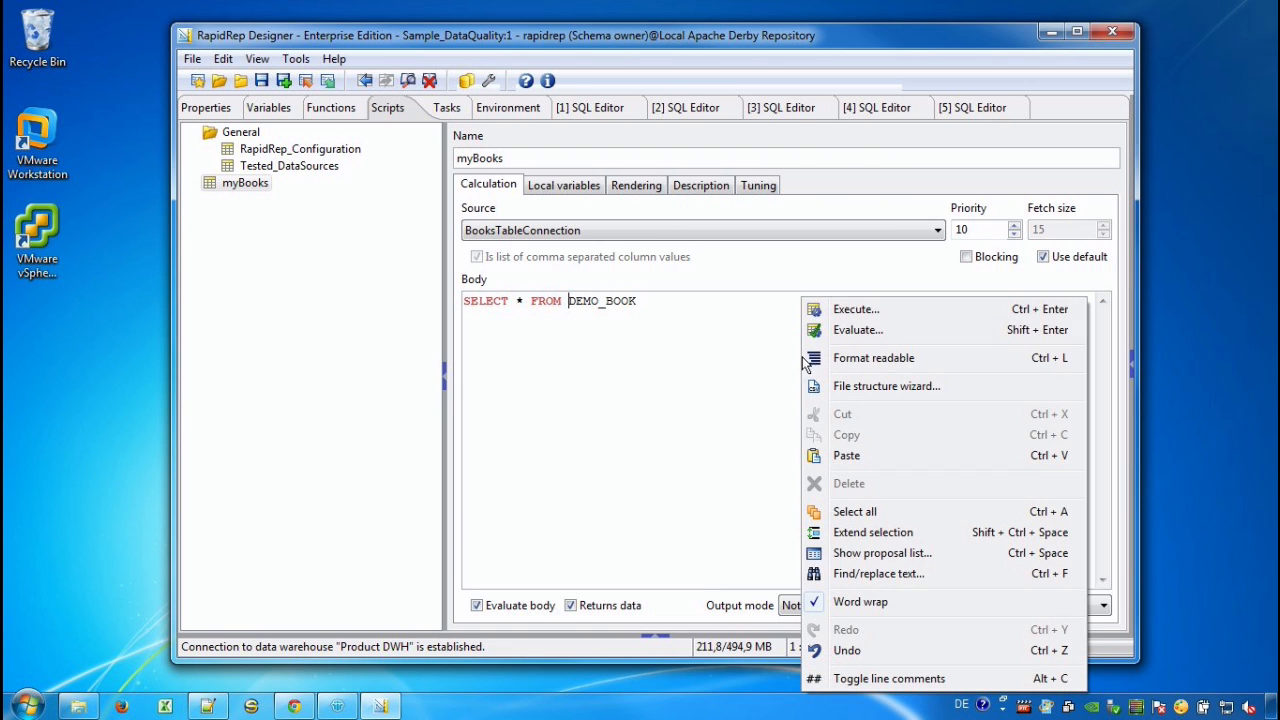
- Execute the myBooks query, returning 40 book rows, and reselect myBooks in the script list
{"action": "left_click", "coordinate": [856, 309]}
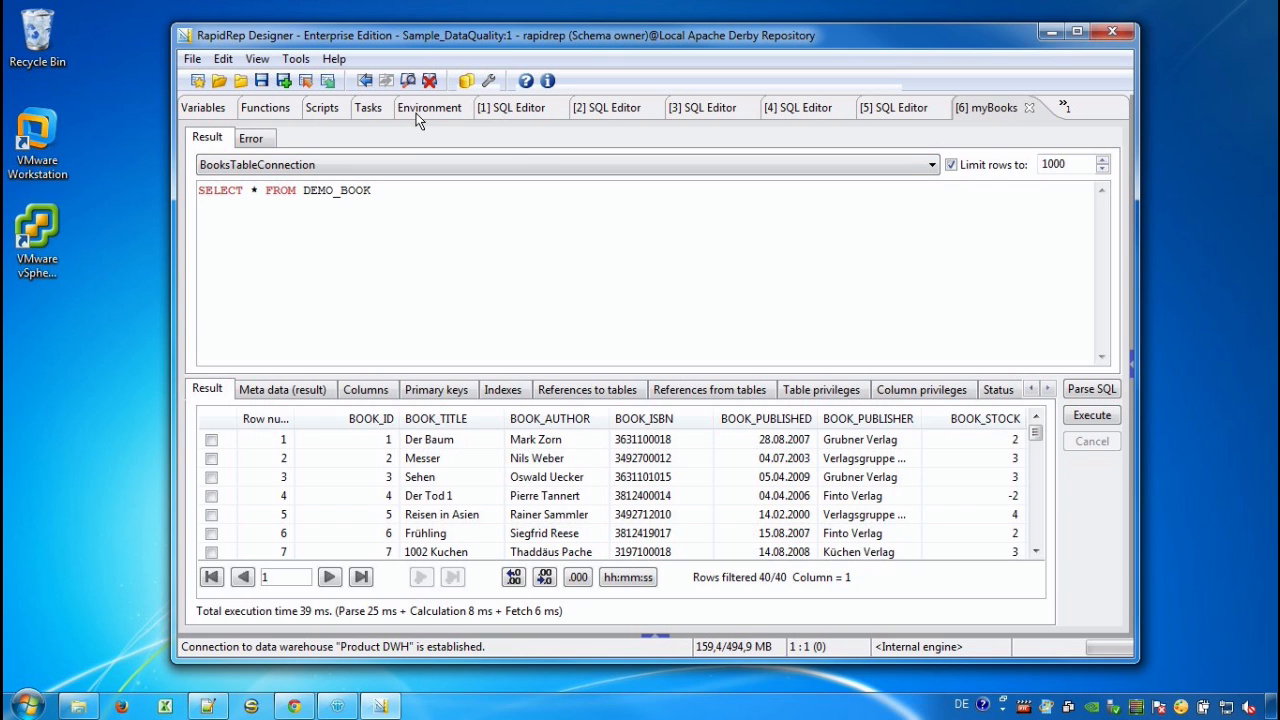
{"action": "left_click", "coordinate": [322, 107]}
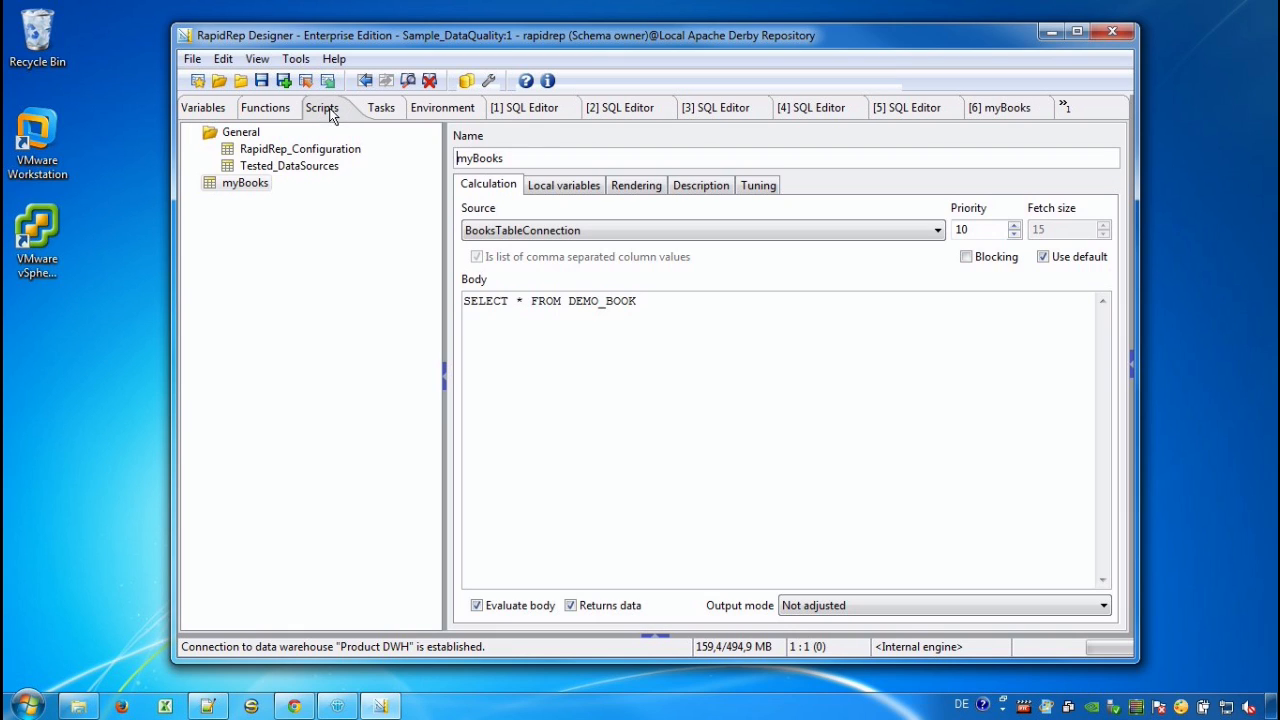
{"action": "left_click", "coordinate": [245, 182]}
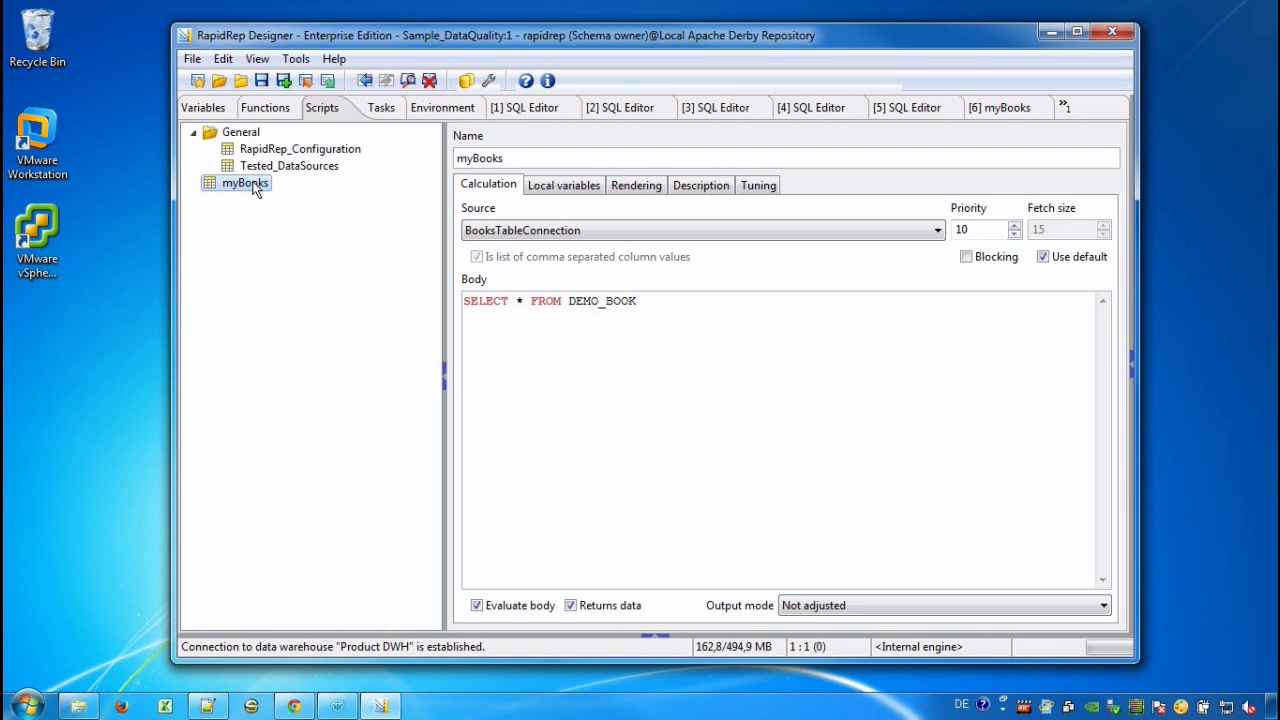
- Start the myBooks data quality wizard with description 'This is a demo.' and Product DWH for results
{"action": "right_click", "coordinate": [244, 182]}
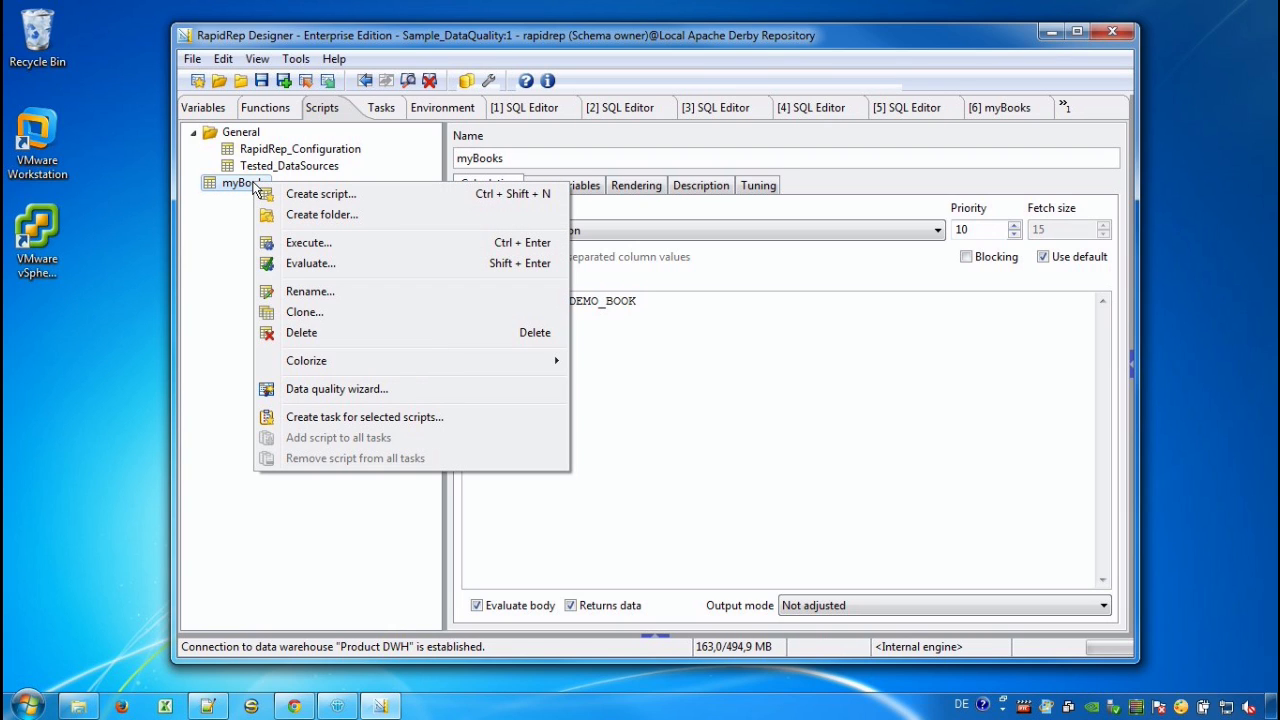
{"action": "mouse_move", "coordinate": [320, 388]}
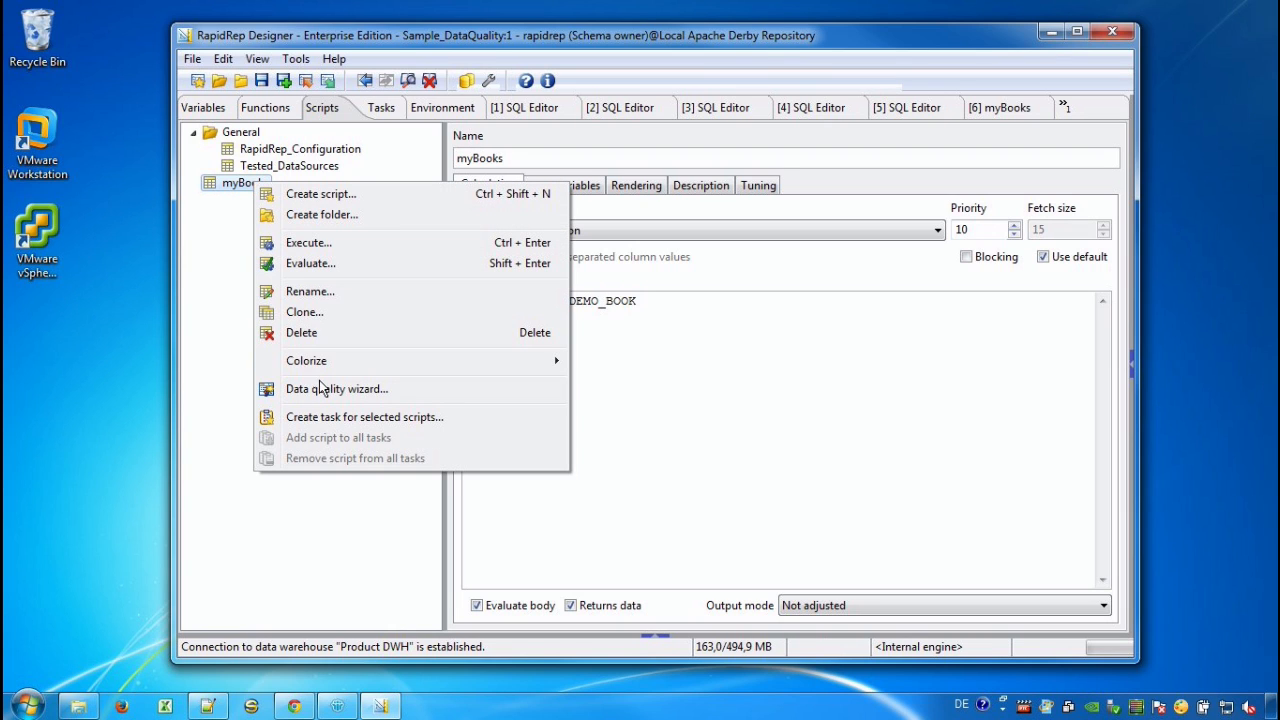
{"action": "left_click", "coordinate": [336, 388]}
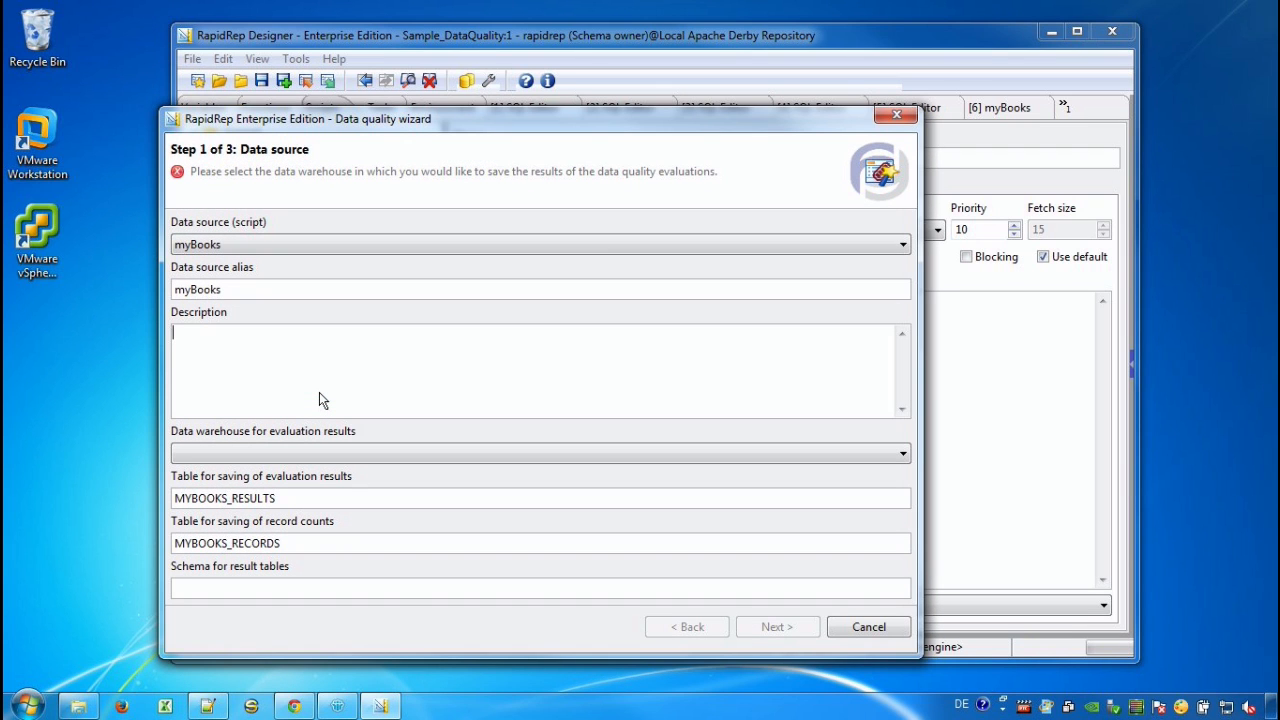
{"action": "type", "text": "This"}
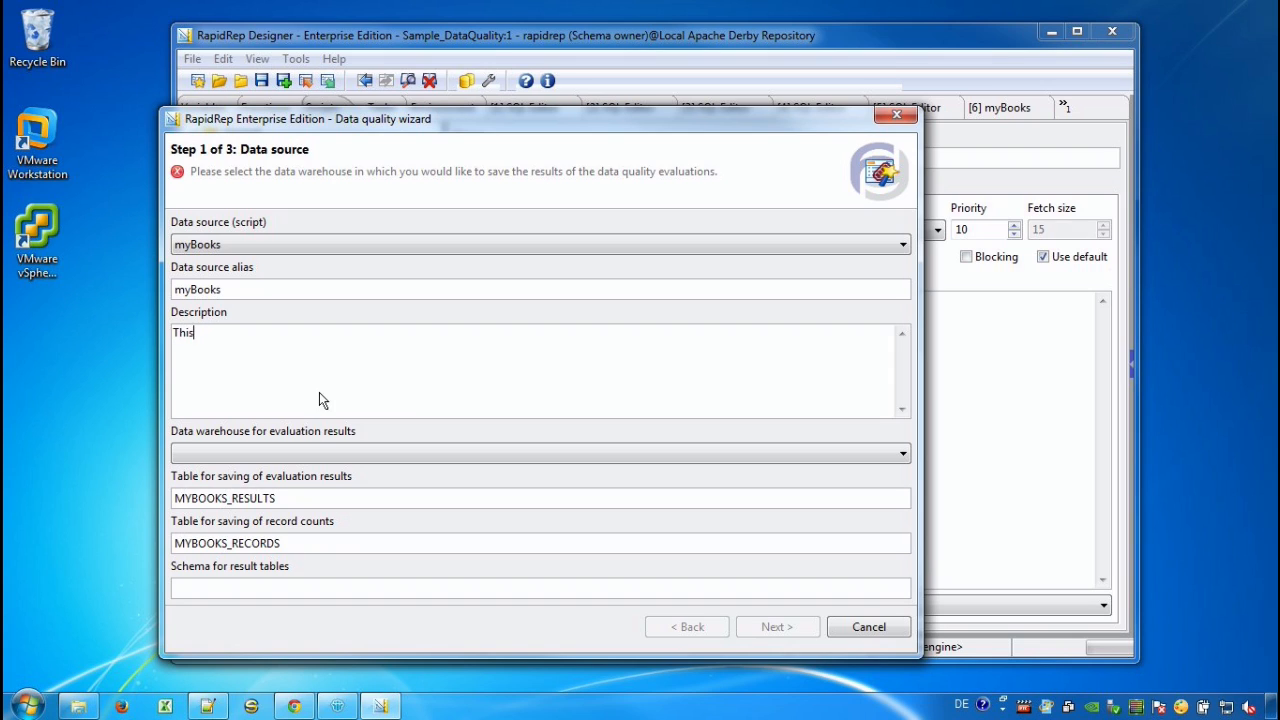
{"action": "type", "text": "is a demo"}
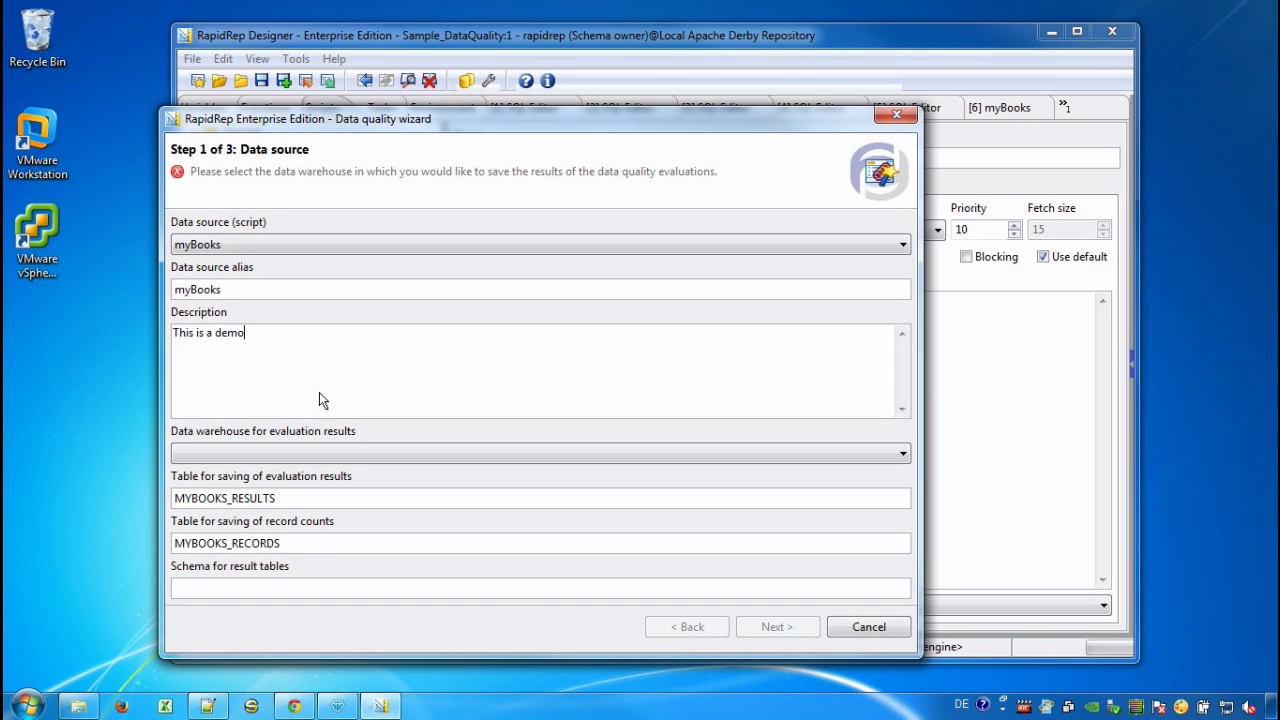
{"action": "type", "text": "."}
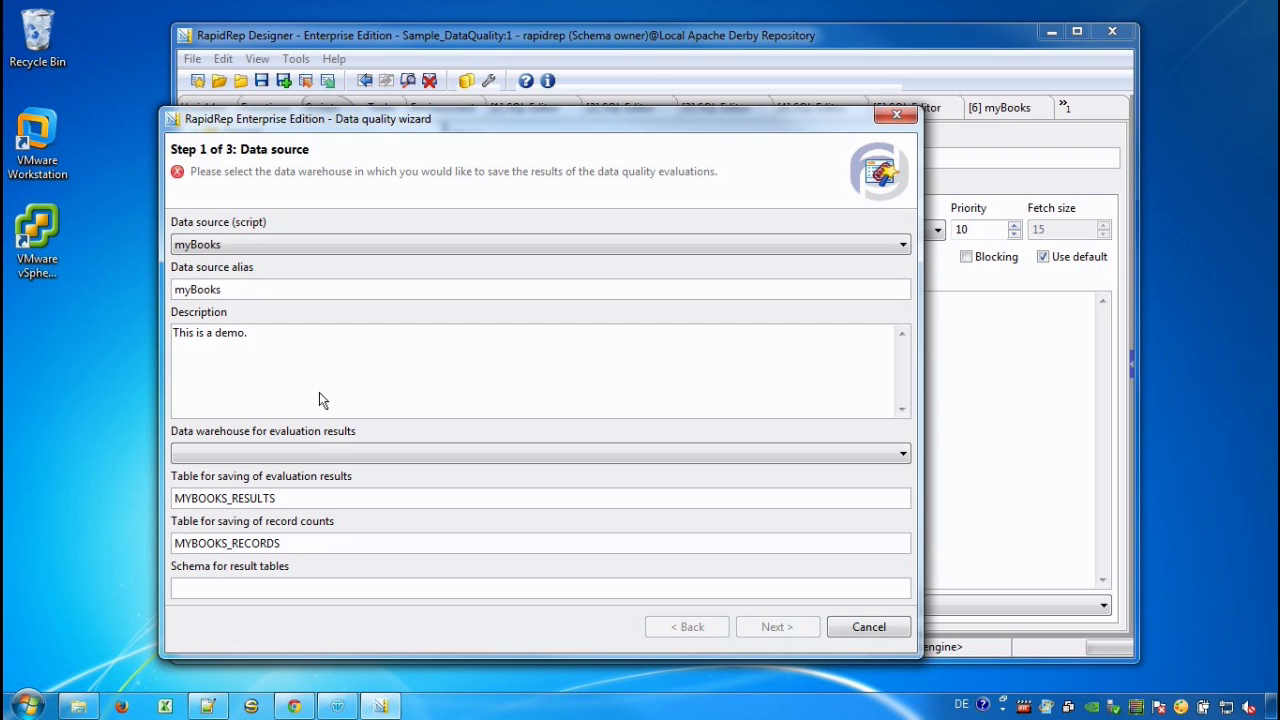
{"action": "left_click", "coordinate": [899, 453]}
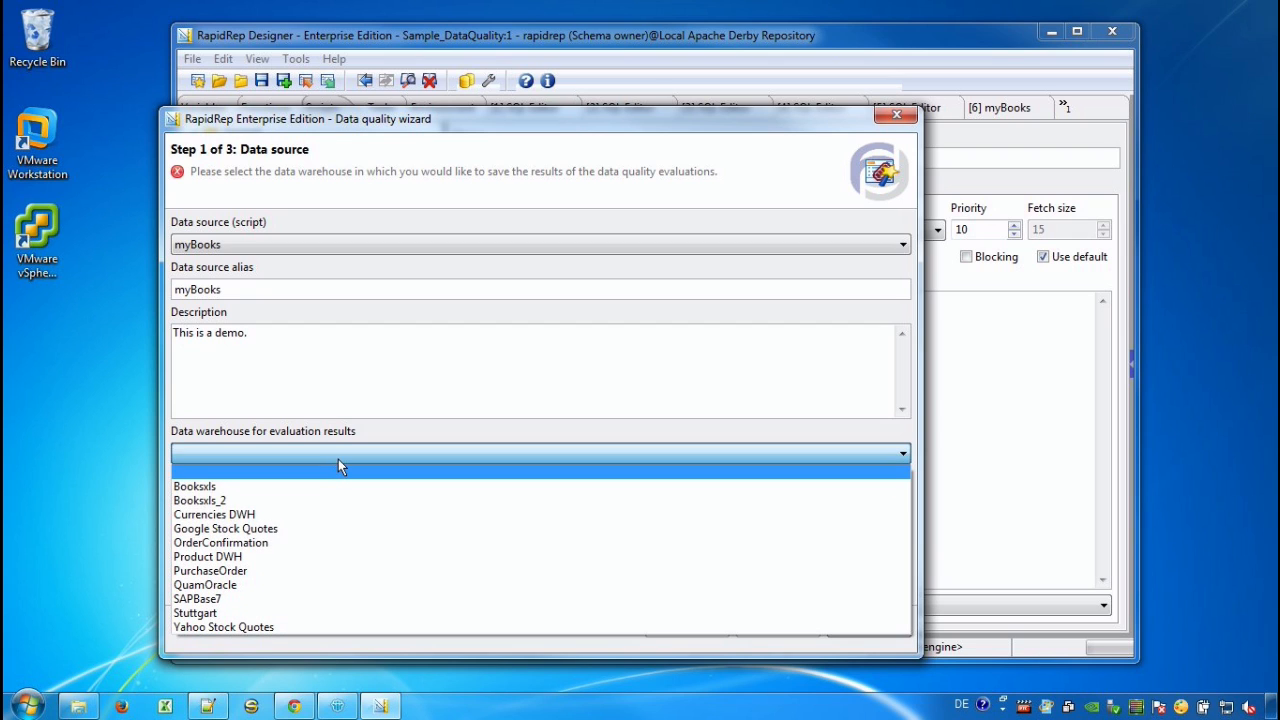
{"action": "left_click", "coordinate": [207, 556]}
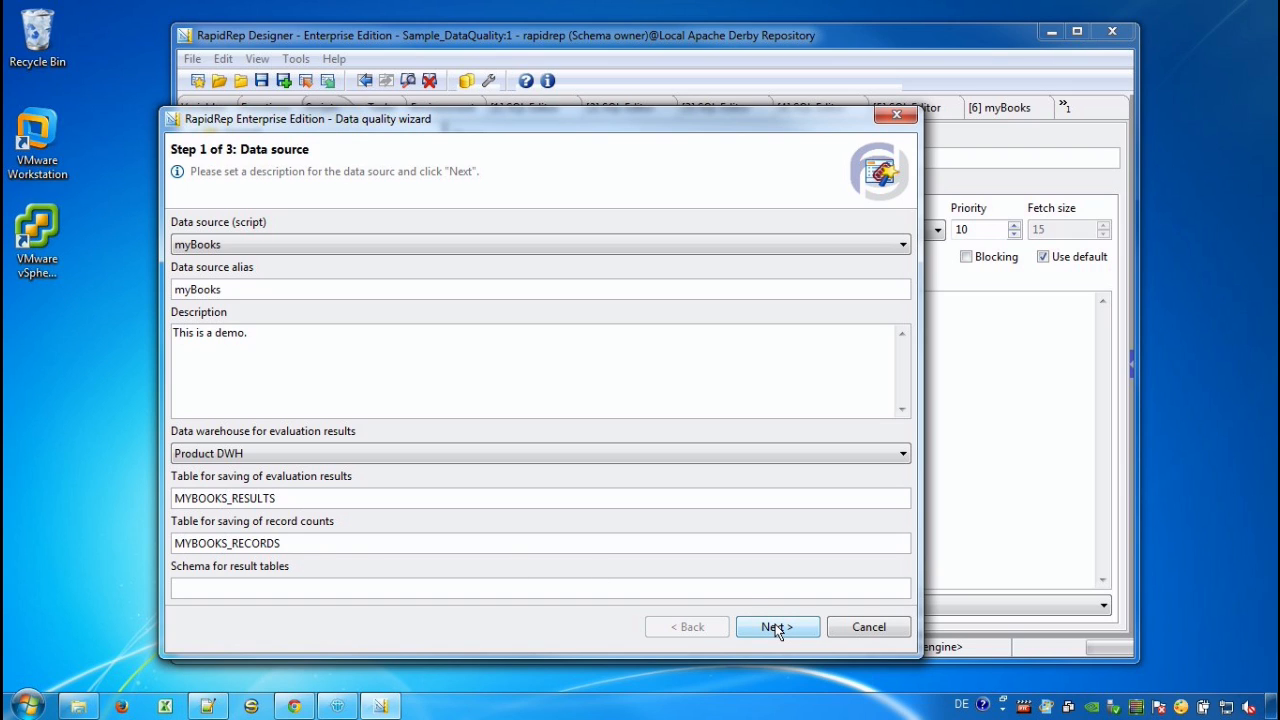
{"action": "left_click", "coordinate": [777, 626]}
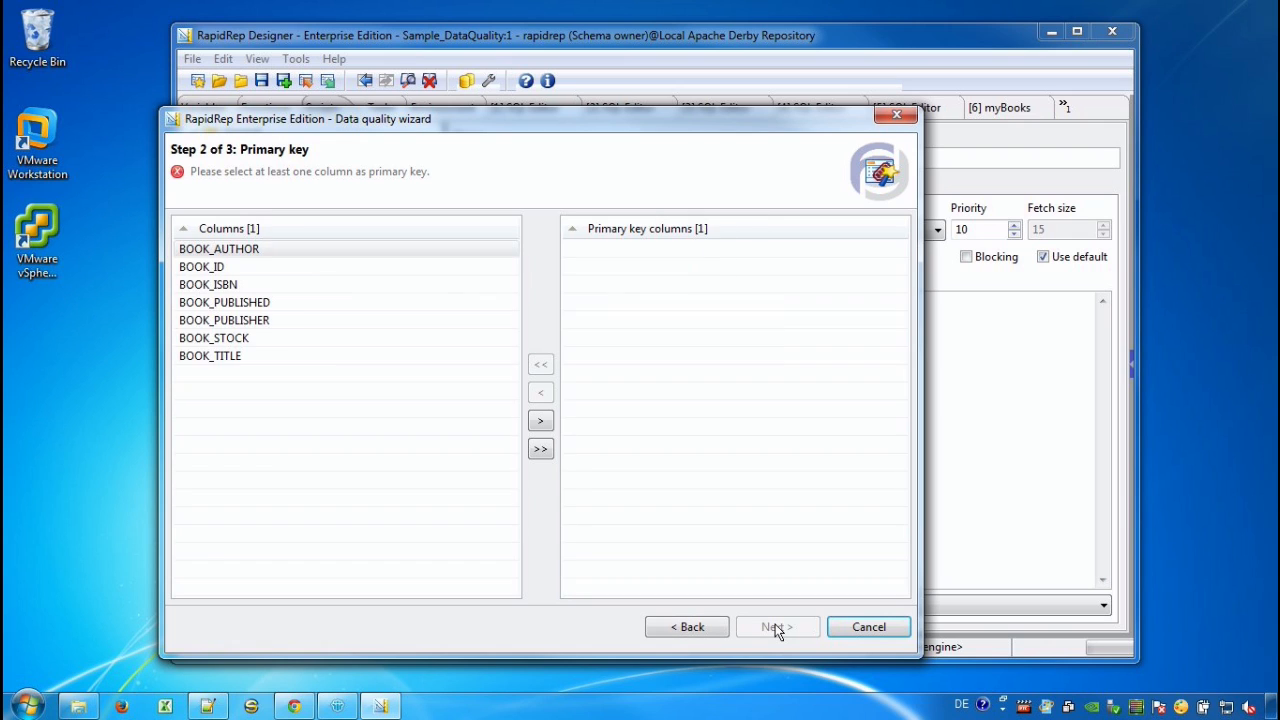
- Set BOOK_ID as the primary key column and advance to the rule set step
{"action": "left_click", "coordinate": [201, 266]}
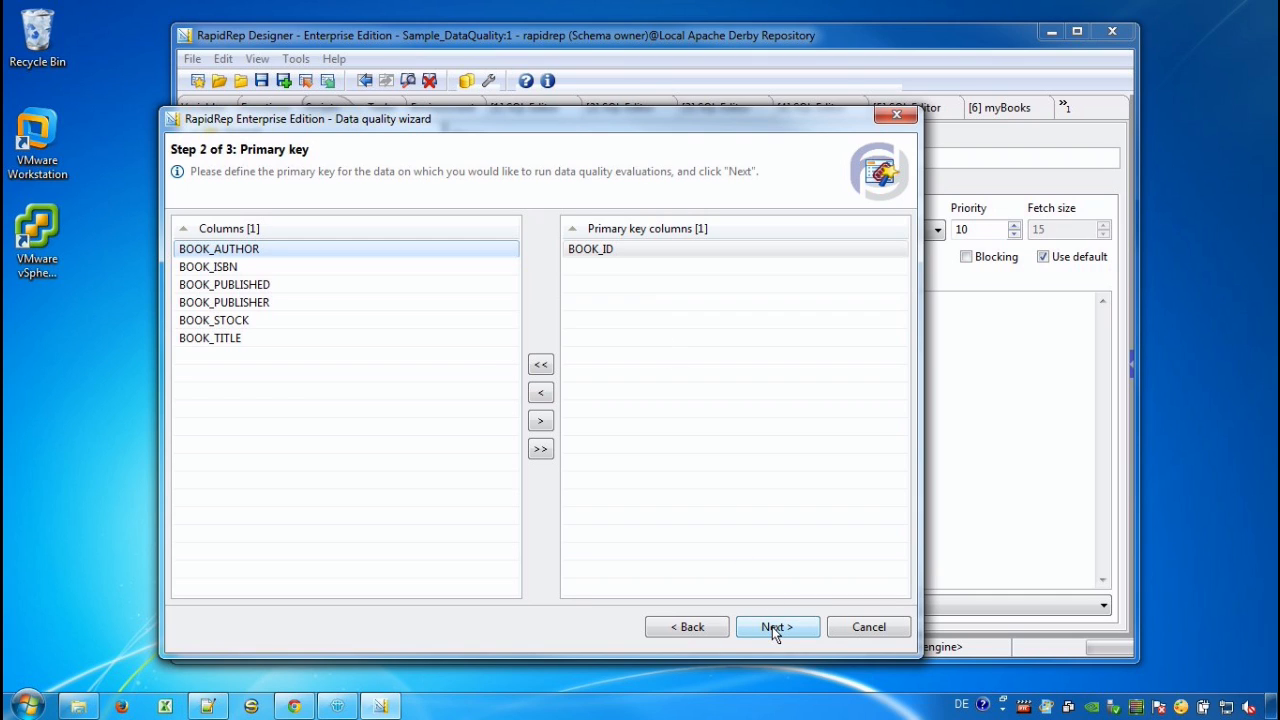
{"action": "left_click", "coordinate": [777, 627]}
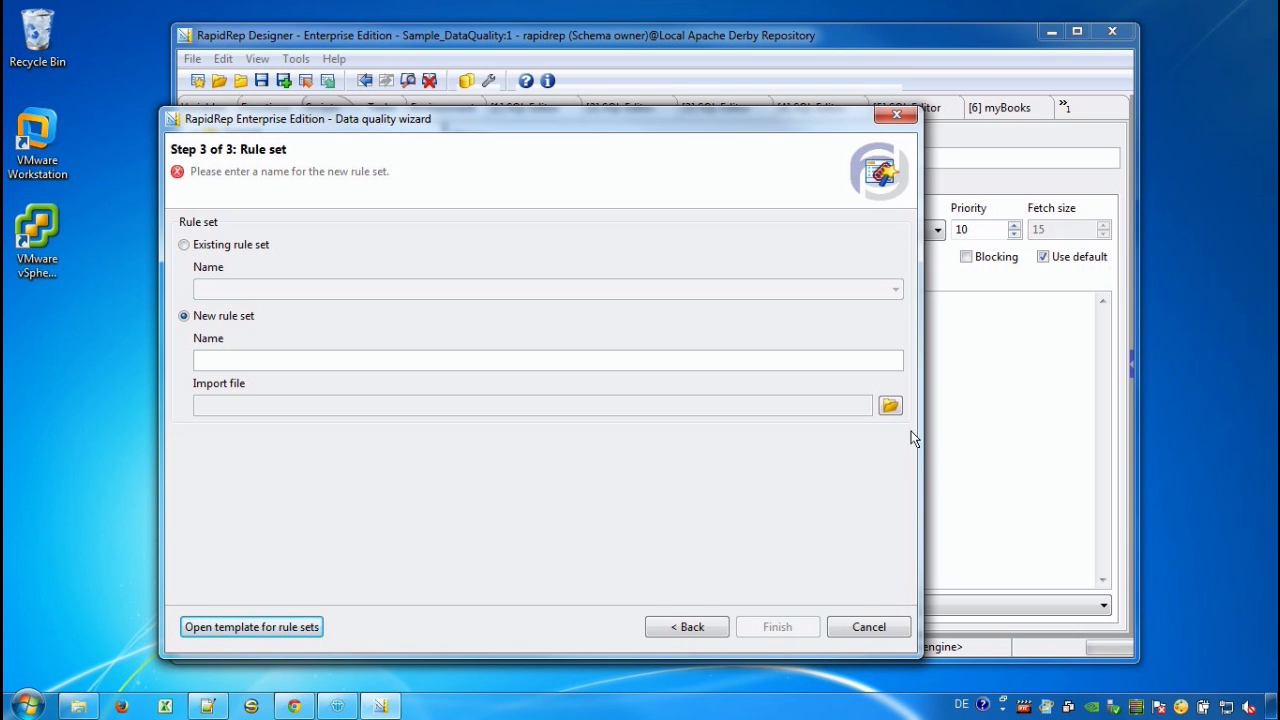
- Import DataQuality BookRules.xls as the new rule set DataQualityDemo and finish the wizard
{"action": "left_click", "coordinate": [889, 405]}
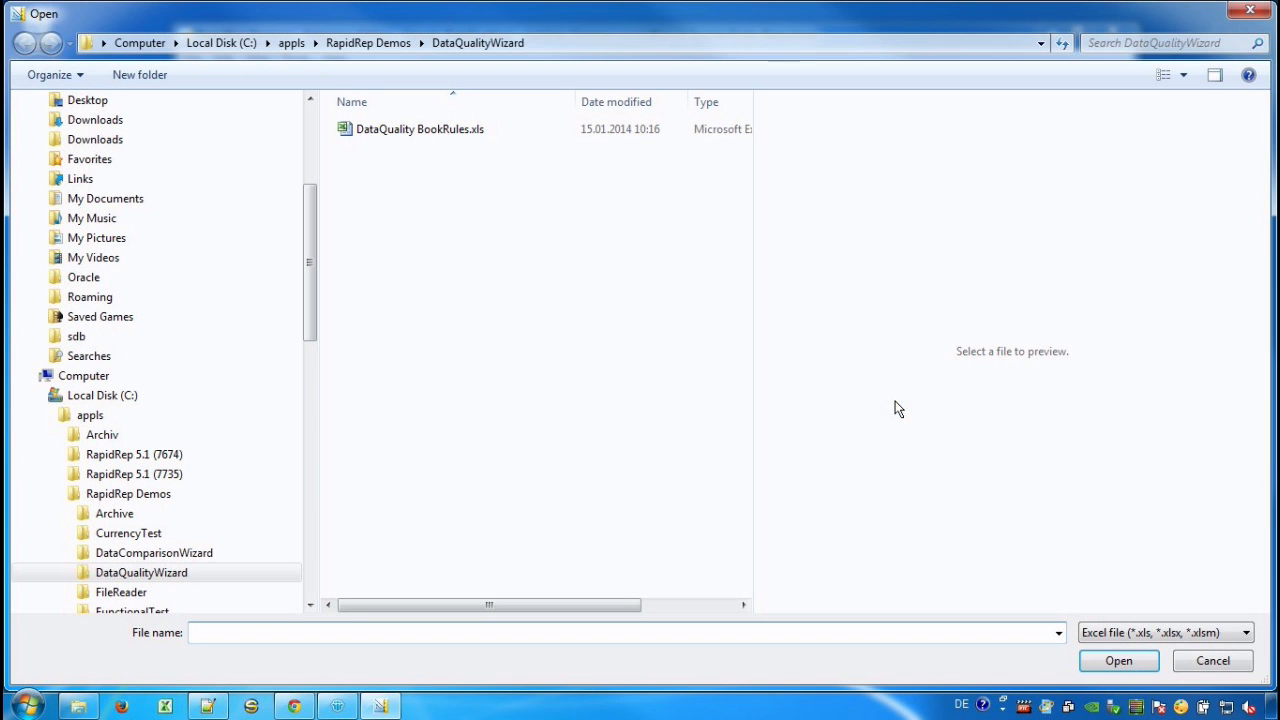
{"action": "left_click", "coordinate": [420, 129]}
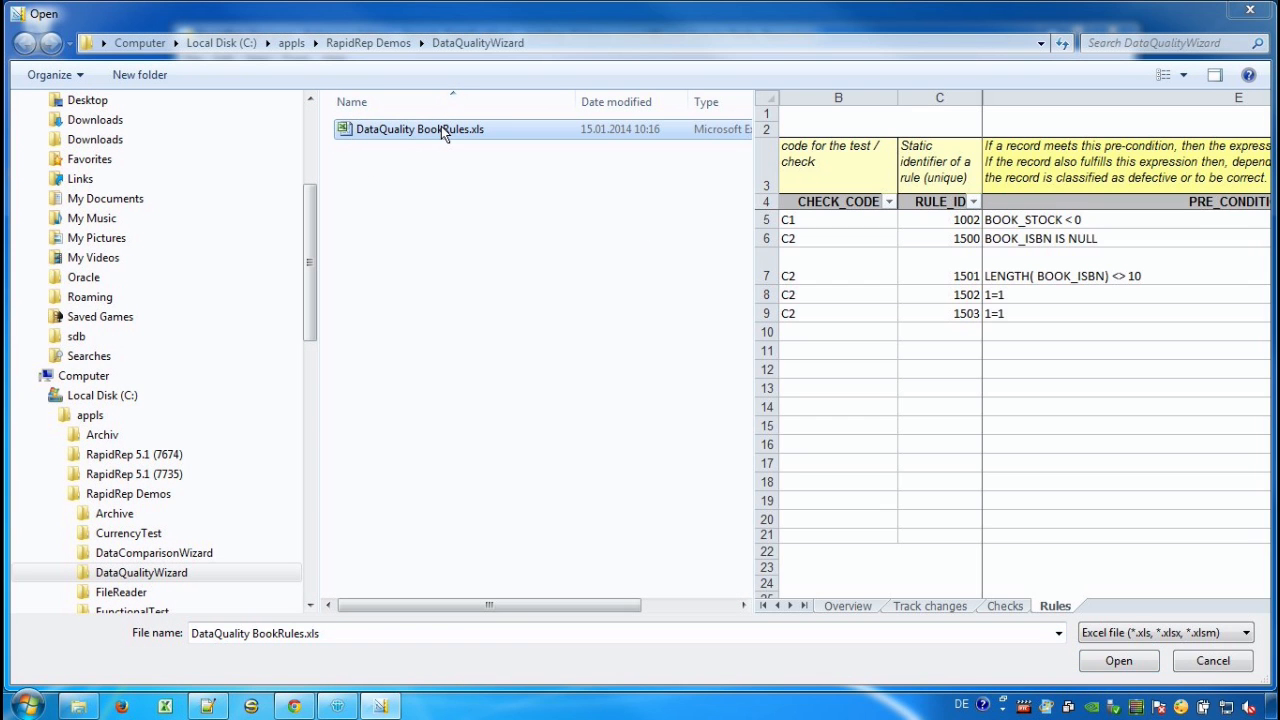
{"action": "left_click", "coordinate": [1118, 660]}
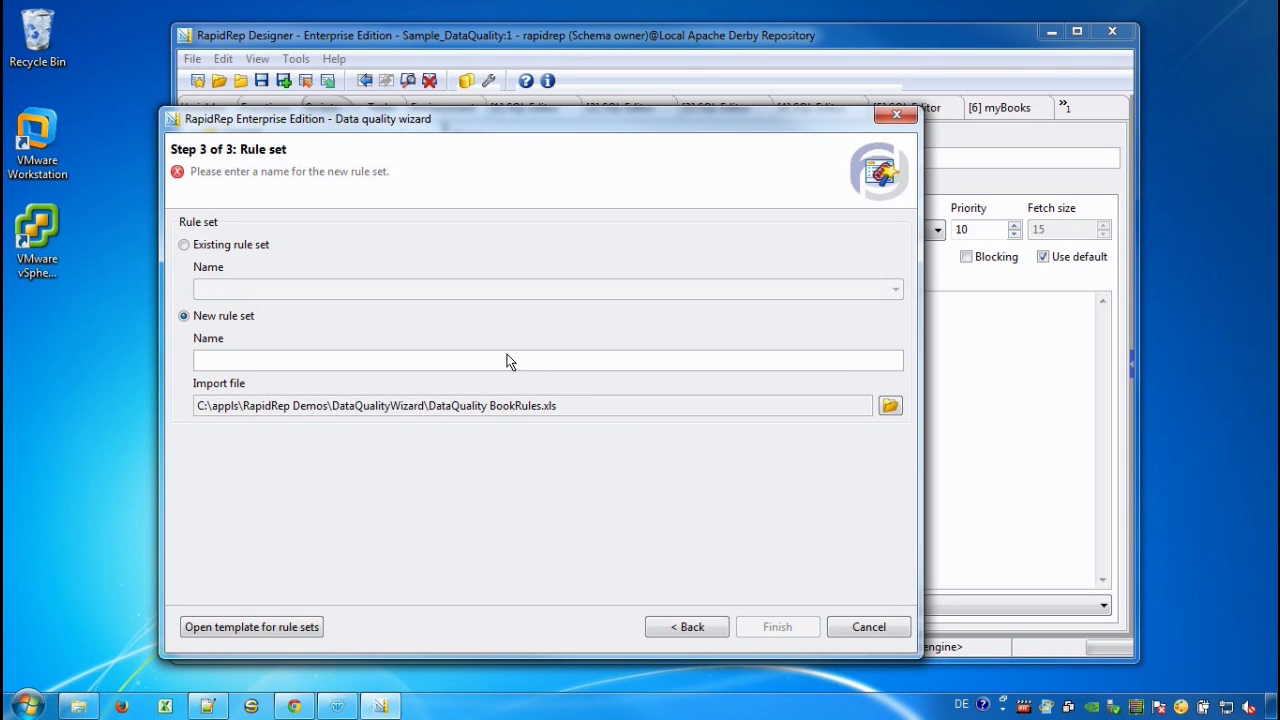
{"action": "type", "text": "DataQualityDem"}
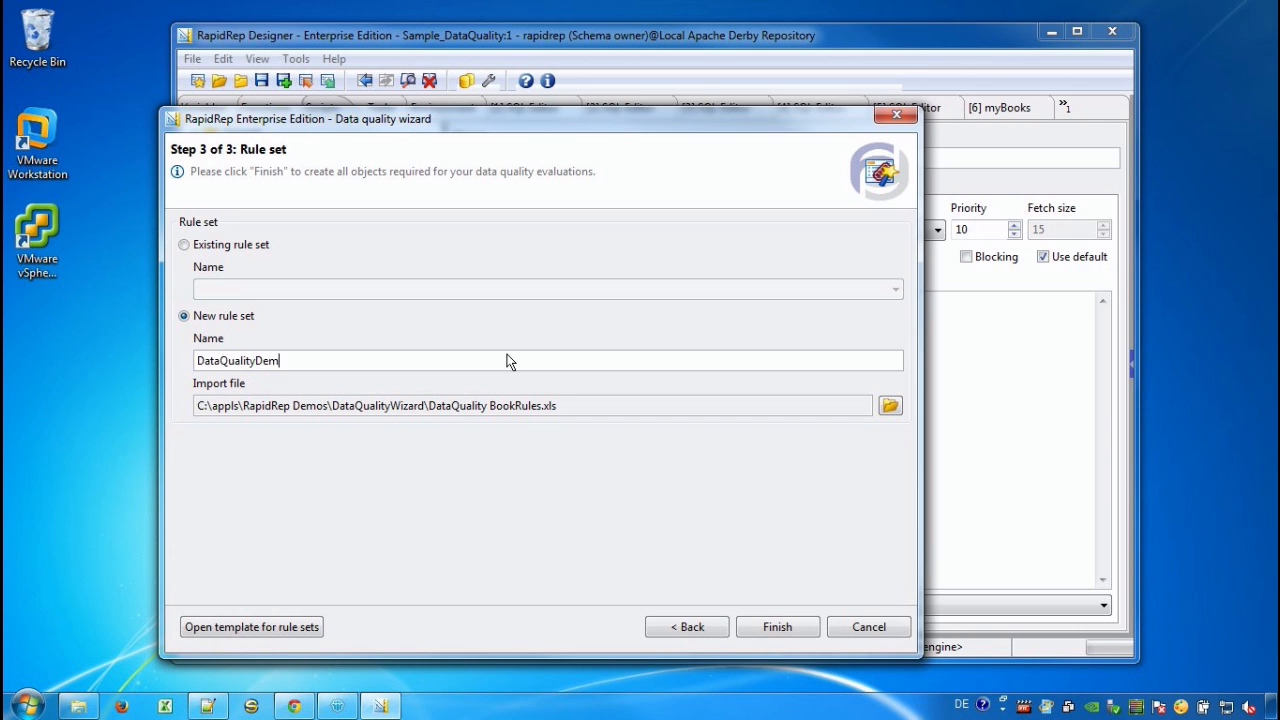
{"action": "type", "text": "o"}
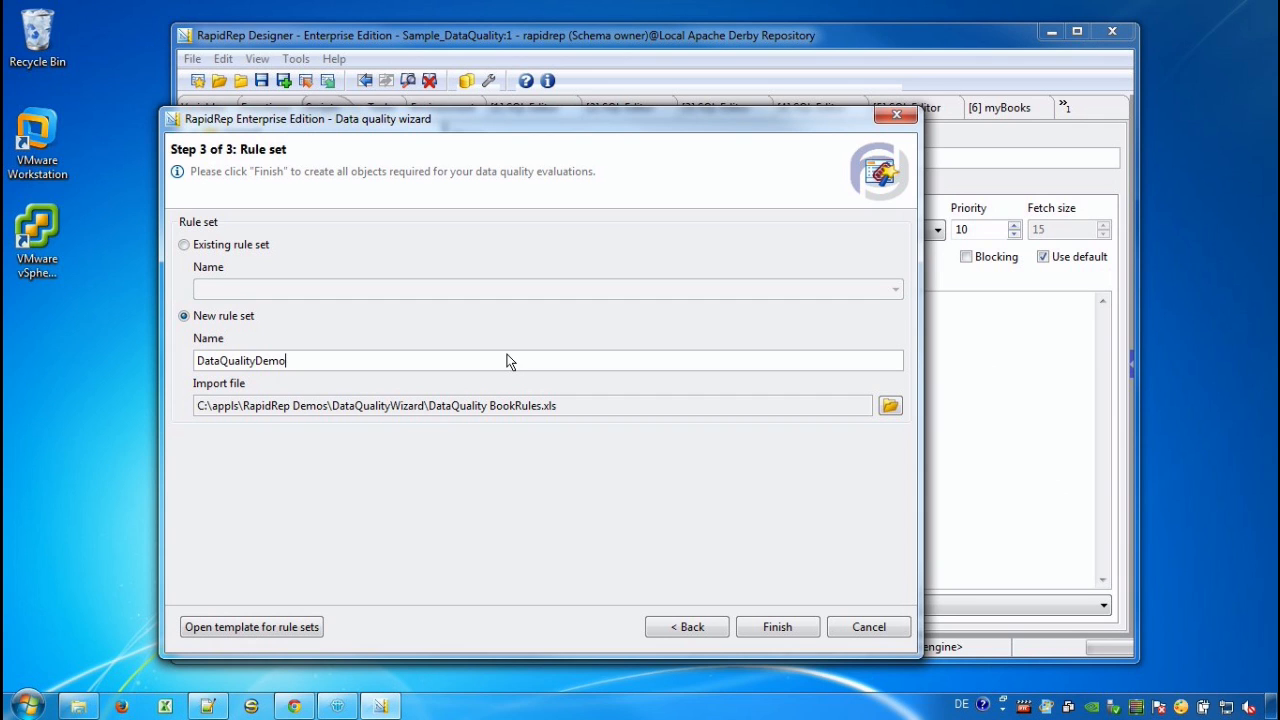
{"action": "left_click", "coordinate": [777, 626]}
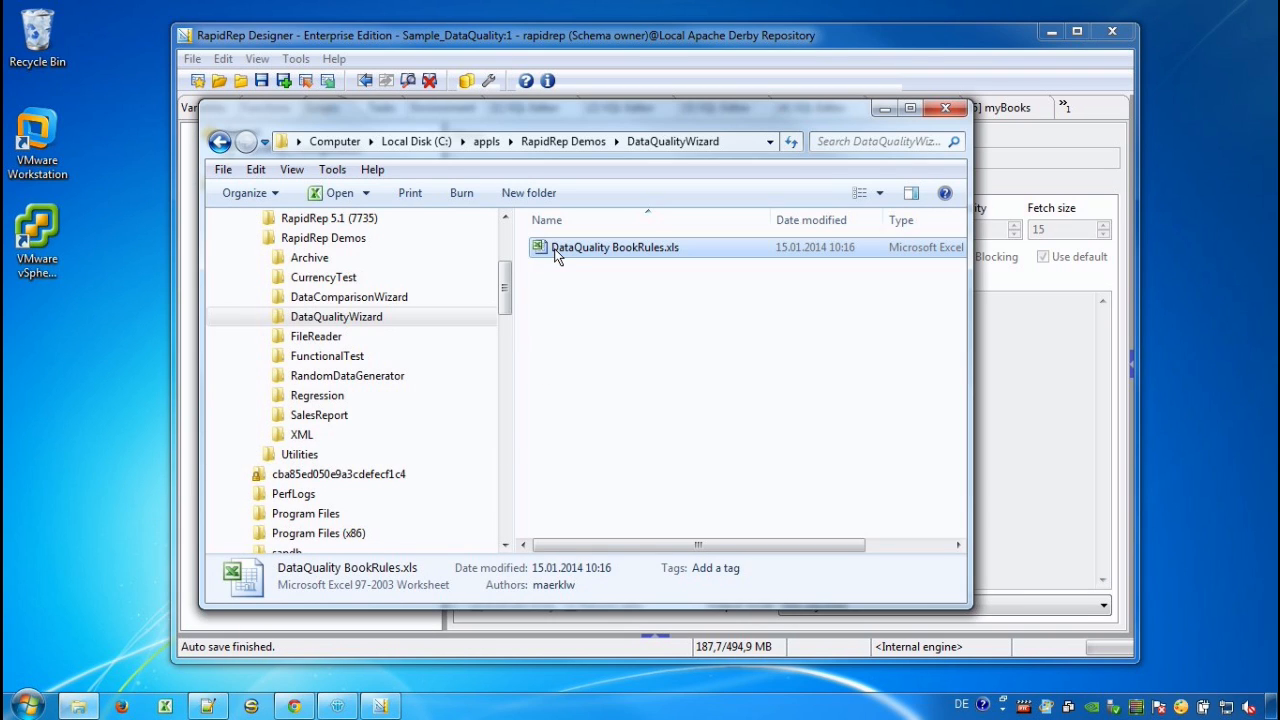
- Open DataQuality BookRules.xls in Excel from the DataQualityWizard folder
{"action": "double_click", "coordinate": [614, 247]}
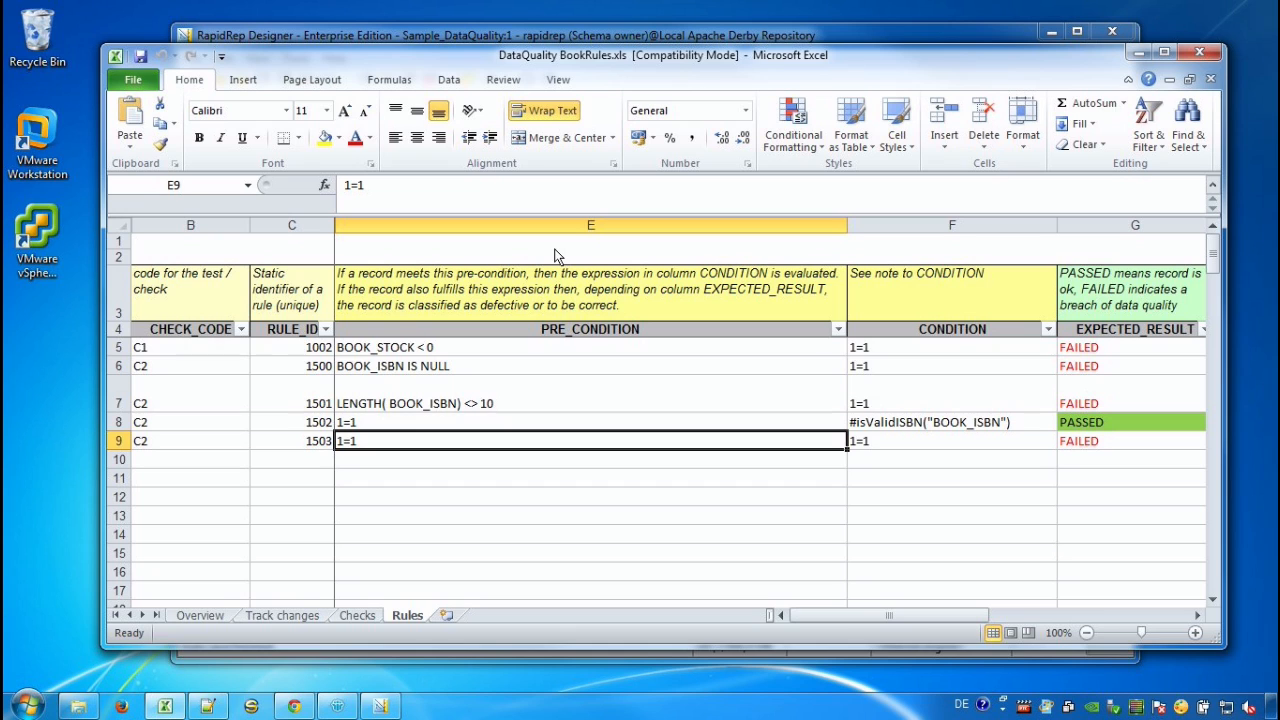
{"action": "mouse_move", "coordinate": [352, 620]}
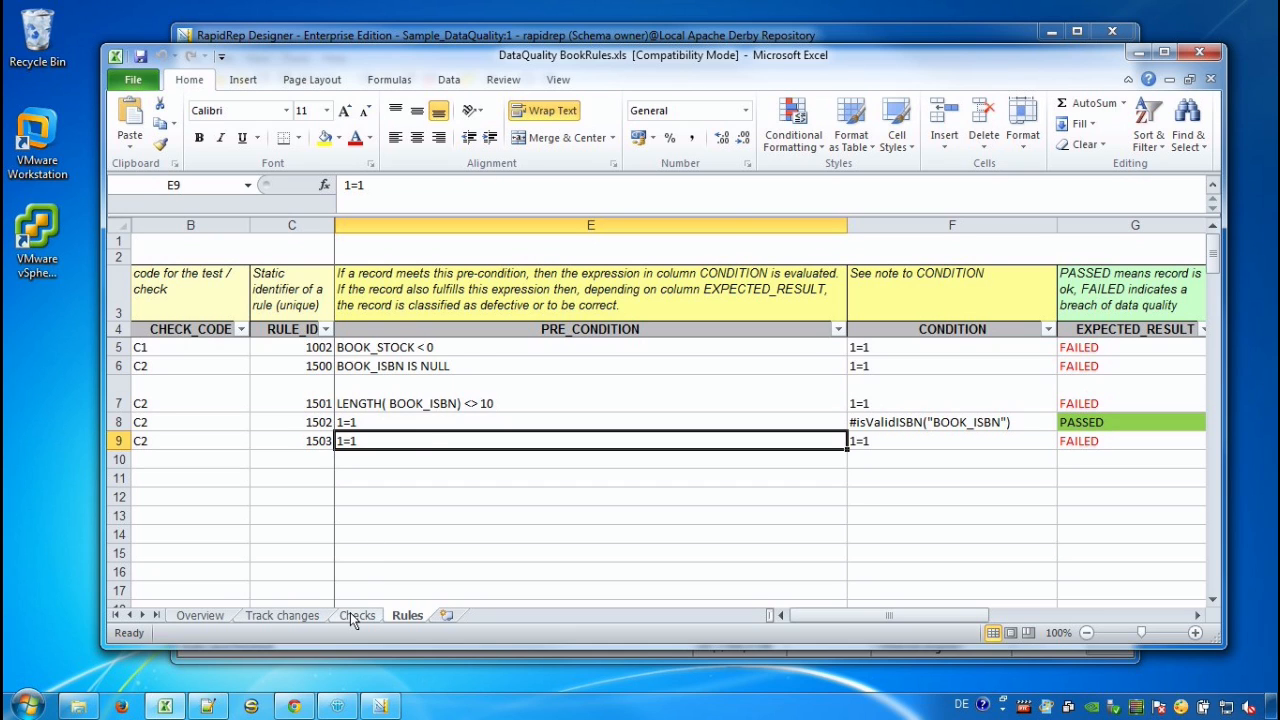
- Review the Overview and Checks sheets, then return to the Rules sheet with rules C1 and C2
{"action": "left_click", "coordinate": [199, 615]}
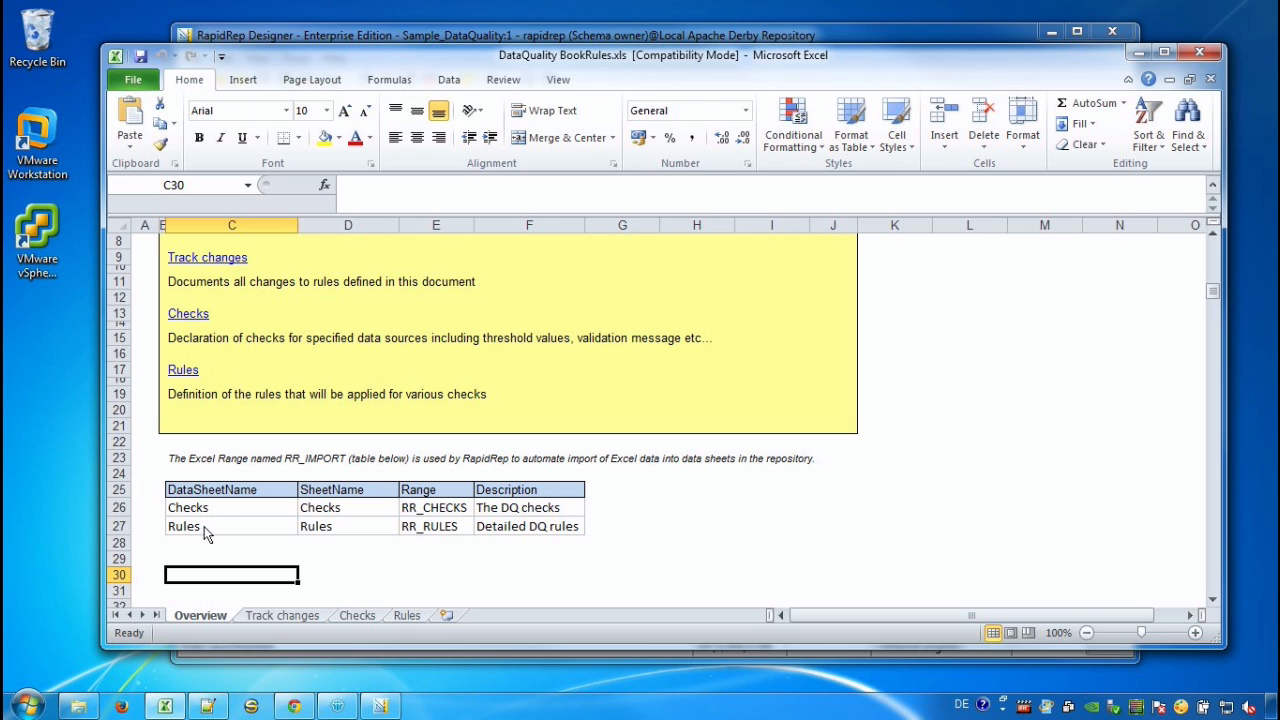
{"action": "mouse_move", "coordinate": [223, 521]}
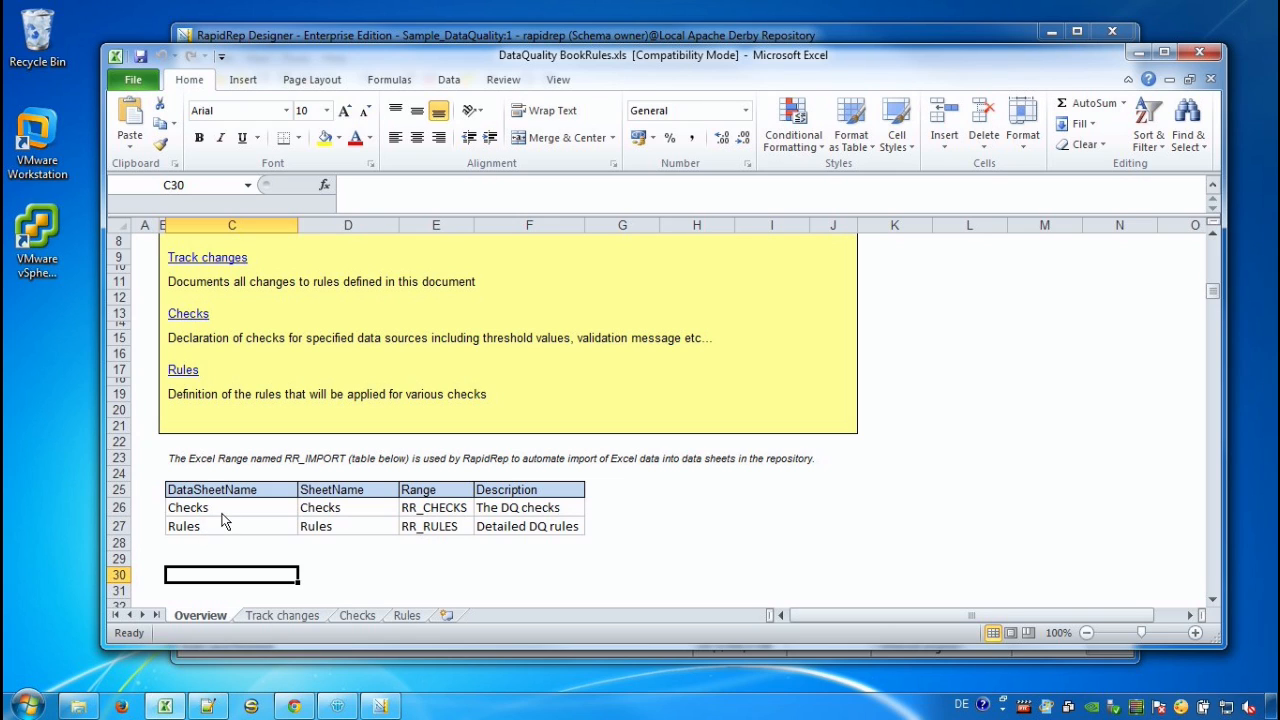
{"action": "left_click", "coordinate": [356, 615]}
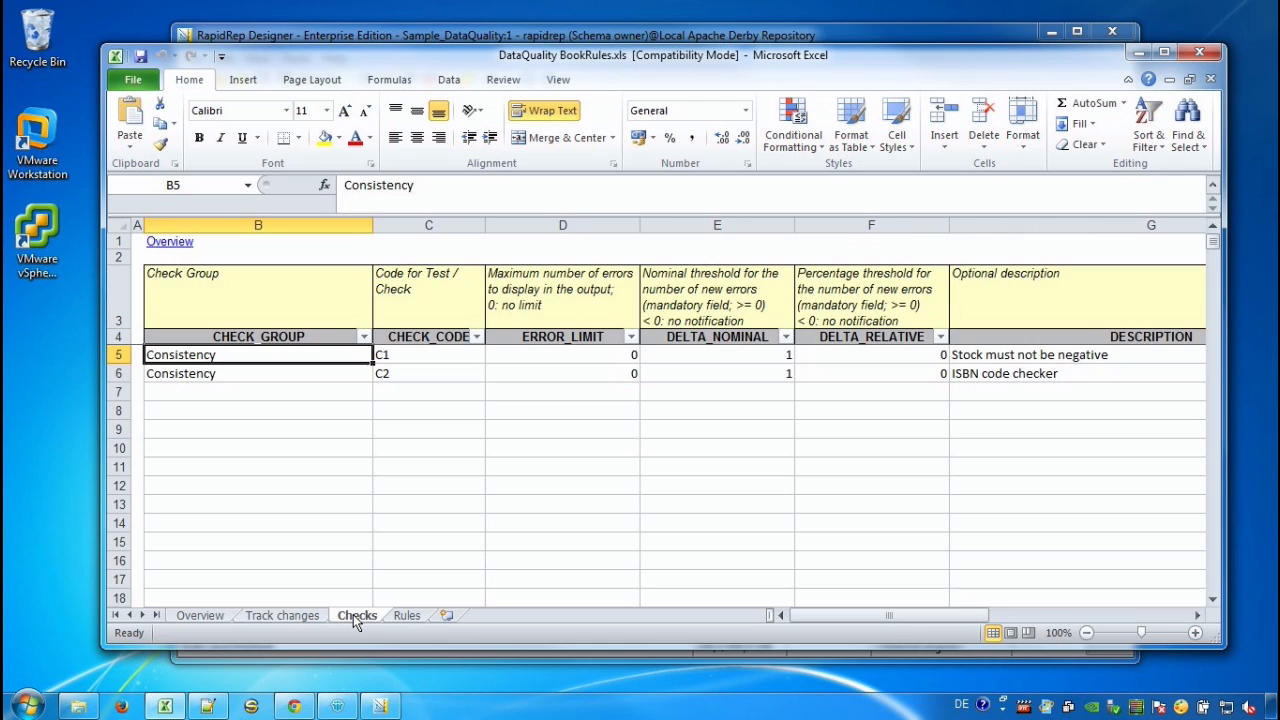
{"action": "mouse_move", "coordinate": [295, 502]}
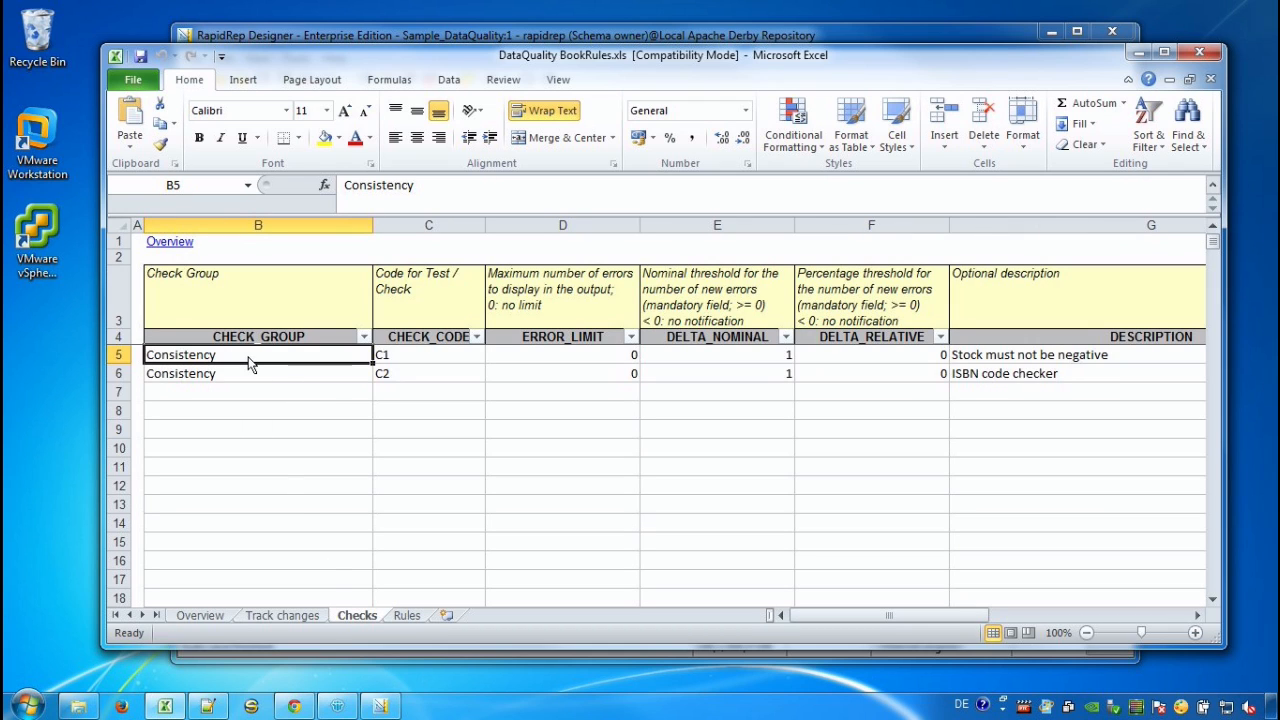
{"action": "mouse_move", "coordinate": [585, 364]}
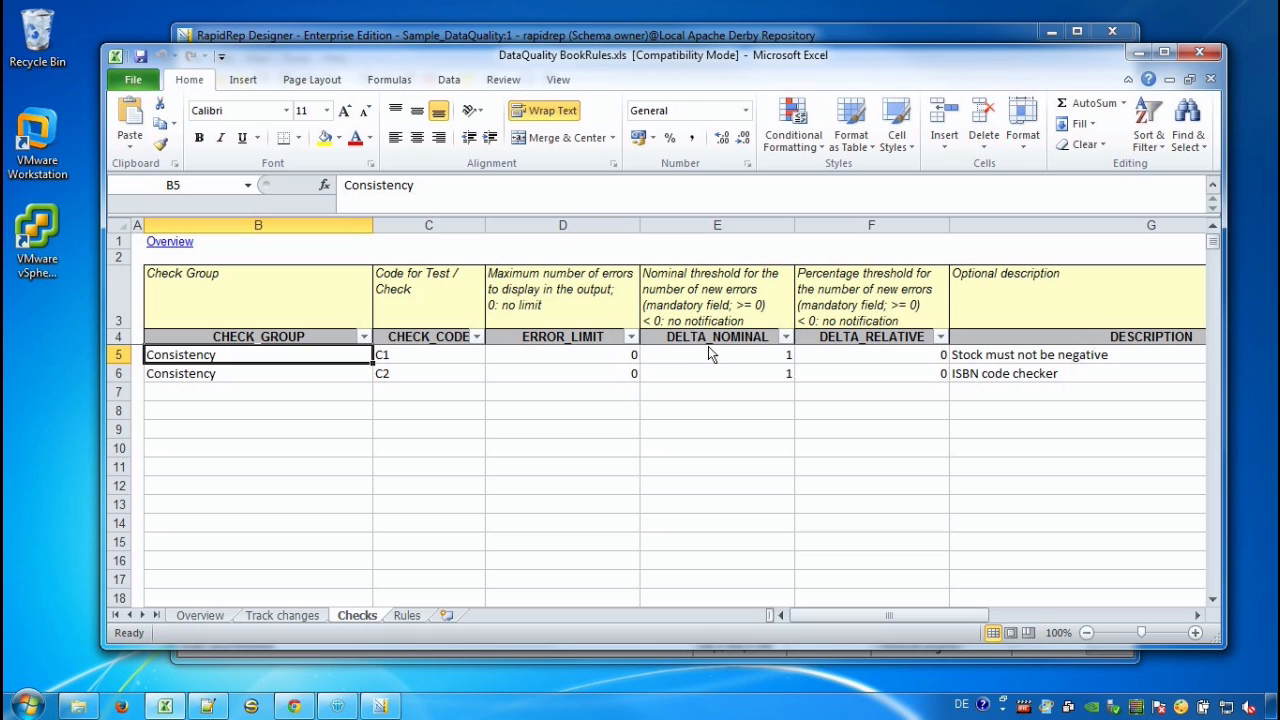
{"action": "mouse_move", "coordinate": [880, 353]}
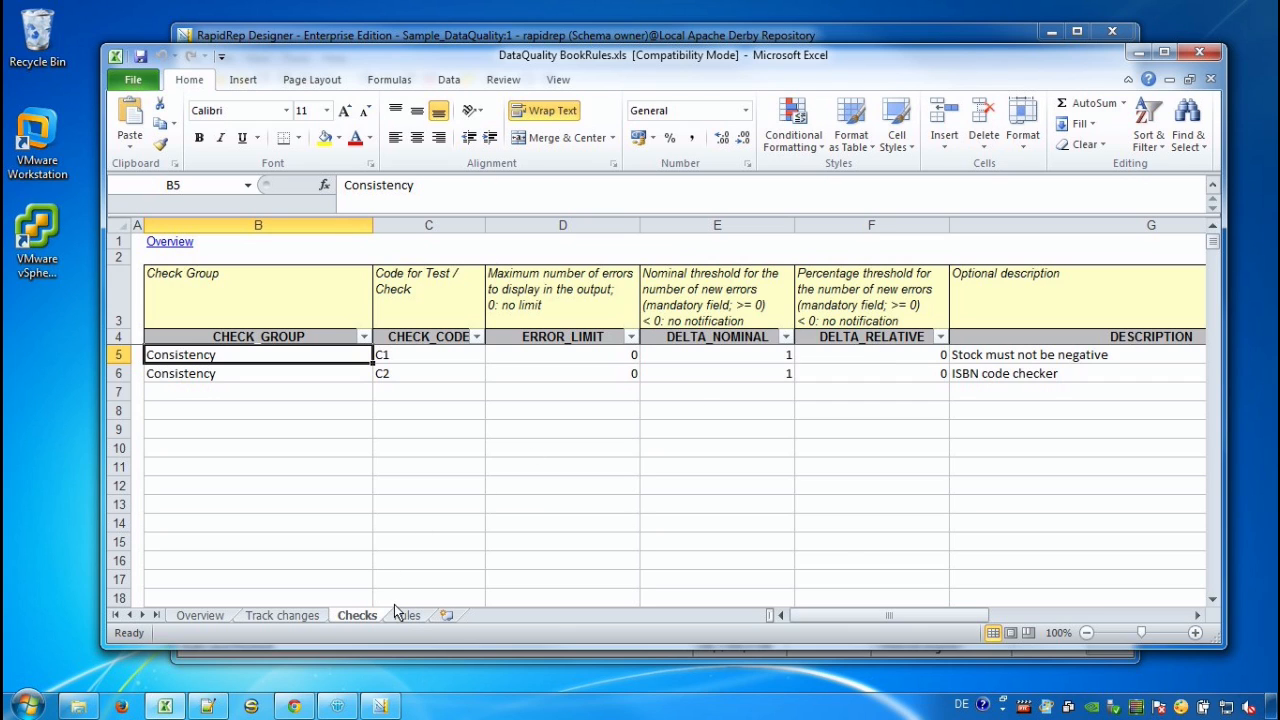
{"action": "left_click", "coordinate": [407, 615]}
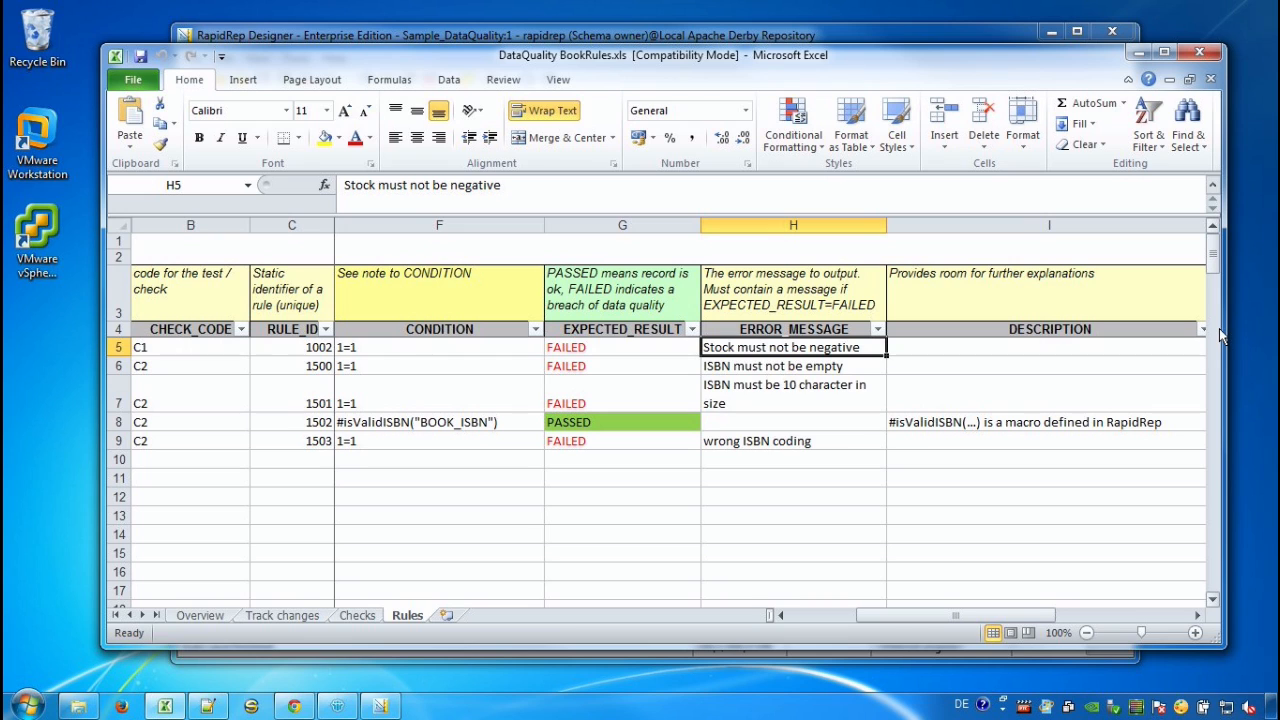
{"action": "left_click", "coordinate": [566, 347]}
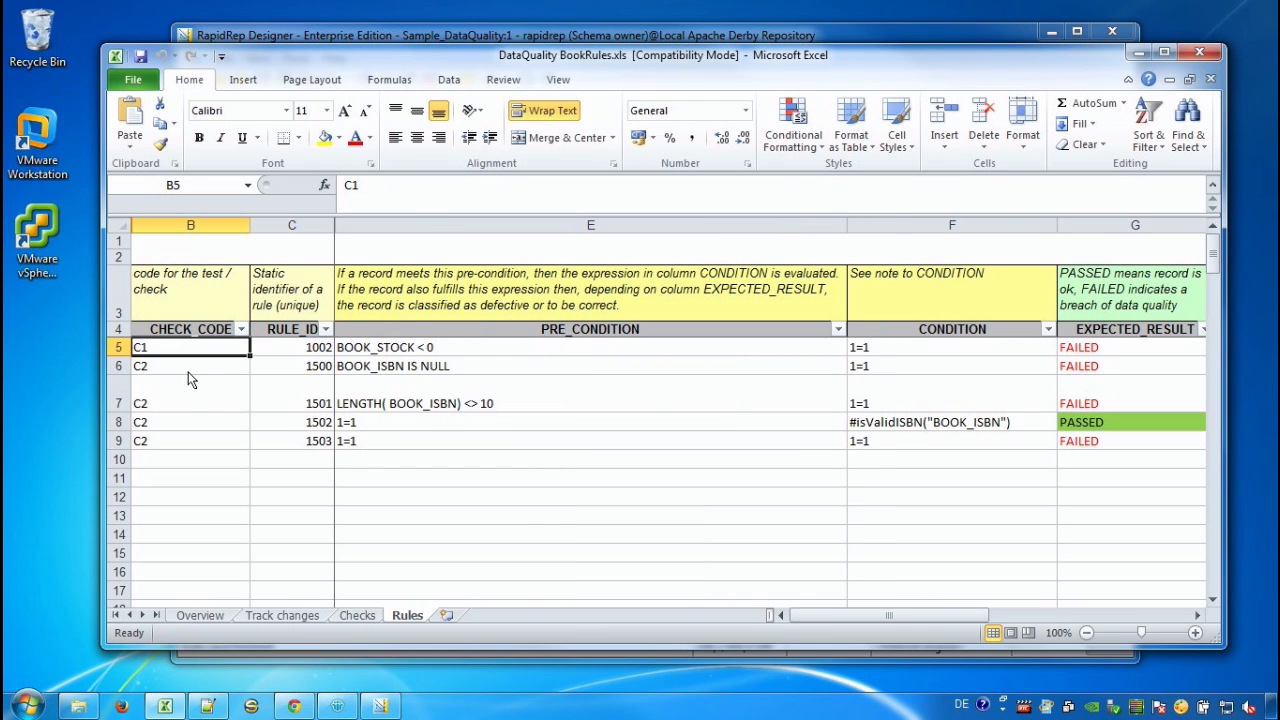
{"action": "left_click_drag", "start_coordinate": [190, 366], "coordinate": [190, 441]}
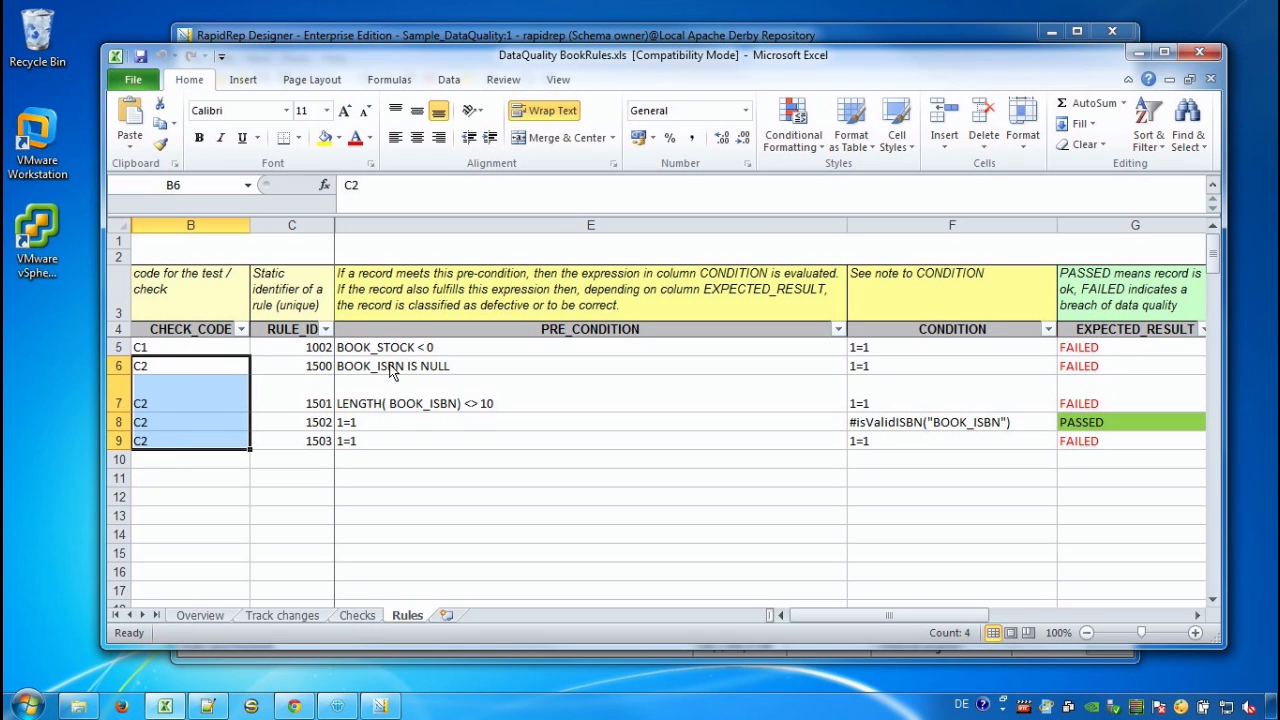
{"action": "left_click", "coordinate": [590, 365]}
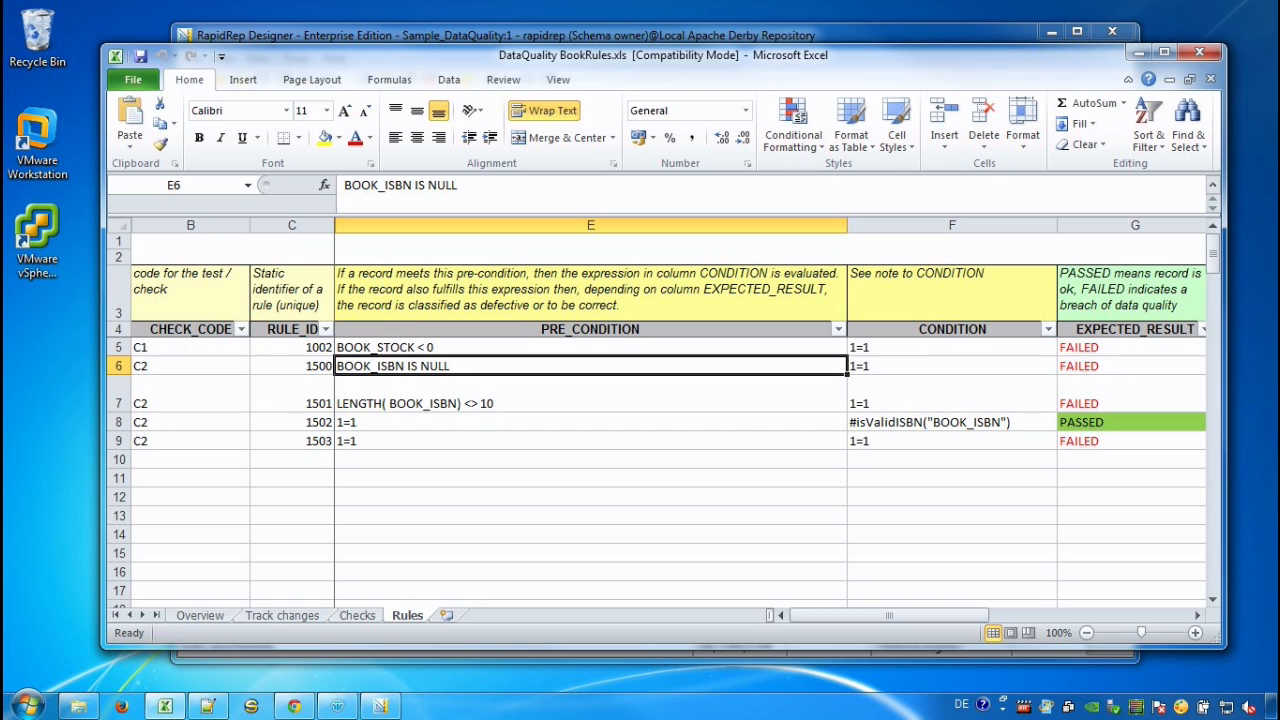
{"action": "scroll", "scroll_direction": "right", "scroll_amount": 3}
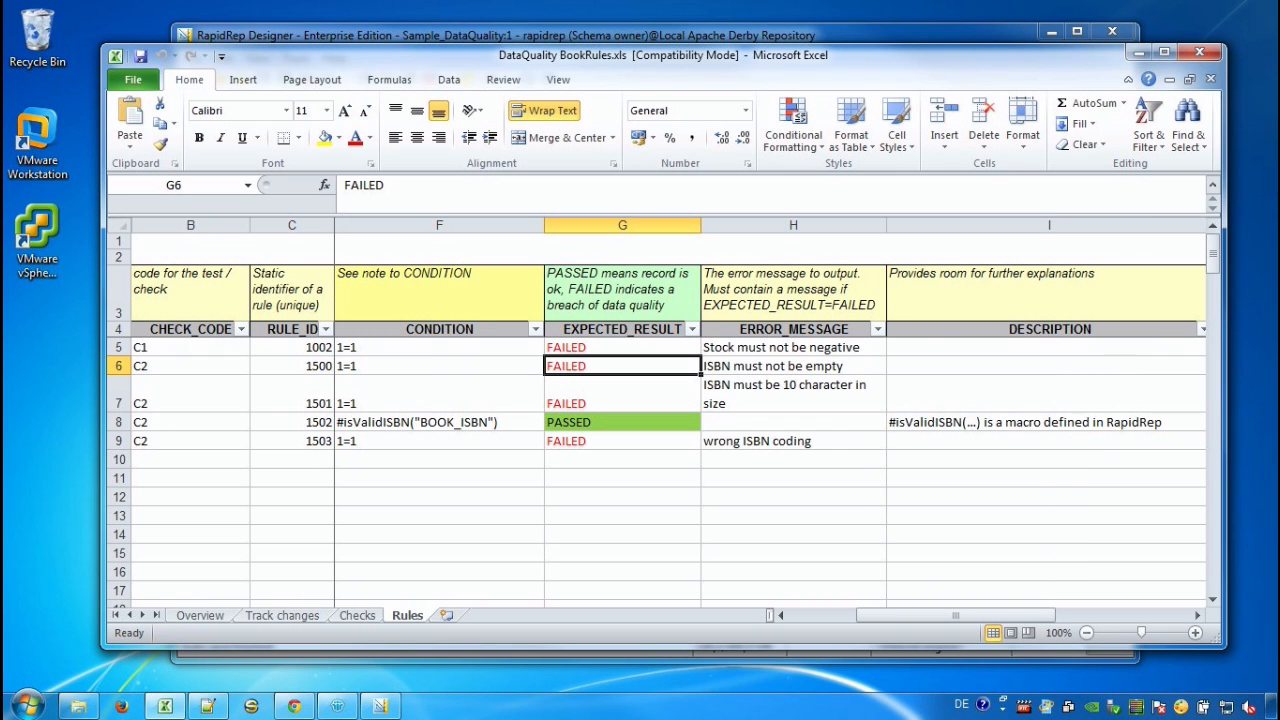
{"action": "left_click", "coordinate": [438, 365]}
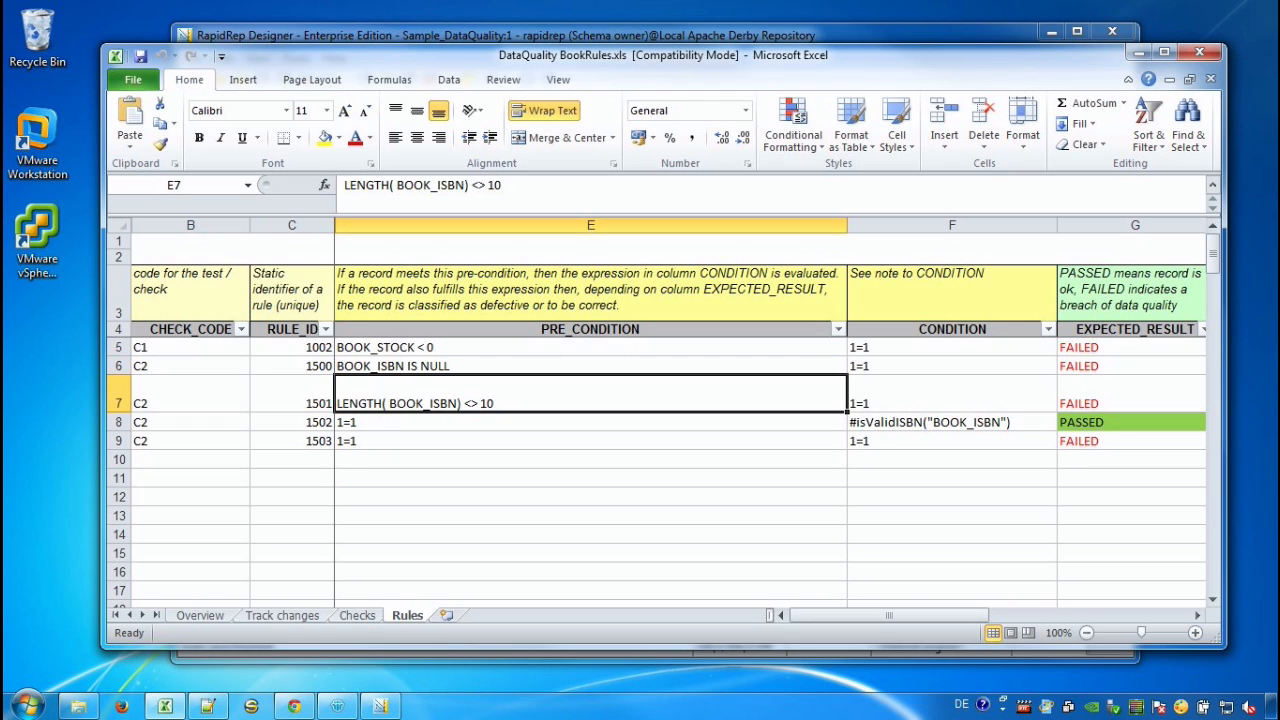
{"action": "left_click", "coordinate": [951, 403]}
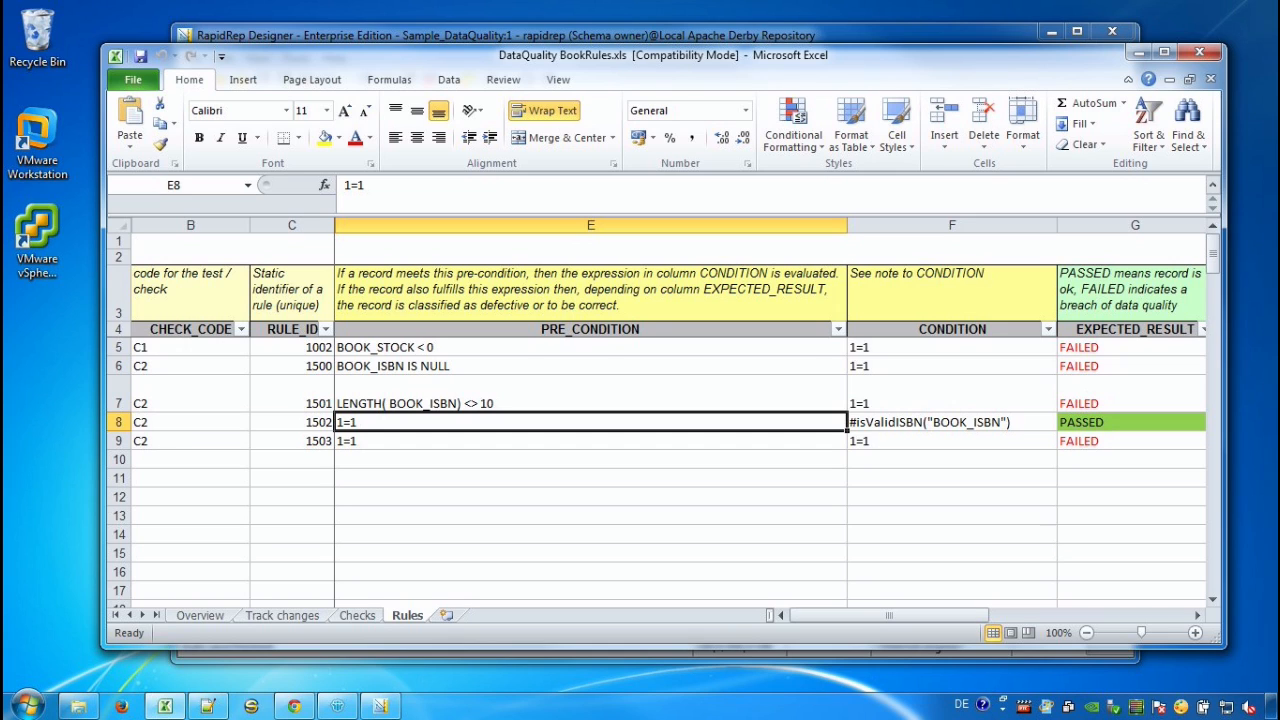
{"action": "left_click", "coordinate": [951, 421]}
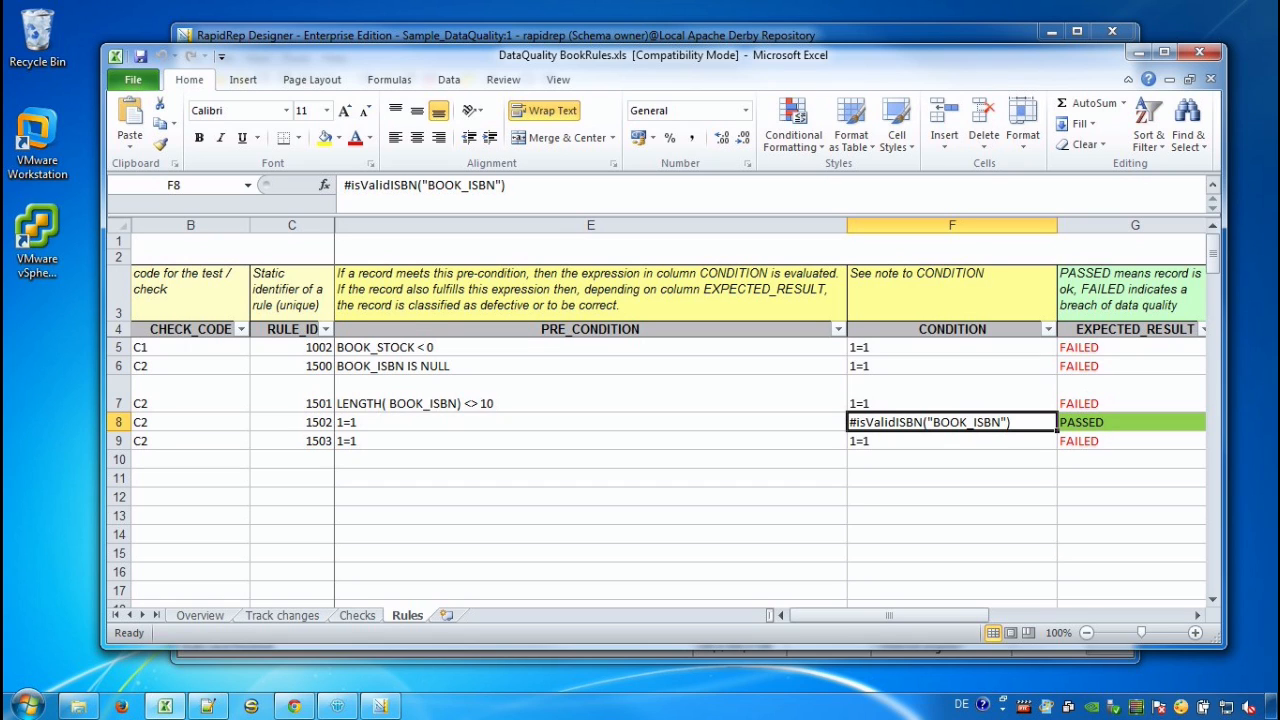
{"action": "scroll", "scroll_direction": "right", "scroll_amount": 3}
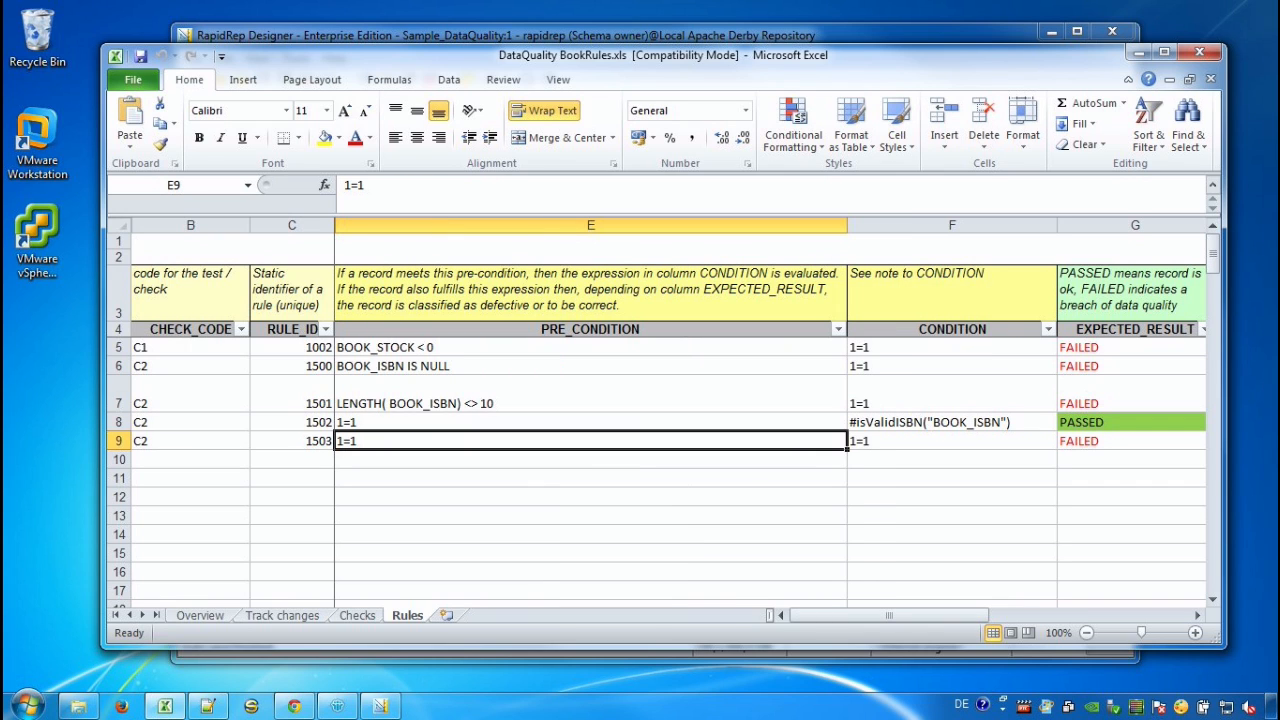
{"action": "left_click", "coordinate": [951, 440]}
{"action": "type", "text": "wrong ISBN coding"}
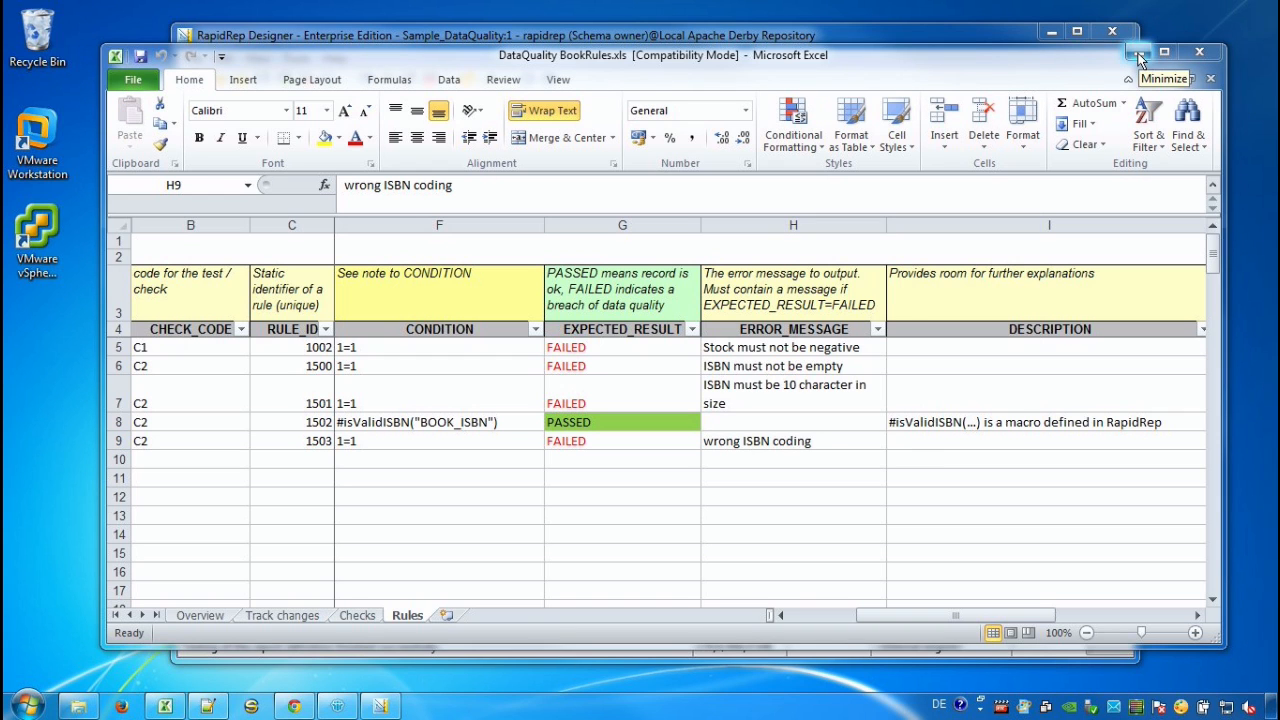
- Minimize Excel and open Import from template in the designer's functions tree, listing CommonSQLLibrary_0100:1
{"action": "left_click", "coordinate": [793, 441]}
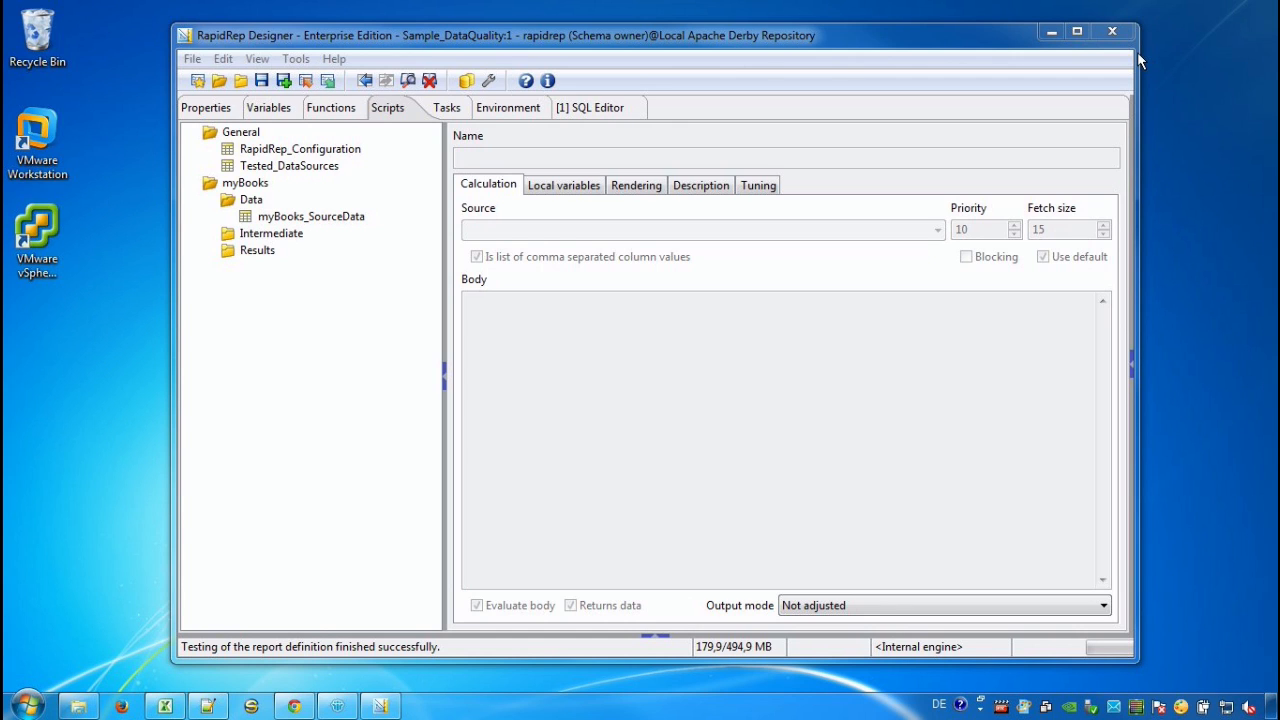
{"action": "mouse_move", "coordinate": [340, 115]}
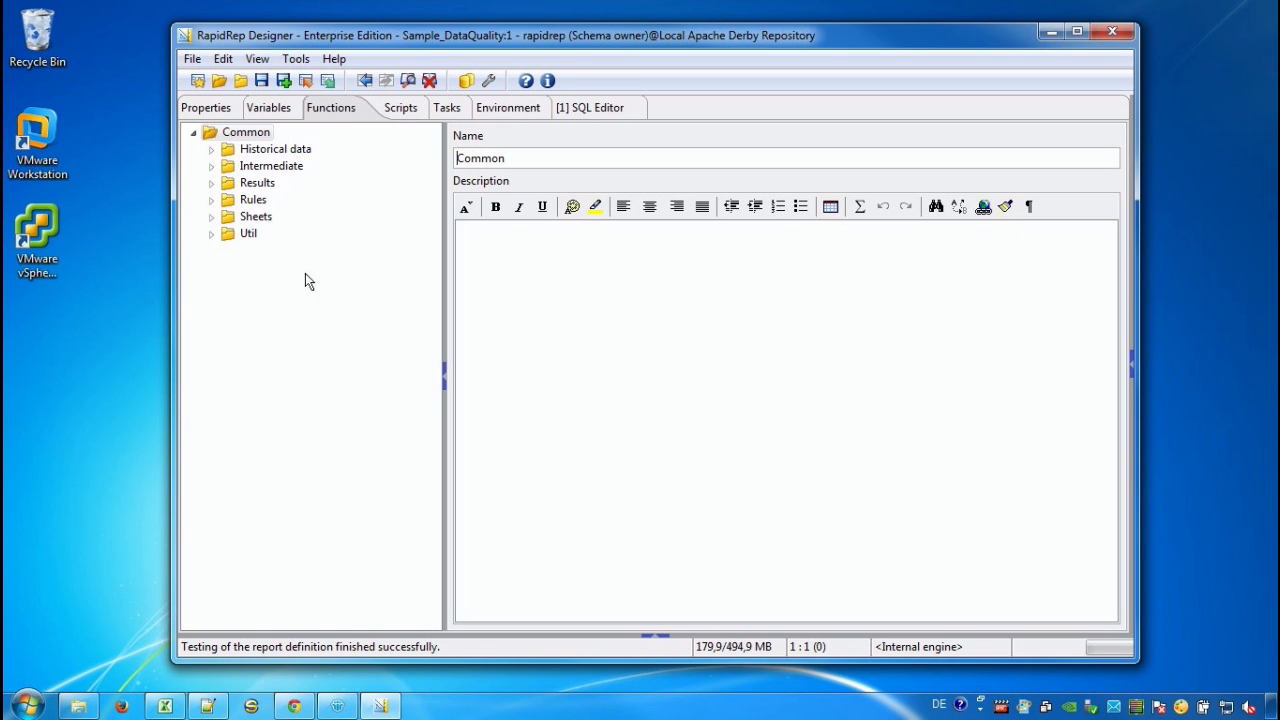
{"action": "right_click", "coordinate": [309, 280]}
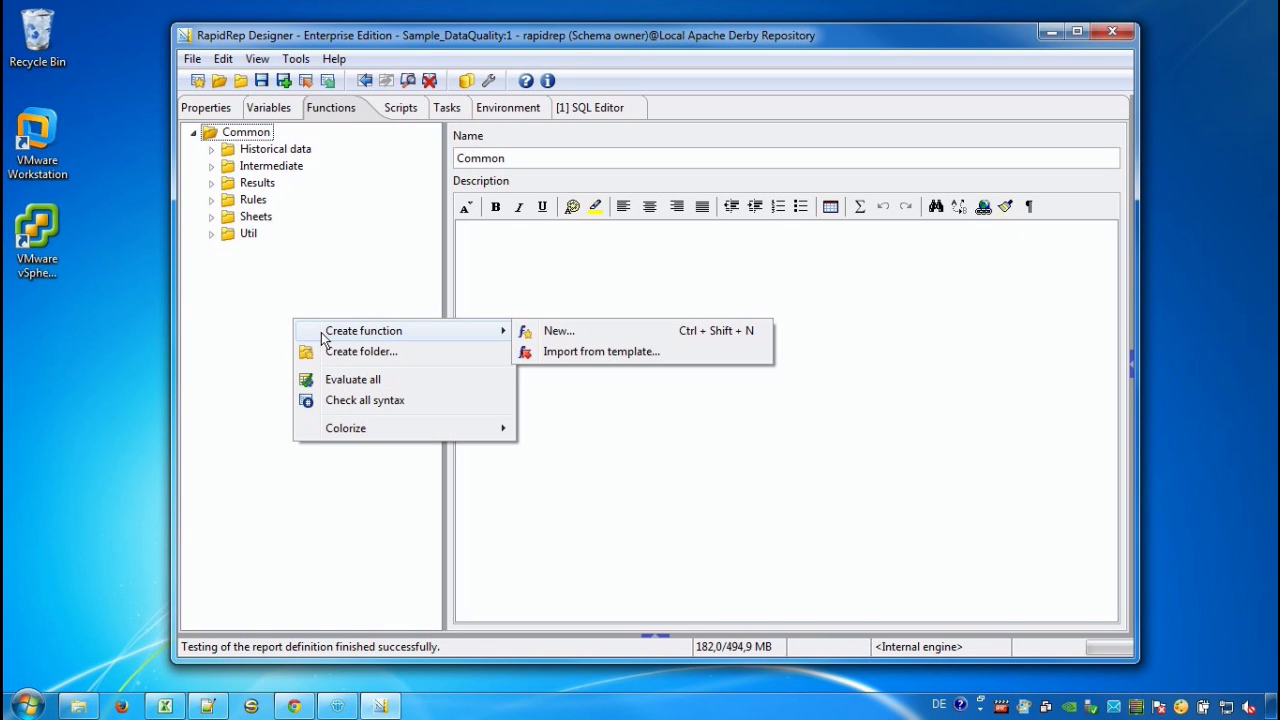
{"action": "mouse_move", "coordinate": [580, 358]}
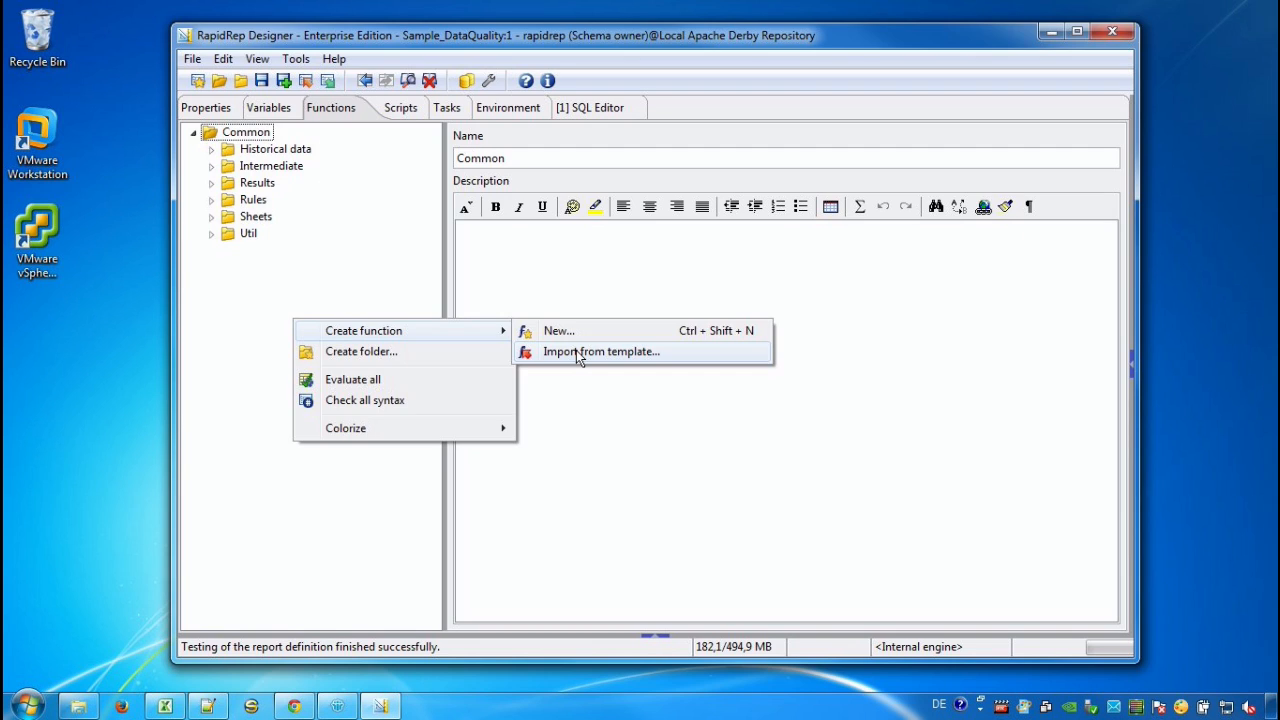
{"action": "left_click", "coordinate": [601, 351]}
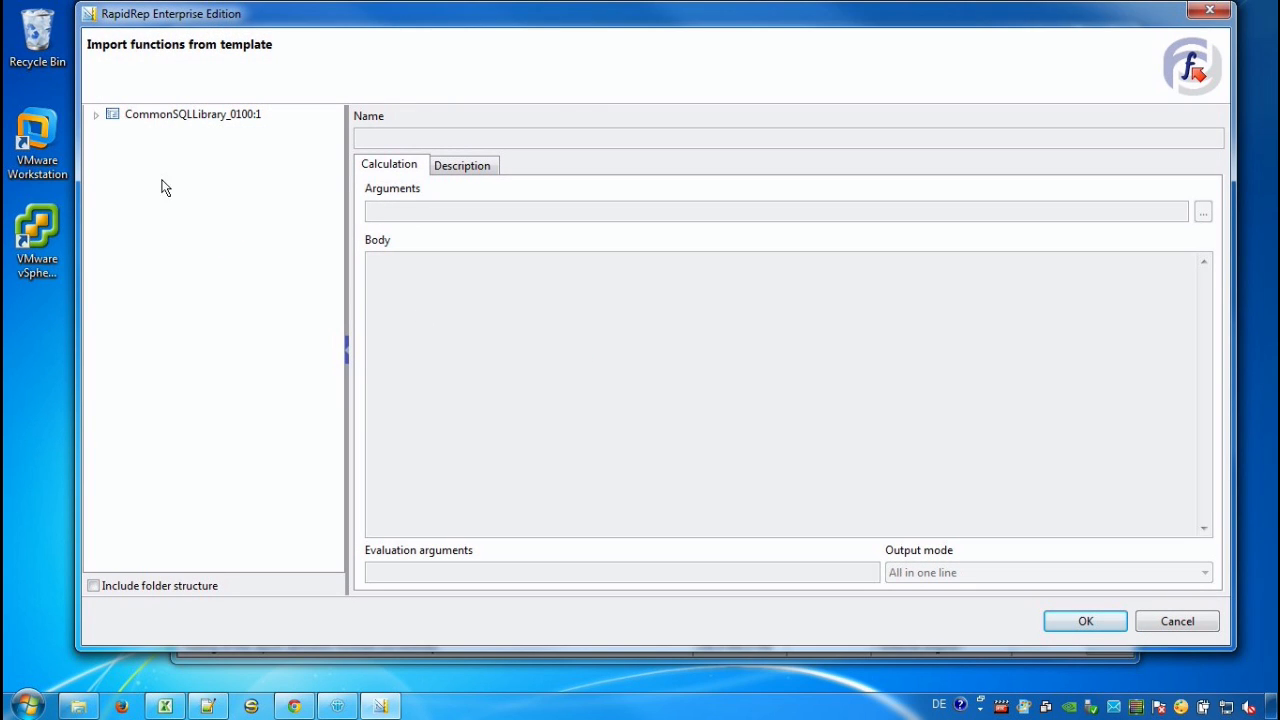
- Import isValidISBN from CommonSQLLibrary's Demo Functions into the Common functions
{"action": "left_click", "coordinate": [95, 113]}
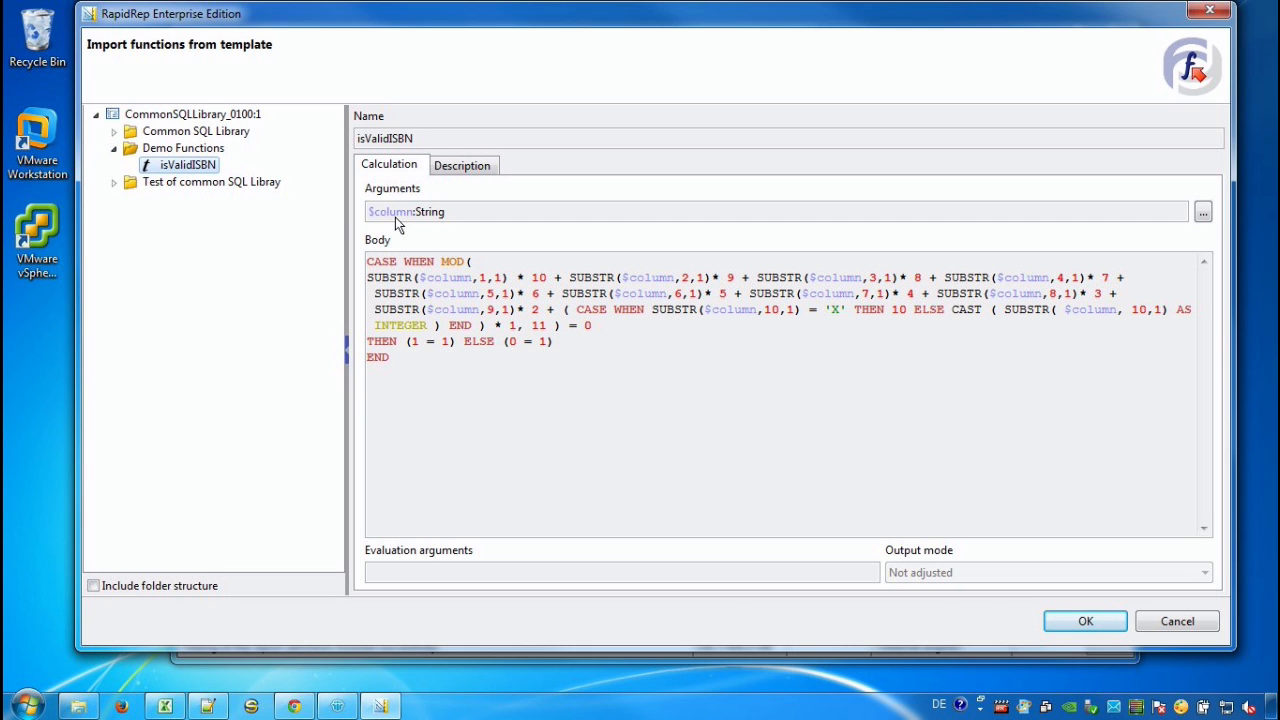
{"action": "mouse_move", "coordinate": [420, 246]}
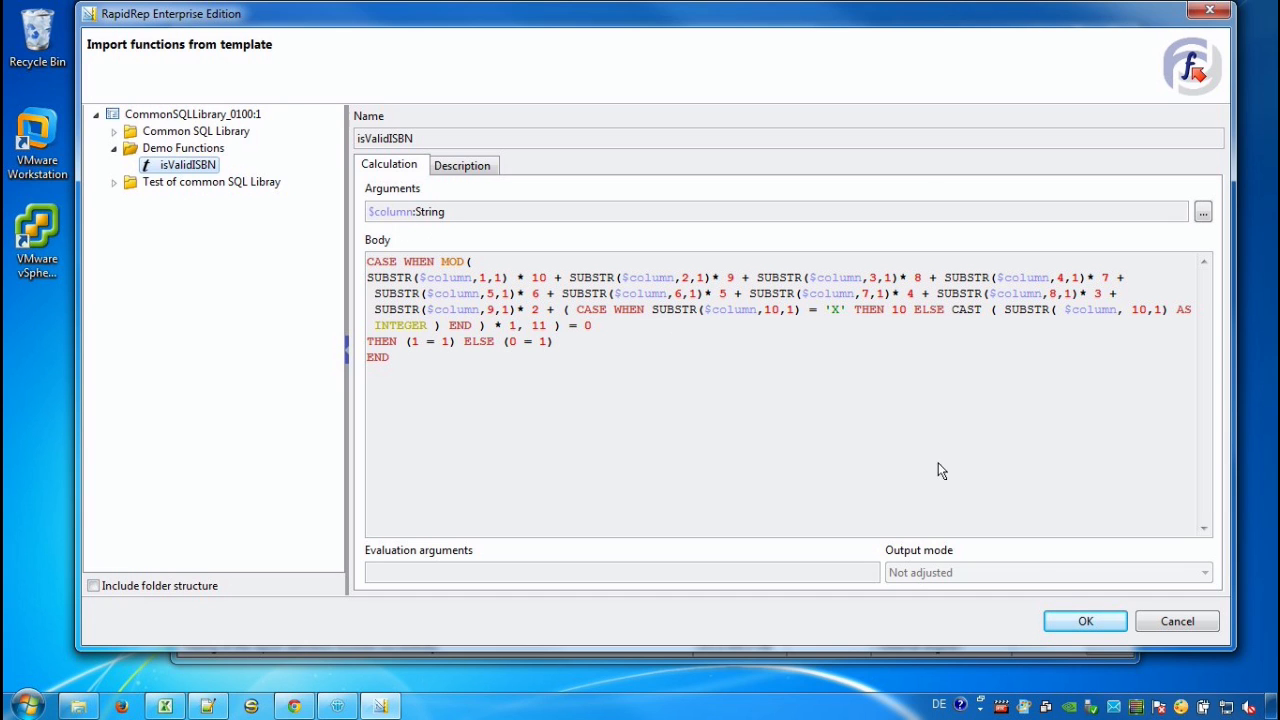
{"action": "left_click", "coordinate": [1085, 621]}
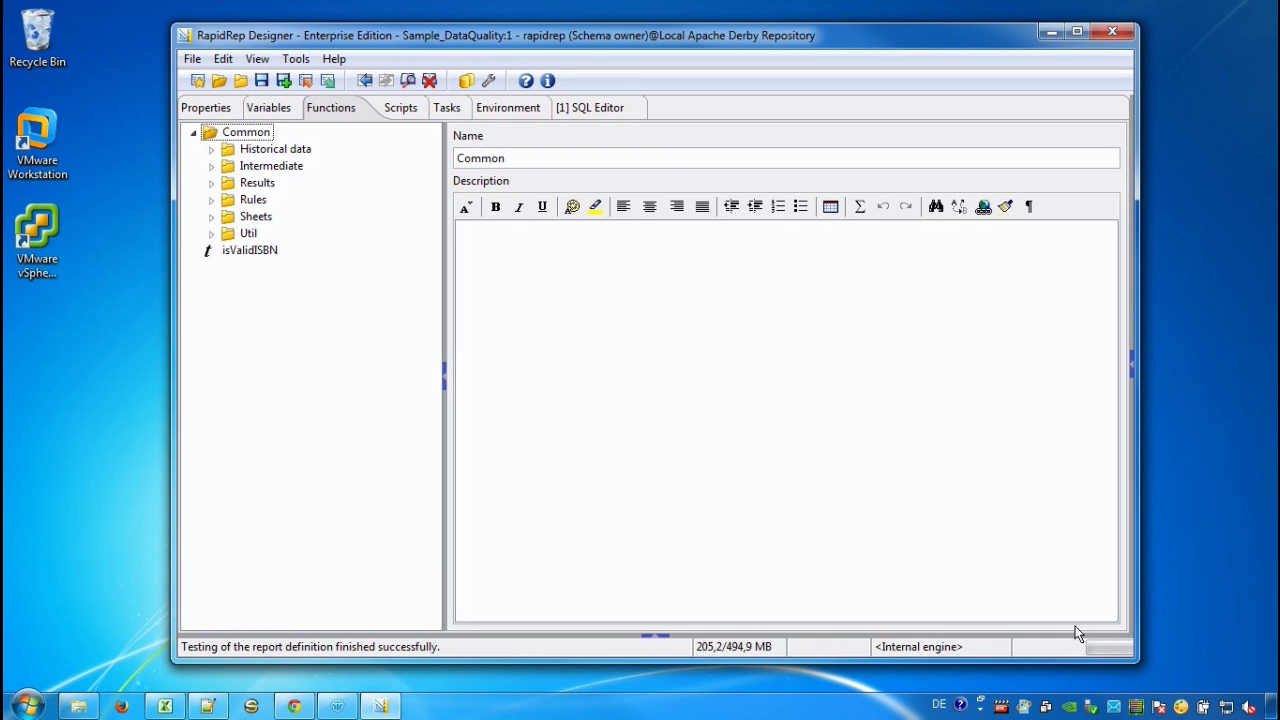
{"action": "mouse_move", "coordinate": [1013, 600]}
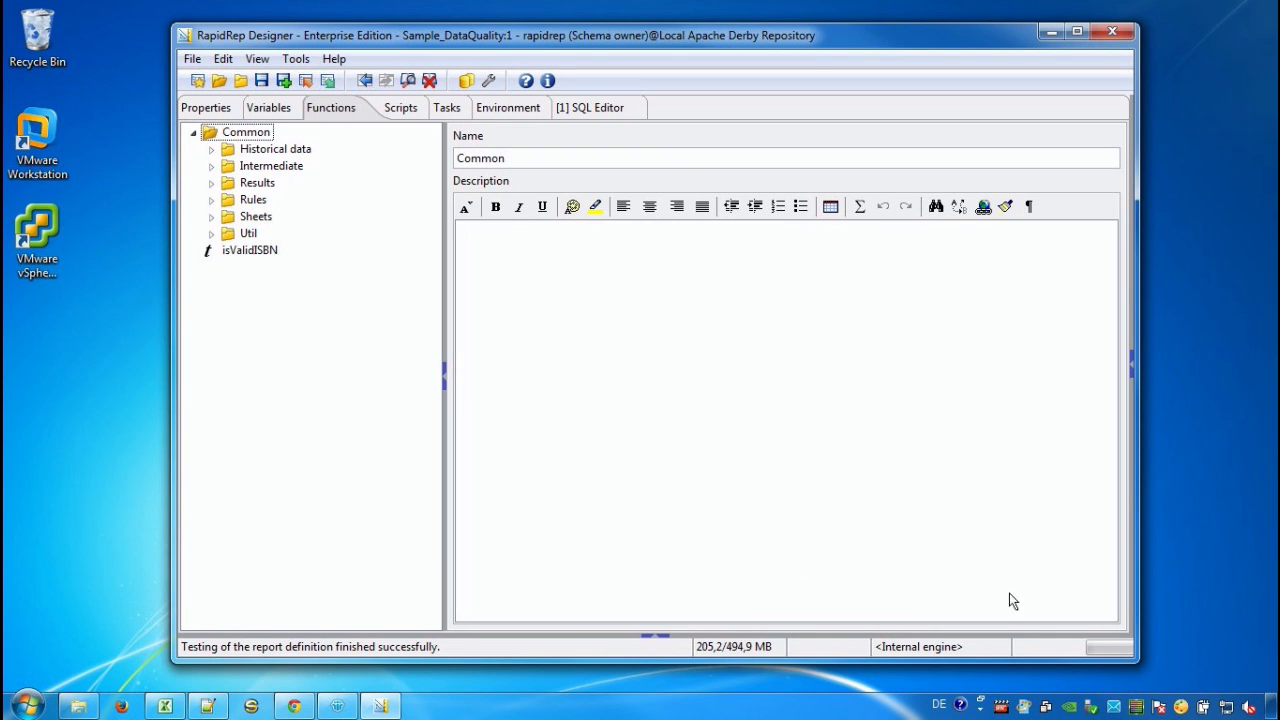
- Re-test the report definition and bring up rendering options for Check_myBooks
{"action": "left_click", "coordinate": [295, 58]}
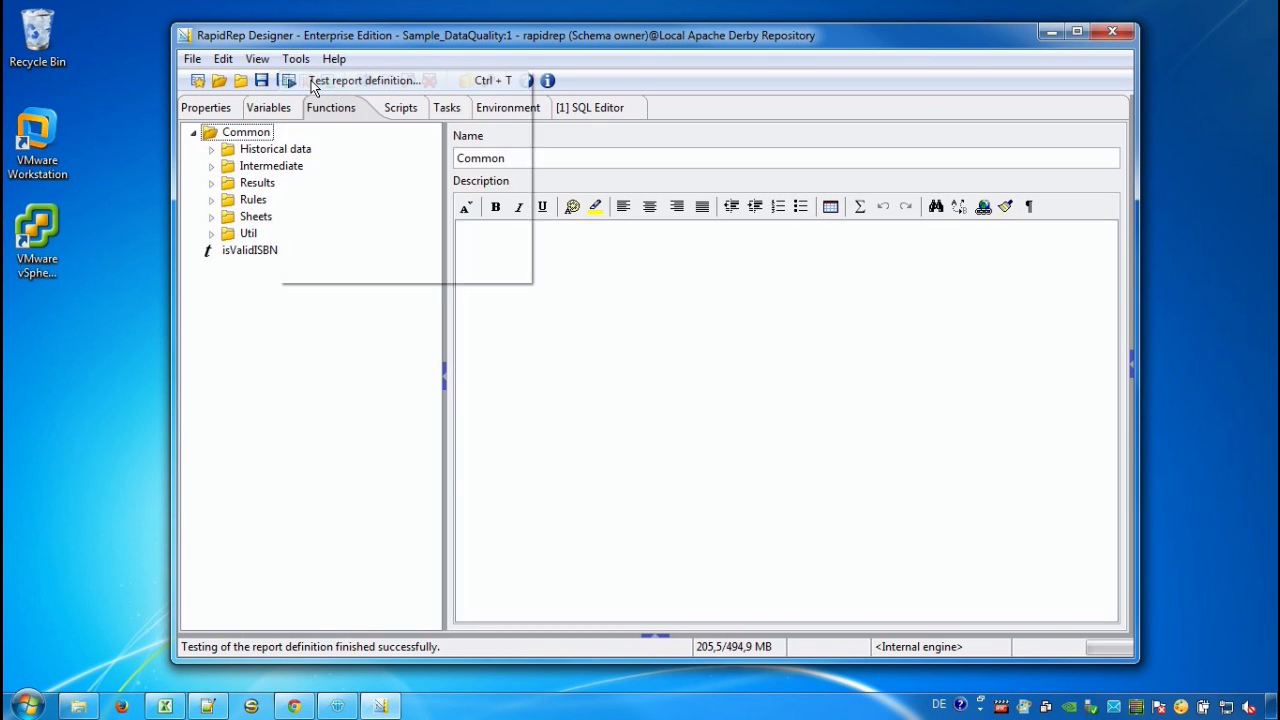
{"action": "left_click", "coordinate": [305, 80]}
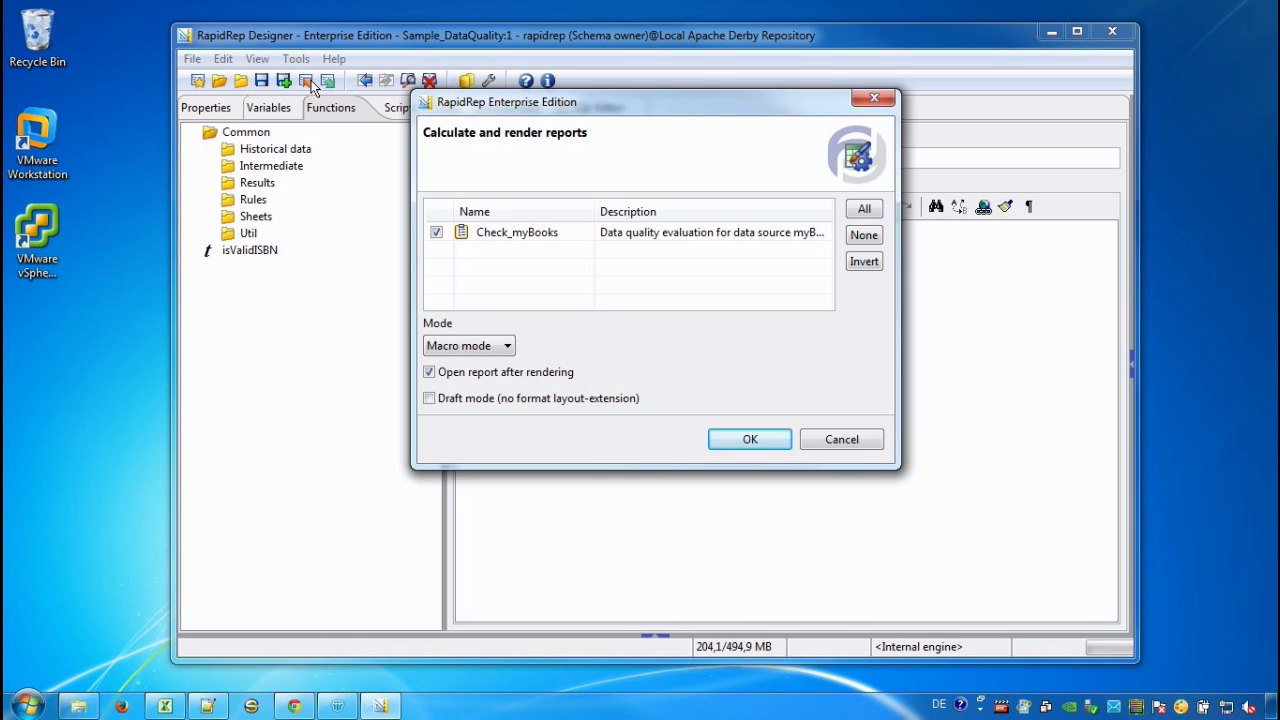
{"action": "mouse_move", "coordinate": [734, 360]}
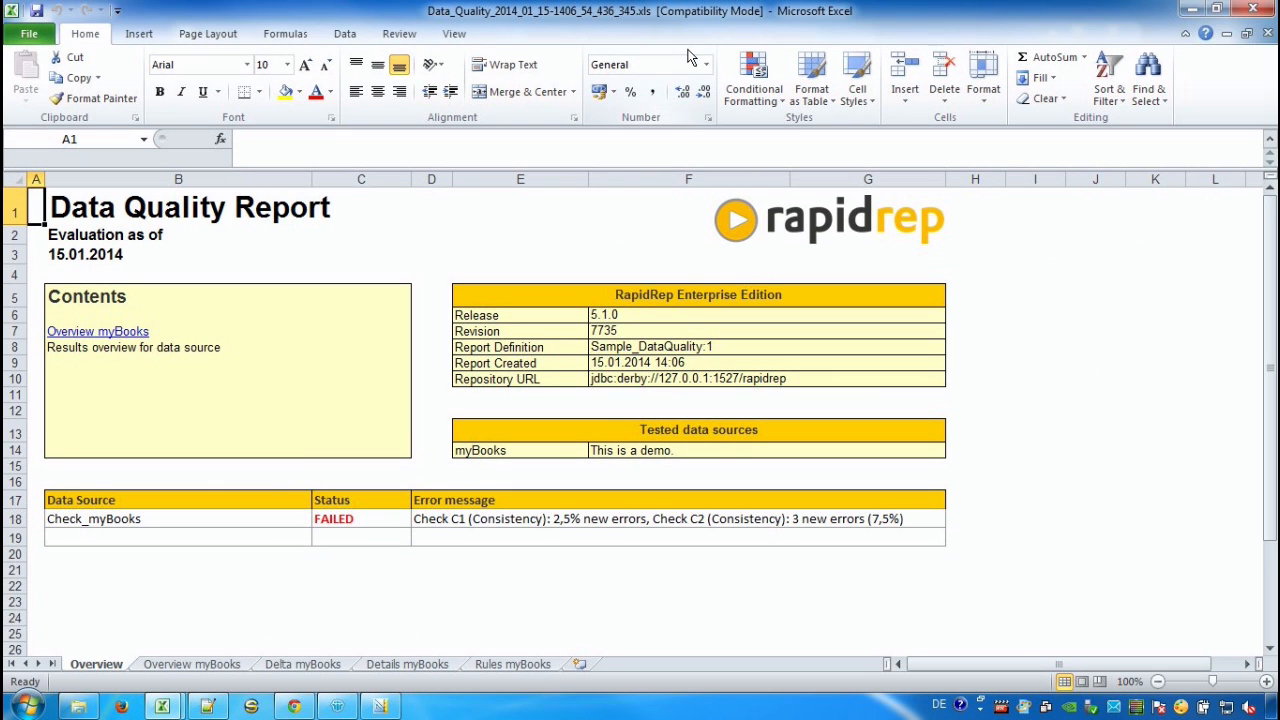
{"action": "mouse_move", "coordinate": [438, 520]}
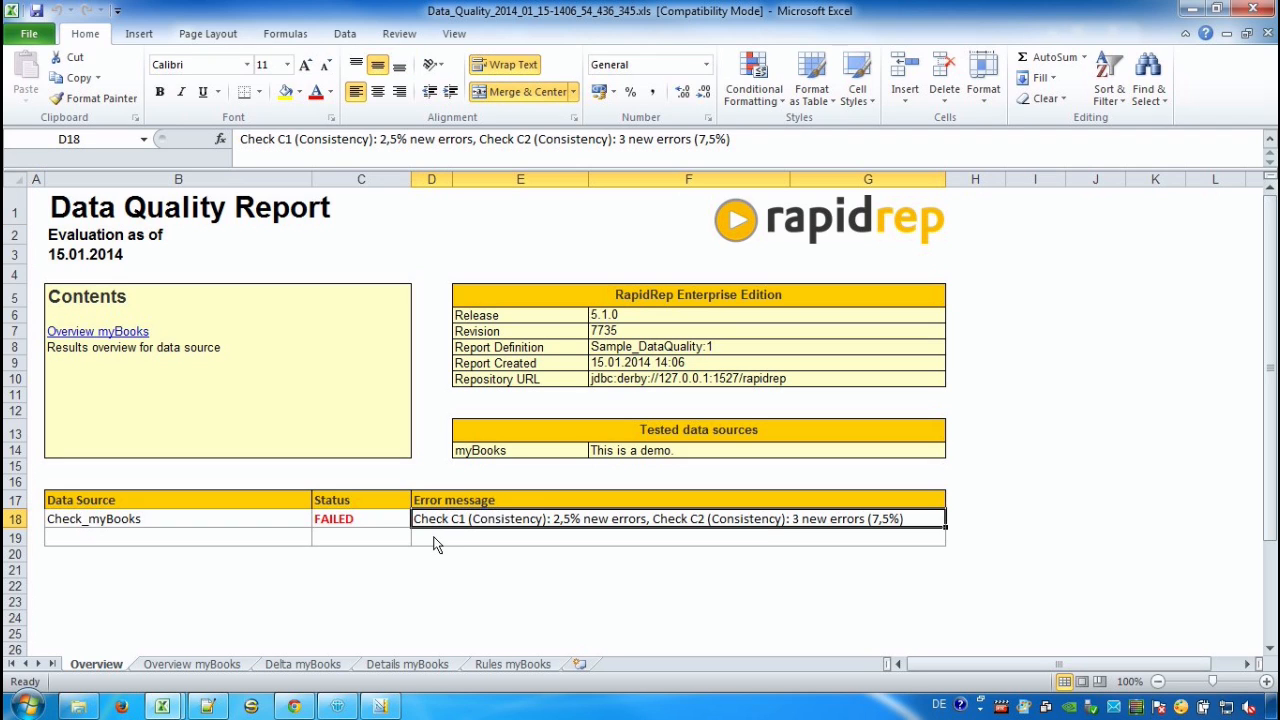
{"action": "mouse_move", "coordinate": [226, 638]}
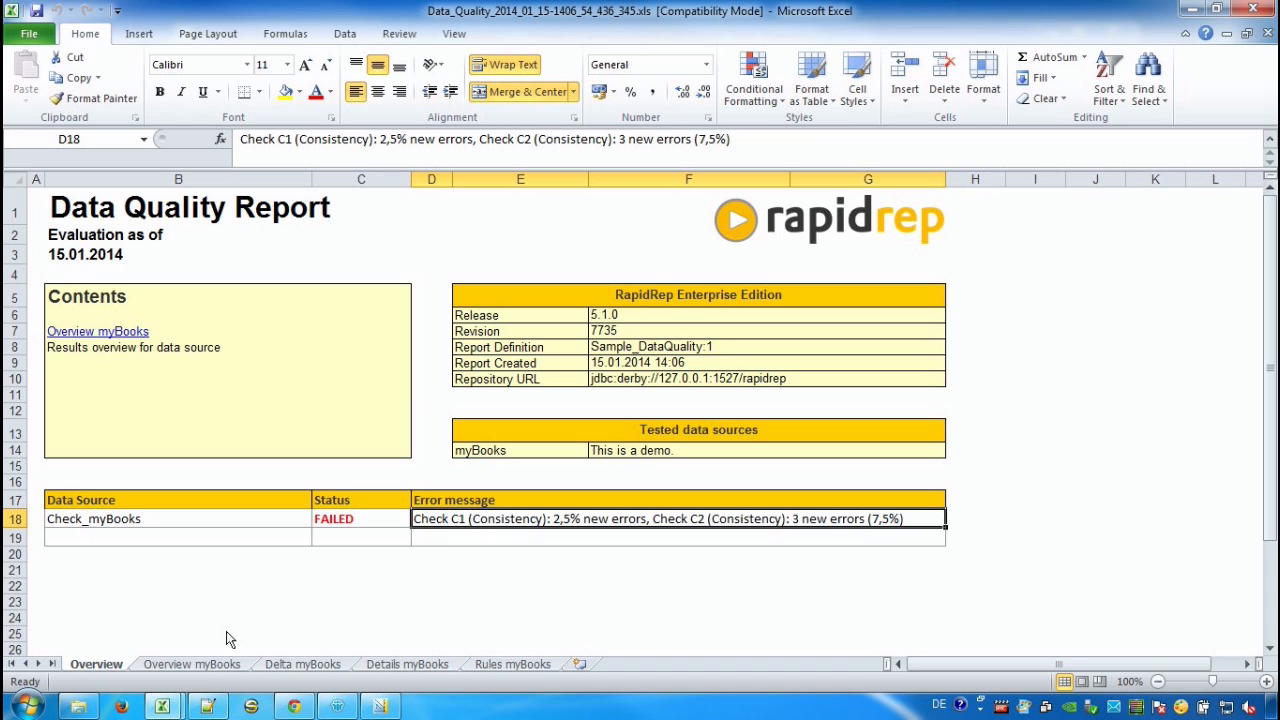
- Review the myBooks overview and Delta myBooks C2 error count, then view Details myBooks
{"action": "left_click", "coordinate": [191, 663]}
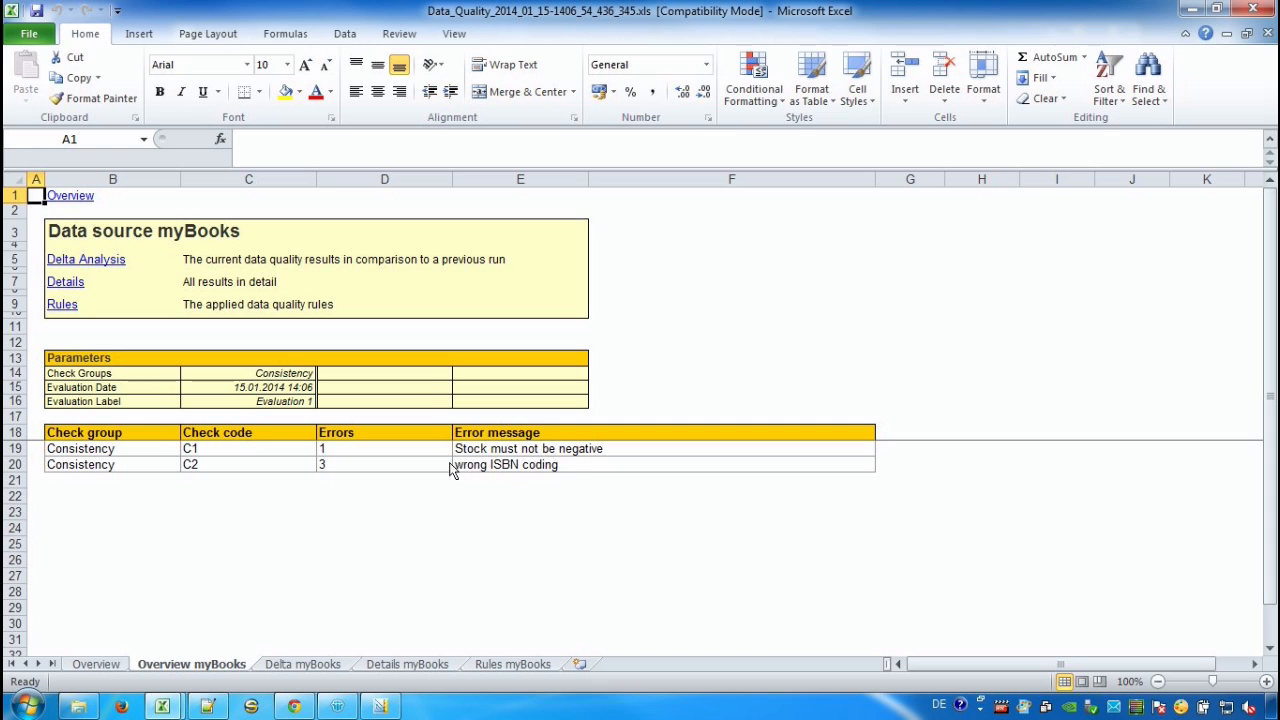
{"action": "mouse_move", "coordinate": [449, 467]}
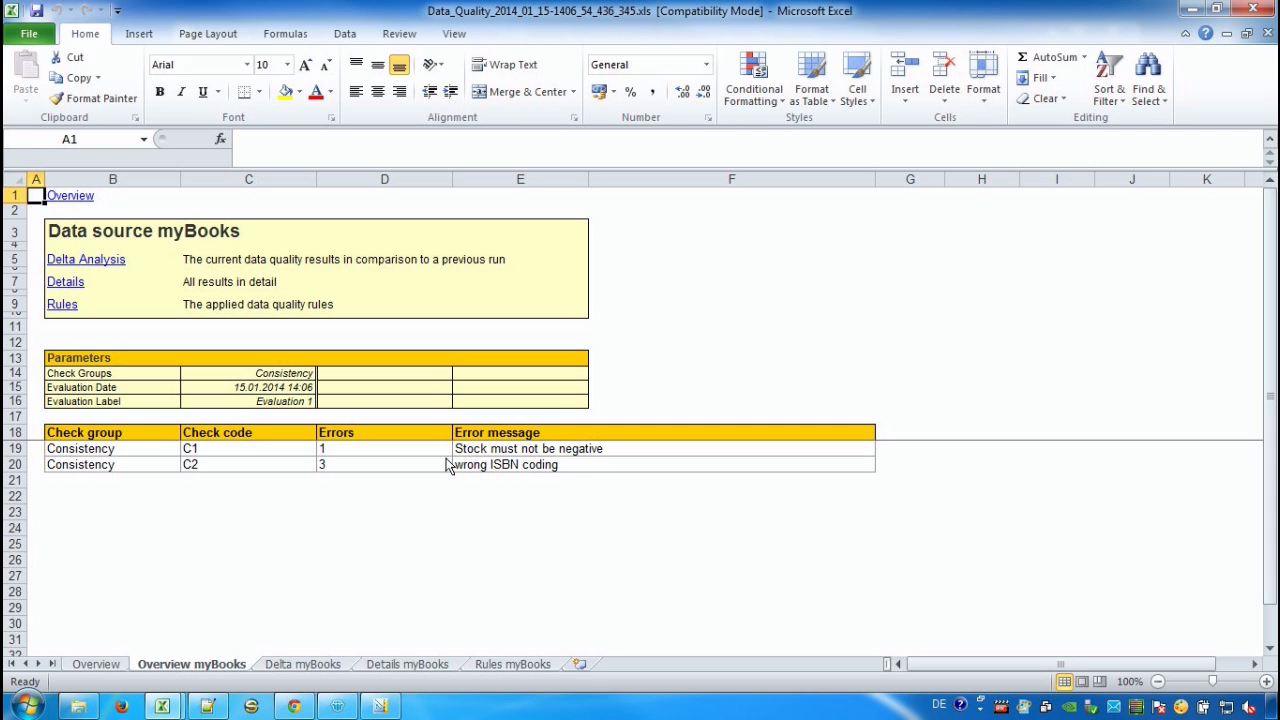
{"action": "left_click", "coordinate": [302, 664]}
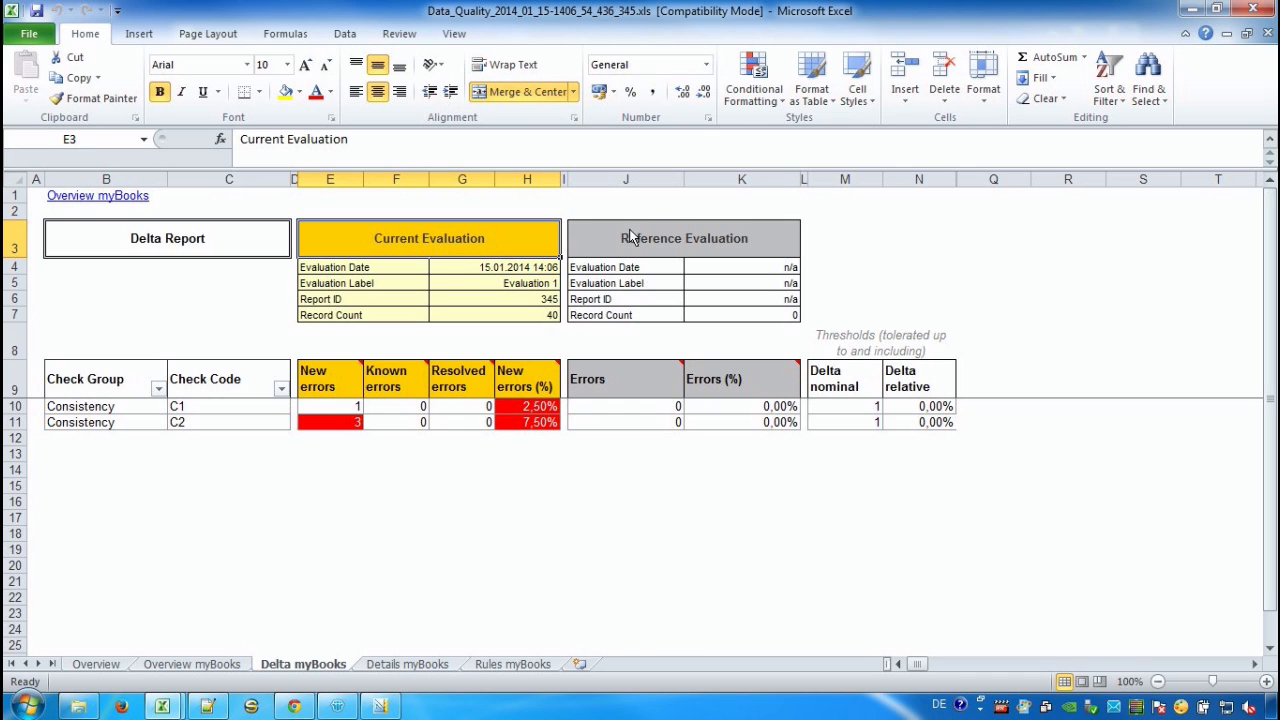
{"action": "left_click", "coordinate": [684, 238]}
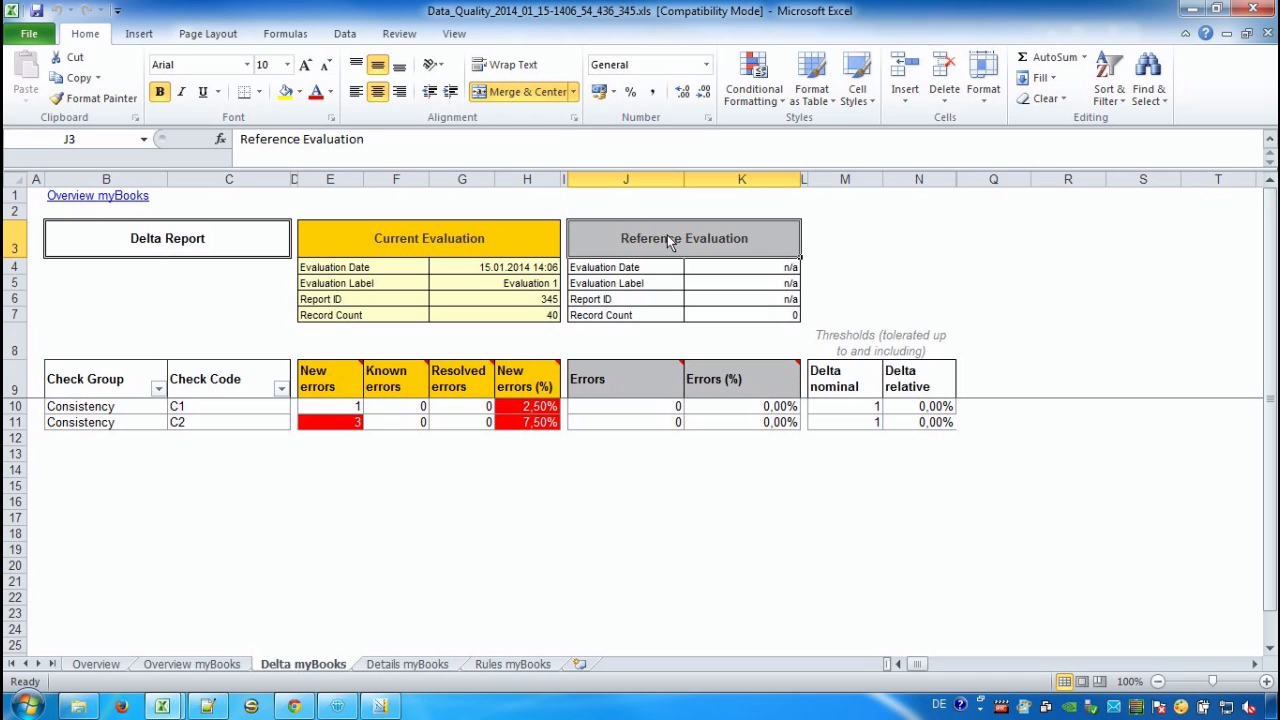
{"action": "mouse_move", "coordinate": [752, 357]}
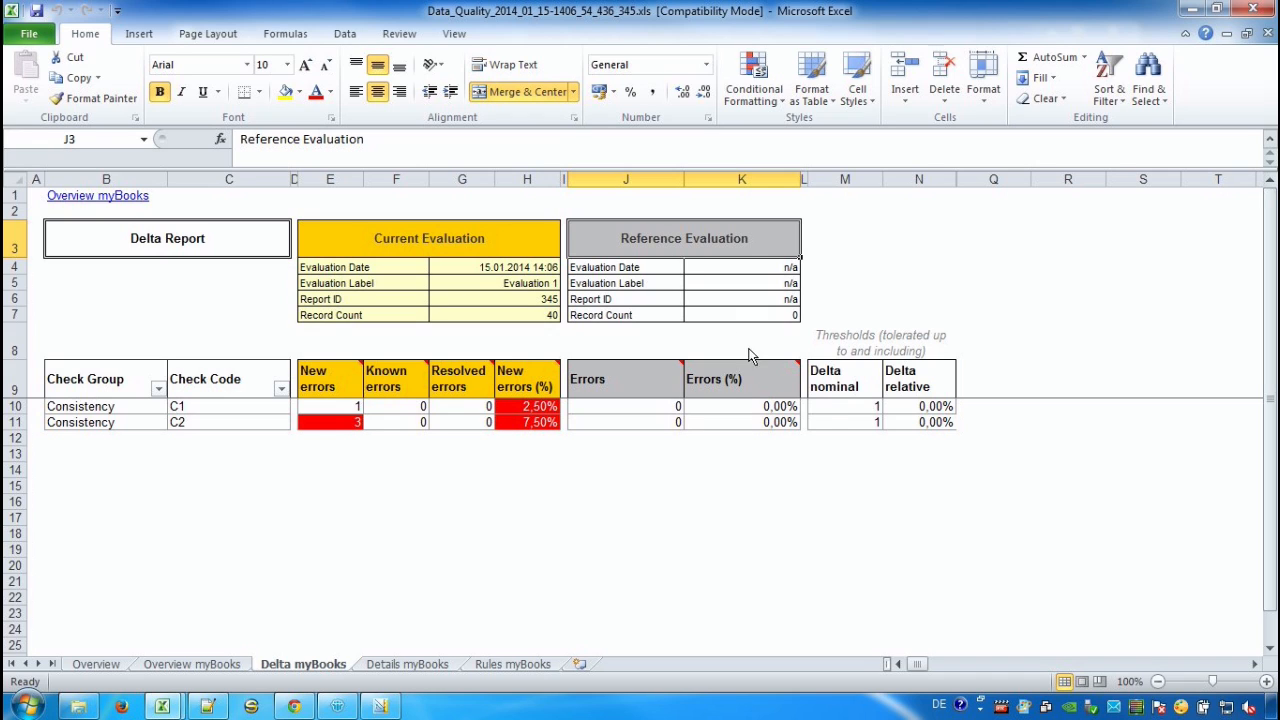
{"action": "left_click", "coordinate": [918, 378]}
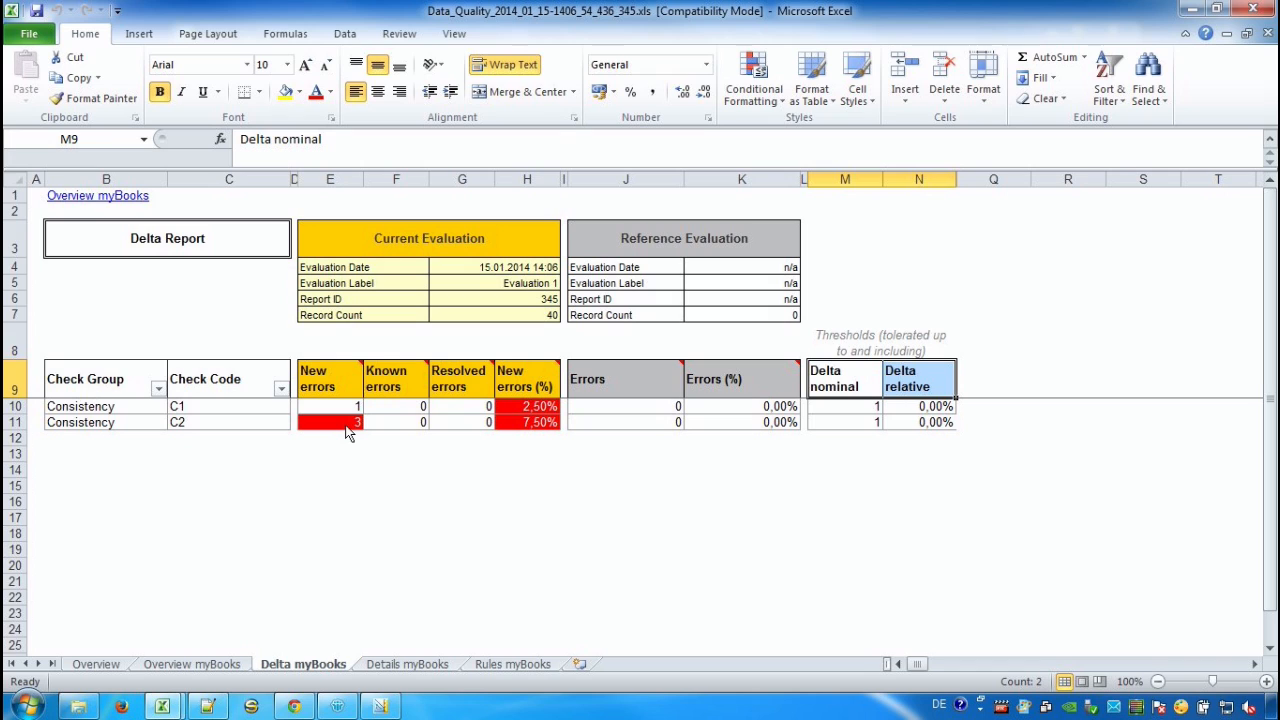
{"action": "left_click", "coordinate": [330, 421]}
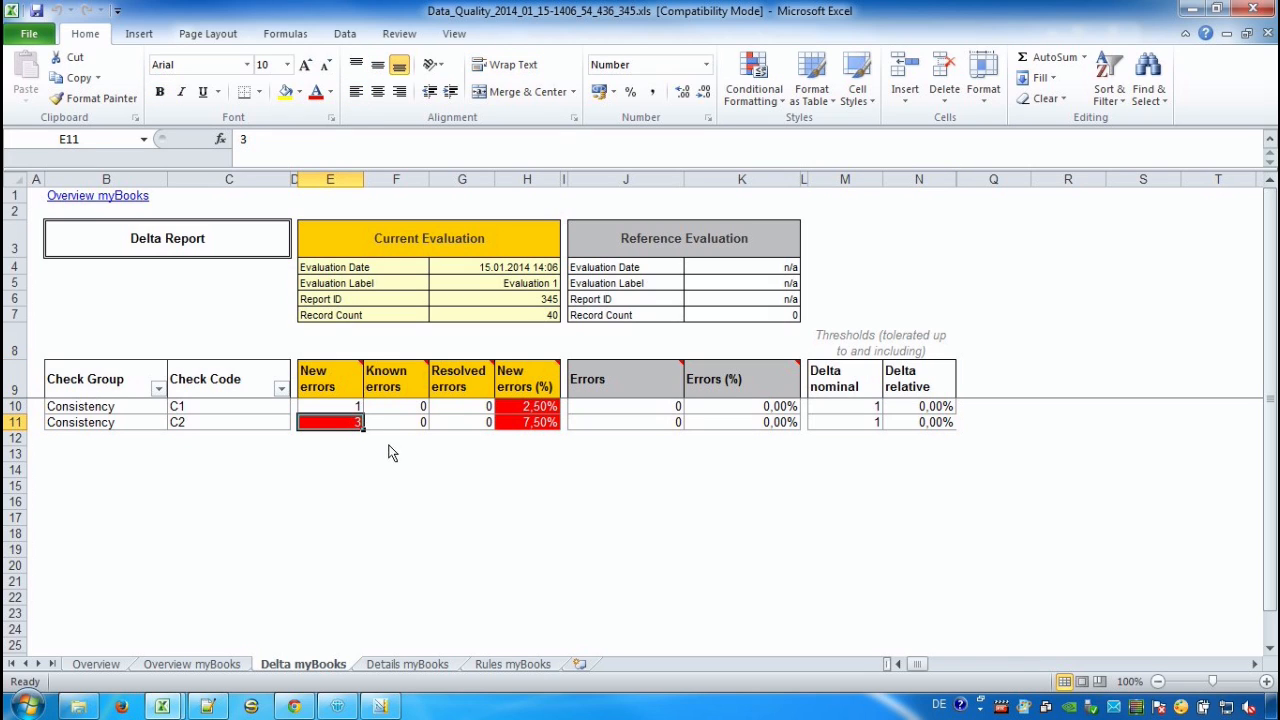
{"action": "mouse_move", "coordinate": [398, 457]}
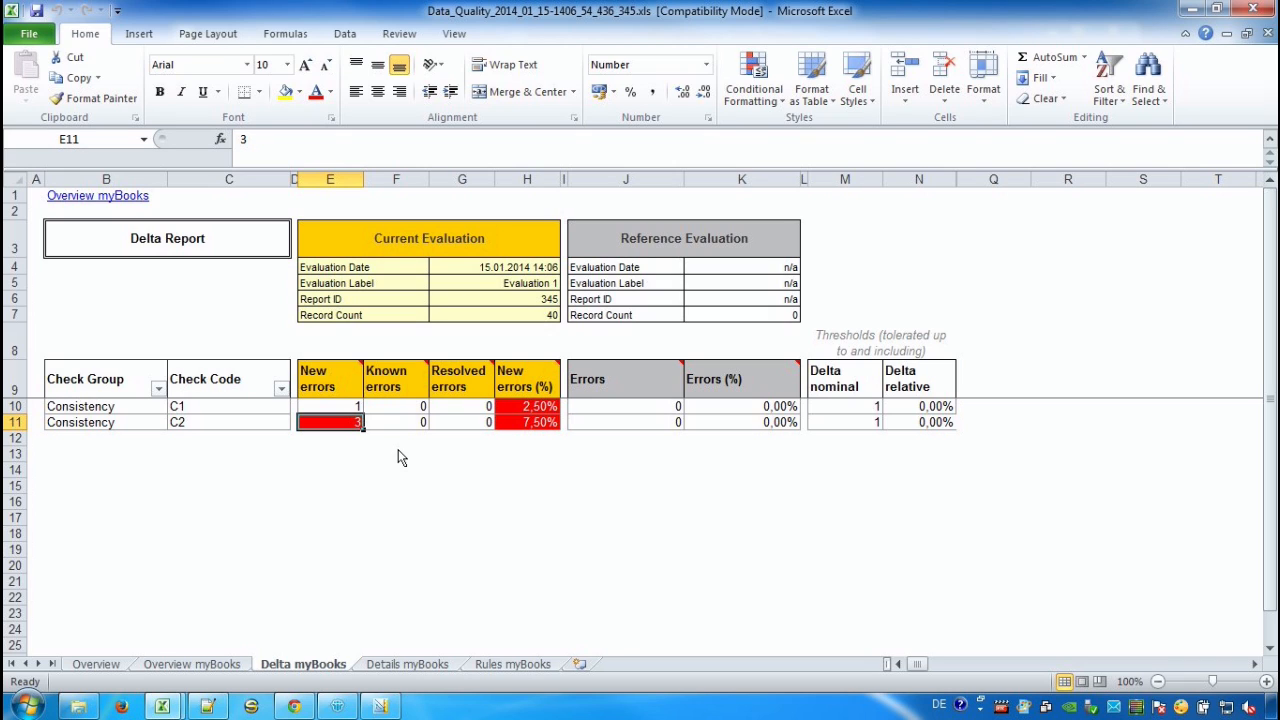
{"action": "left_click", "coordinate": [396, 454]}
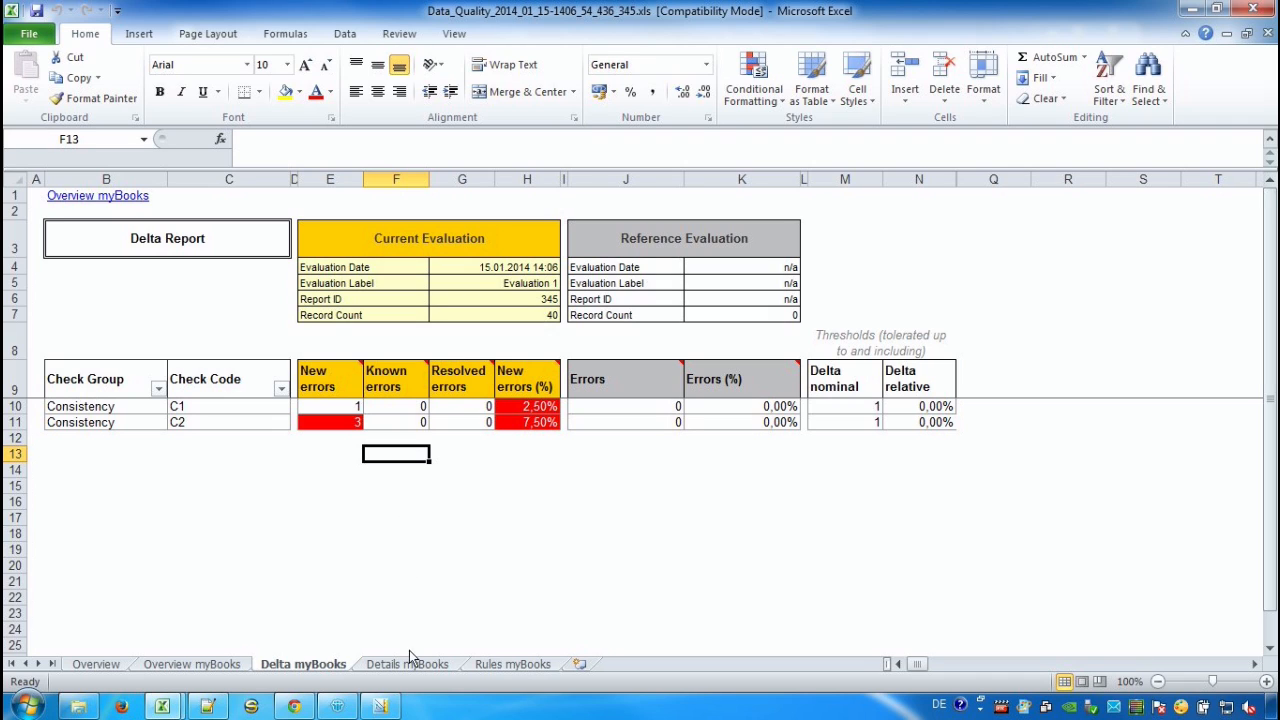
{"action": "left_click", "coordinate": [407, 664]}
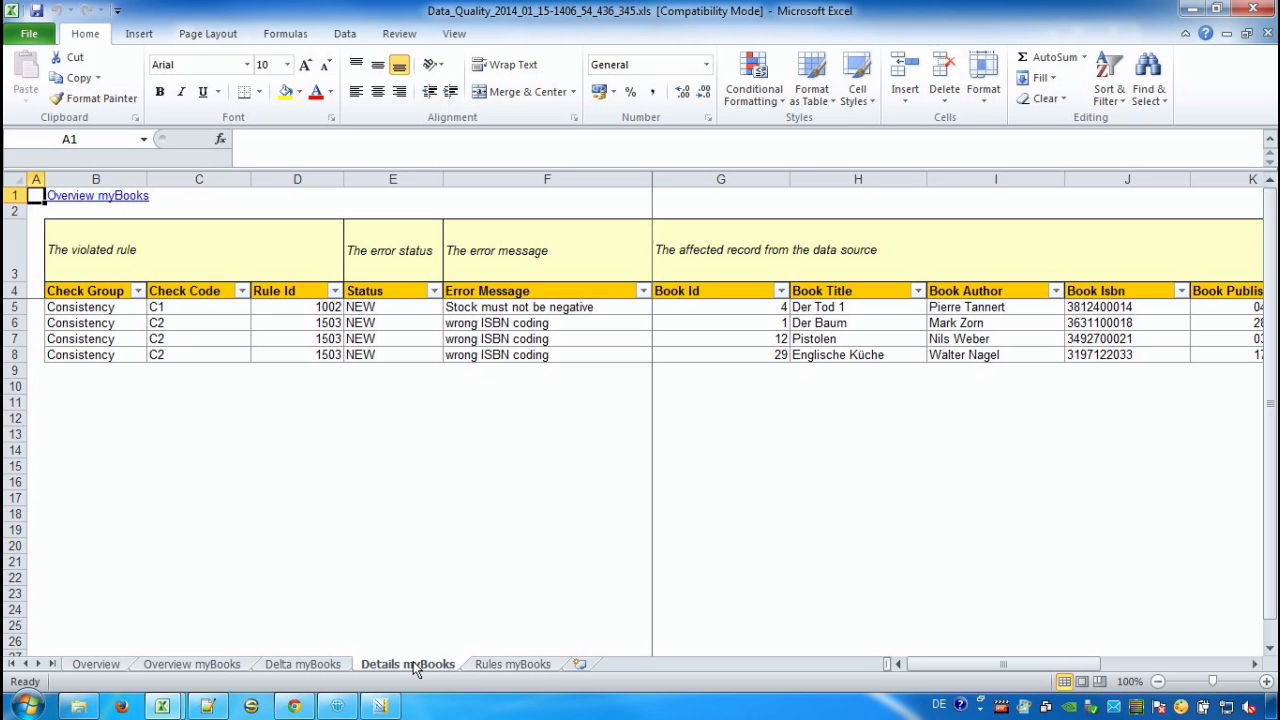
{"action": "mouse_move", "coordinate": [327, 389]}
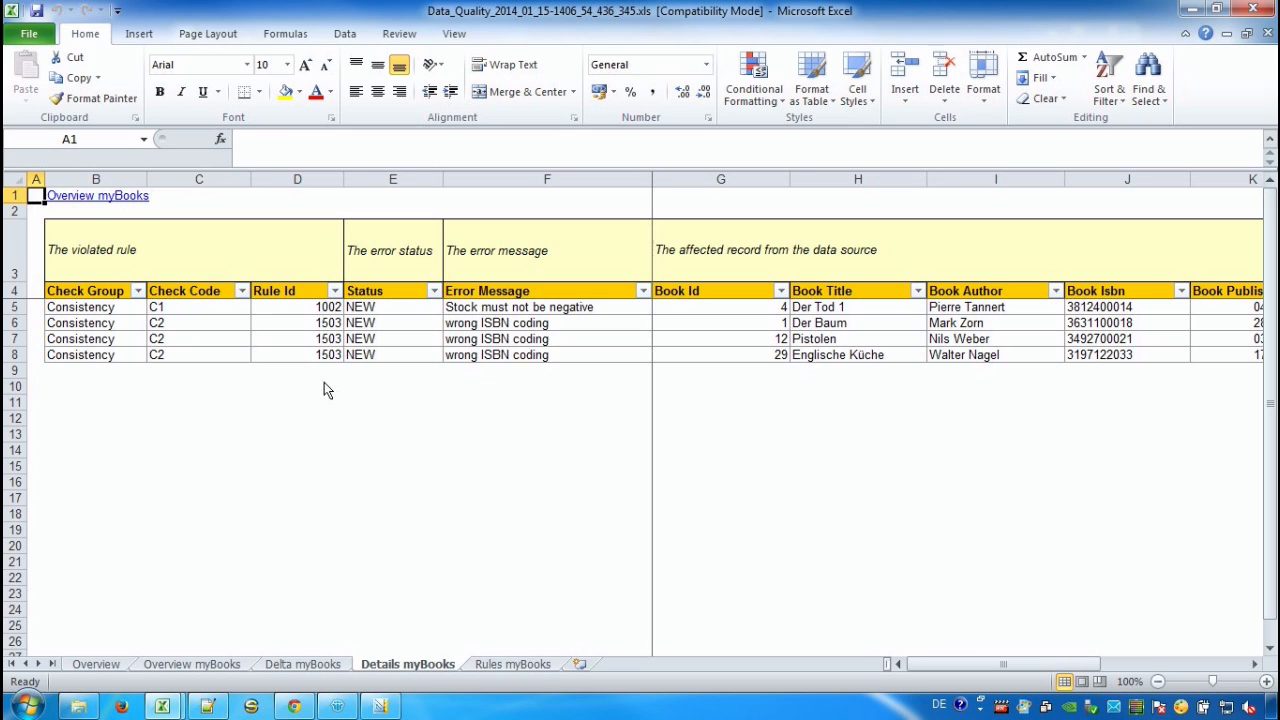
- Inspect the first error's rule ID and negative stock, then view the Rules myBooks sheet
{"action": "left_click", "coordinate": [297, 307]}
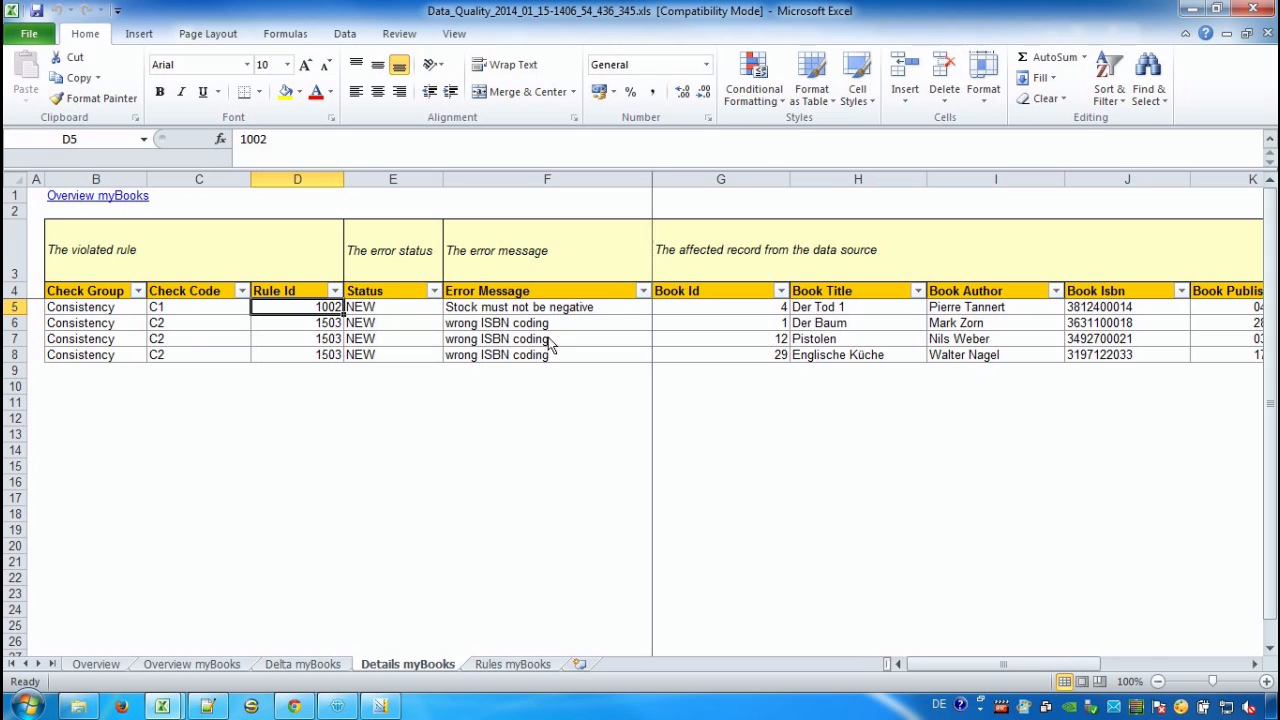
{"action": "left_click", "coordinate": [547, 307]}
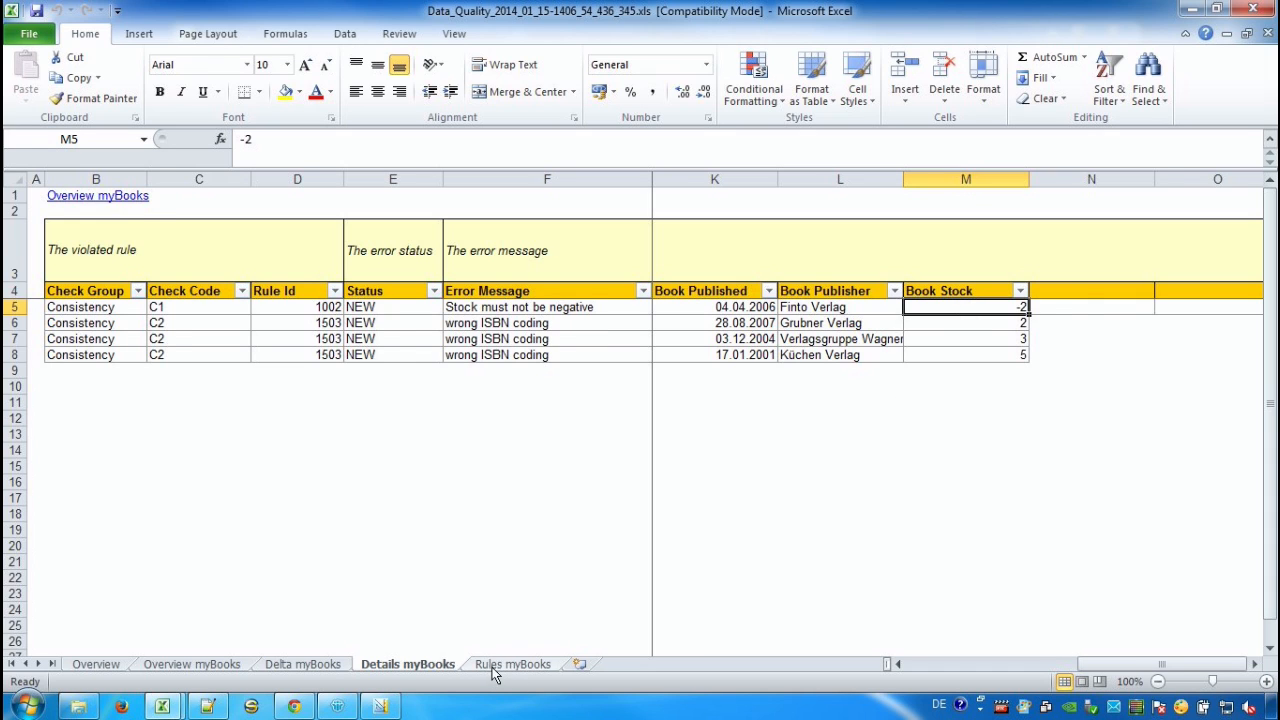
{"action": "left_click", "coordinate": [512, 663]}
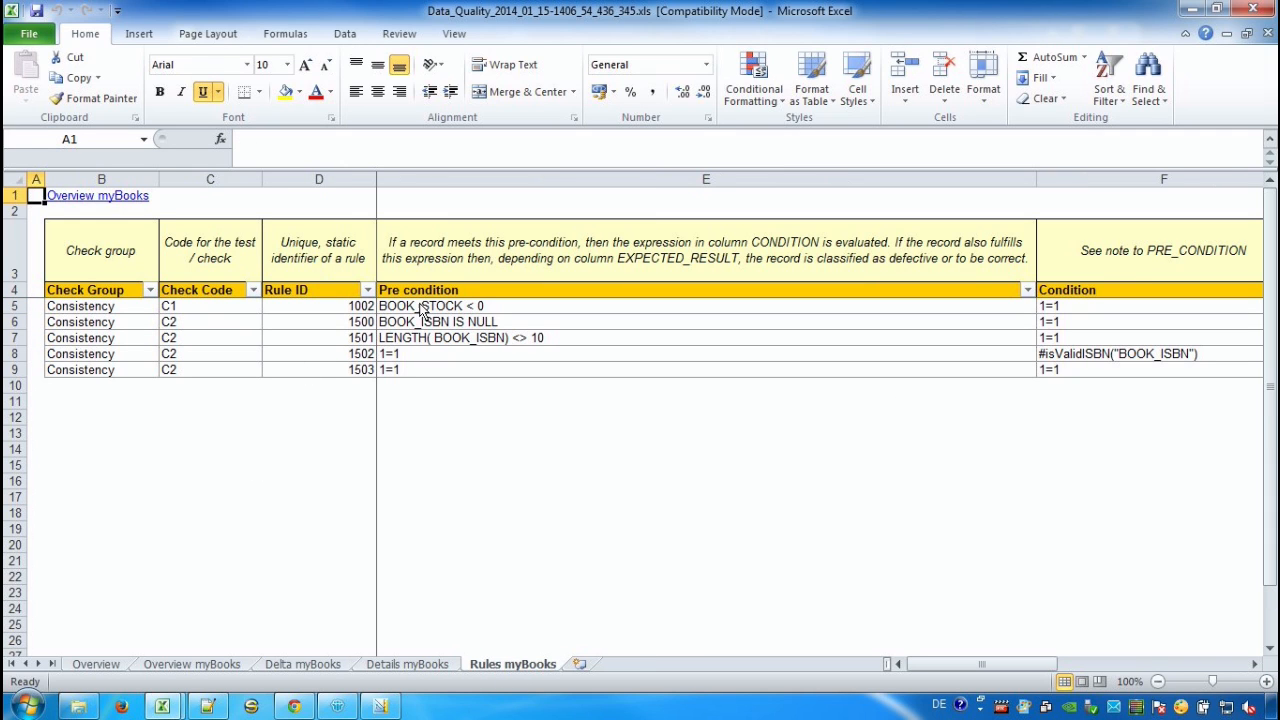
{"action": "mouse_move", "coordinate": [650, 395]}
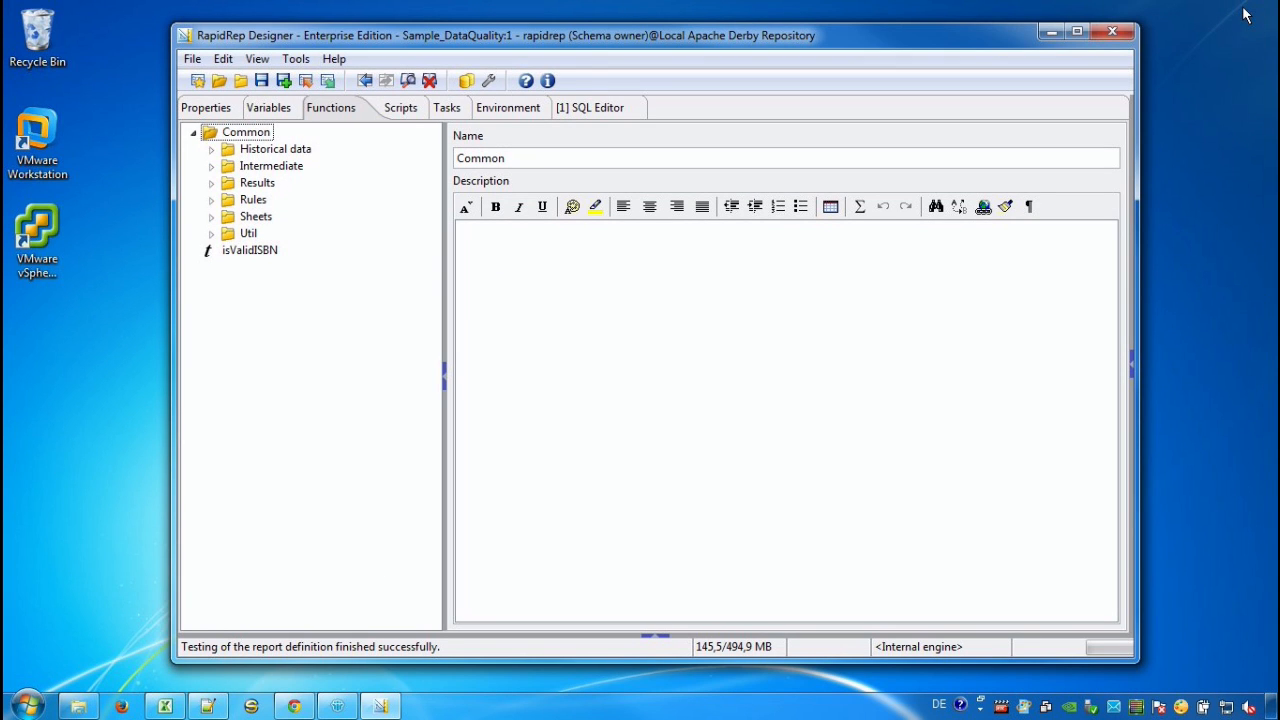
{"action": "mouse_move", "coordinate": [1242, 16]}
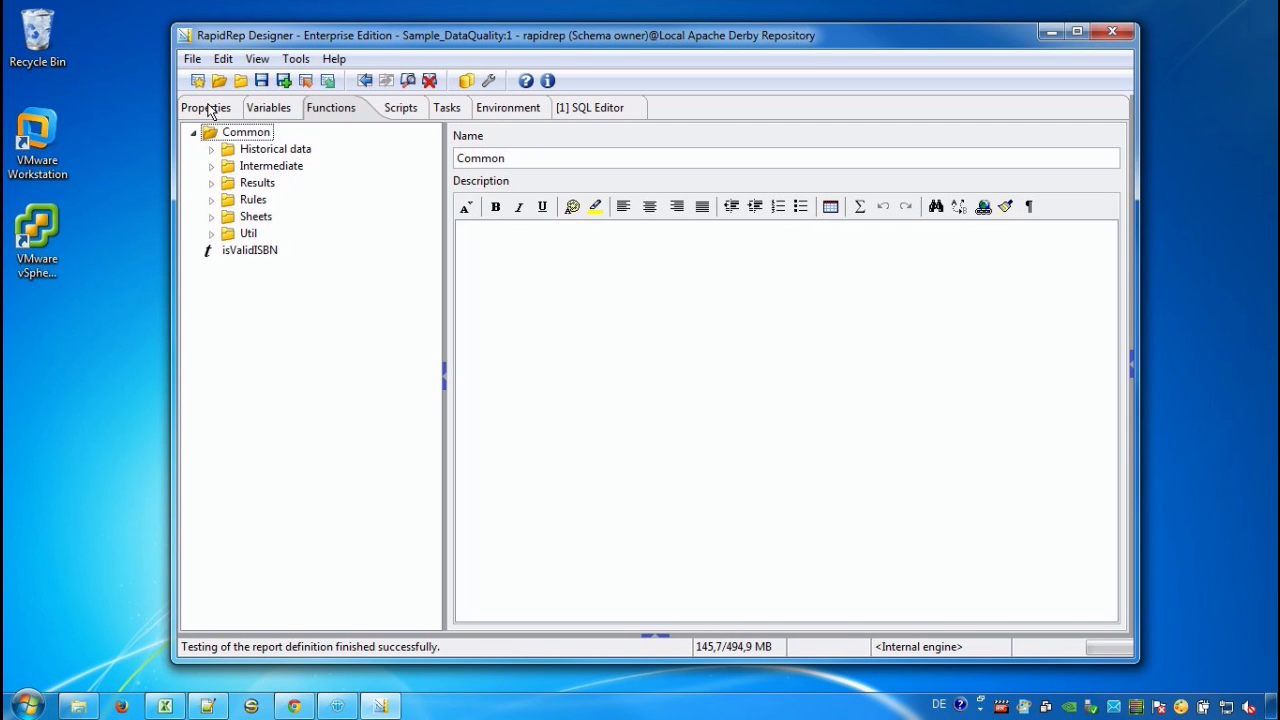
- Change the definition's state to Released with the comment 'works as expected'
{"action": "left_click", "coordinate": [205, 107]}
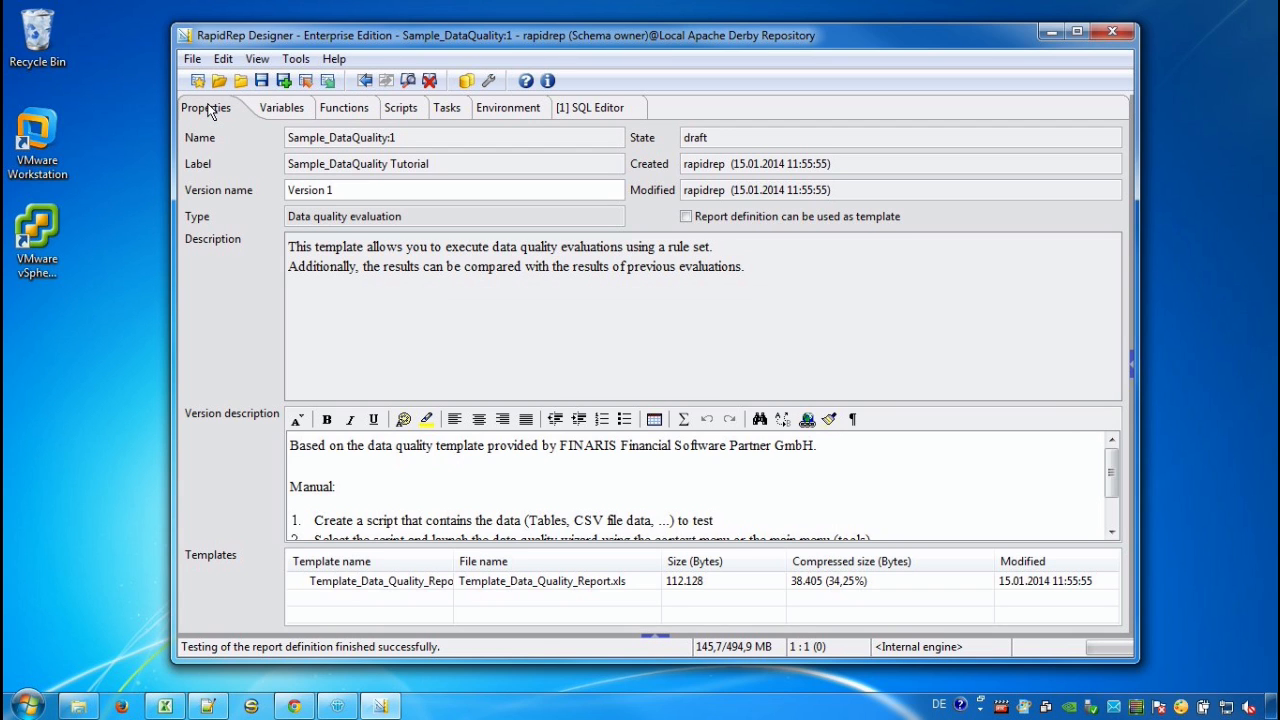
{"action": "right_click", "coordinate": [730, 138]}
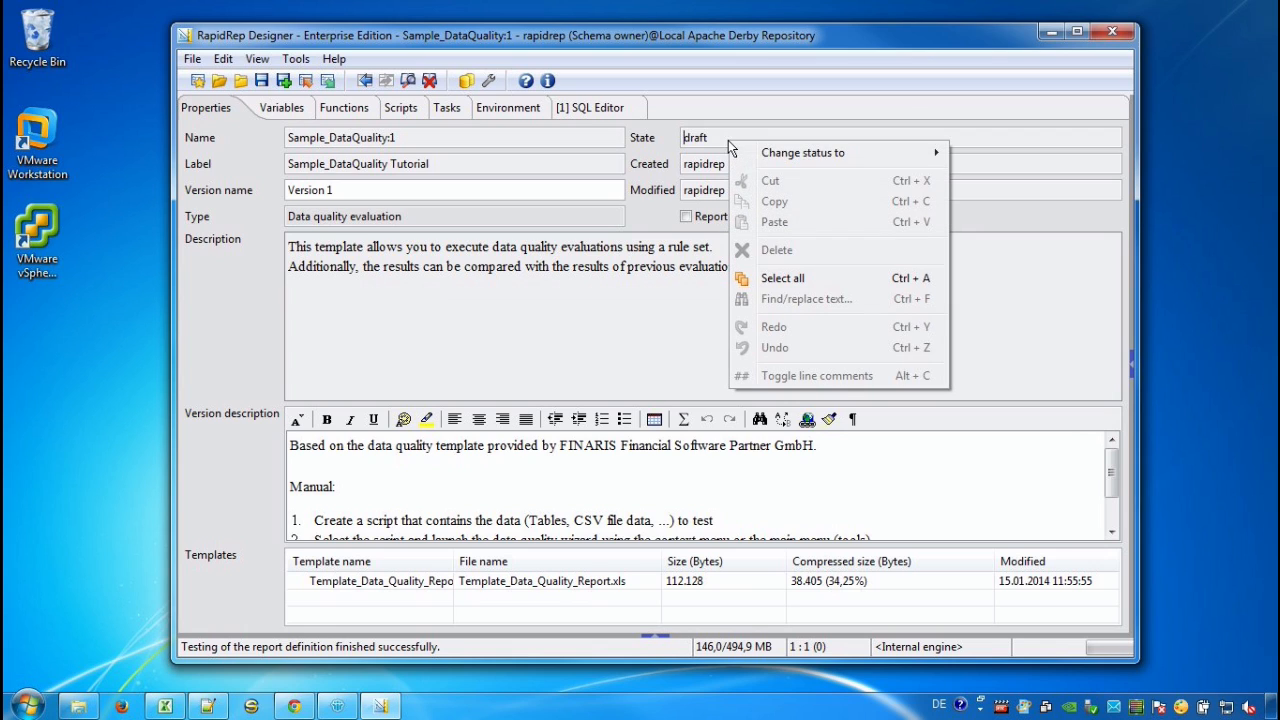
{"action": "mouse_move", "coordinate": [803, 152]}
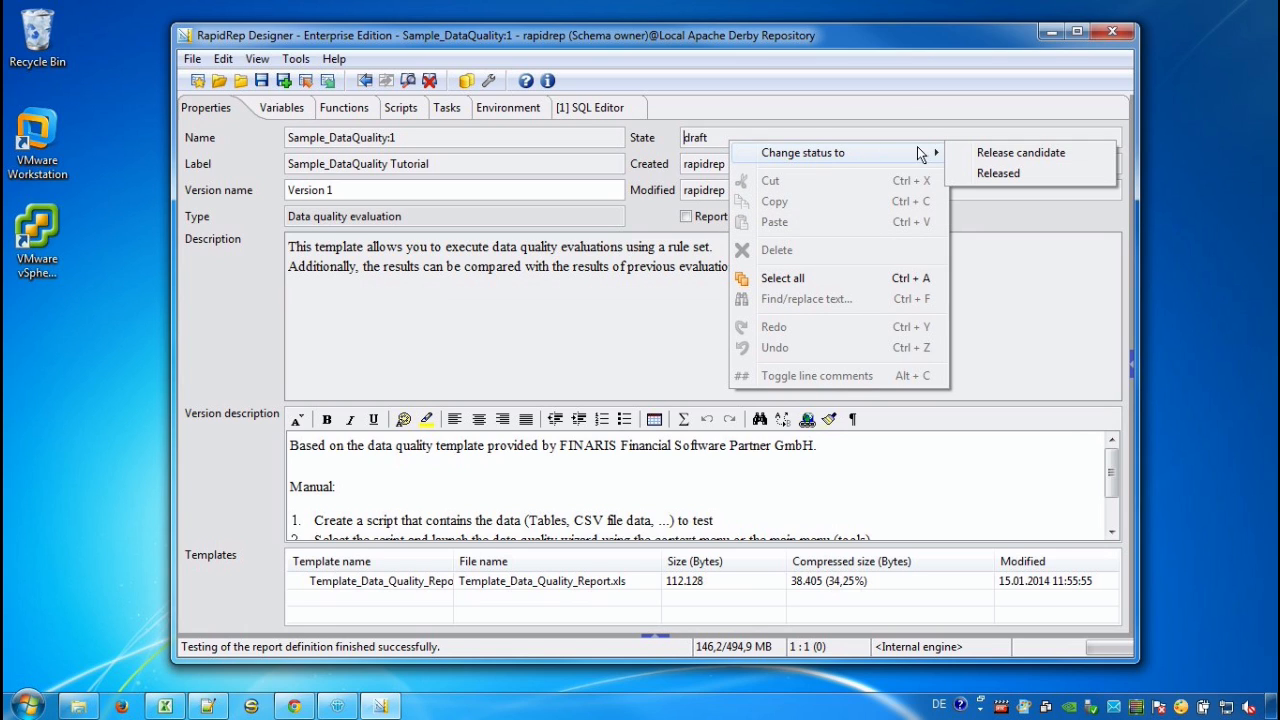
{"action": "left_click", "coordinate": [997, 173]}
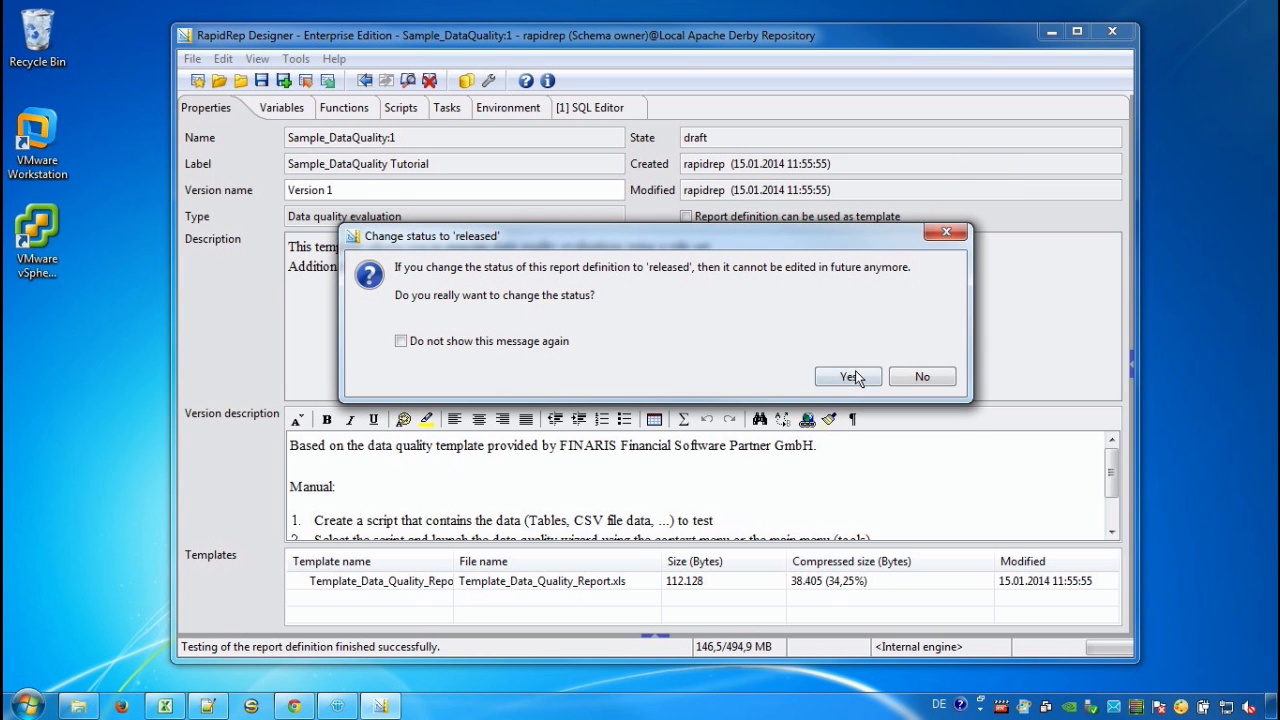
{"action": "left_click", "coordinate": [847, 376]}
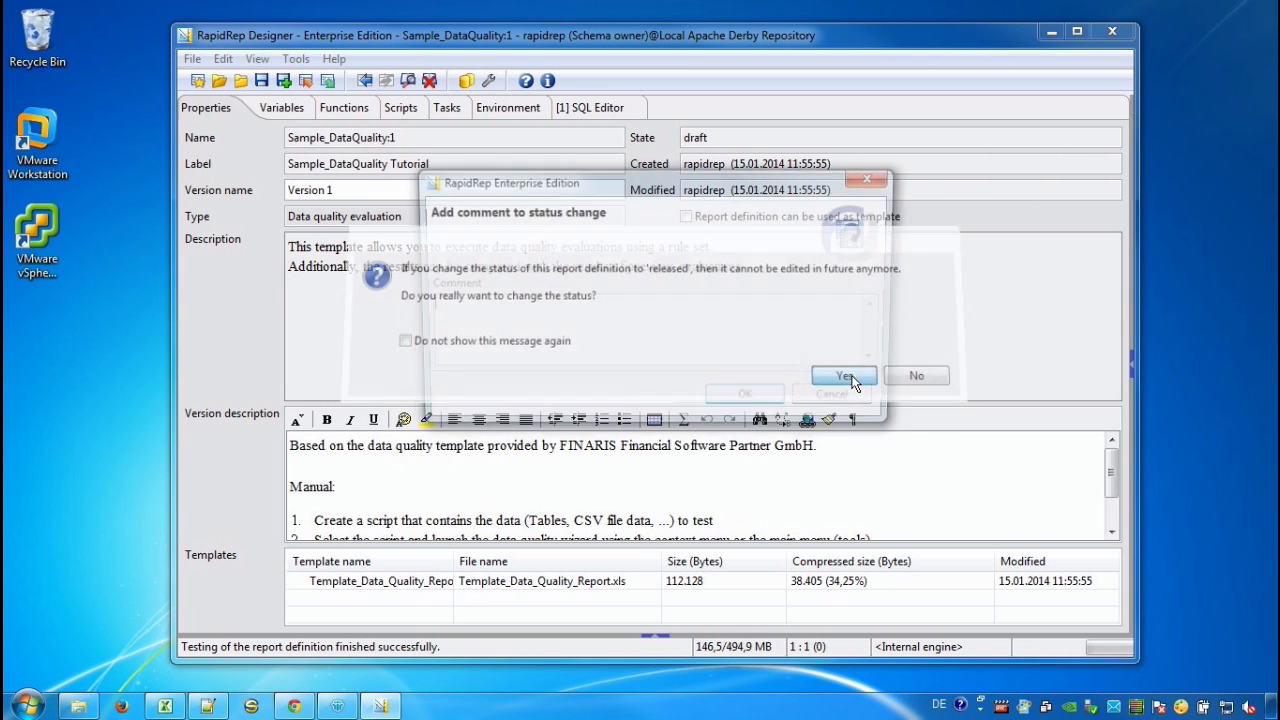
{"action": "left_click", "coordinate": [843, 375]}
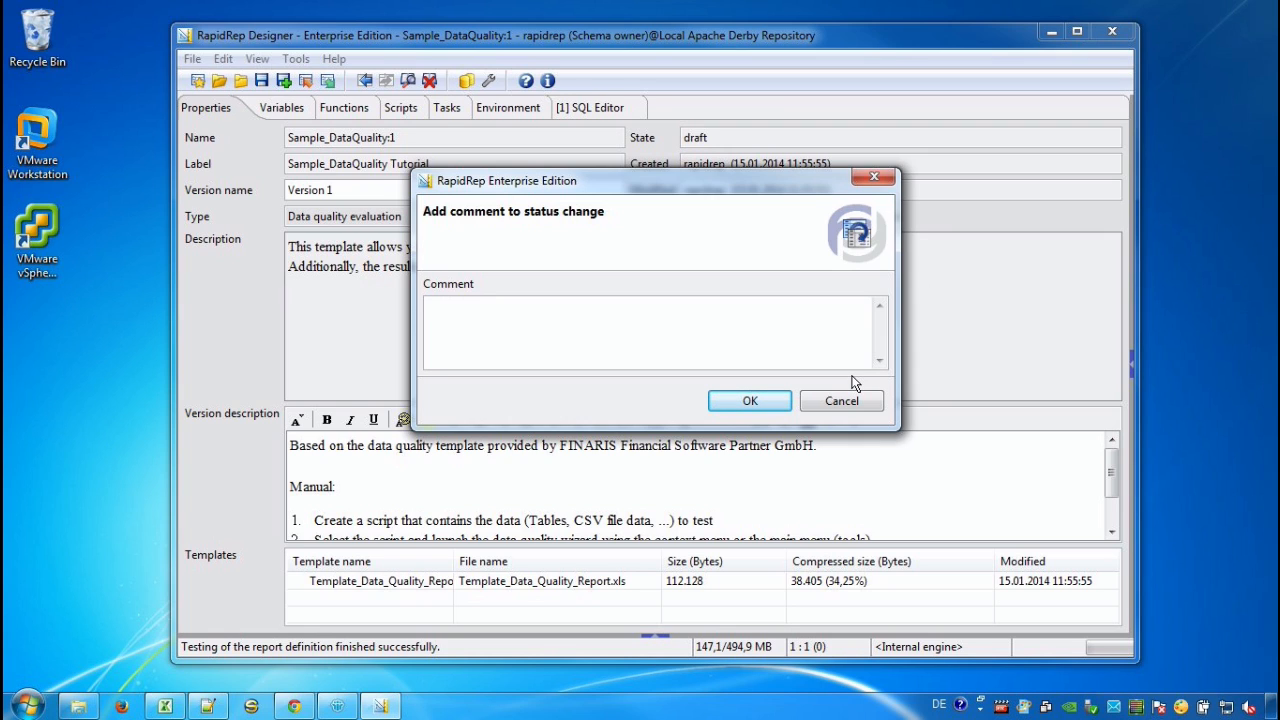
{"action": "type", "text": "works as exp"}
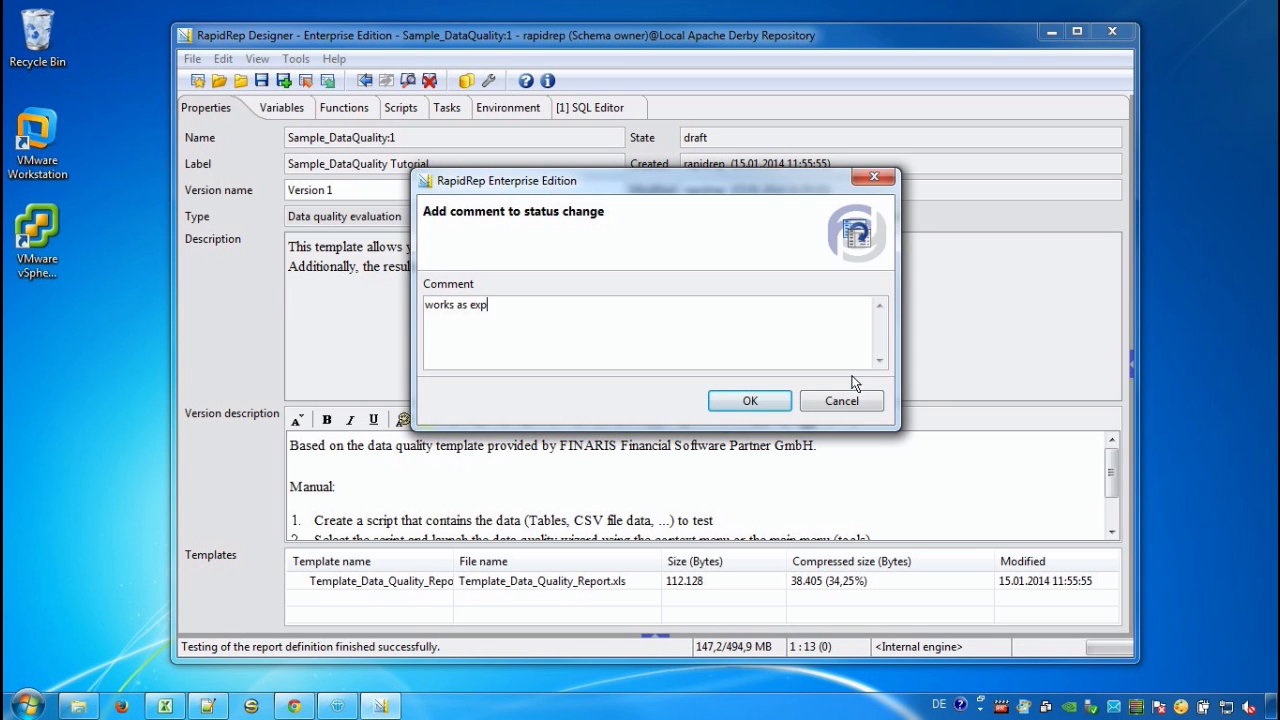
{"action": "type", "text": "ected"}
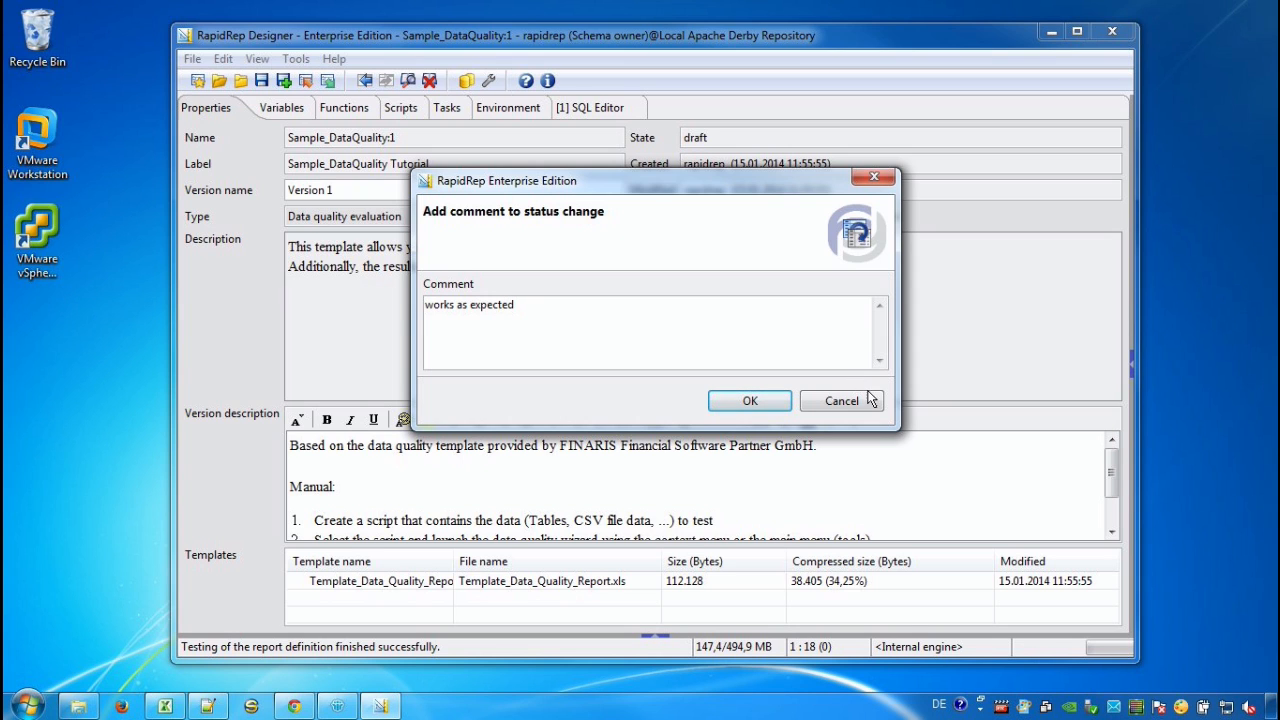
{"action": "left_click", "coordinate": [750, 400]}
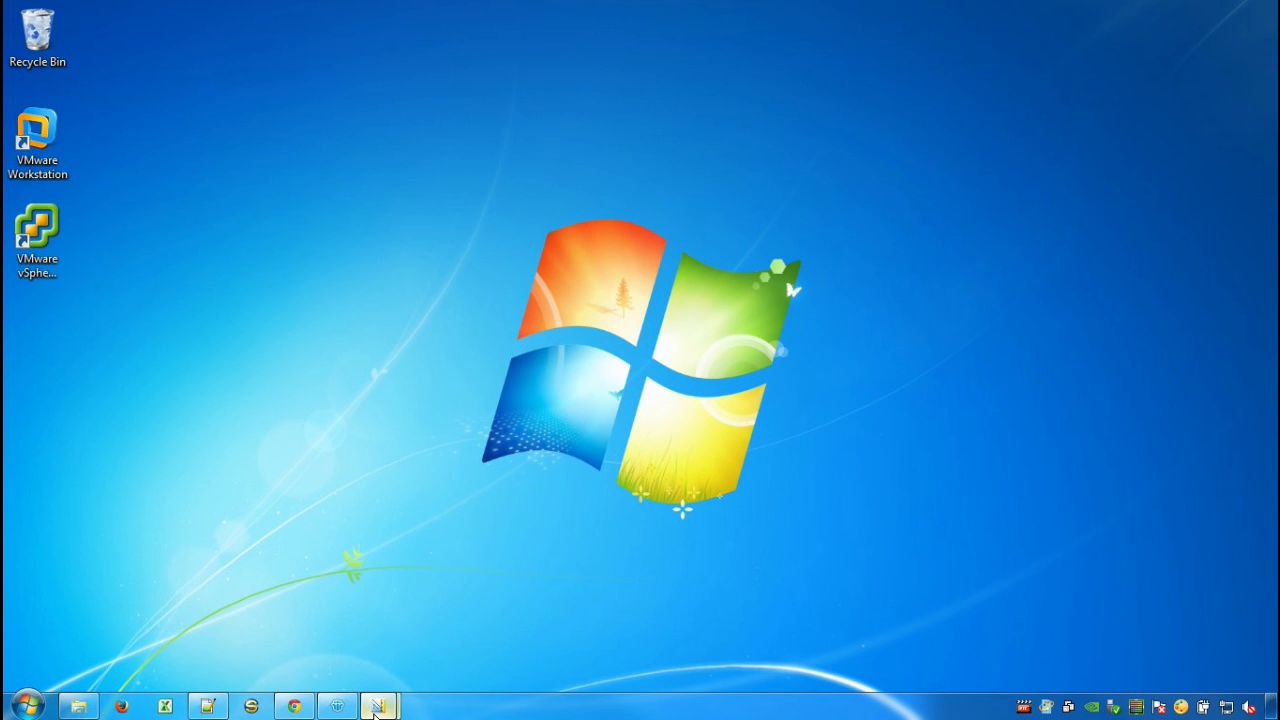
- Launch Report Runner and create report 356 from Sample_DataQuality Tutorial Version 1
{"action": "left_click", "coordinate": [378, 706]}
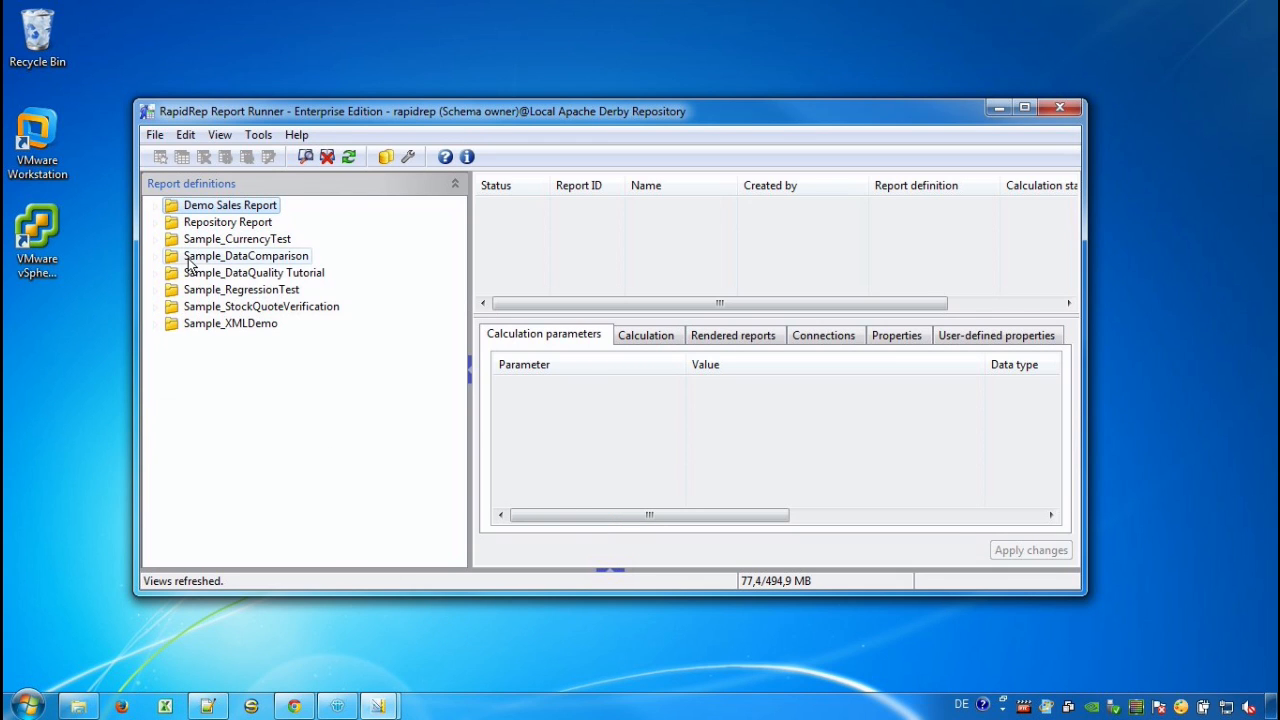
{"action": "left_click", "coordinate": [253, 272]}
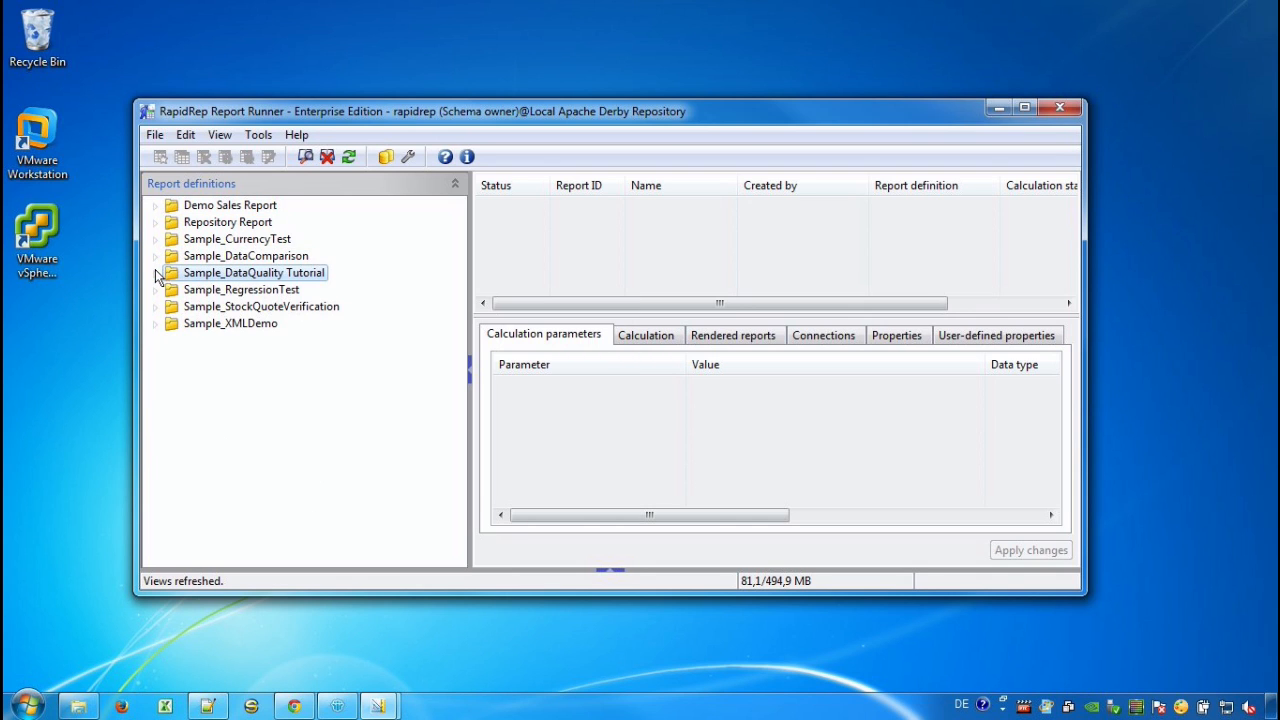
{"action": "left_click", "coordinate": [156, 272]}
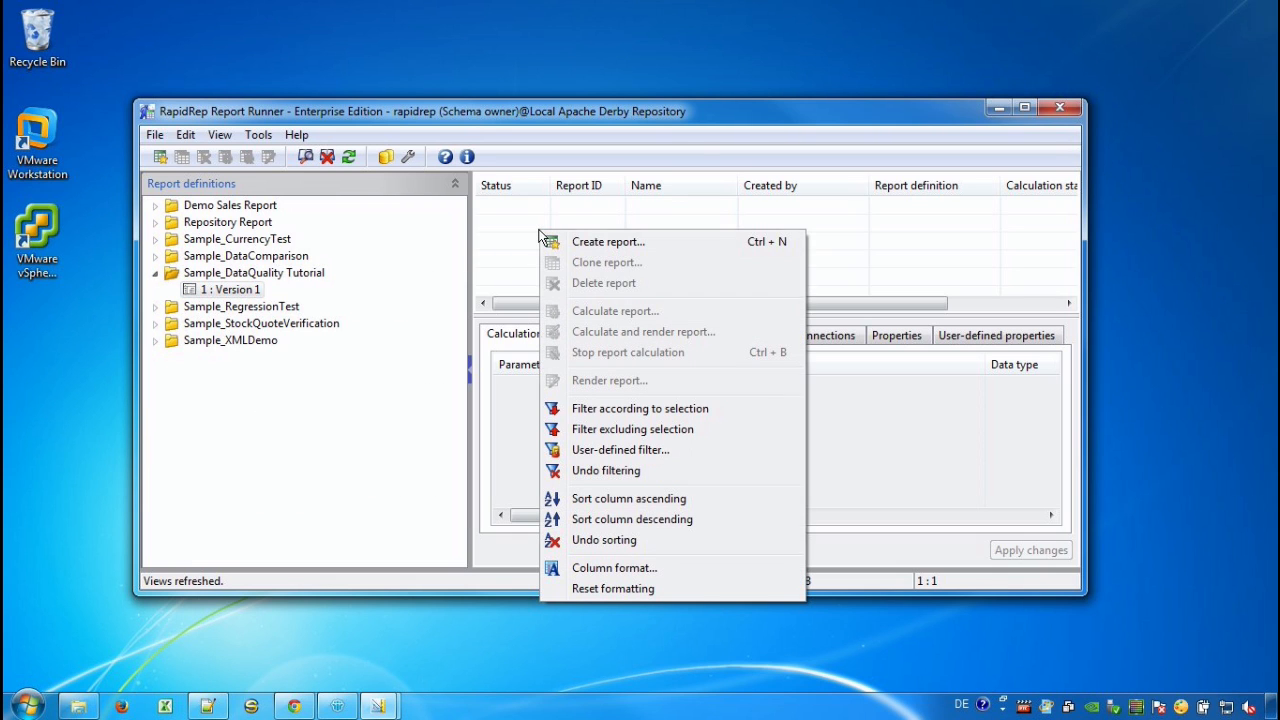
{"action": "left_click", "coordinate": [607, 241]}
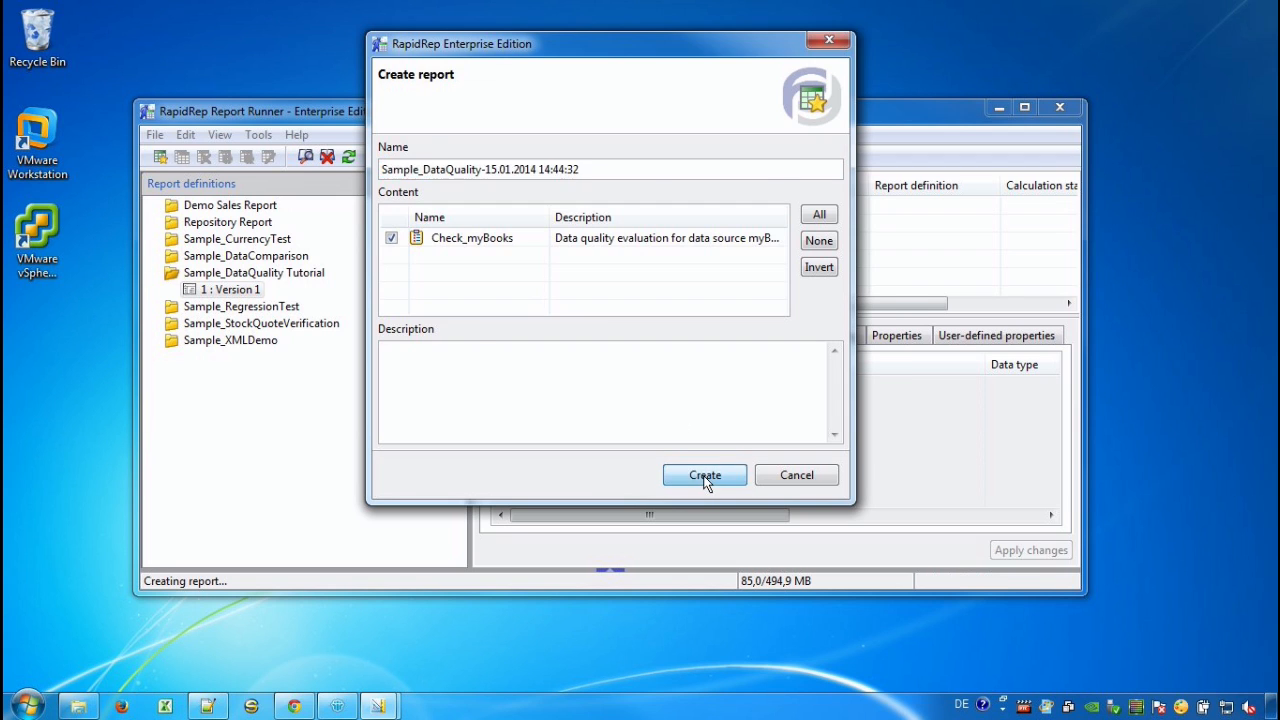
{"action": "left_click", "coordinate": [704, 475]}
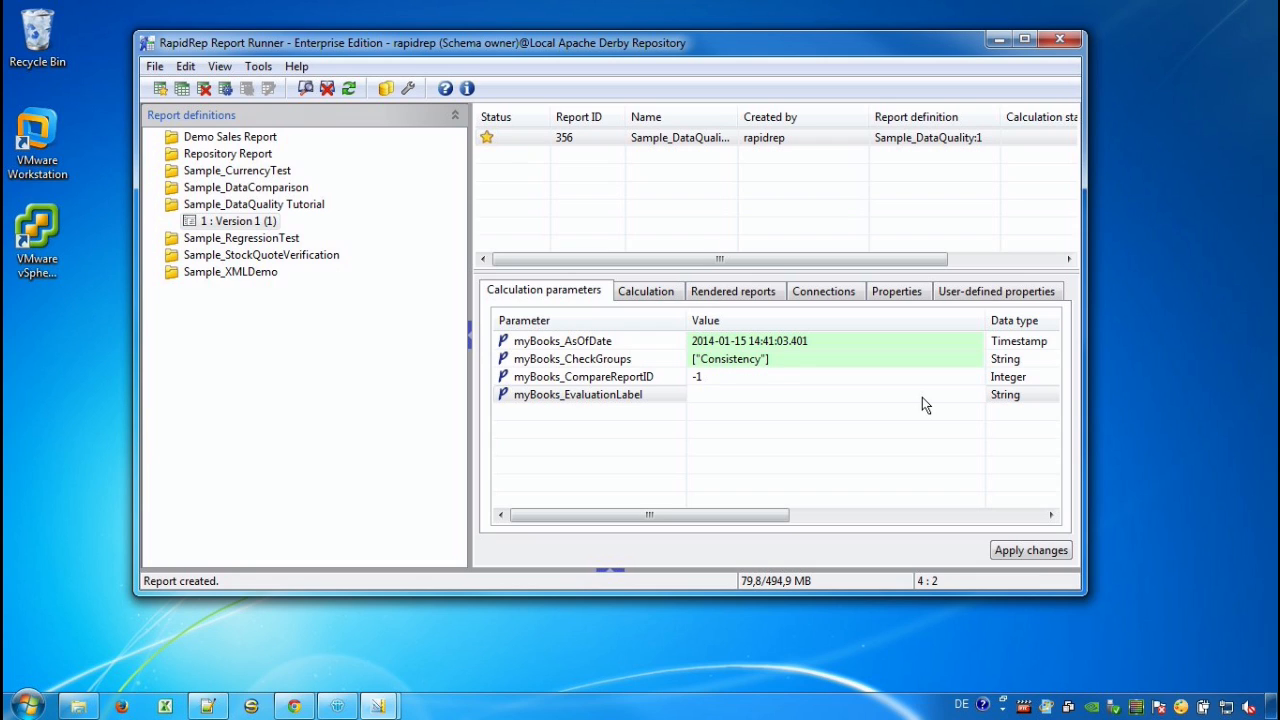
- Set report 356's evaluation label to 'my first run' and save it
{"action": "type", "text": "my fir"}
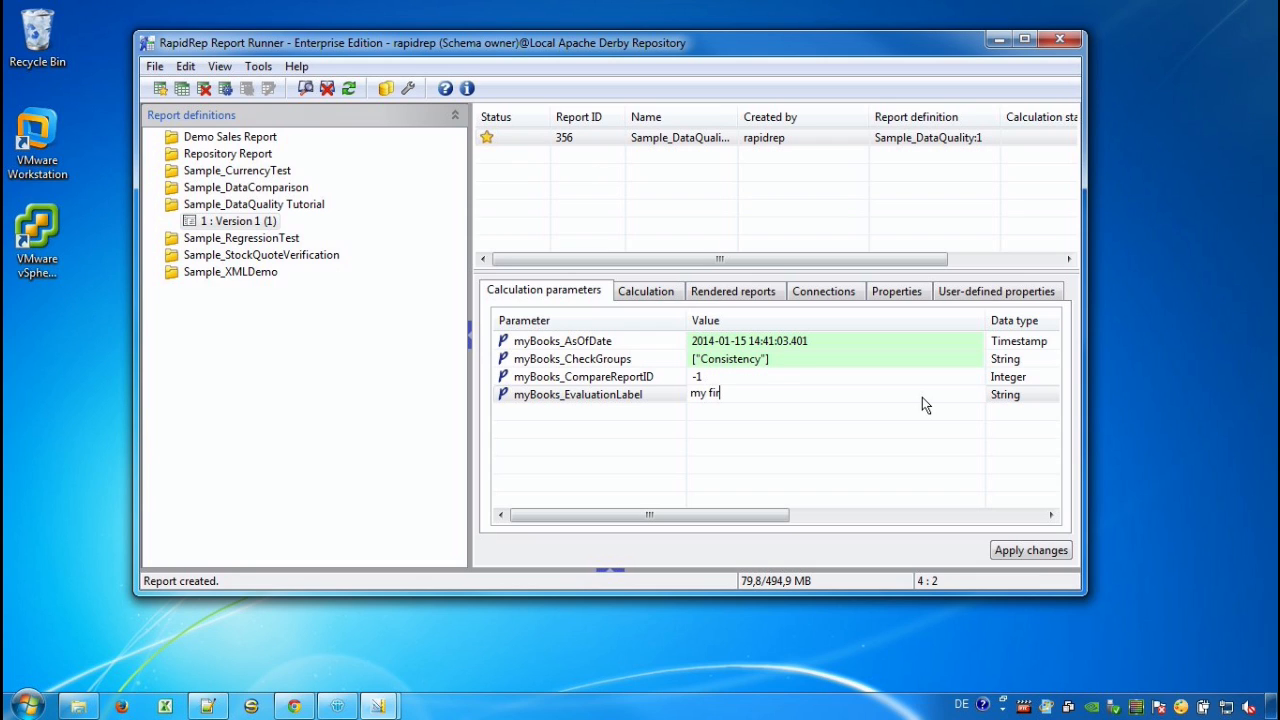
{"action": "type", "text": "st r"}
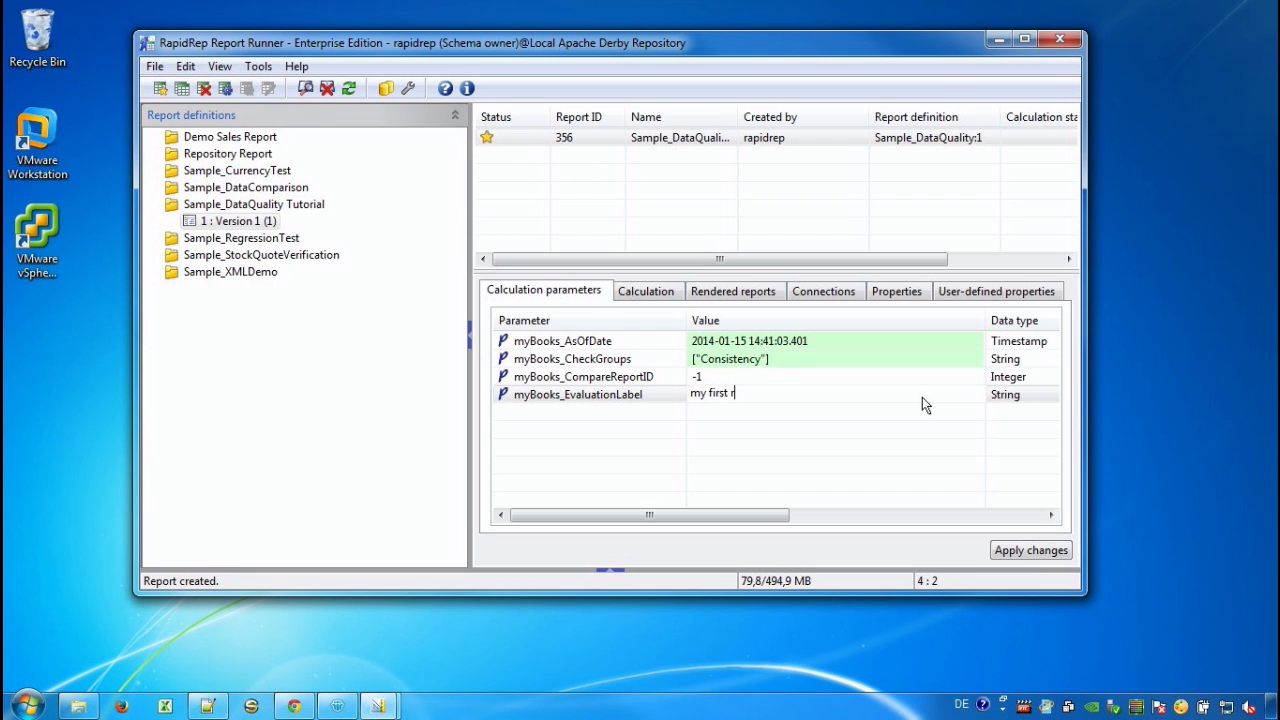
{"action": "type", "text": "un"}
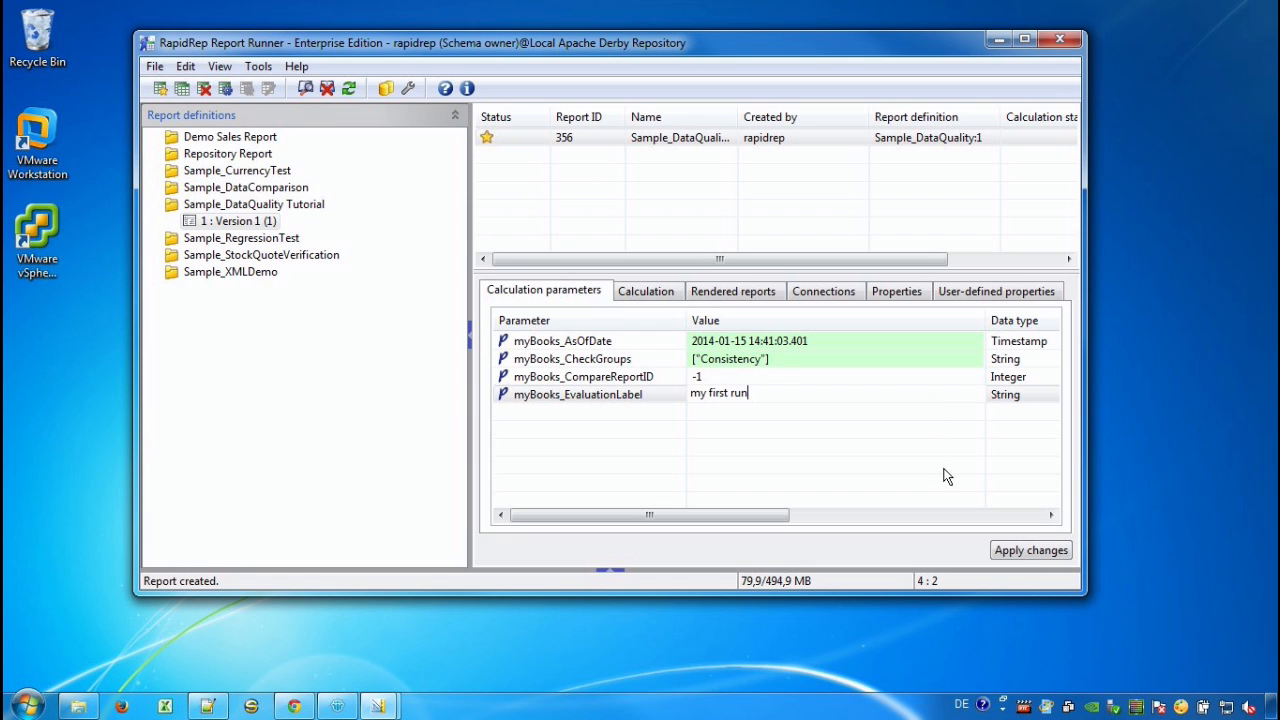
{"action": "left_click", "coordinate": [1030, 550]}
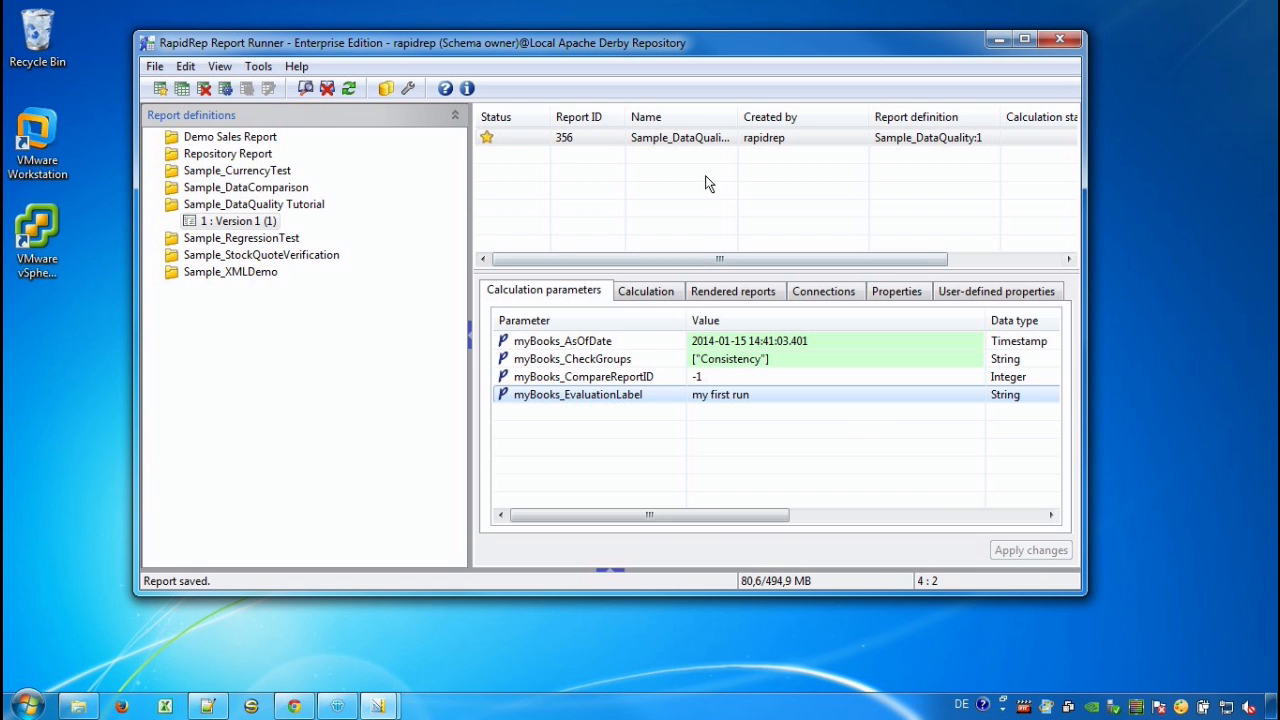
- Calculate and render report 356, opening its Data Quality Report in Excel
{"action": "right_click", "coordinate": [680, 137]}
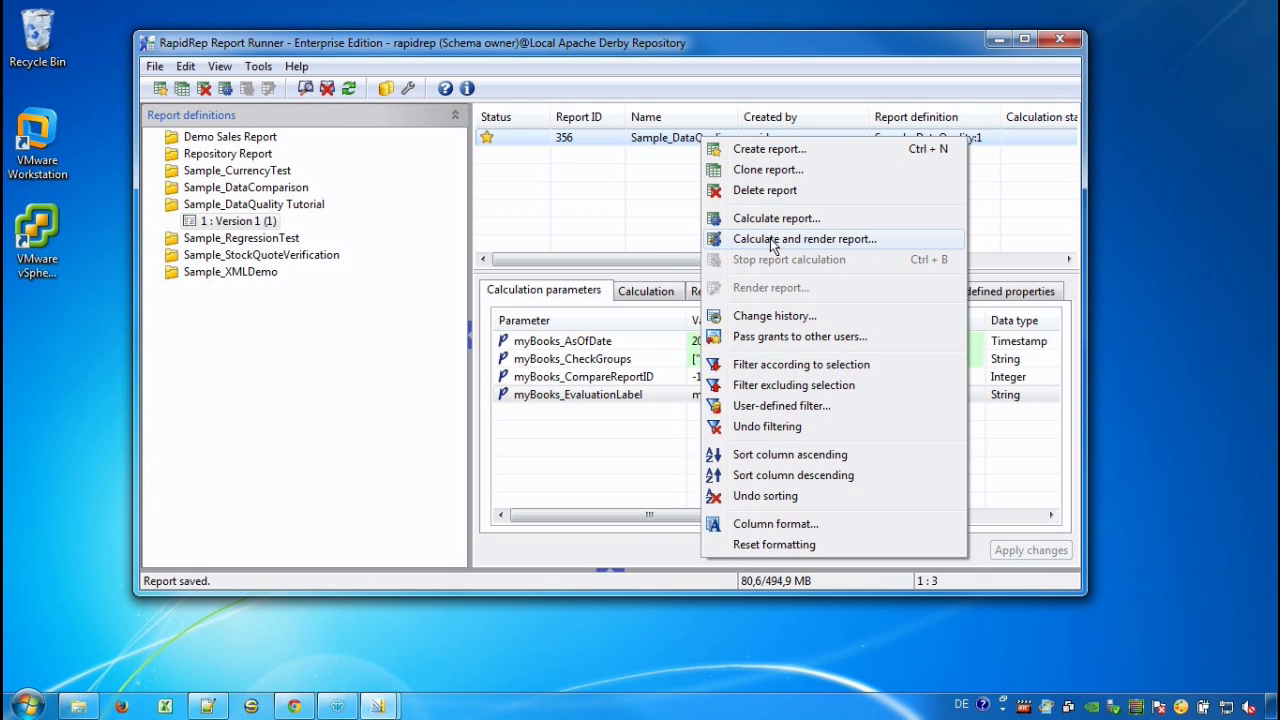
{"action": "left_click", "coordinate": [804, 238]}
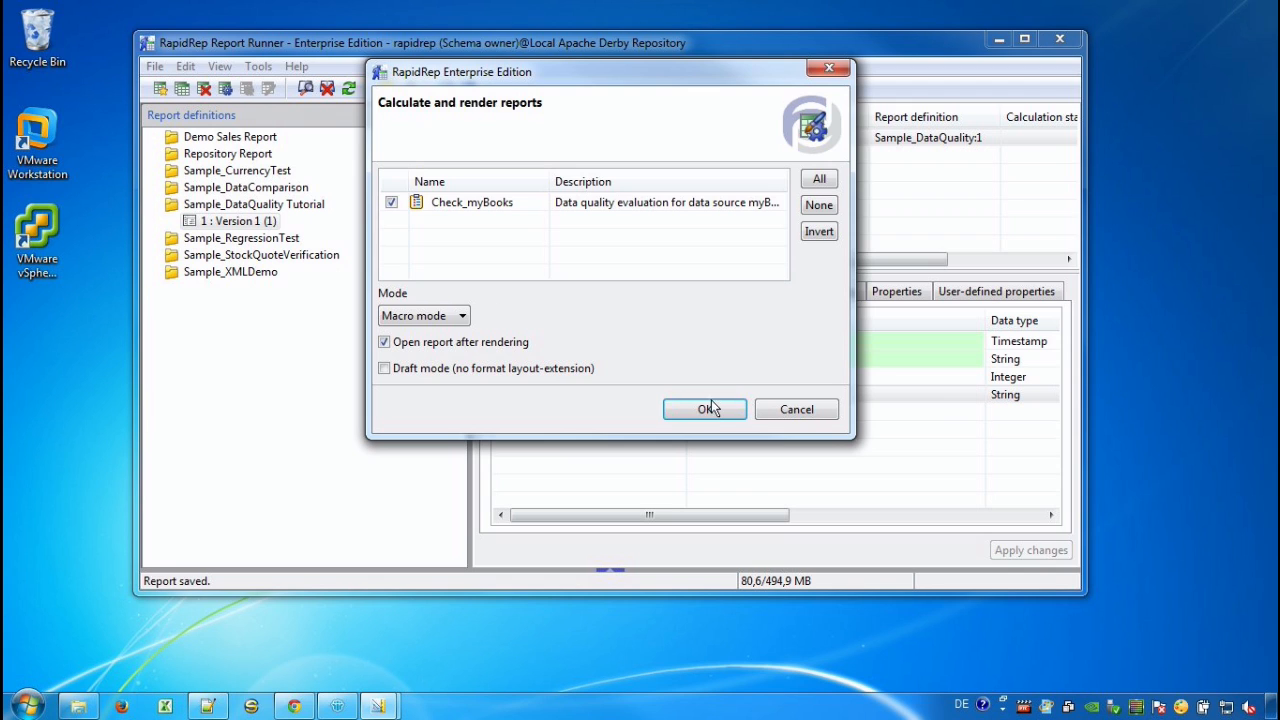
{"action": "left_click", "coordinate": [705, 409]}
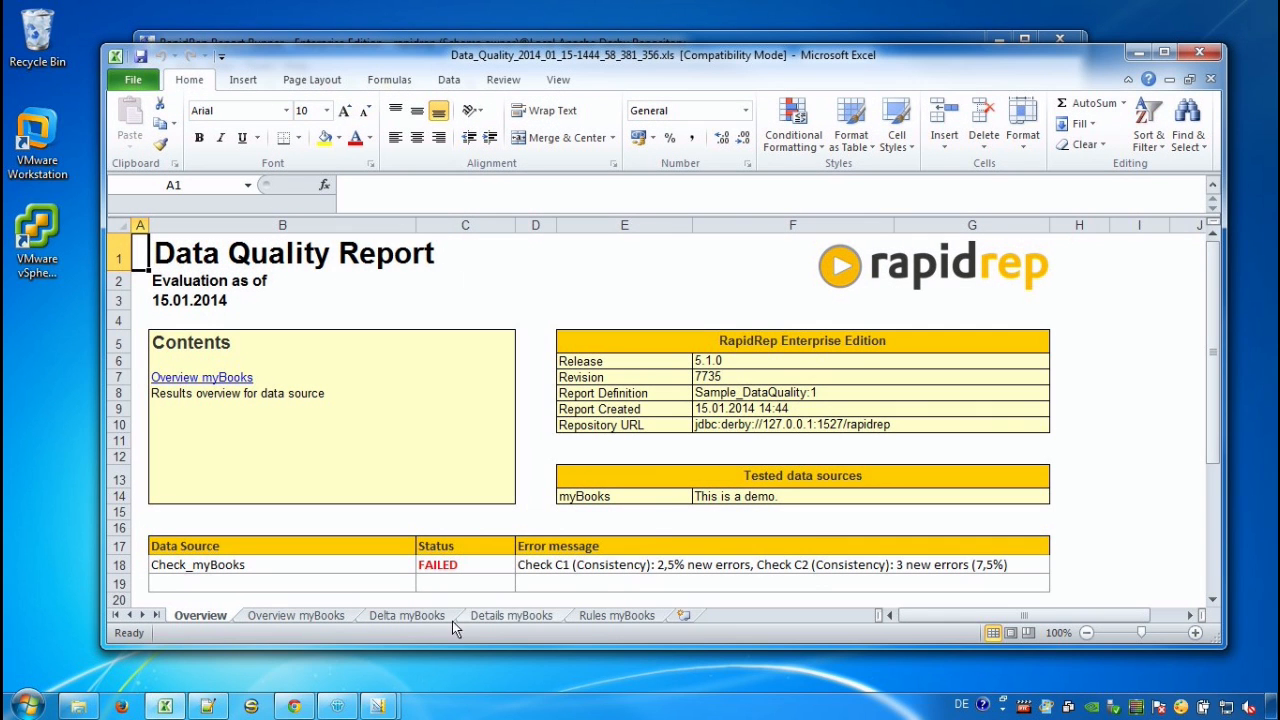
{"action": "mouse_move", "coordinate": [390, 620]}
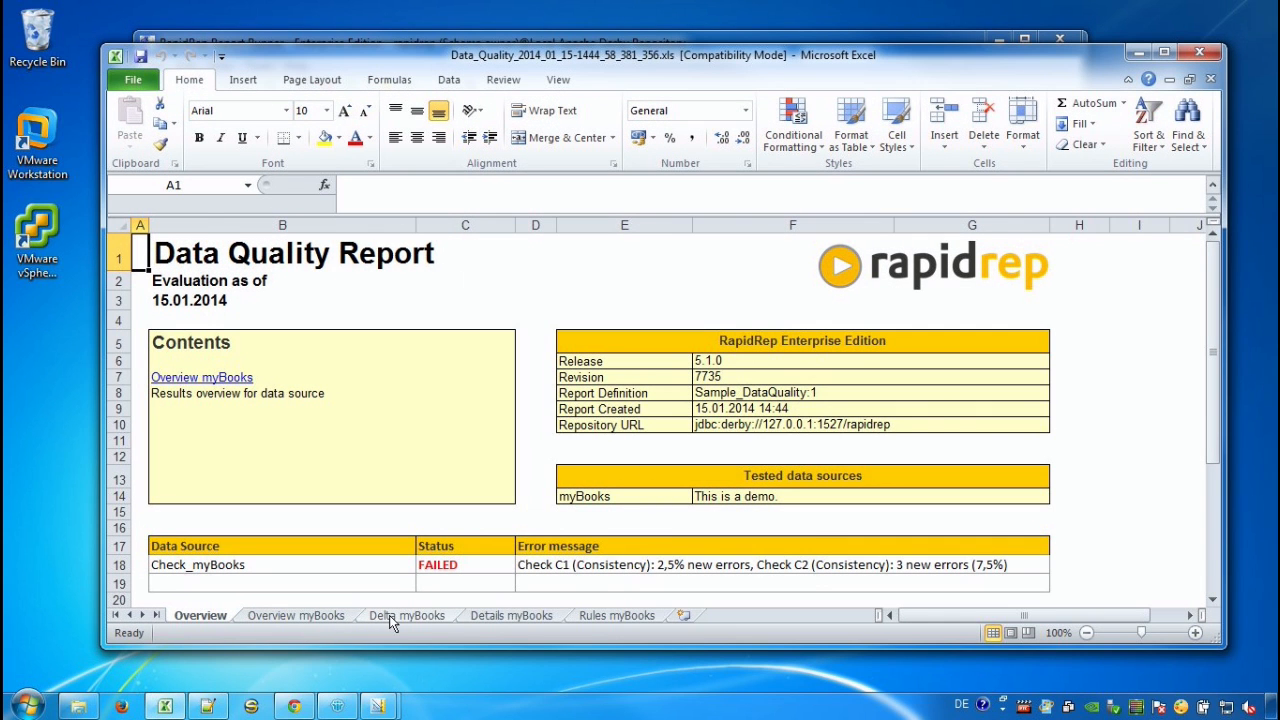
- View the Delta myBooks sheet, then return to Report Runner
{"action": "left_click", "coordinate": [406, 615]}
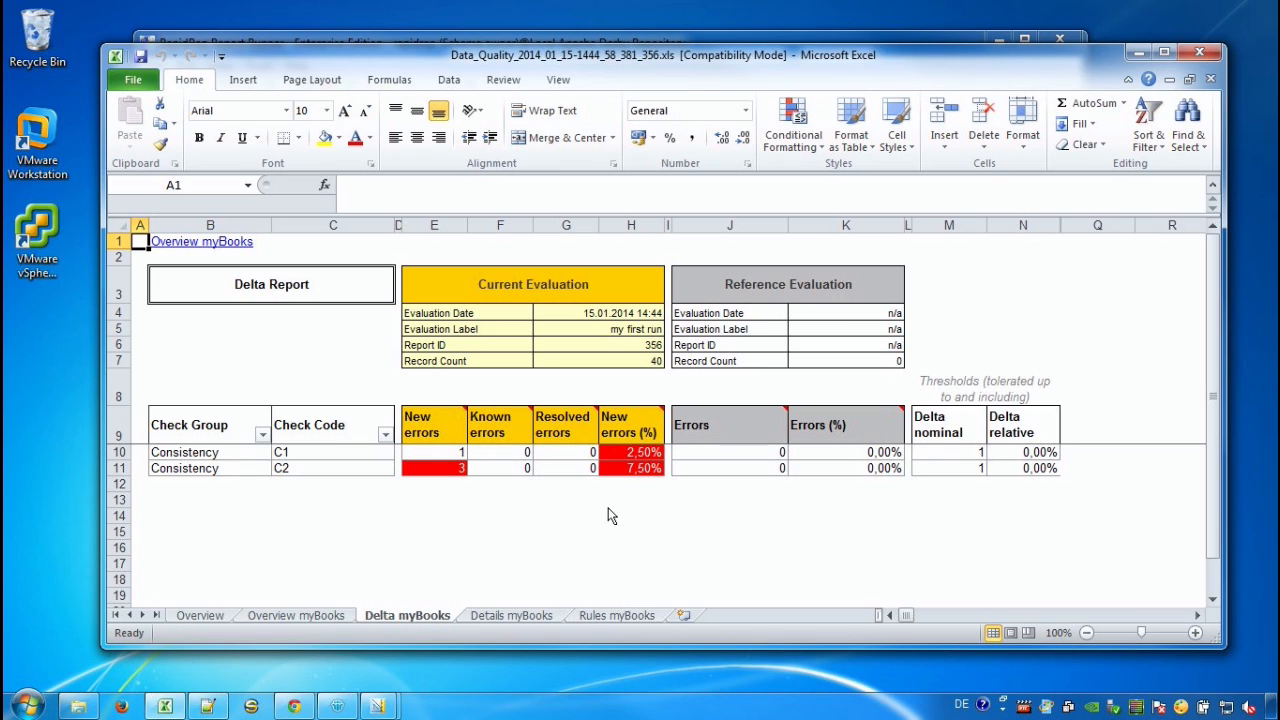
{"action": "mouse_move", "coordinate": [735, 515]}
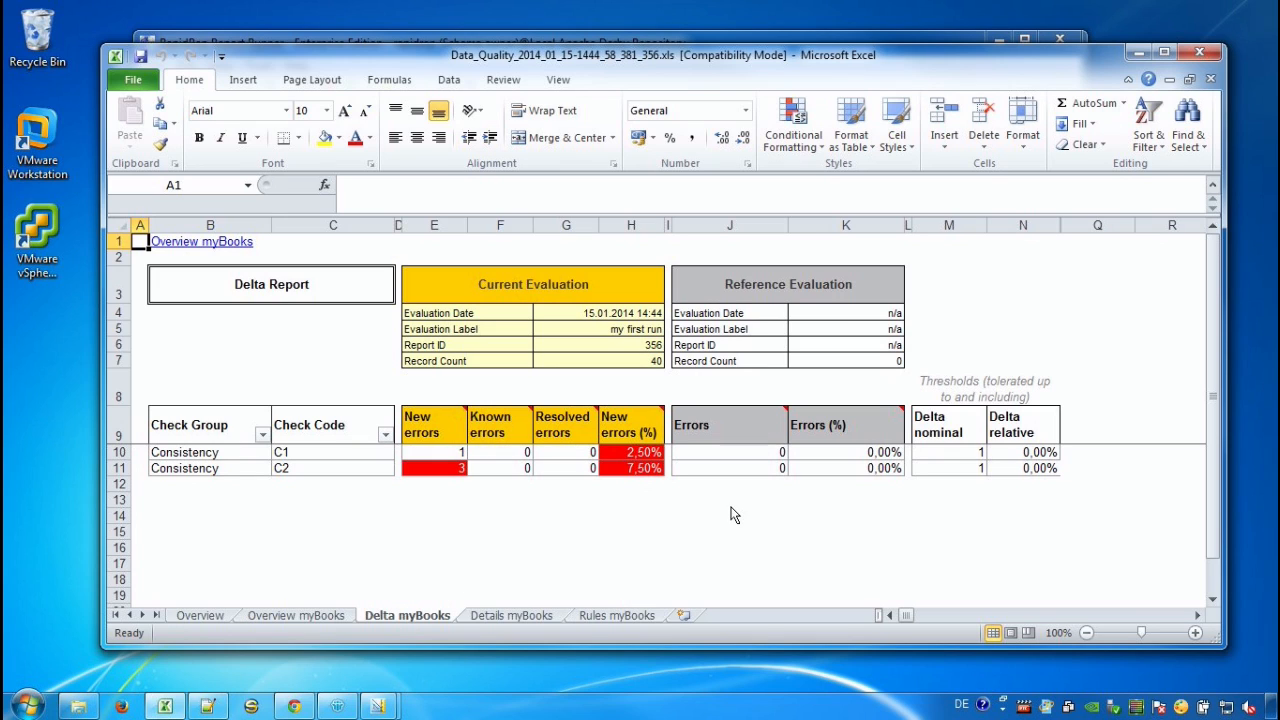
{"action": "mouse_move", "coordinate": [518, 623]}
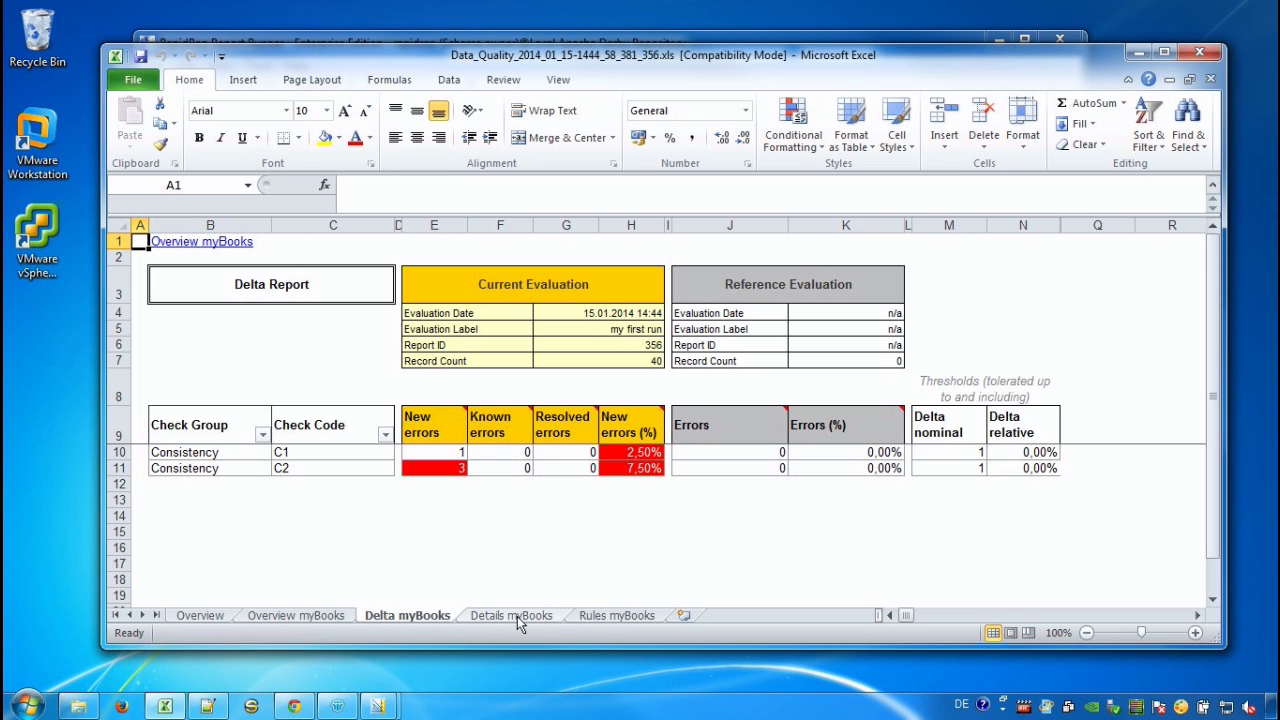
{"action": "left_click", "coordinate": [511, 615]}
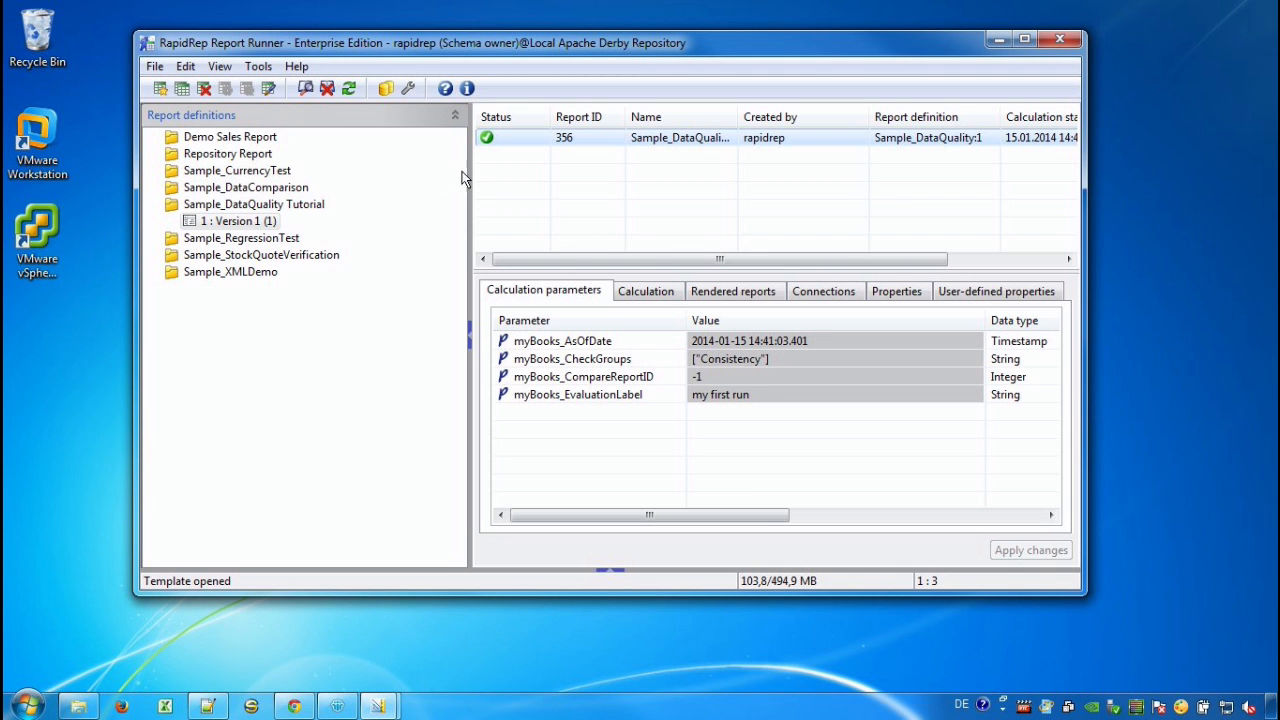
{"action": "mouse_move", "coordinate": [519, 157]}
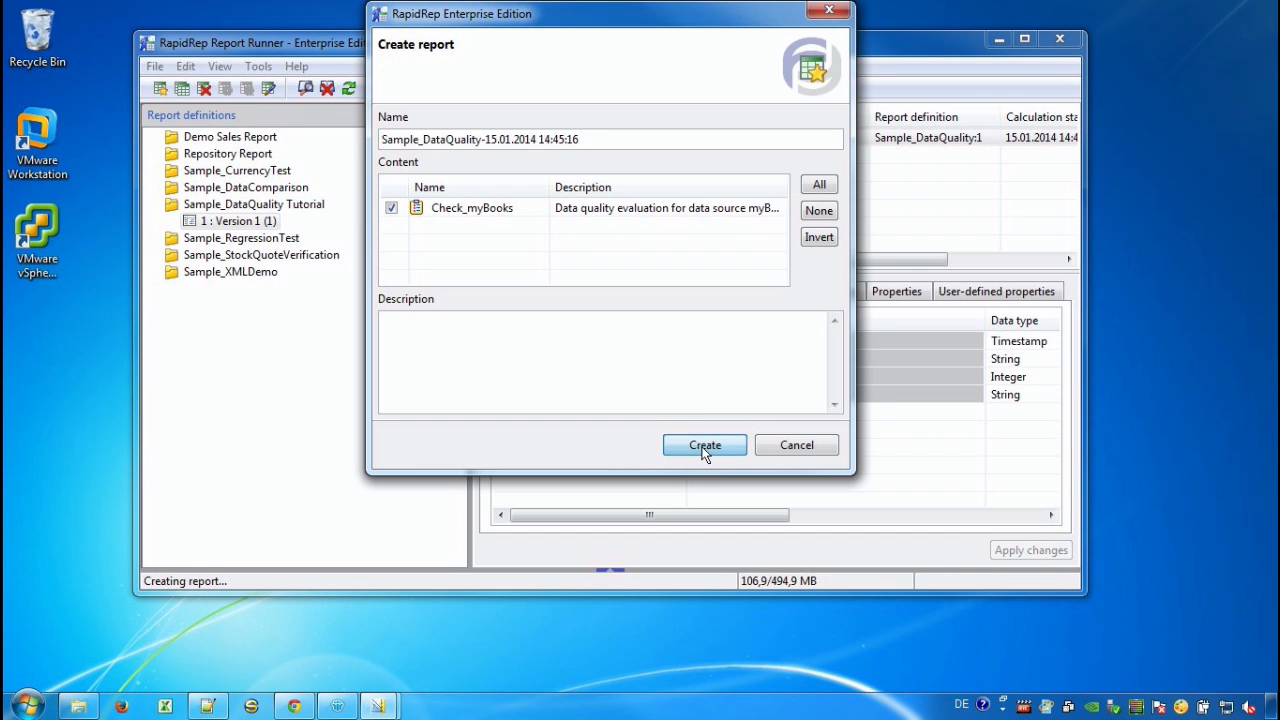
- Create report 357 labelled 'my second run', comparing against report 356, and apply changes
{"action": "left_click", "coordinate": [704, 445]}
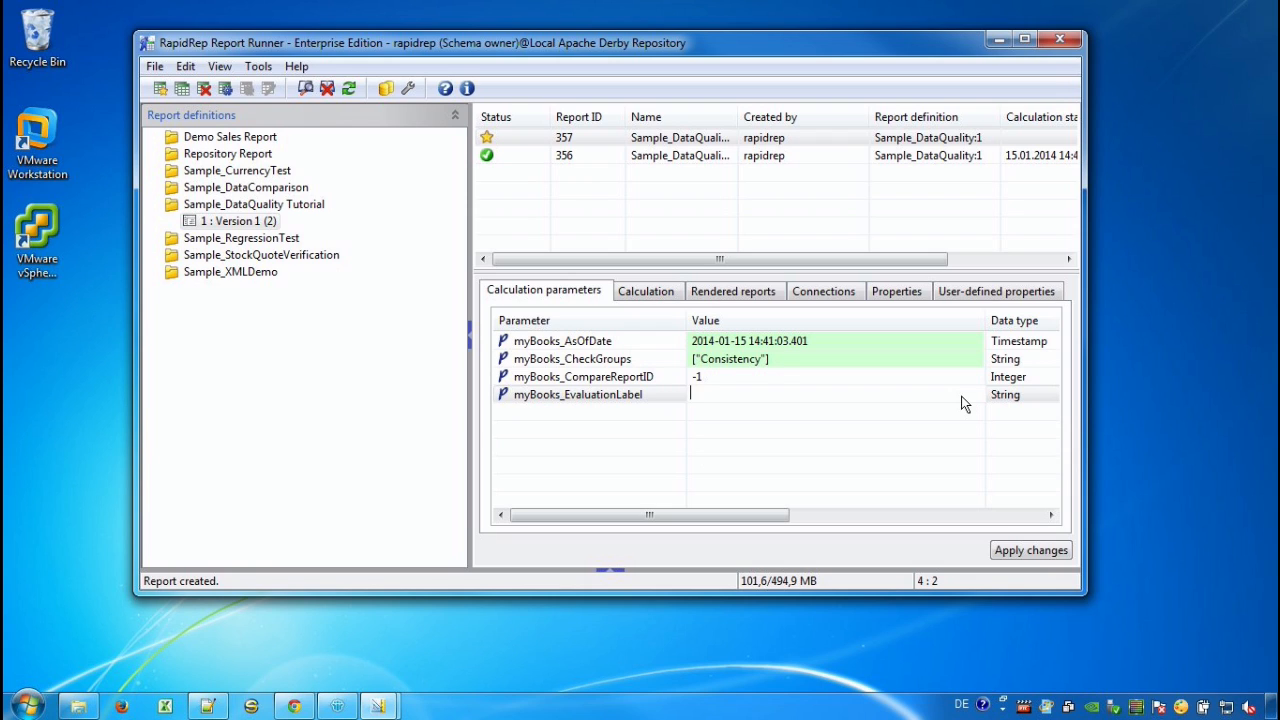
{"action": "type", "text": "my second run"}
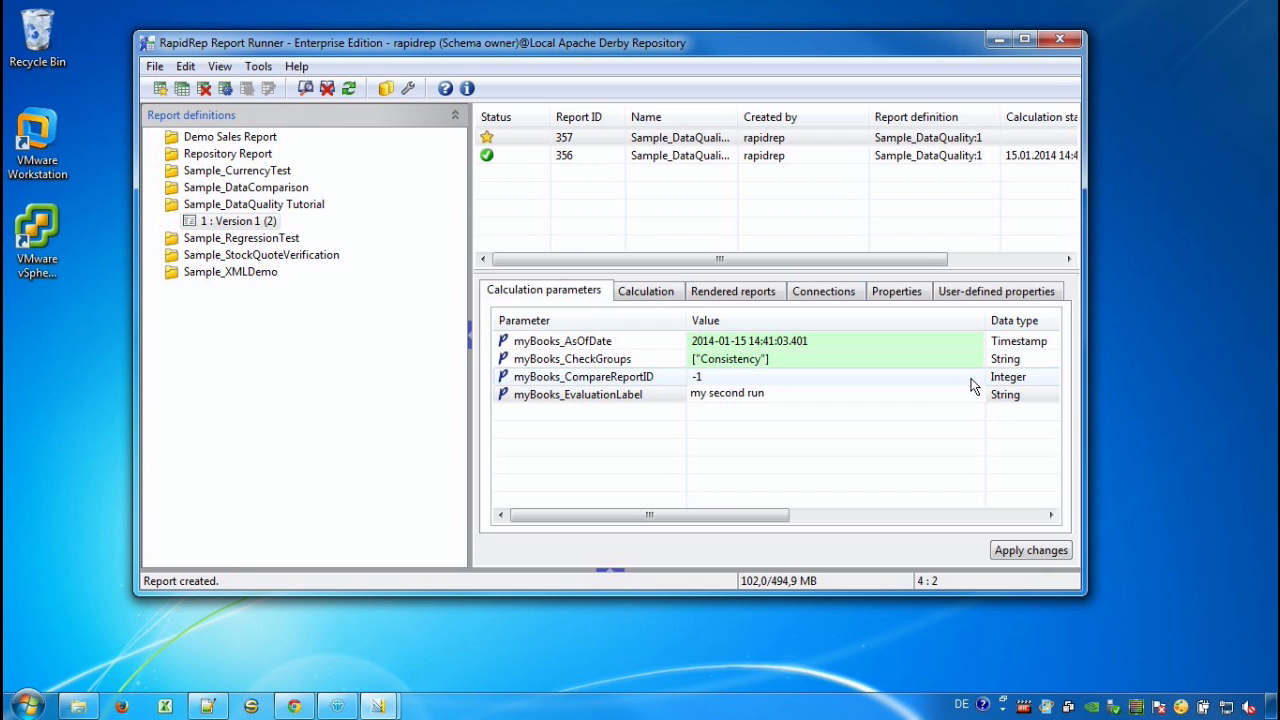
{"action": "left_click", "coordinate": [975, 376]}
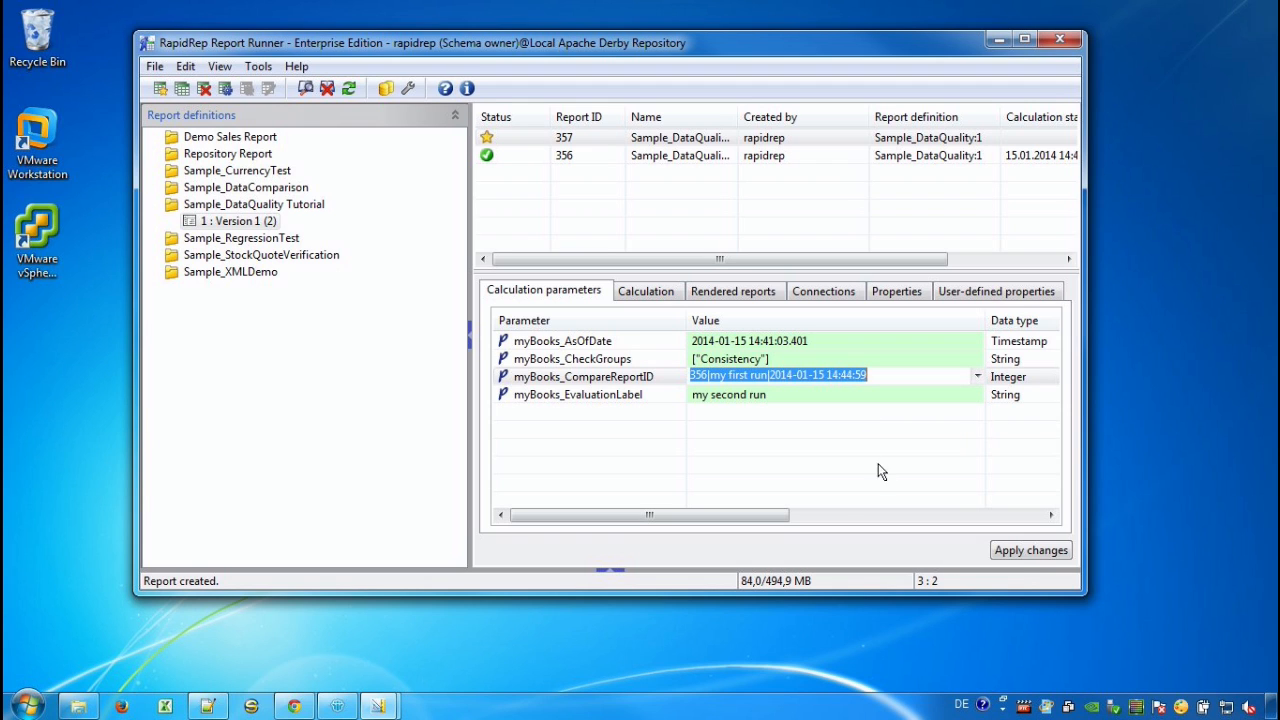
{"action": "left_click", "coordinate": [1030, 549]}
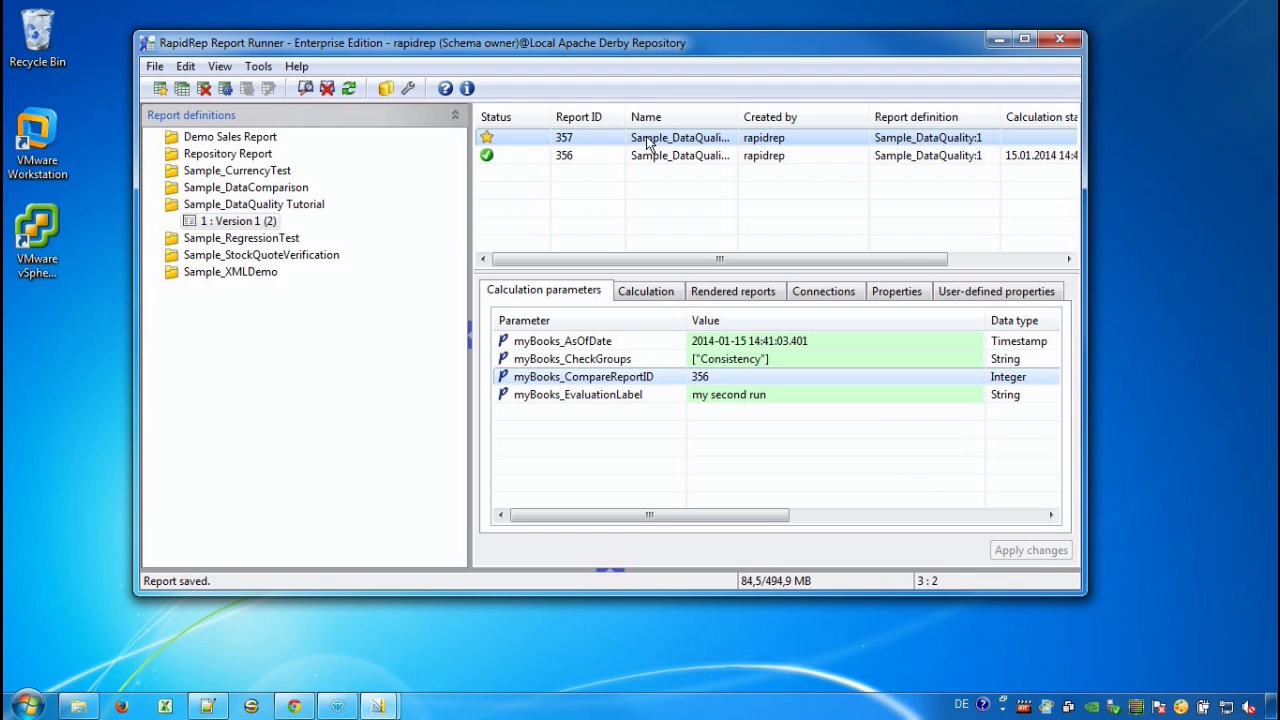
- Calculate and render report 357 to get the PASSED Check_myBooks report
{"action": "right_click", "coordinate": [680, 137]}
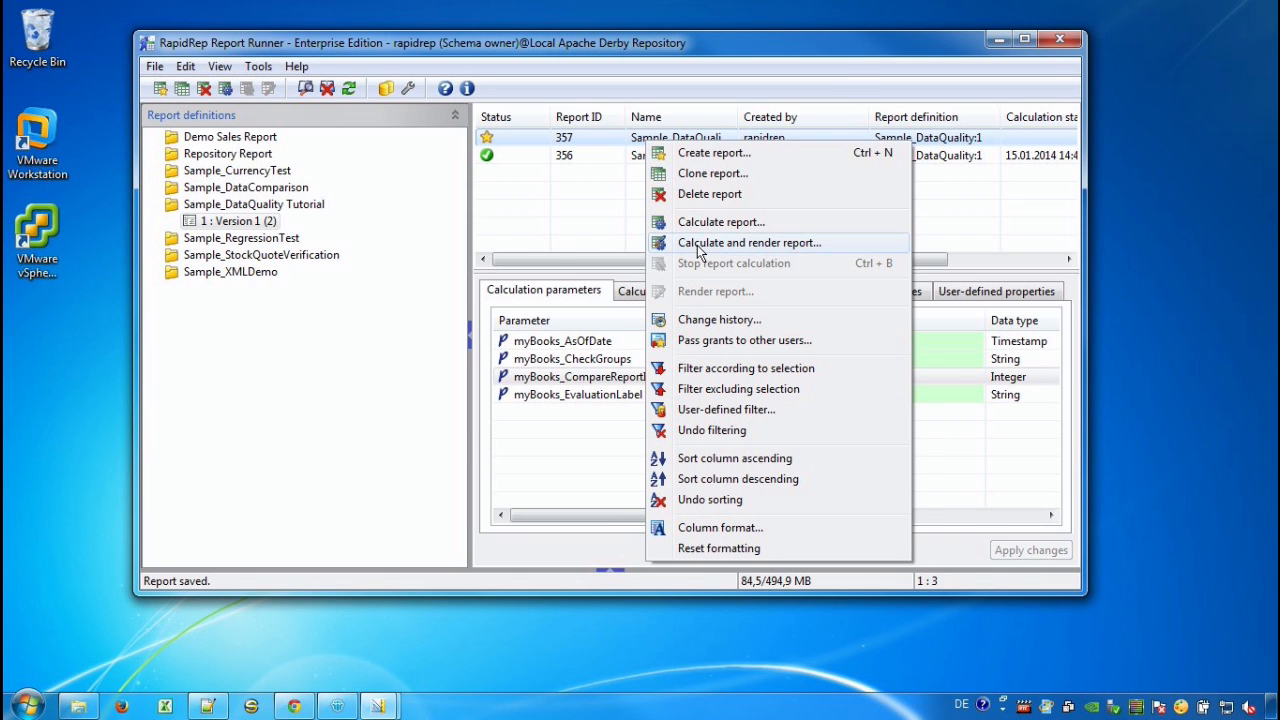
{"action": "left_click", "coordinate": [748, 242]}
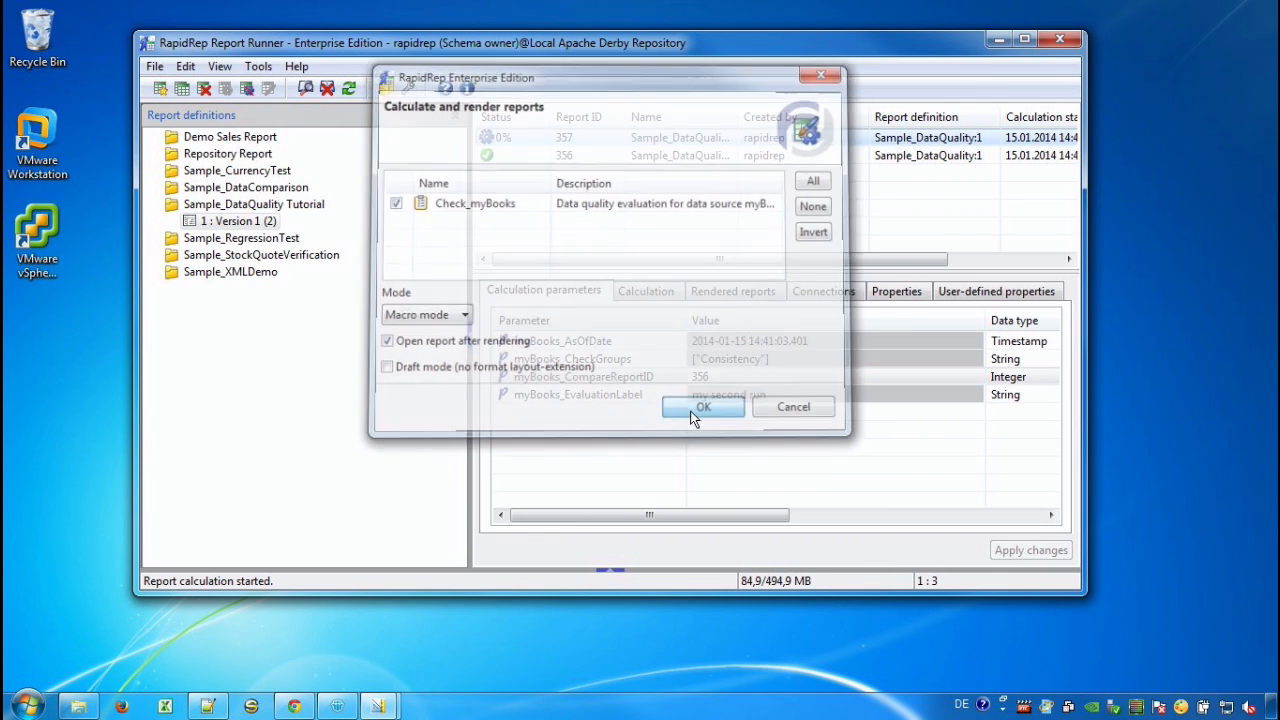
{"action": "left_click", "coordinate": [703, 407]}
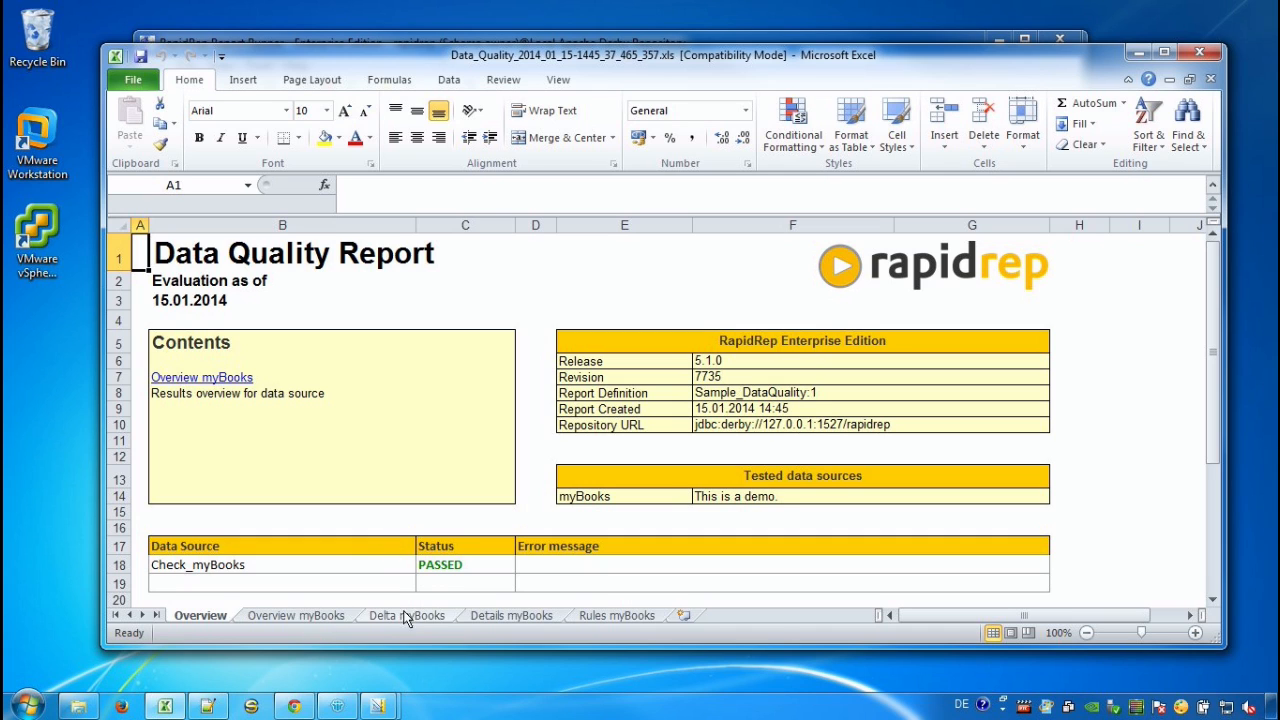
- Compare error counts and labels 'my first run' vs 'my second run' on Delta myBooks, then view Details myBooks
{"action": "left_click", "coordinate": [464, 564]}
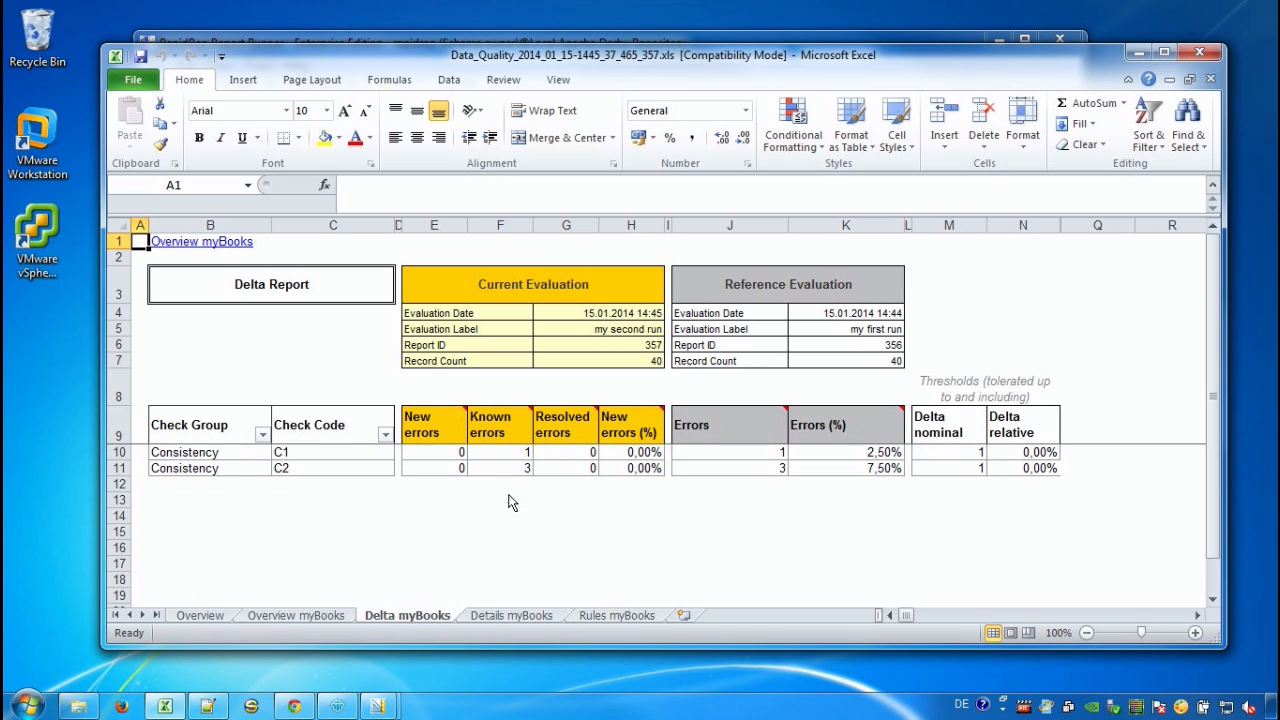
{"action": "mouse_move", "coordinate": [519, 461]}
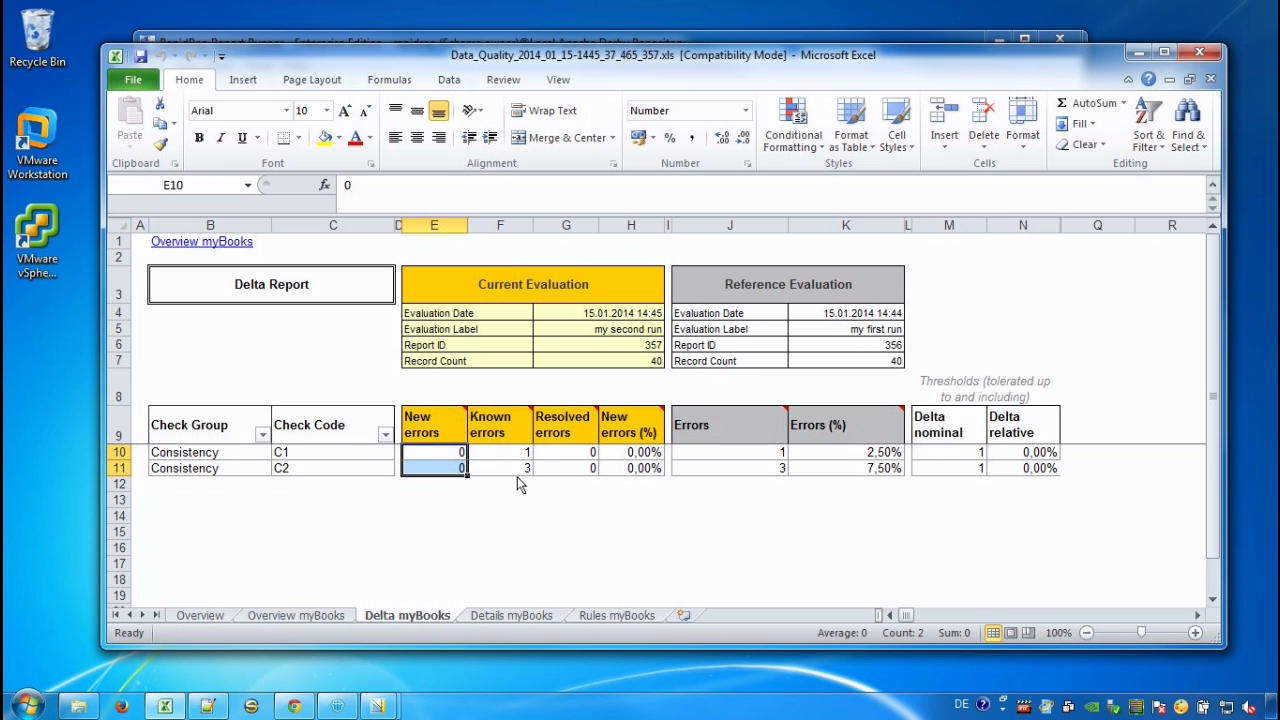
{"action": "left_click", "coordinate": [499, 452]}
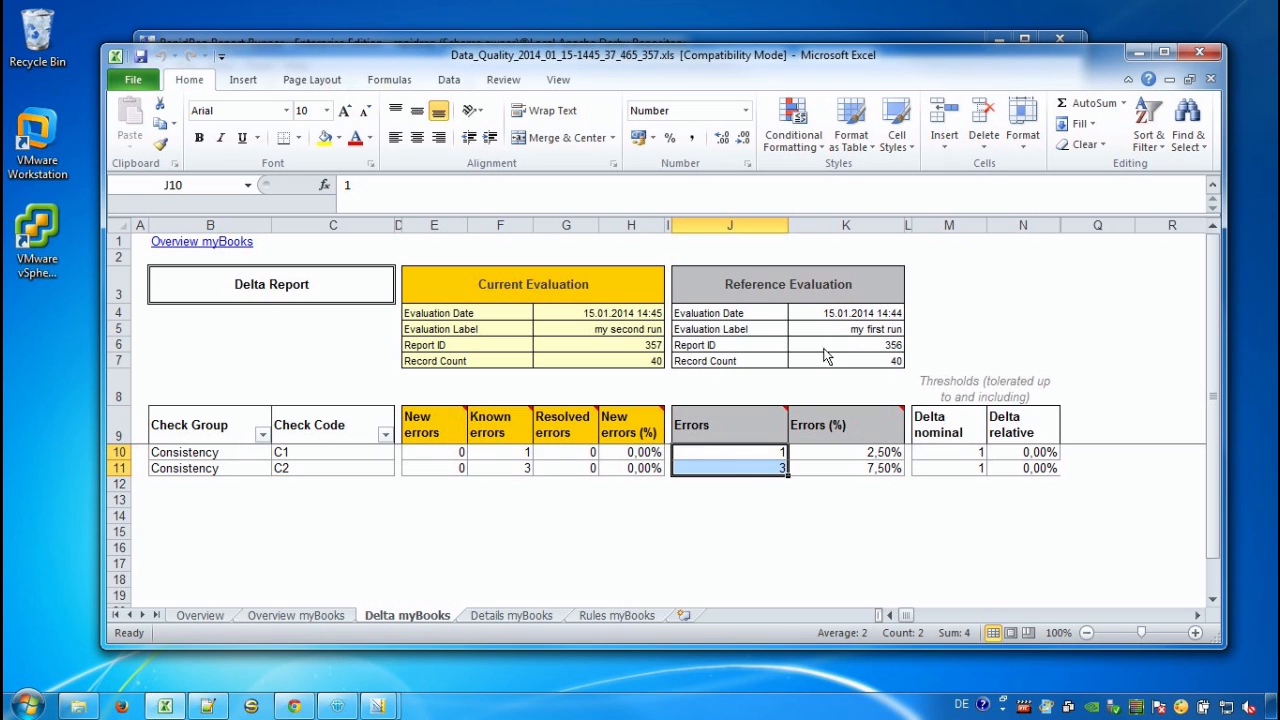
{"action": "left_click", "coordinate": [845, 329]}
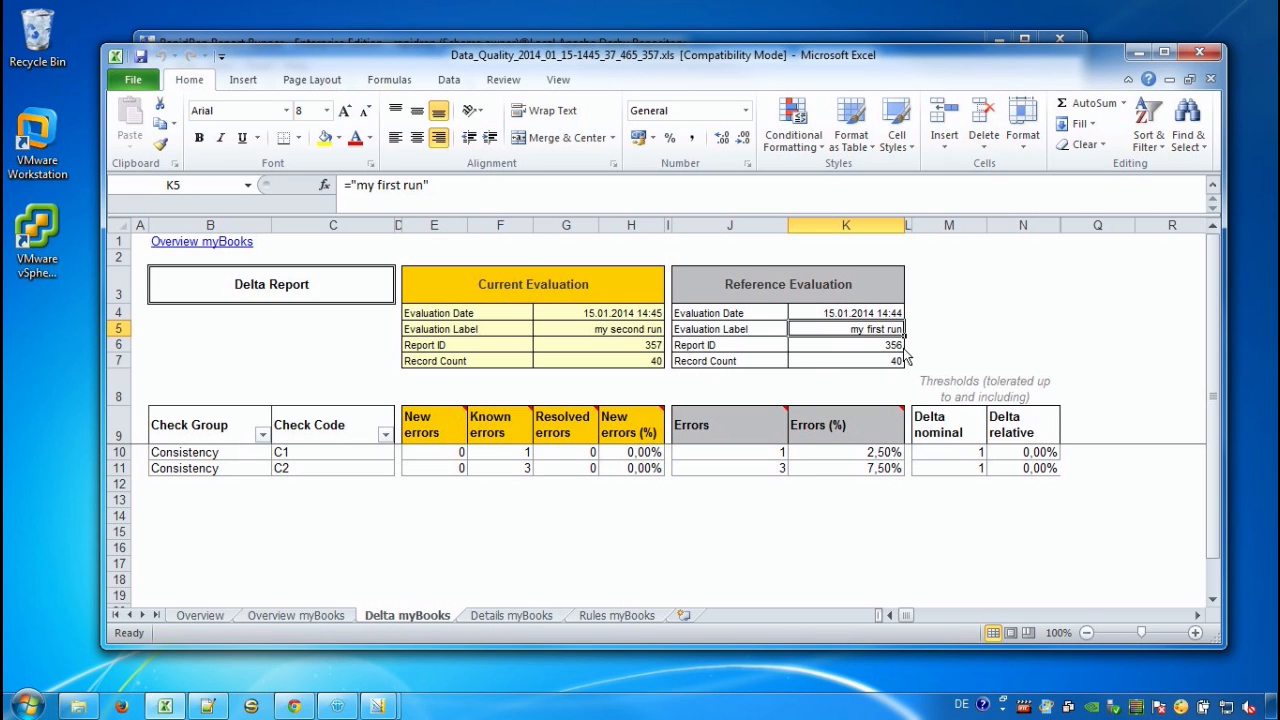
{"action": "left_click", "coordinate": [620, 329]}
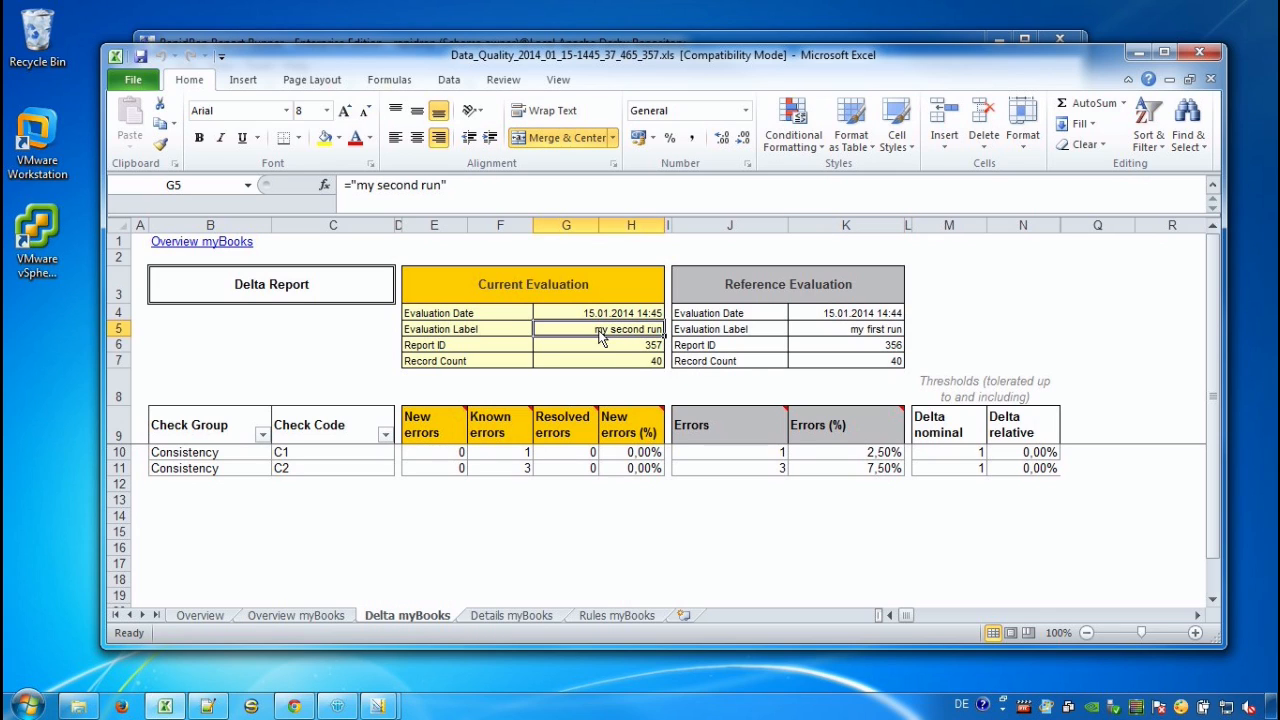
{"action": "mouse_move", "coordinate": [765, 386]}
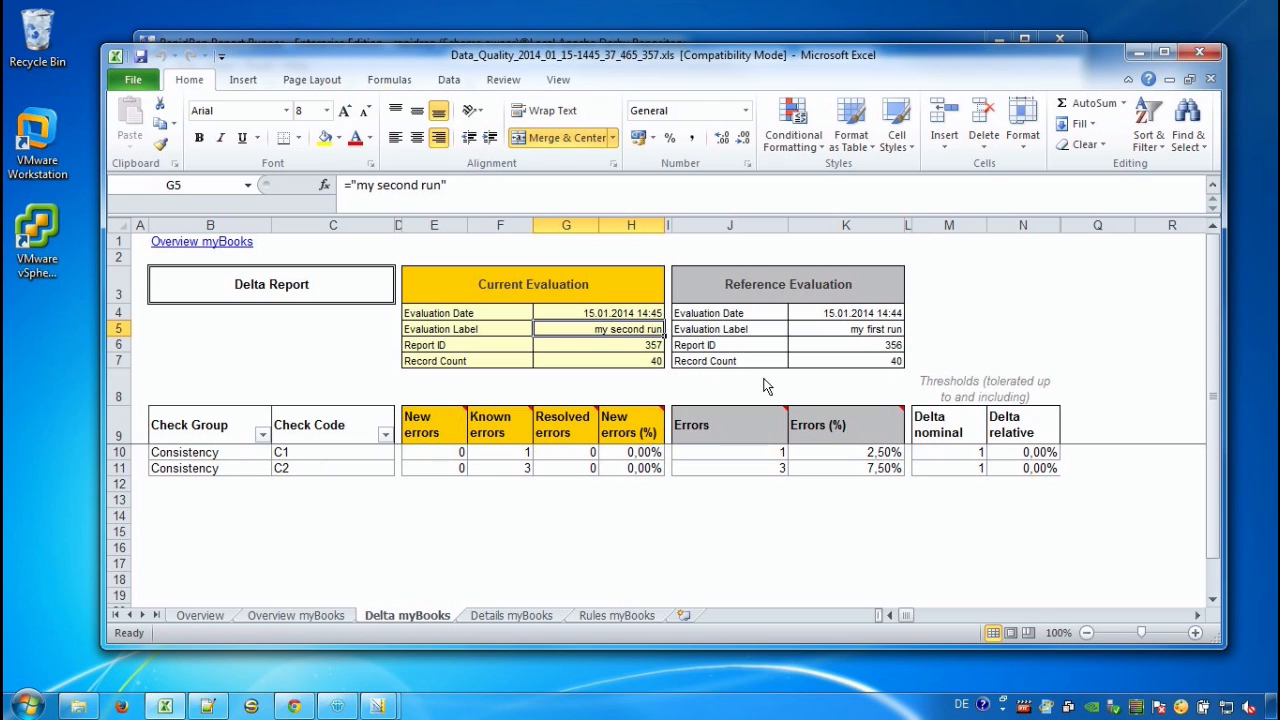
{"action": "mouse_move", "coordinate": [945, 337]}
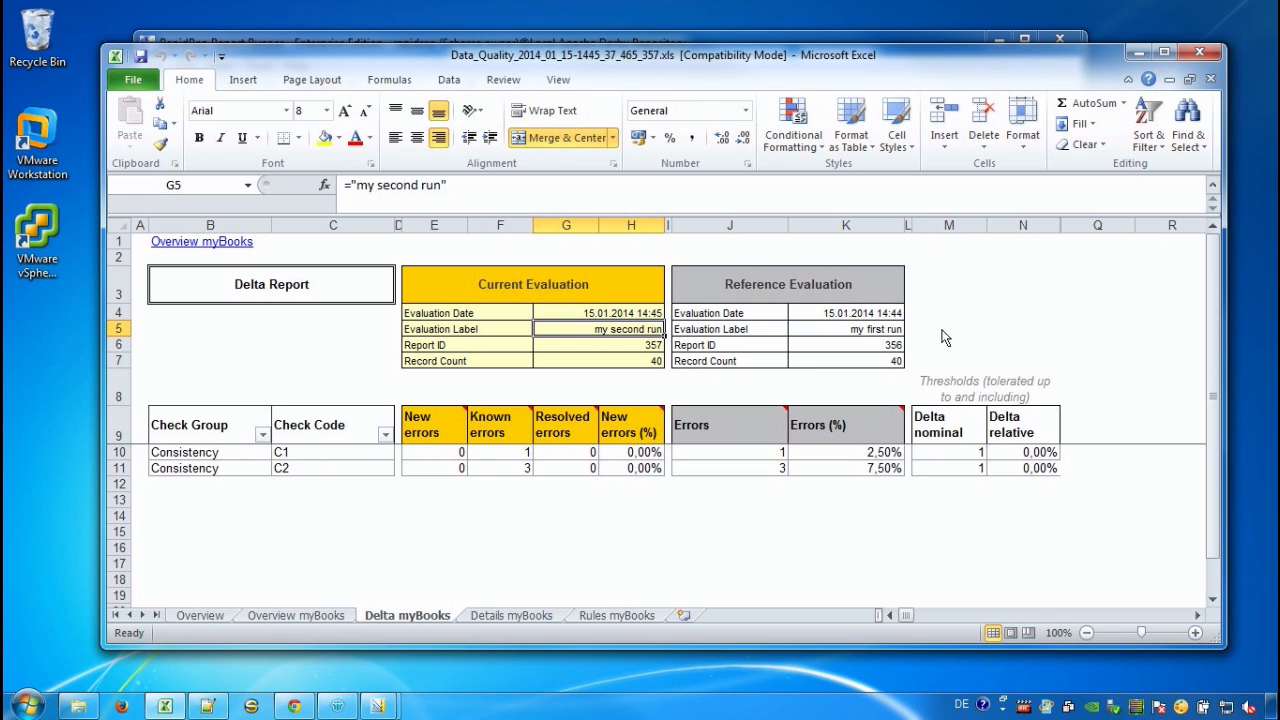
{"action": "mouse_move", "coordinate": [505, 655]}
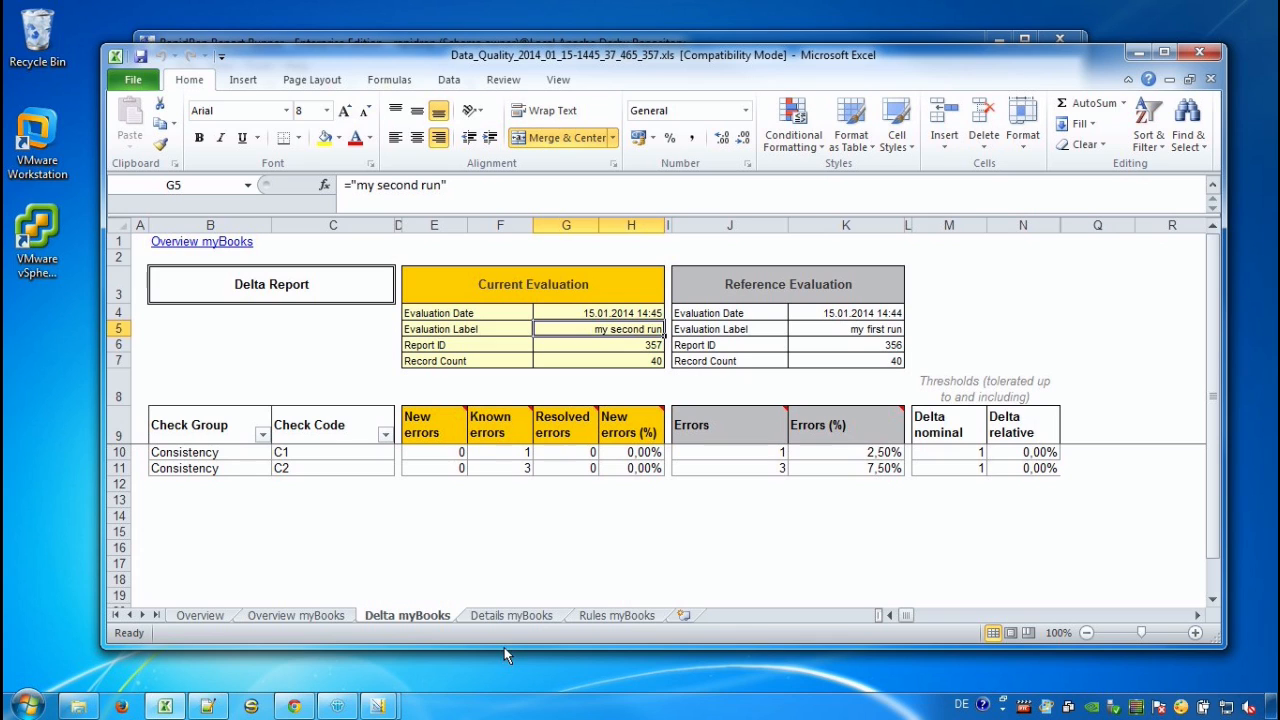
{"action": "left_click", "coordinate": [511, 615]}
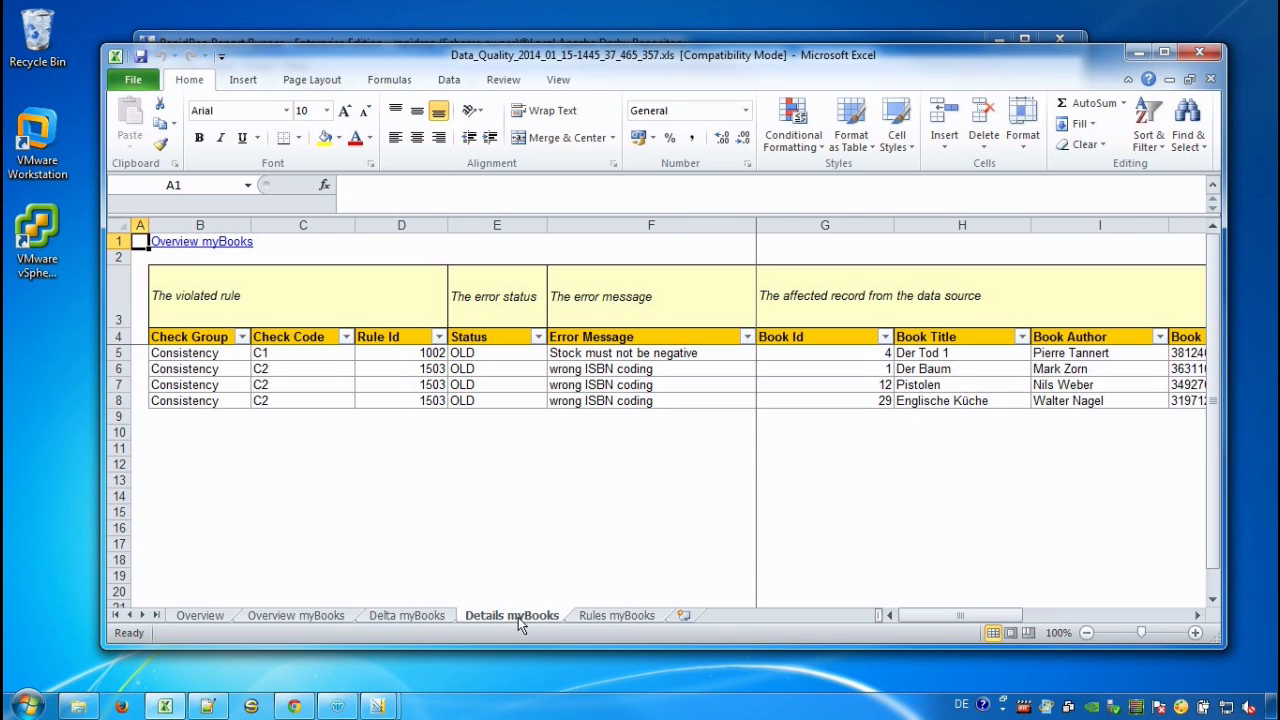
{"action": "left_click_drag", "start_coordinate": [497, 352], "coordinate": [497, 368]}
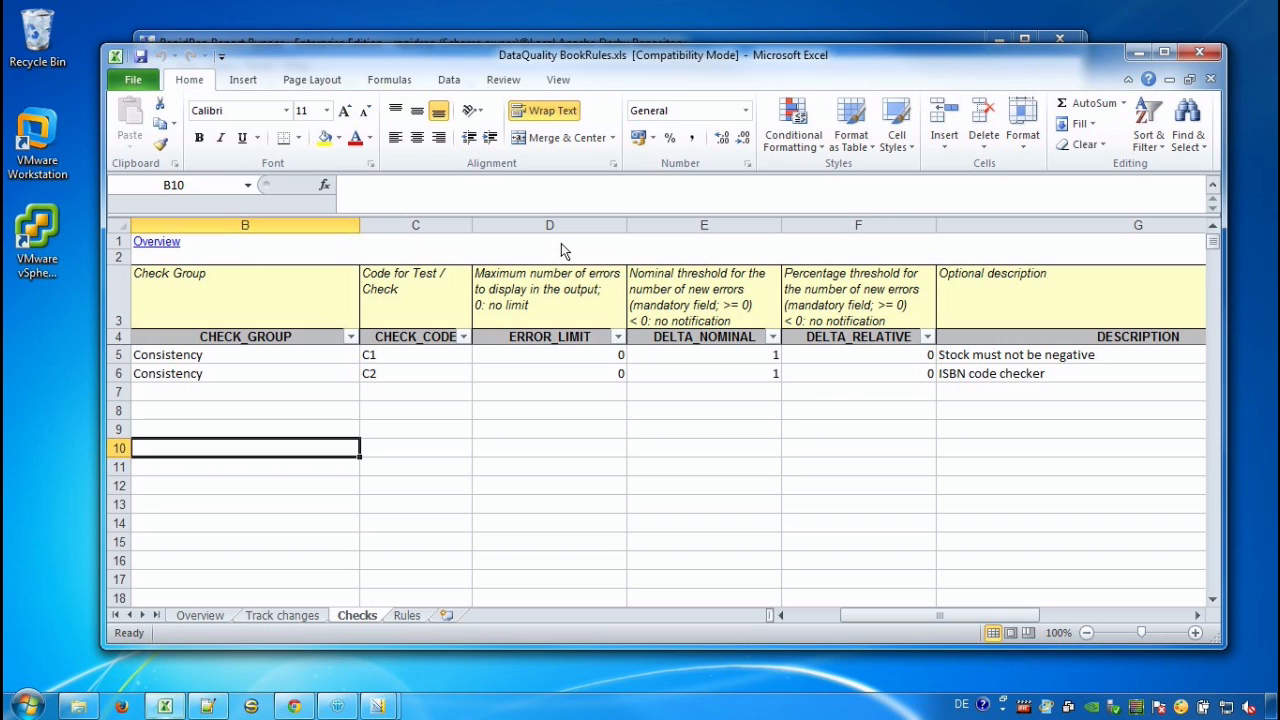
- Enter check row C3 described 'Author and Title must be different', then go to the Rules sheet
{"action": "left_click", "coordinate": [245, 391]}
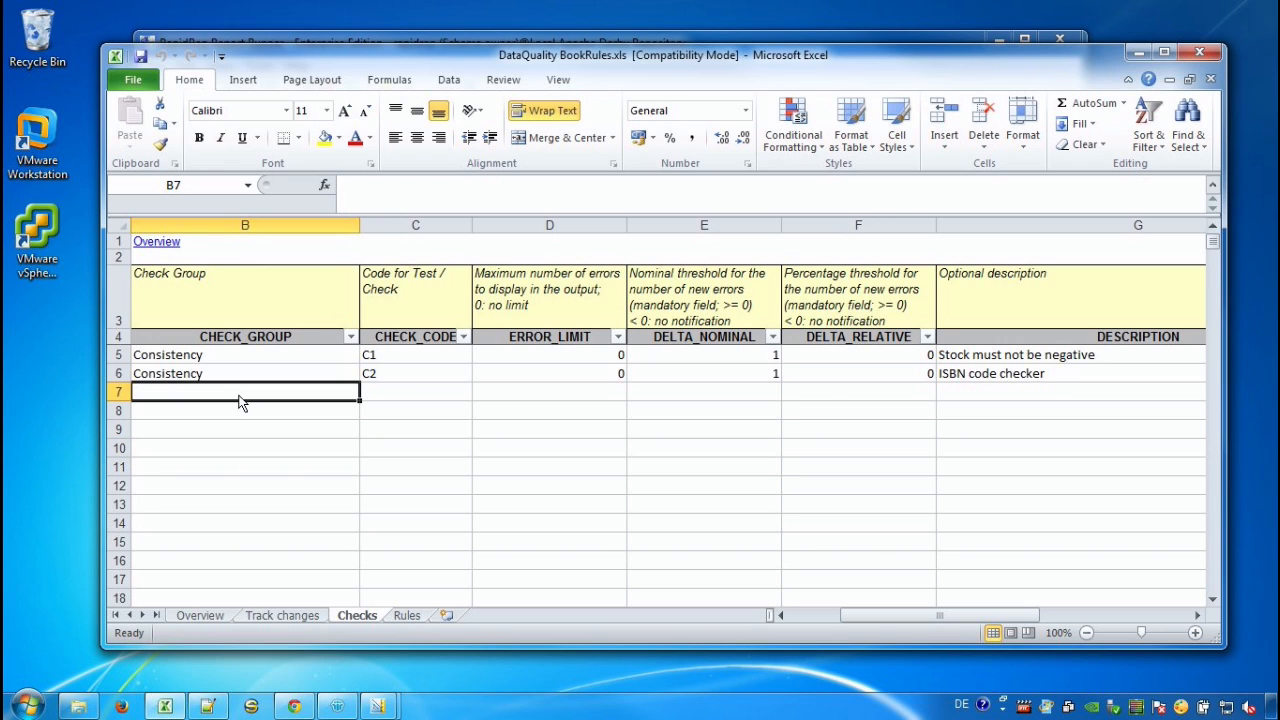
{"action": "type", "text": "Consistency"}
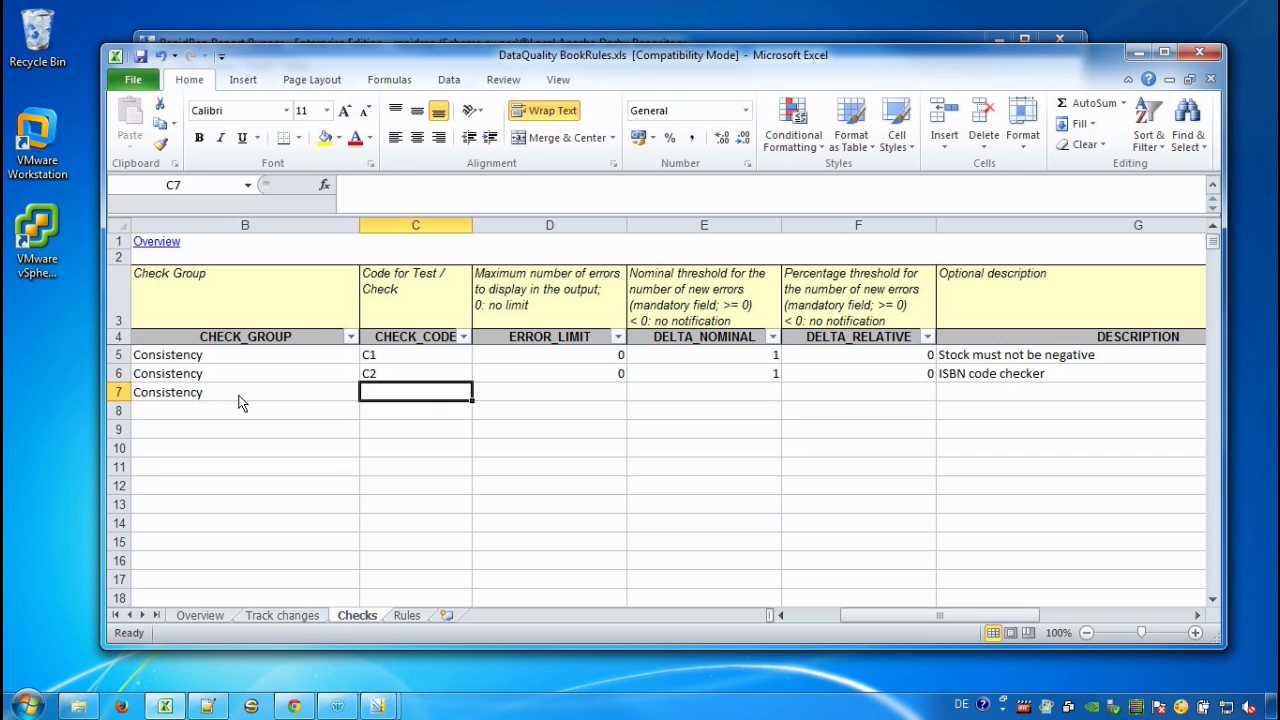
{"action": "type", "text": "C"}
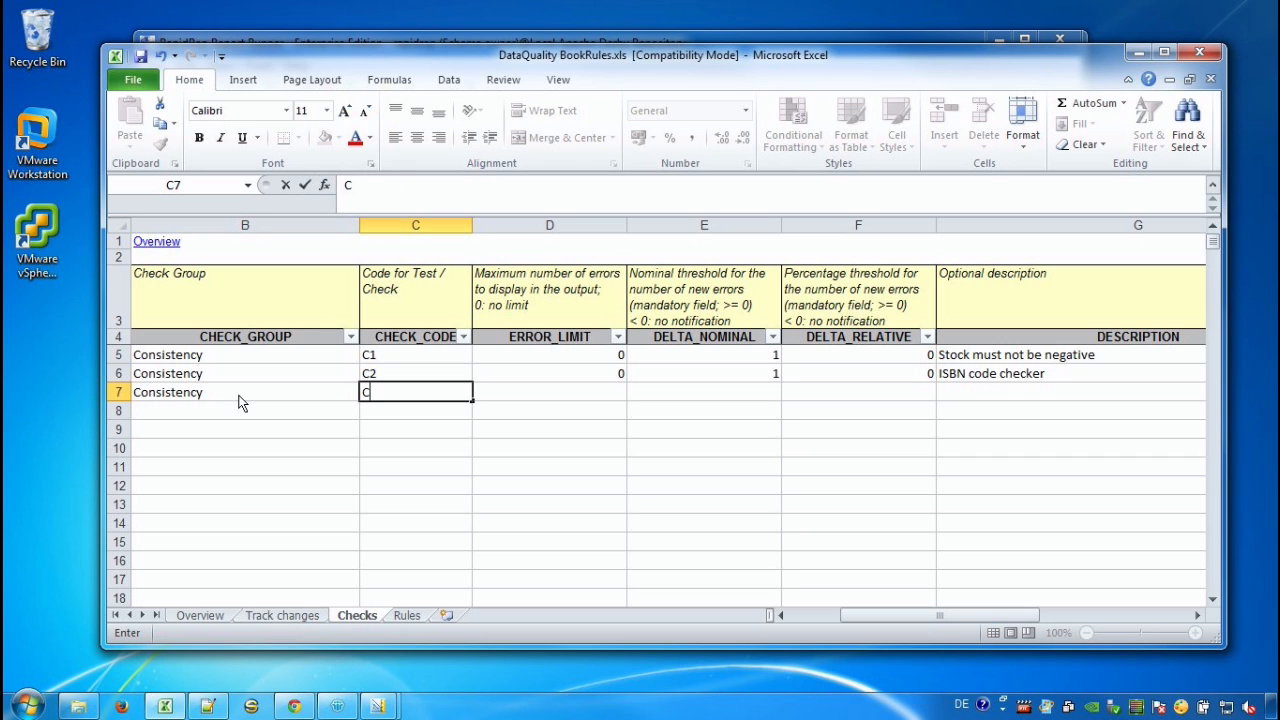
{"action": "type", "text": "3"}
{"action": "left_click", "coordinate": [704, 392]}
{"action": "type", "text": "1"}
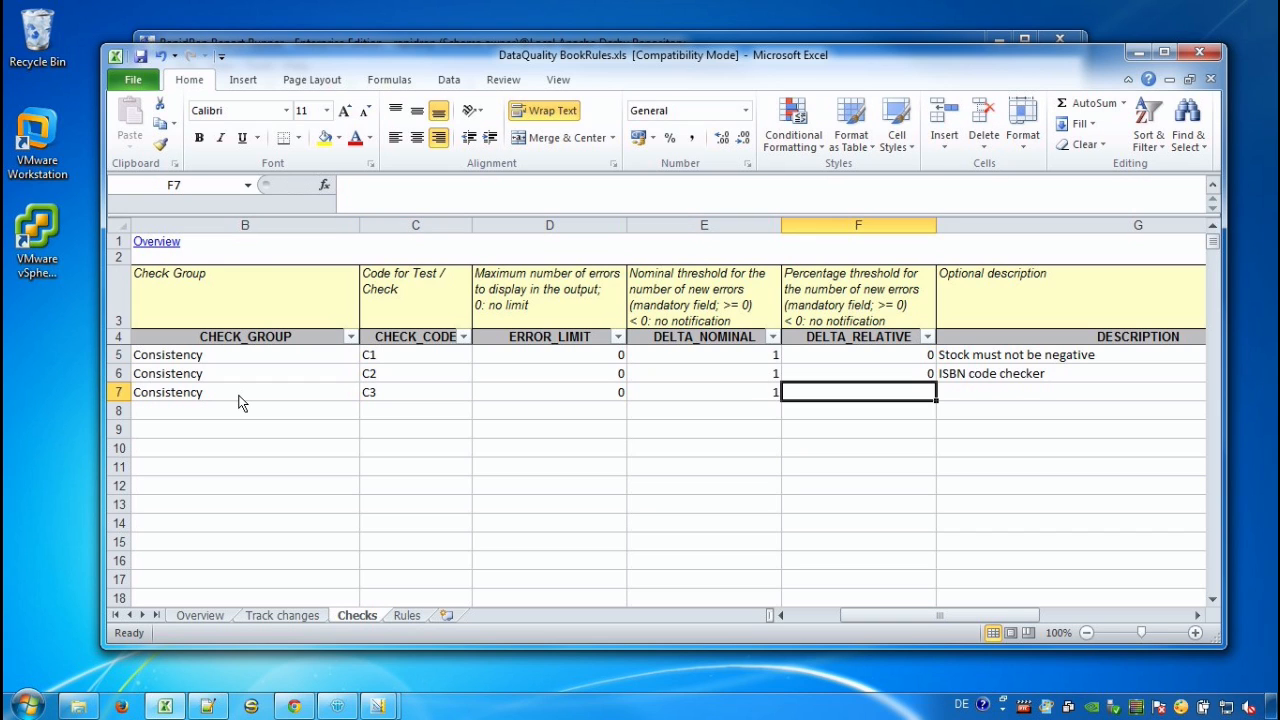
{"action": "scroll", "scroll_direction": "right", "scroll_amount": 3}
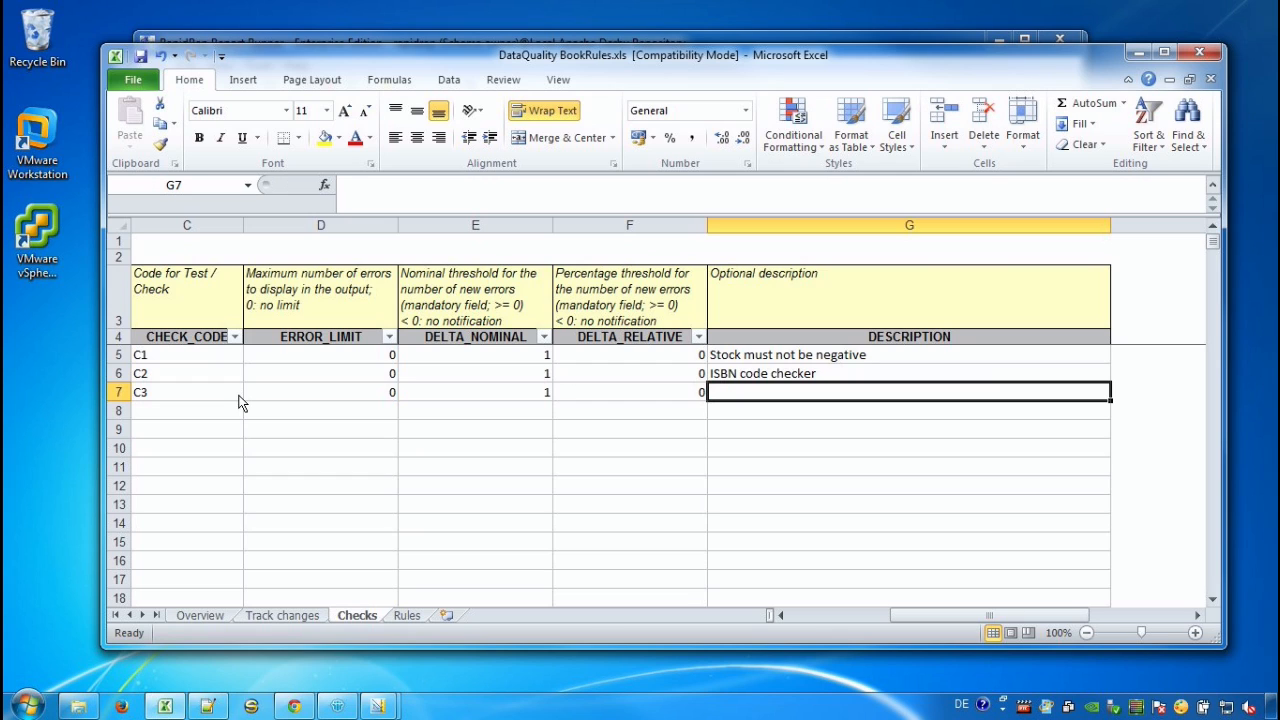
{"action": "type", "text": "Author and"}
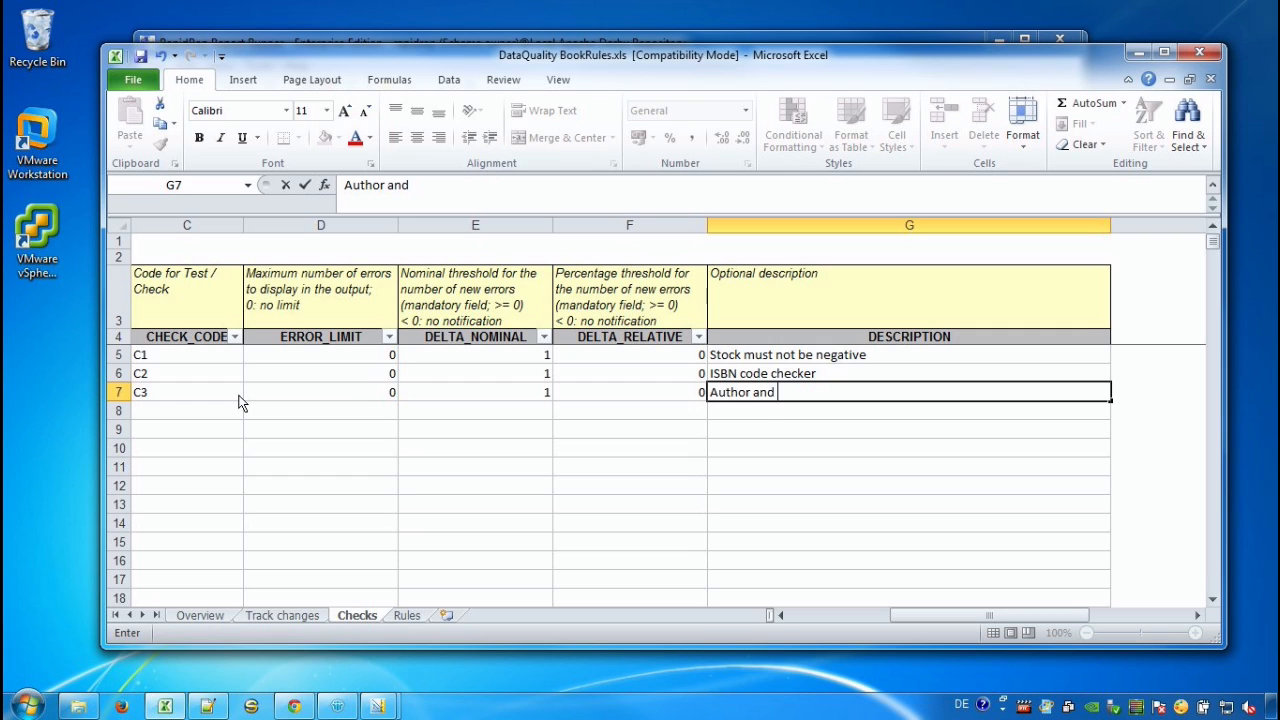
{"action": "type", "text": "Title muss"}
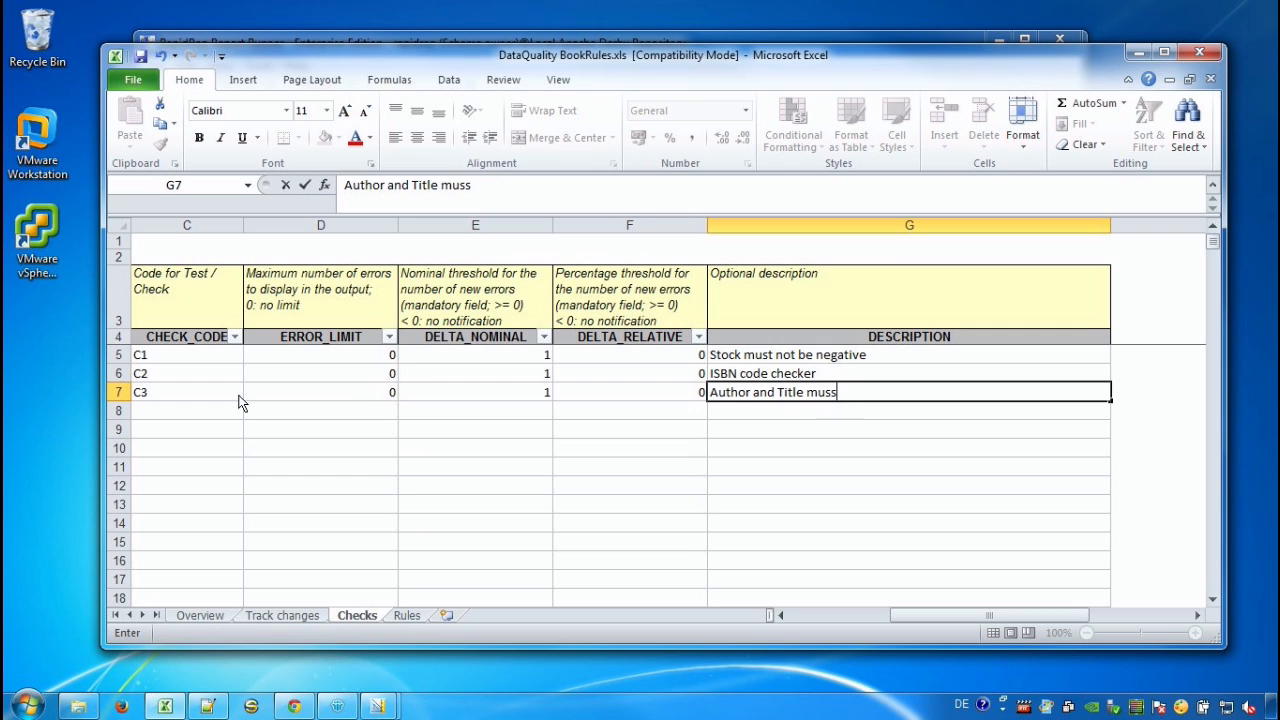
{"action": "key", "text": "Backspace"}
{"action": "type", "text": "t be di"}
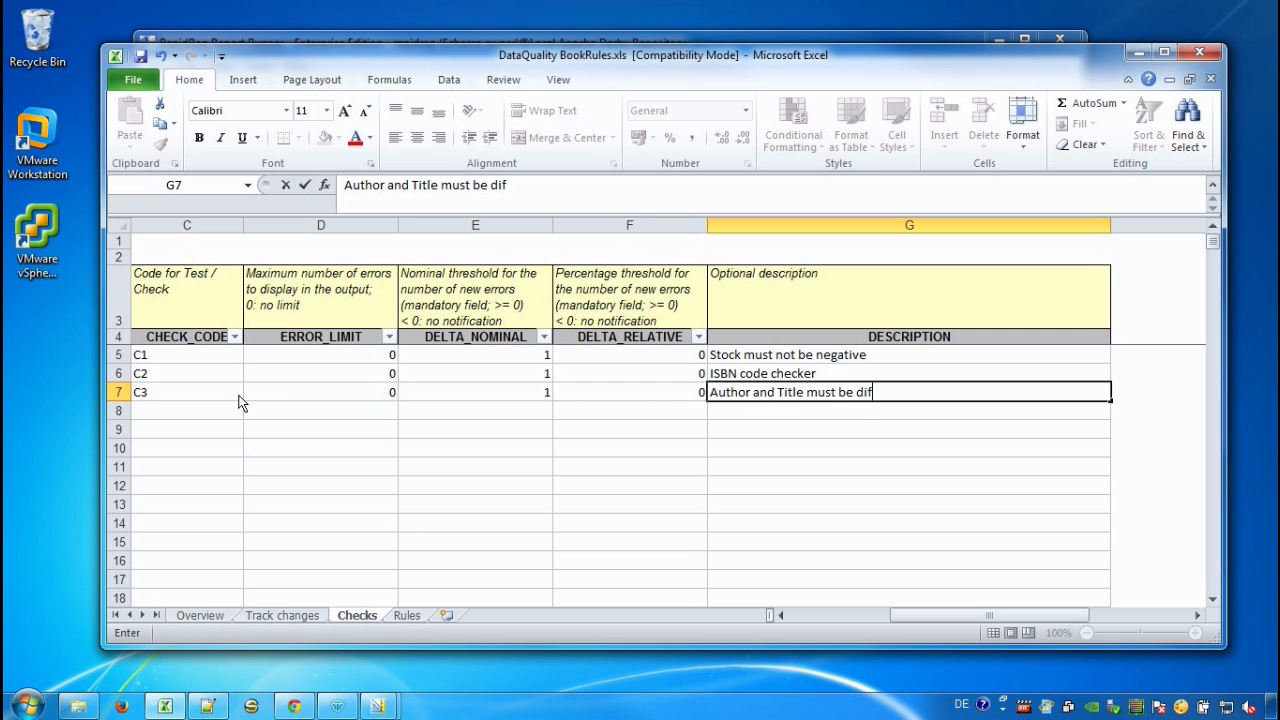
{"action": "type", "text": "ferent"}
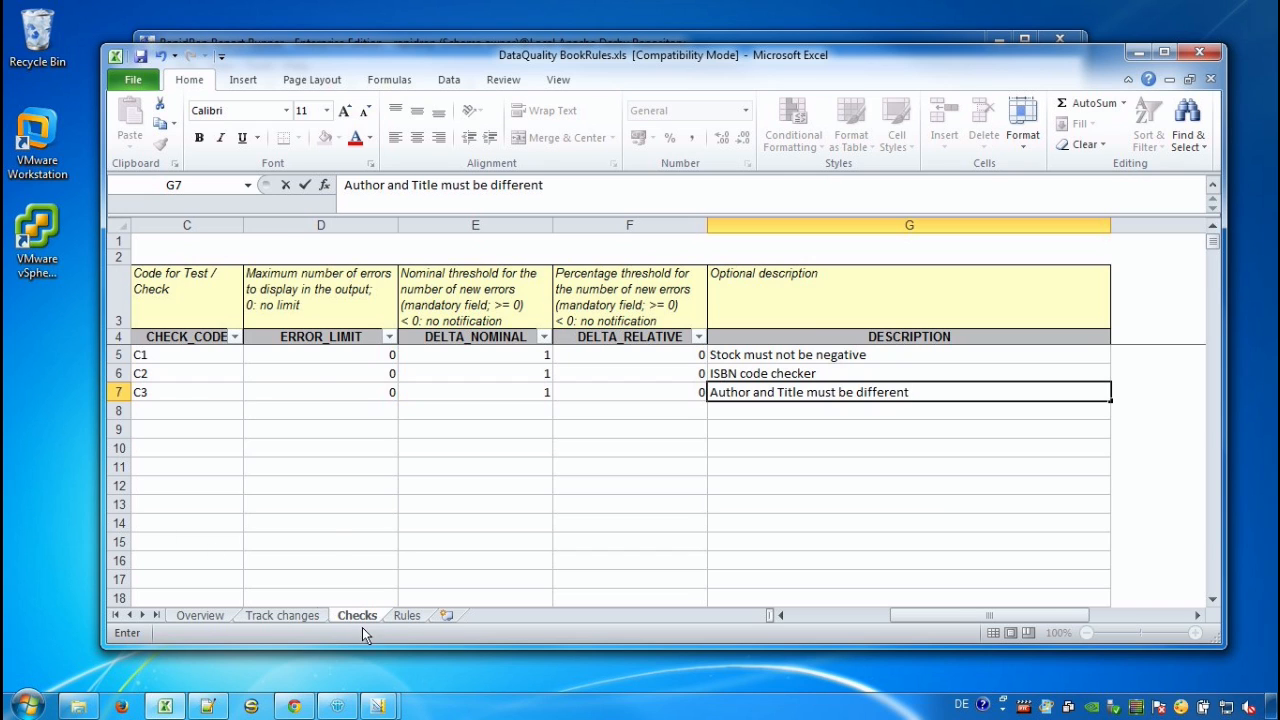
{"action": "left_click", "coordinate": [406, 615]}
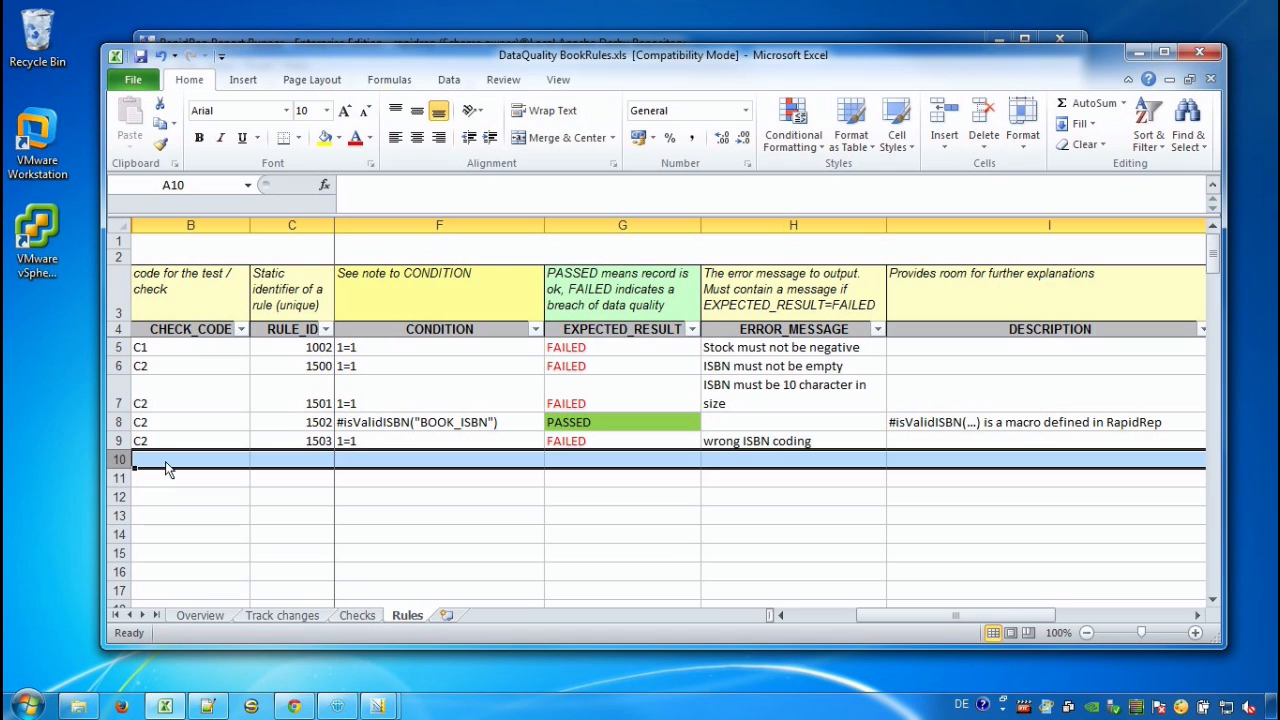
- Fill rule 1510 for C3 with precondition BOOK_AUTHOR = BOOK_TITLE and expected result FAILED
{"action": "type", "text": "C"}
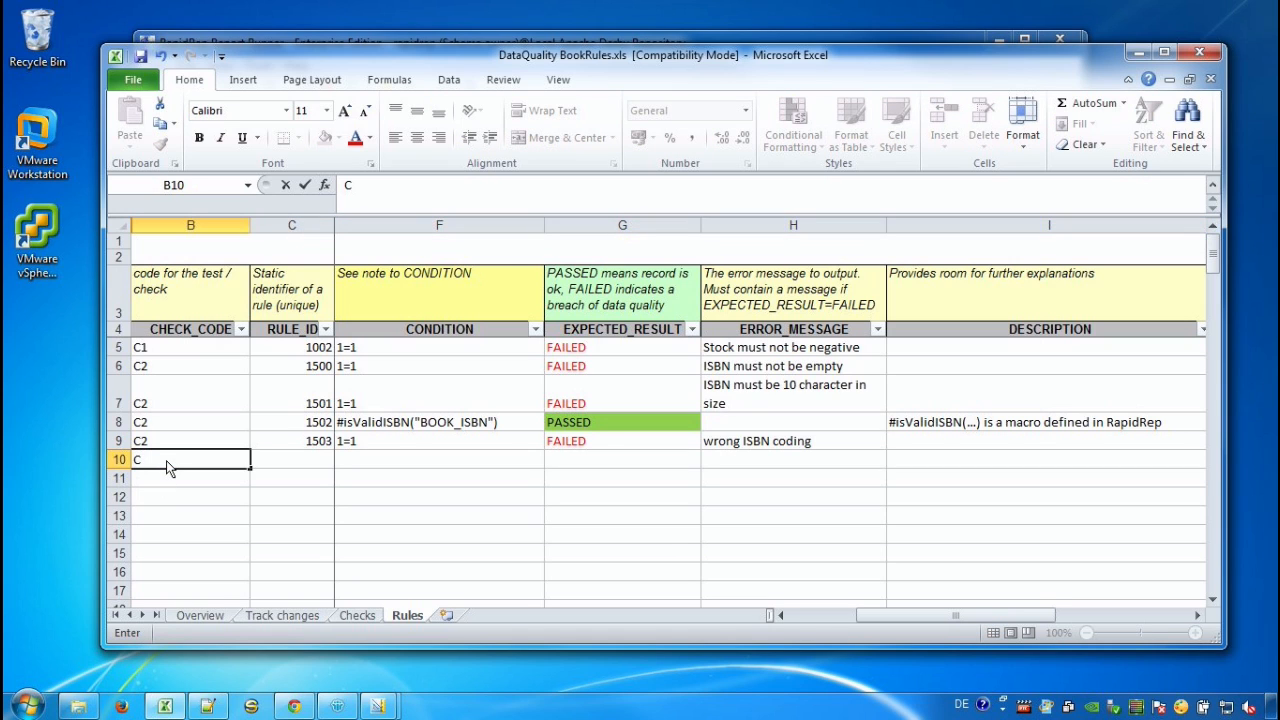
{"action": "type", "text": "3"}
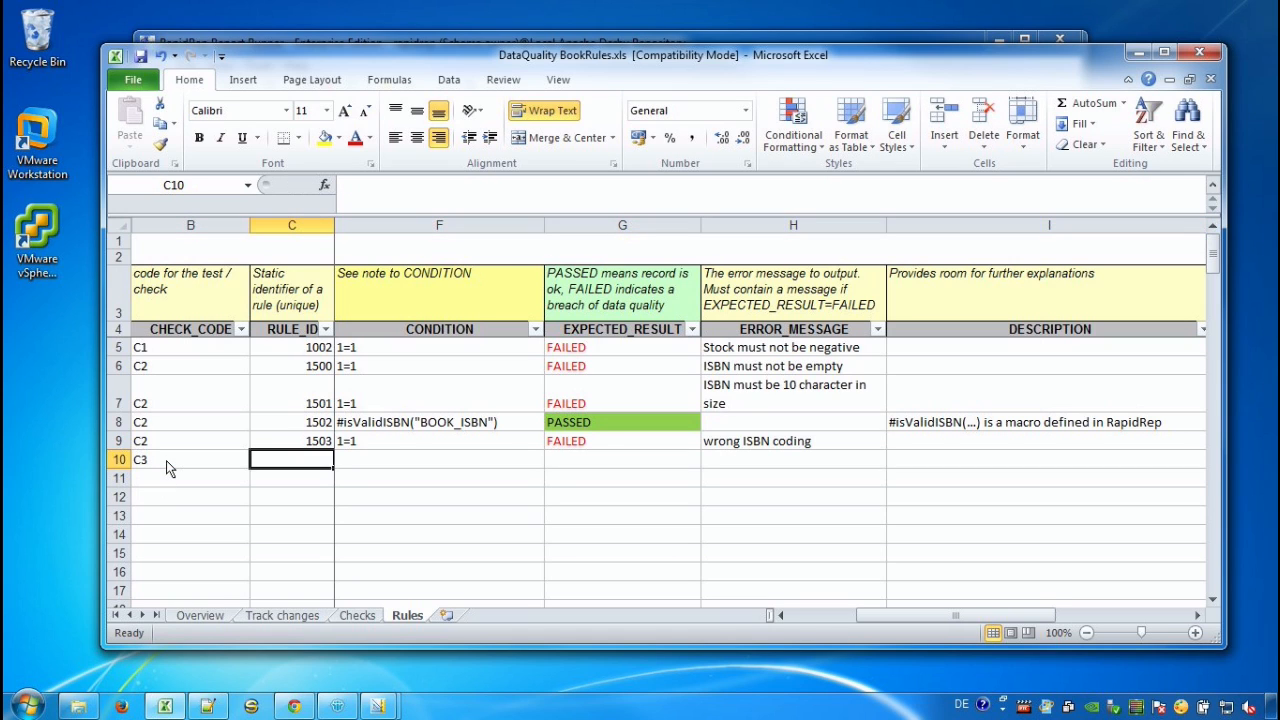
{"action": "type", "text": "1510"}
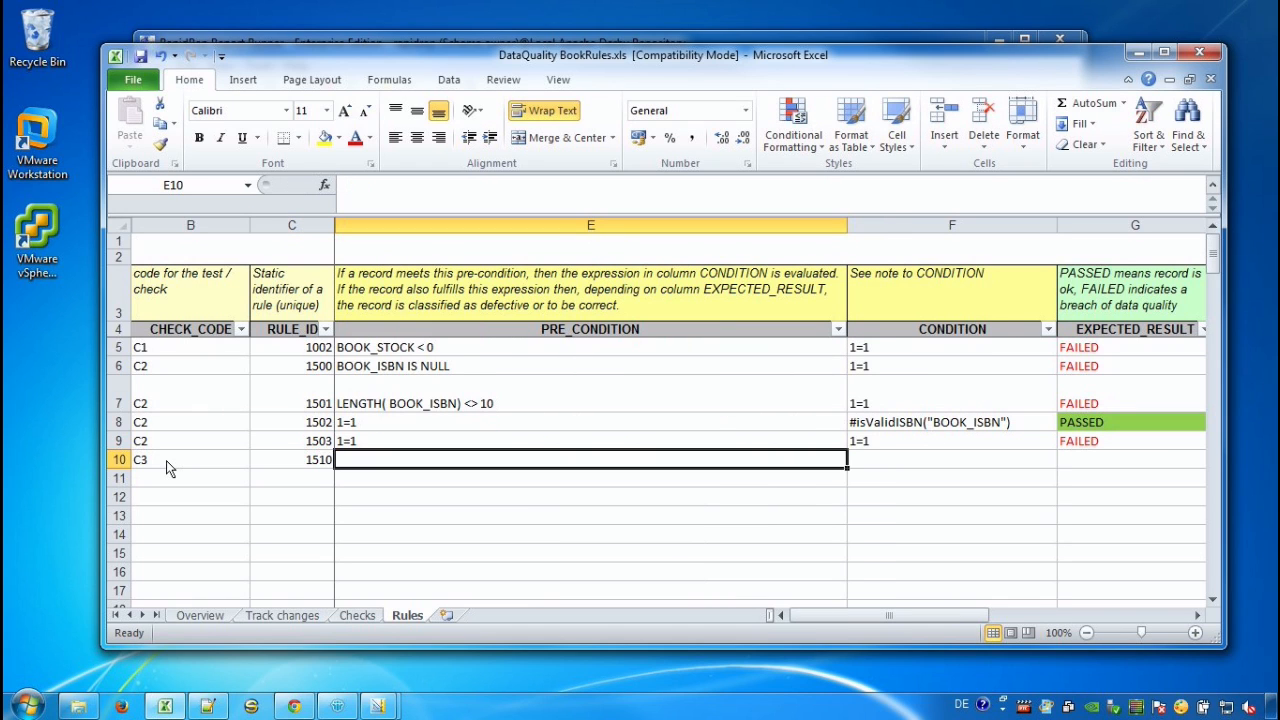
{"action": "type", "text": "BOOK"}
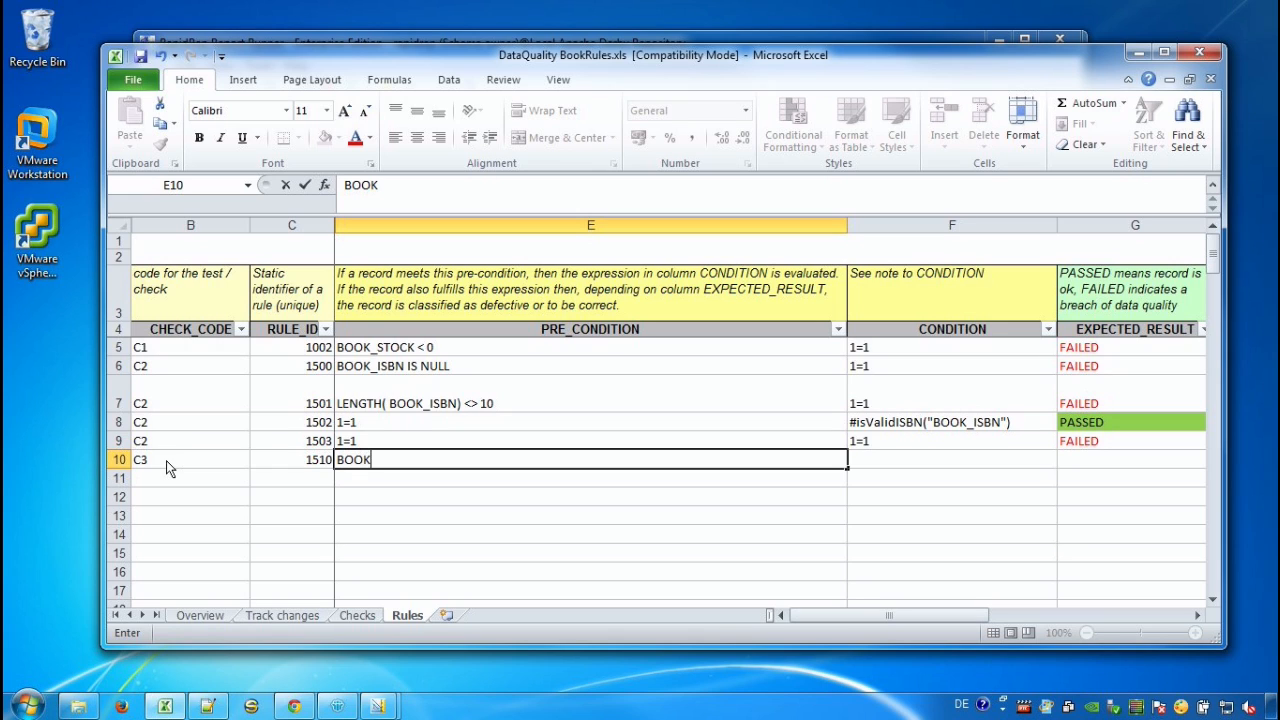
{"action": "type", "text": "_AUTHO"}
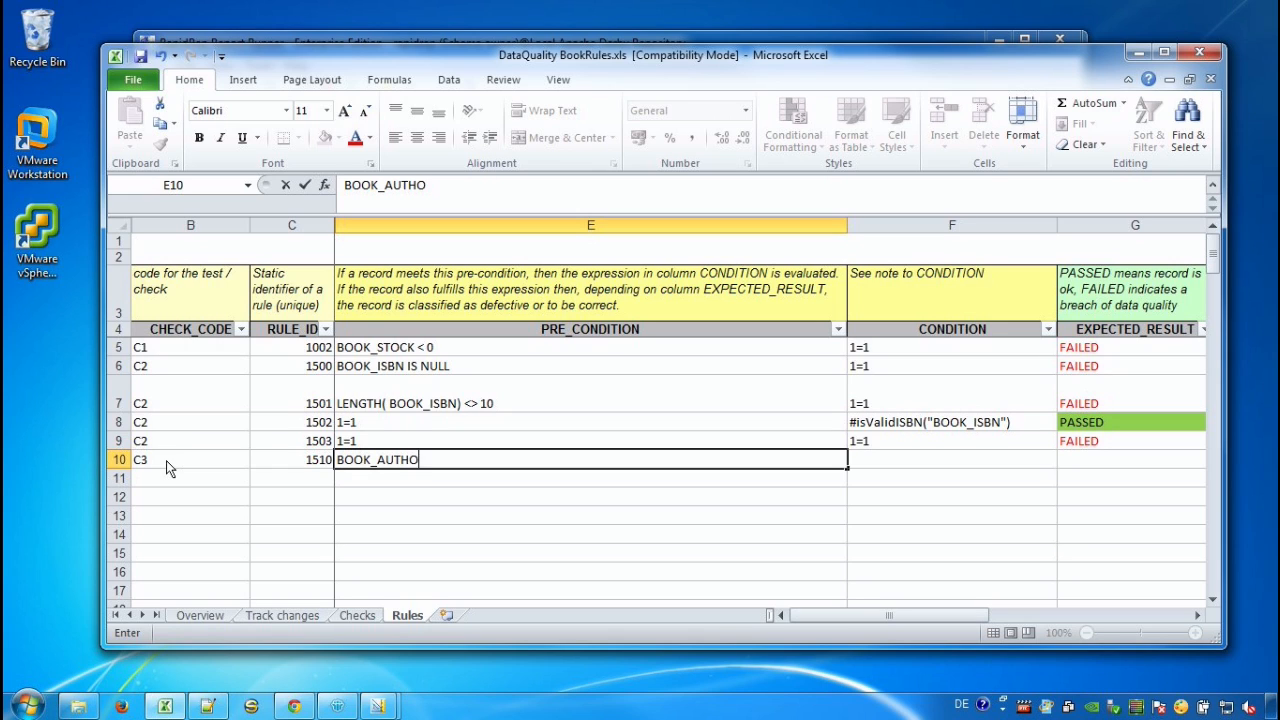
{"action": "type", "text": "R"}
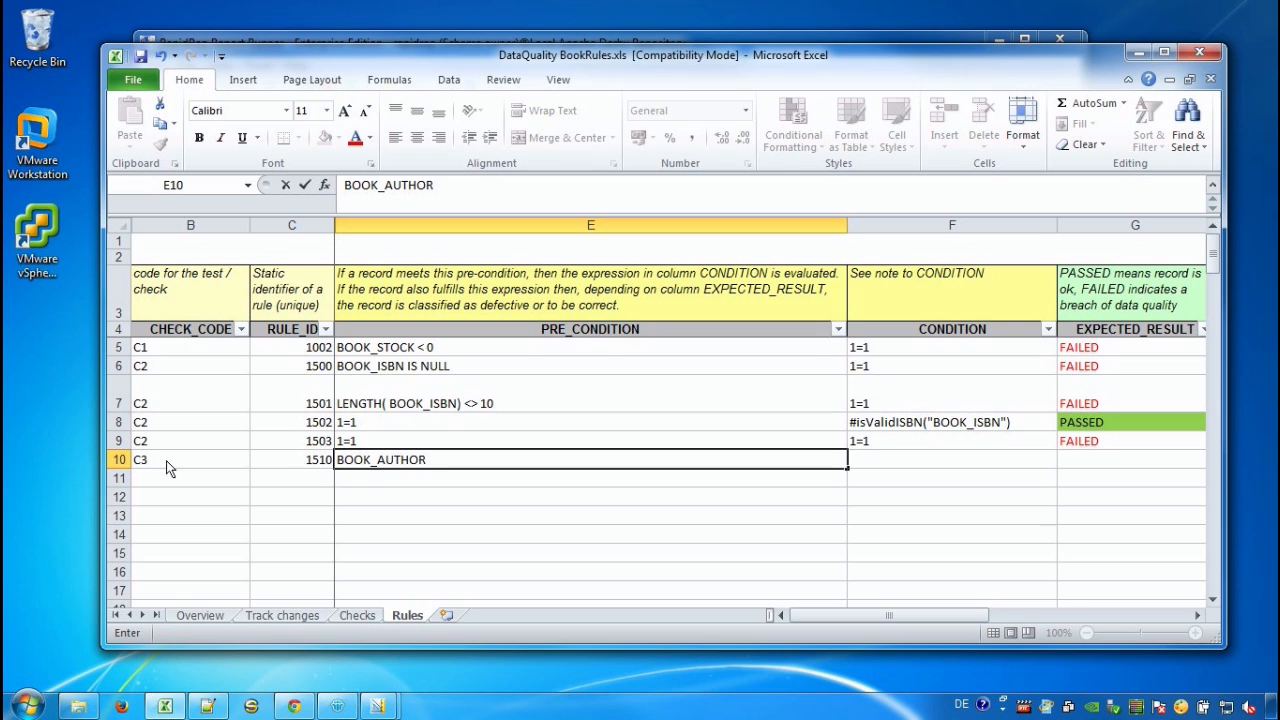
{"action": "type", "text": "= BO"}
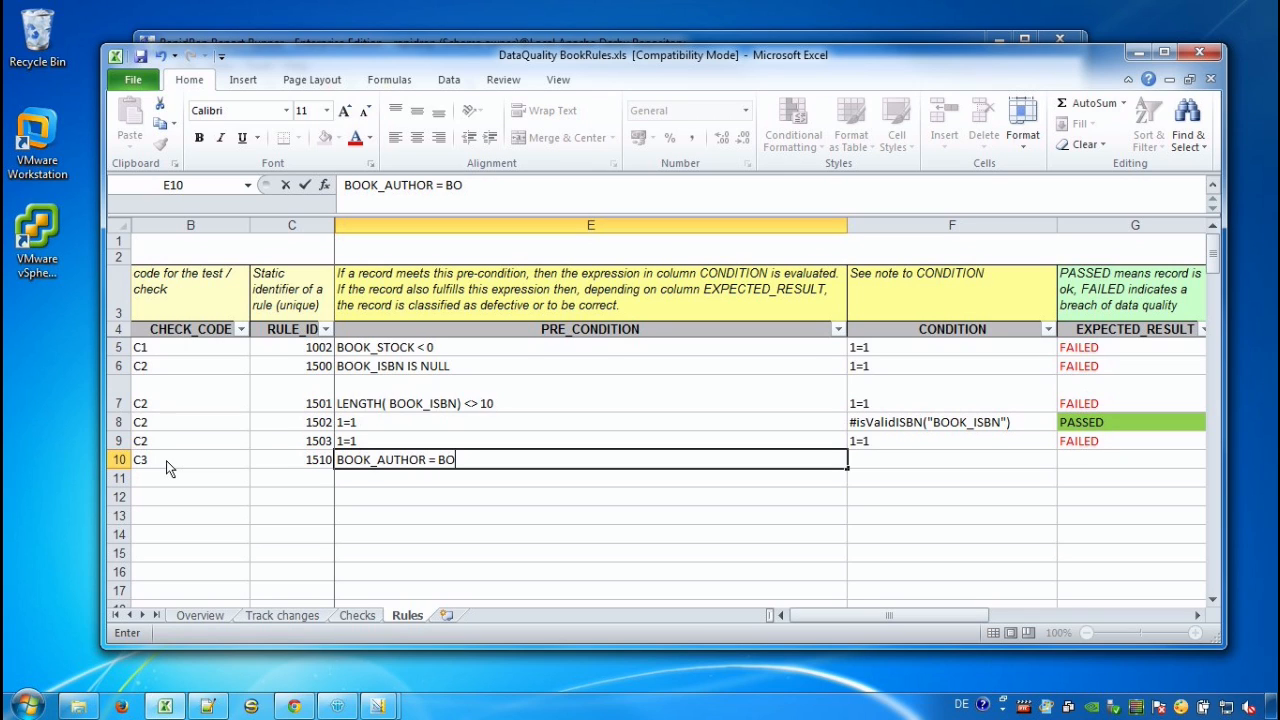
{"action": "type", "text": "OK_T"}
{"action": "left_click", "coordinate": [952, 459]}
{"action": "type", "text": "1=1"}
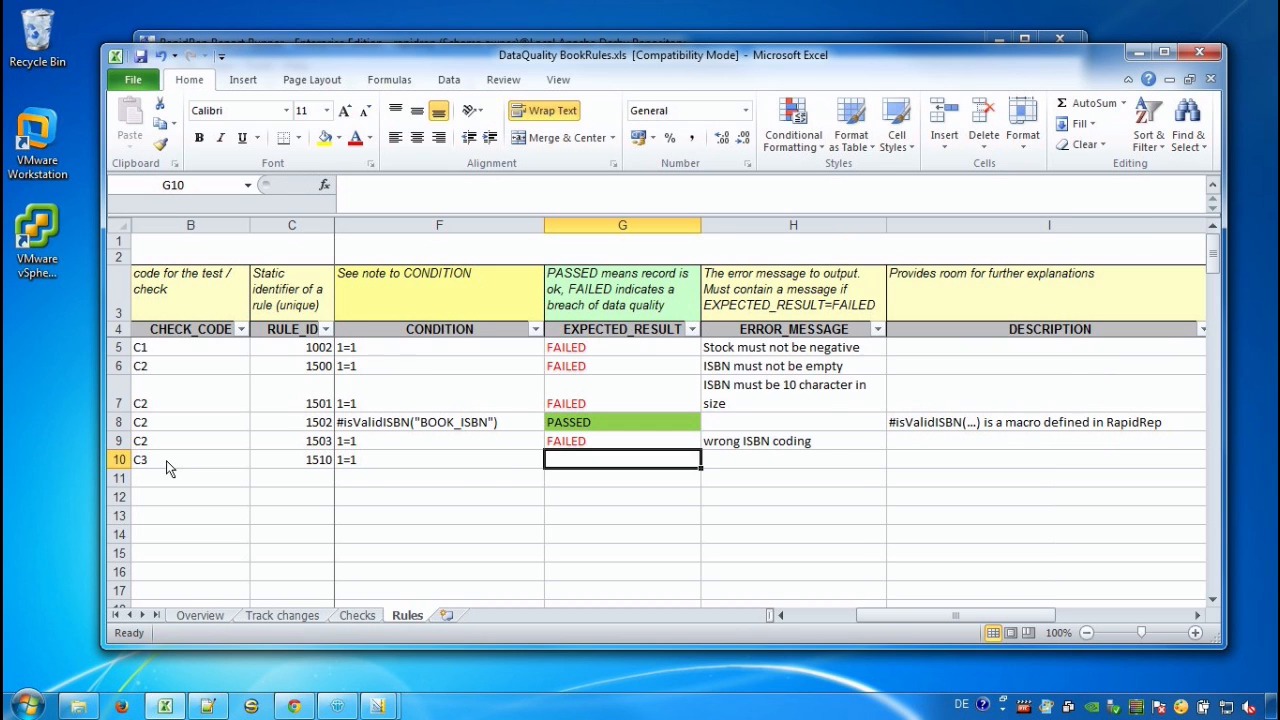
{"action": "left_click", "coordinate": [793, 459]}
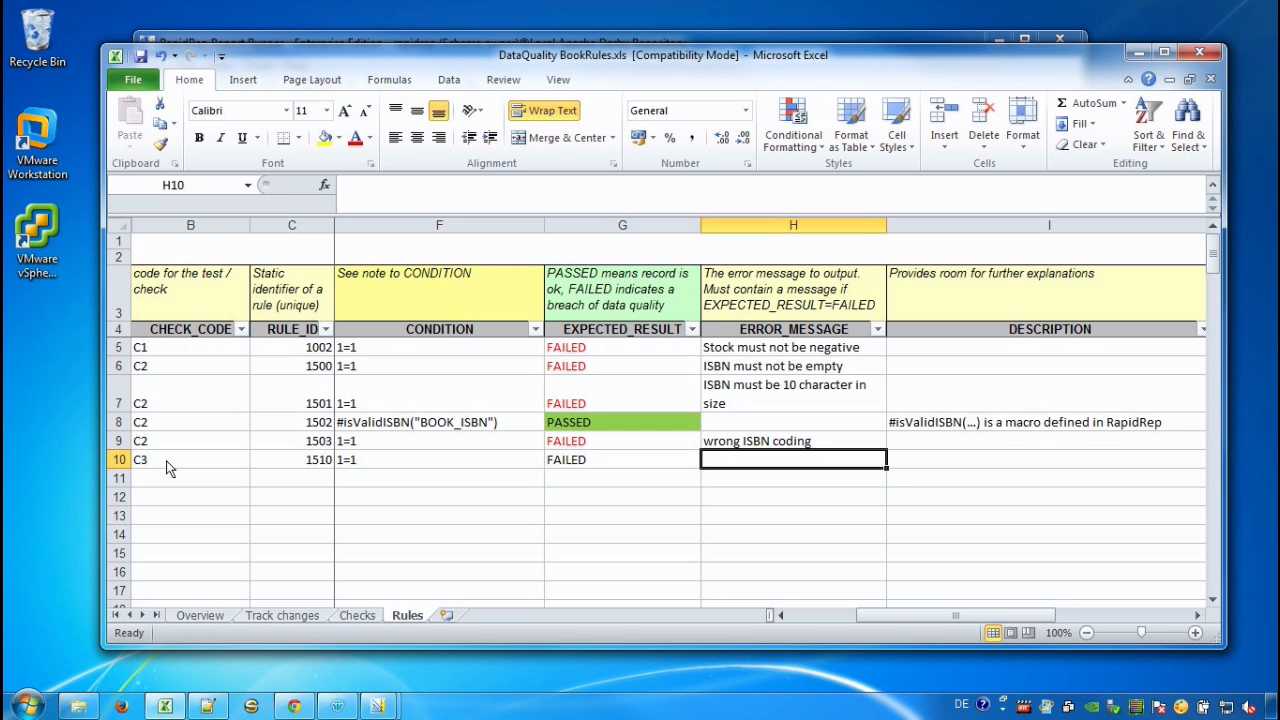
- Enter the rule's error message saying author and title must be different
{"action": "type", "text": "autho"}
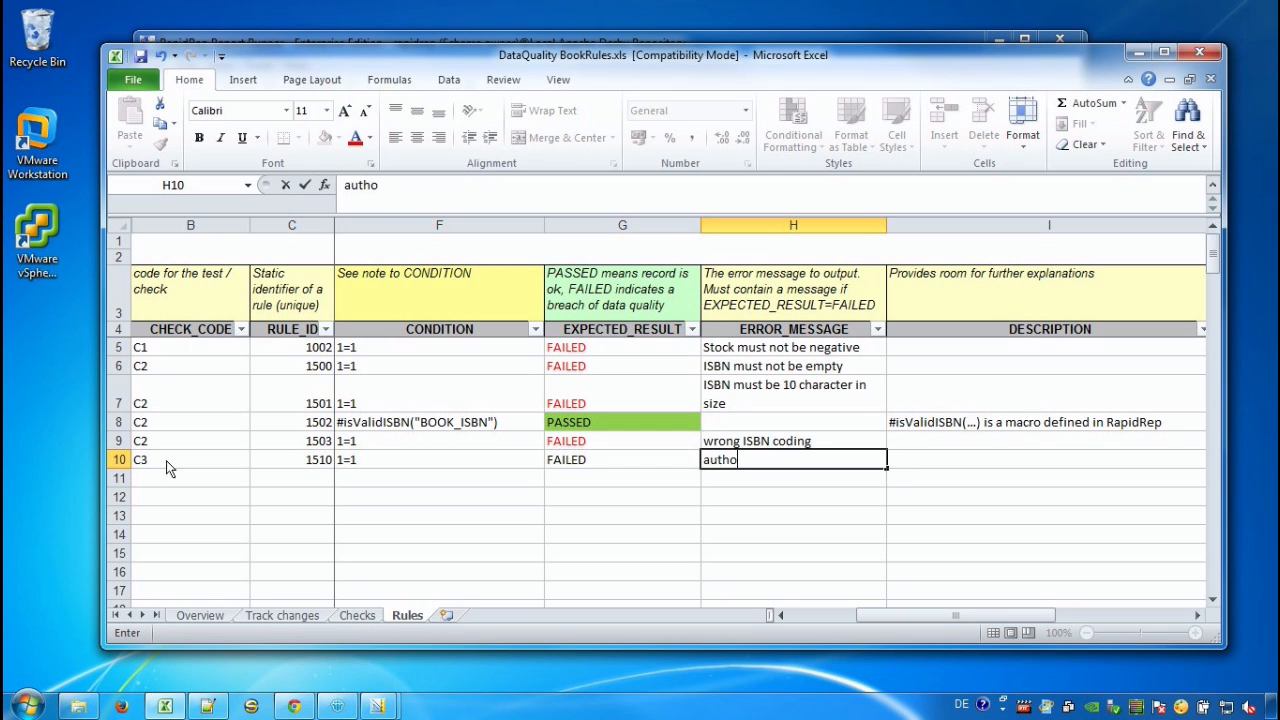
{"action": "type", "text": "r and ti"}
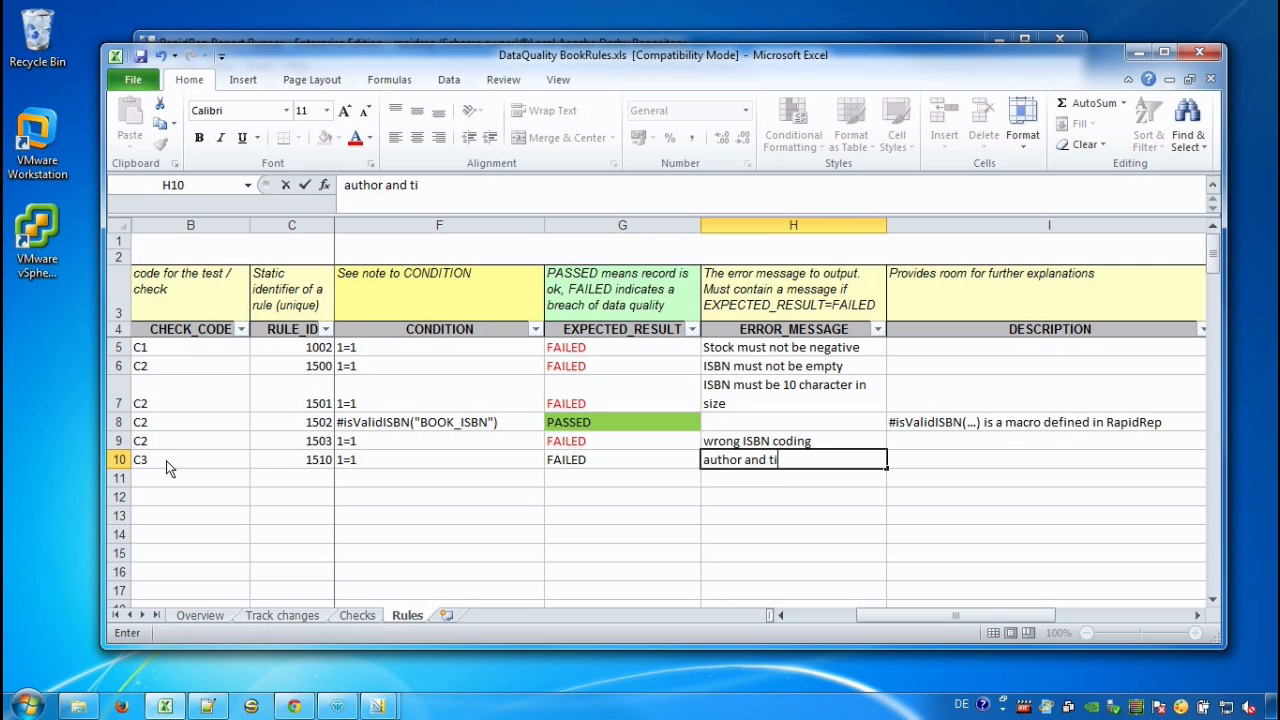
{"action": "type", "text": "t"}
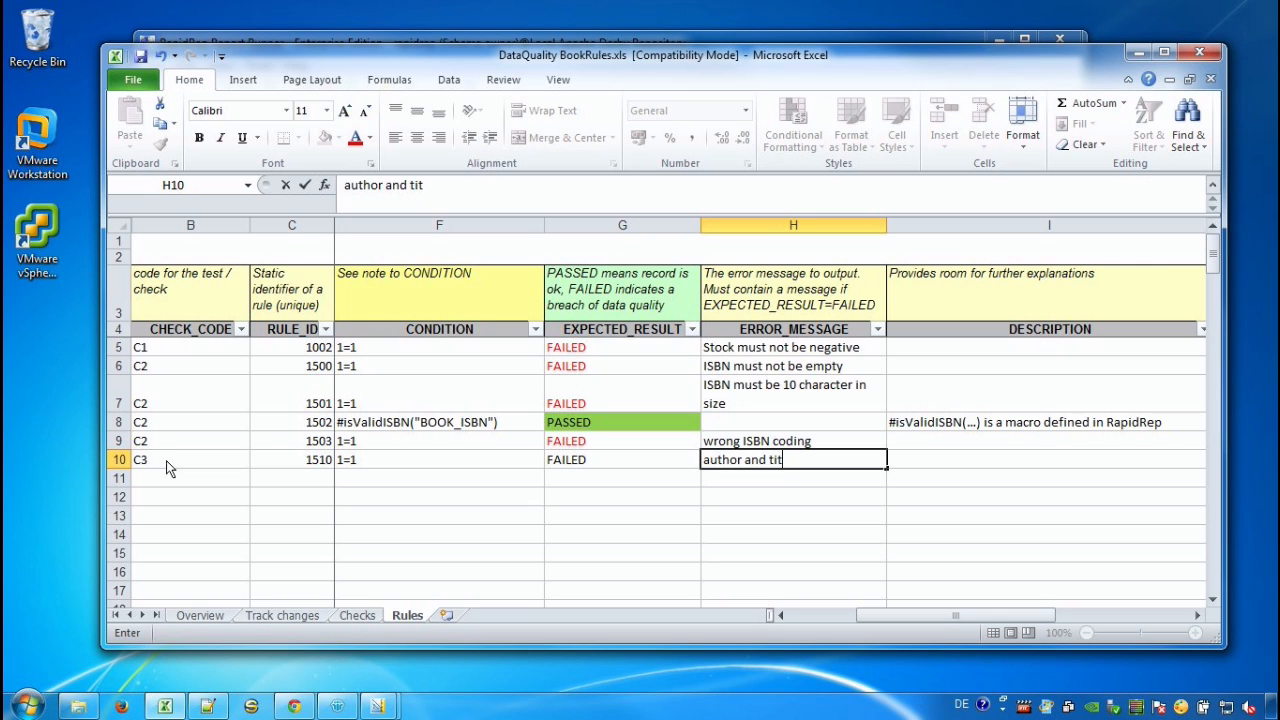
{"action": "type", "text": "le must b"}
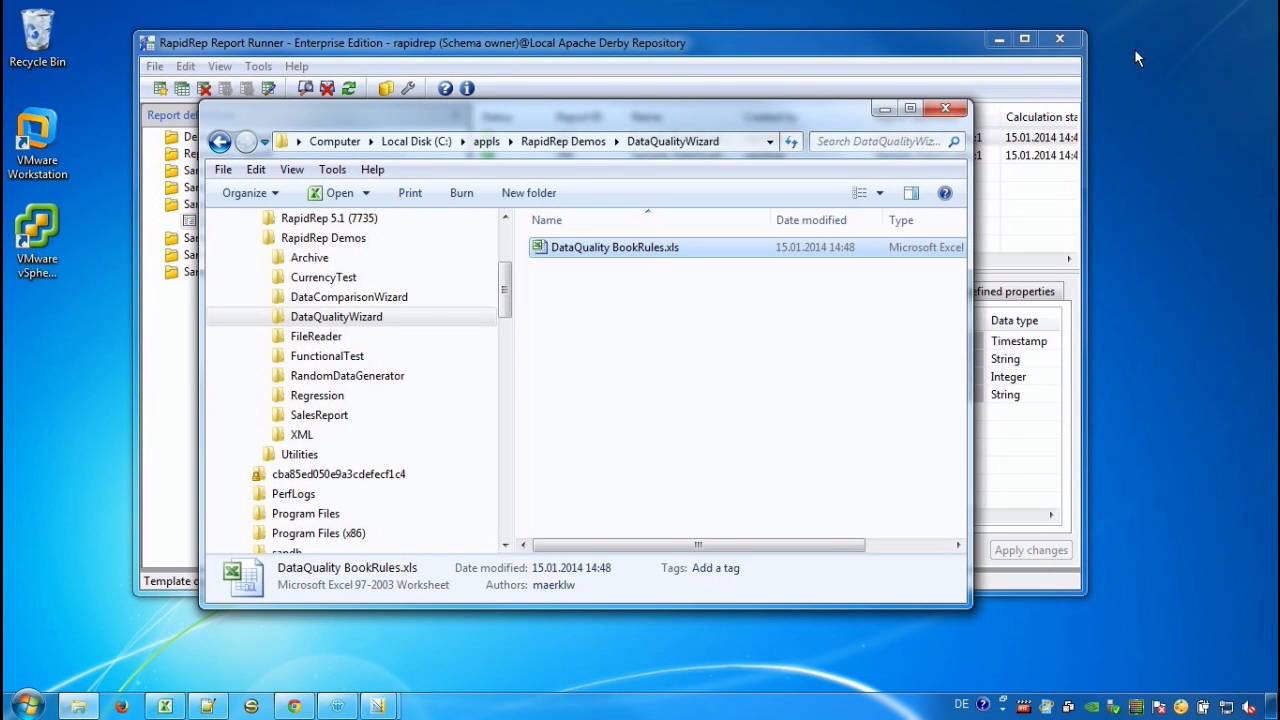
{"action": "mouse_move", "coordinate": [1025, 82]}
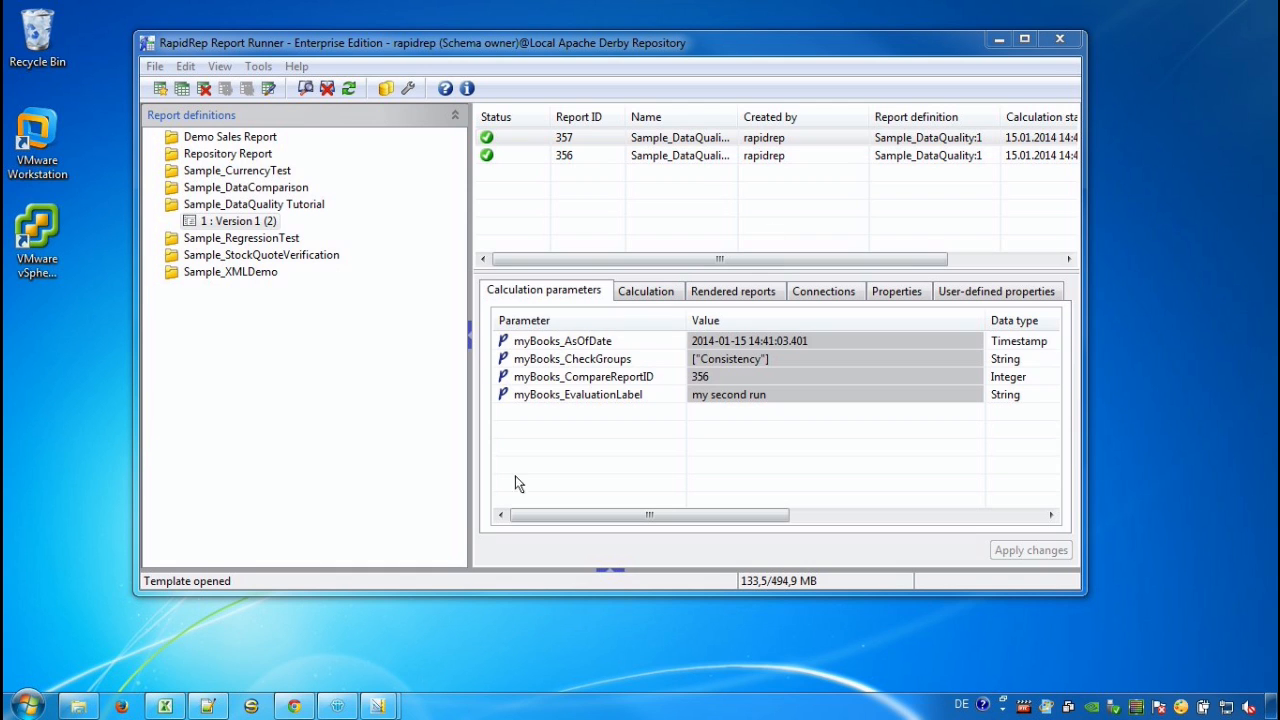
{"action": "mouse_move", "coordinate": [300, 612]}
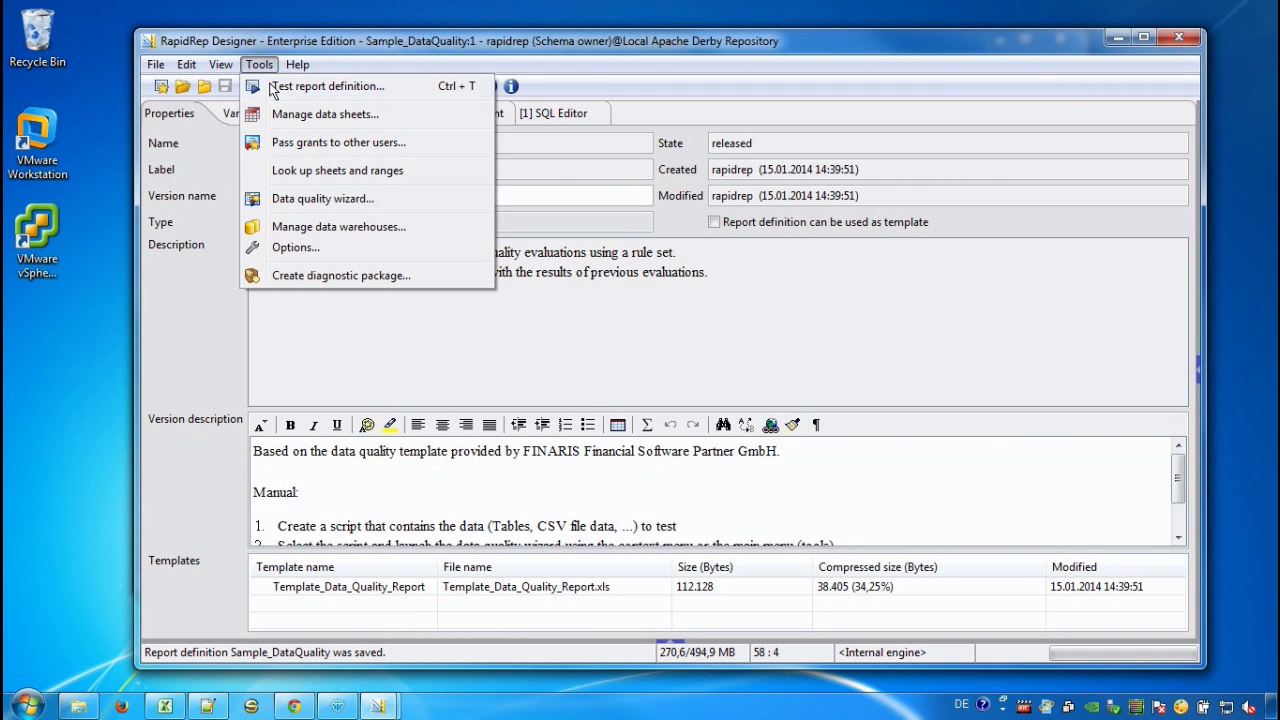
{"action": "mouse_move", "coordinate": [324, 113]}
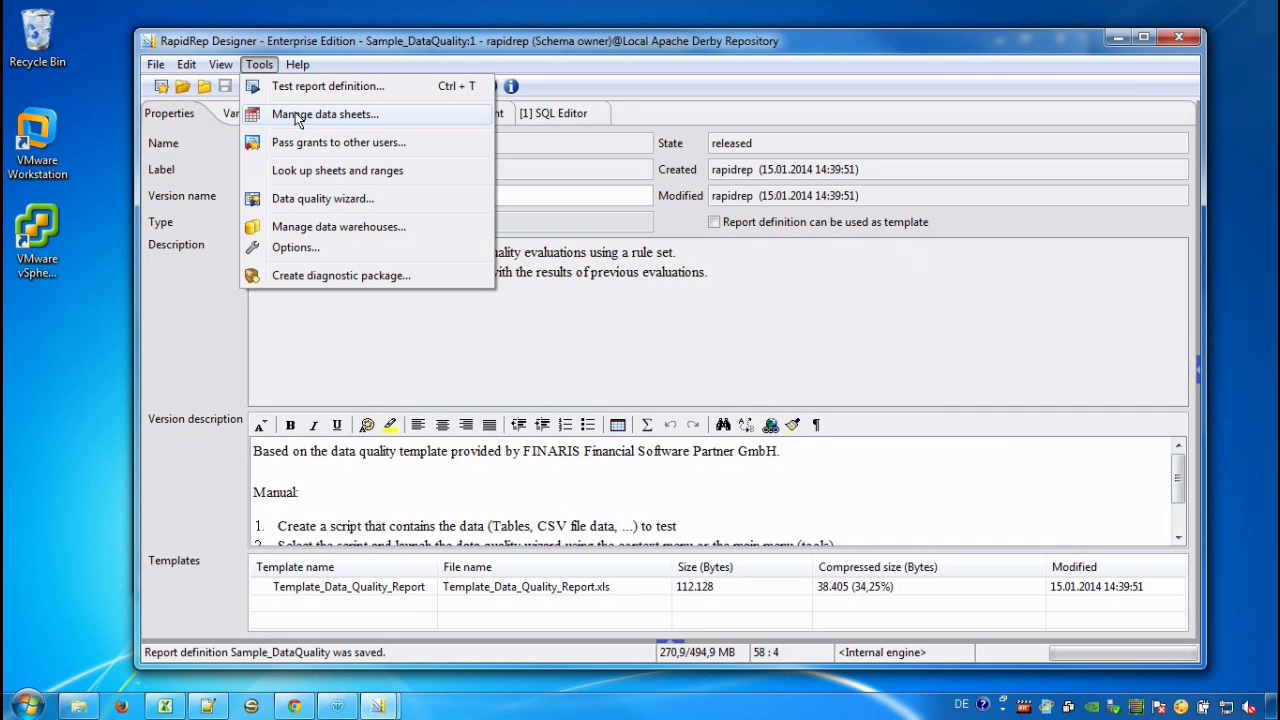
- In Manage Data Sheets, inspect the rows of DataQualityDemo's Rules Import #1
{"action": "left_click", "coordinate": [324, 113]}
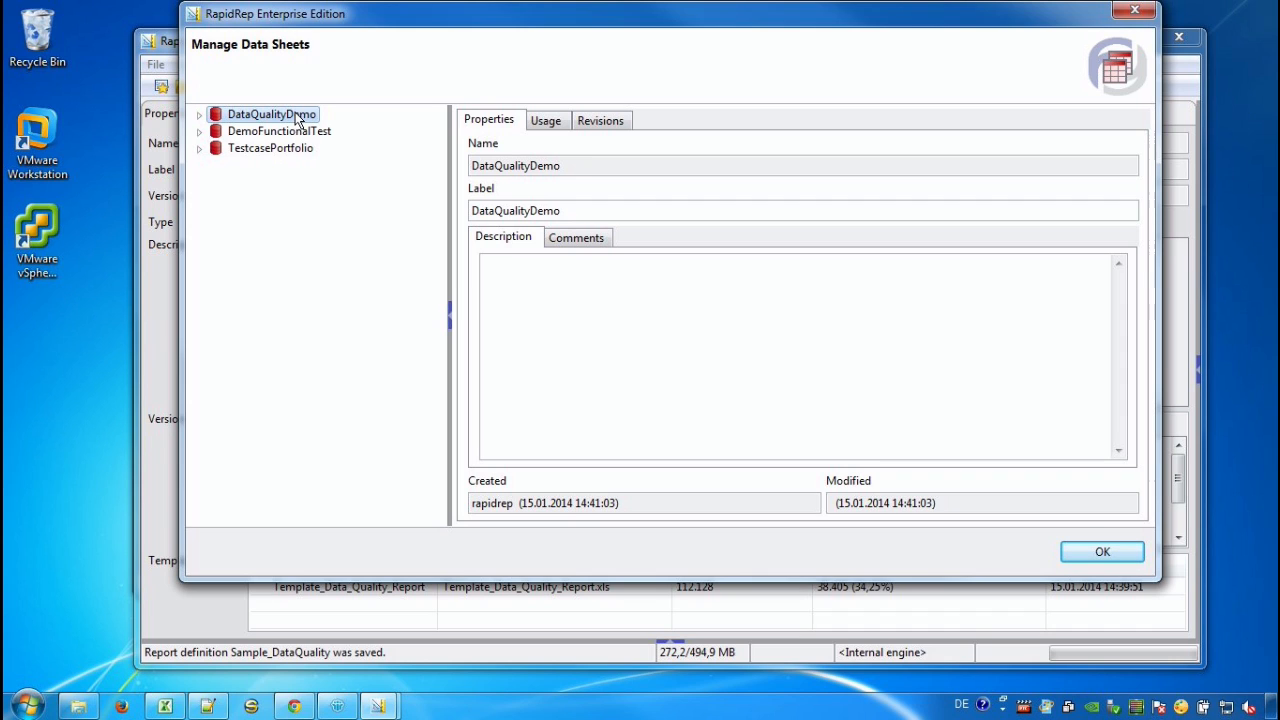
{"action": "left_click", "coordinate": [199, 113]}
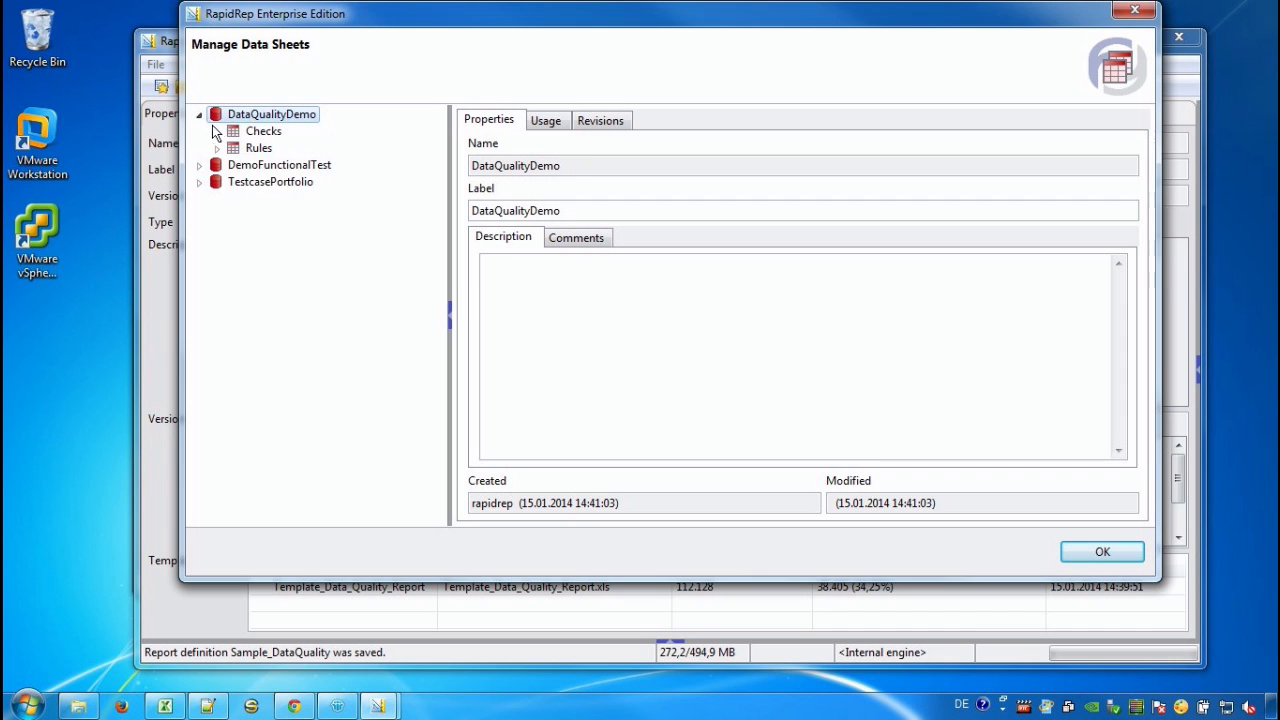
{"action": "left_click", "coordinate": [216, 131]}
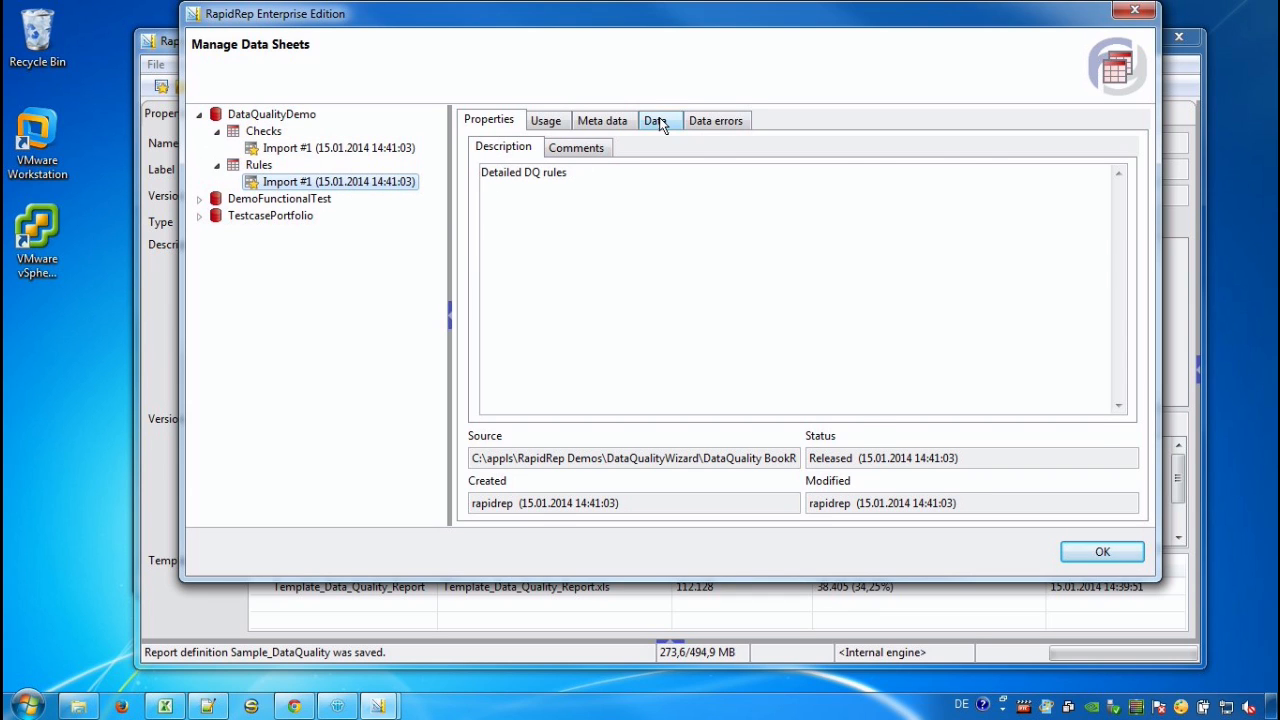
{"action": "left_click", "coordinate": [655, 120]}
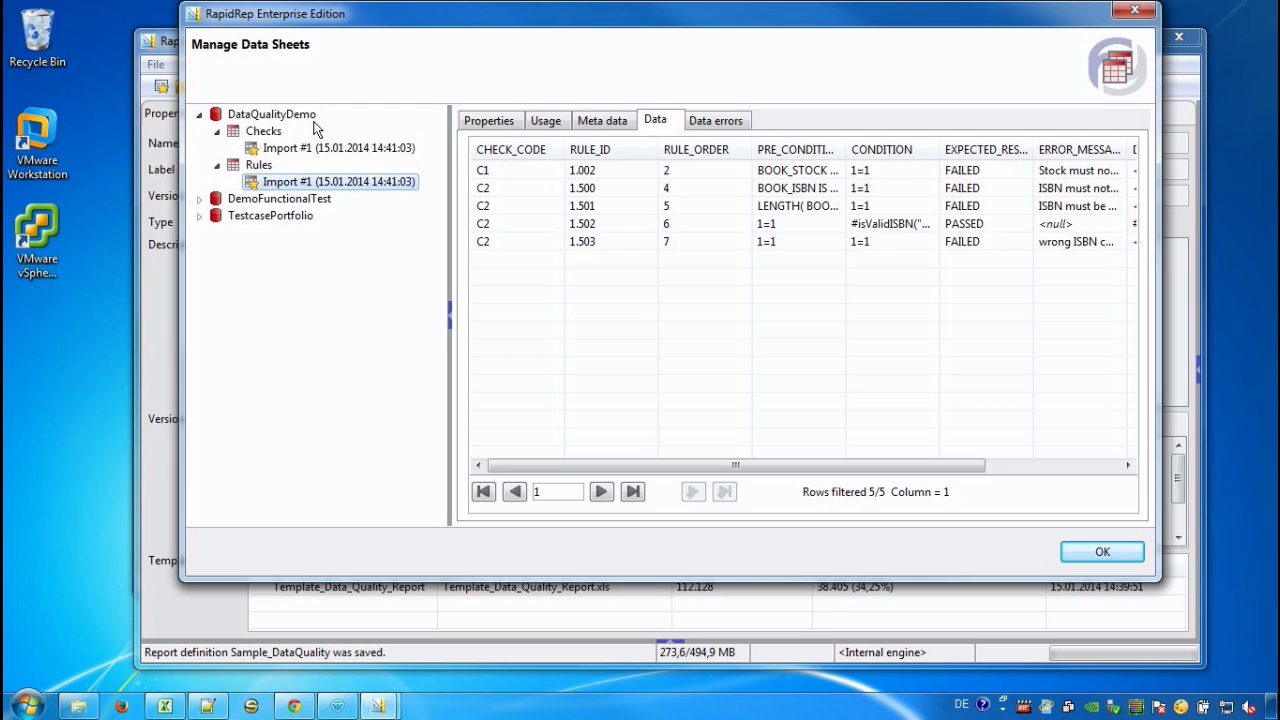
{"action": "right_click", "coordinate": [270, 113]}
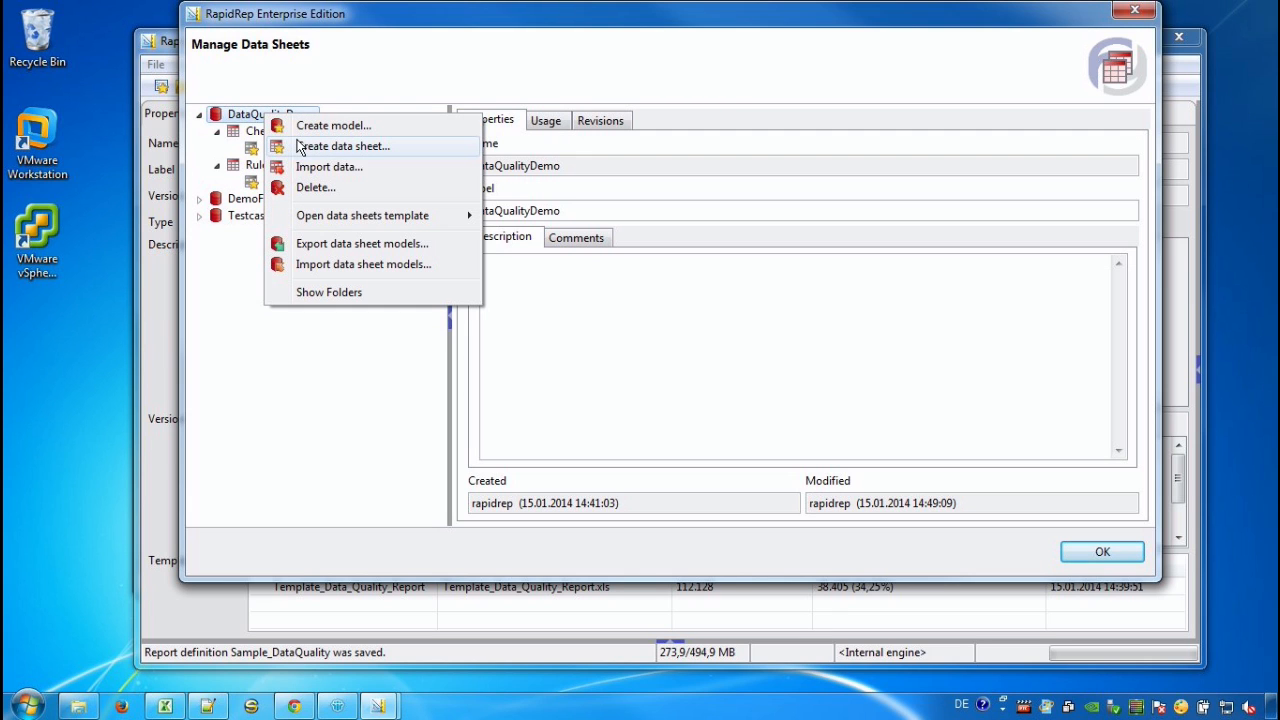
- Choose DataQuality BookRules.xls as the workbook to import into DataQualityDemo
{"action": "left_click", "coordinate": [329, 167]}
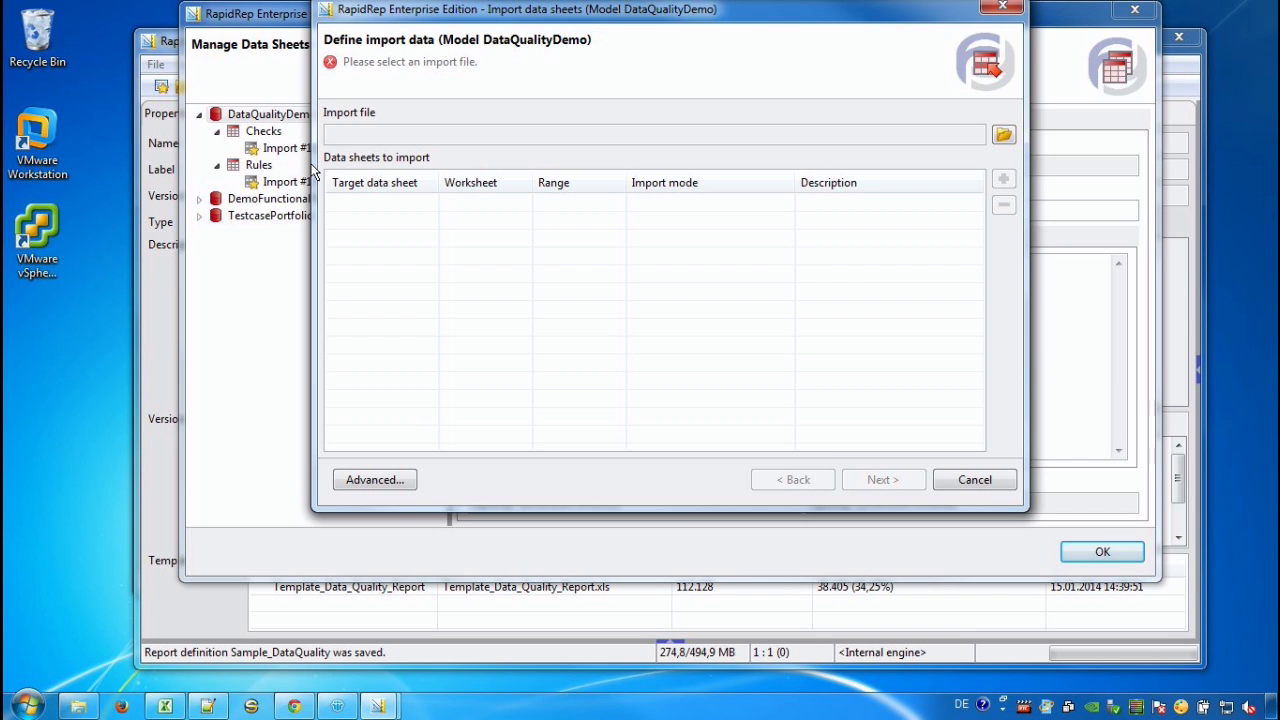
{"action": "left_click", "coordinate": [1003, 134]}
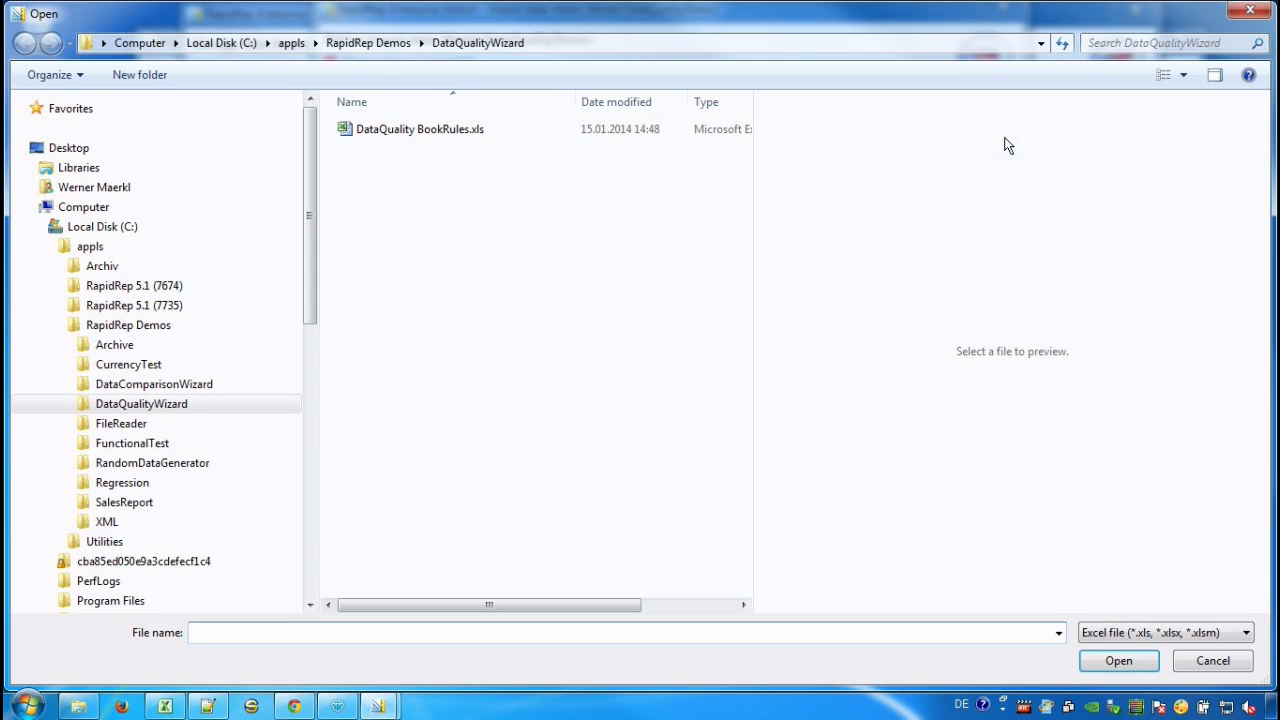
{"action": "left_click", "coordinate": [420, 128]}
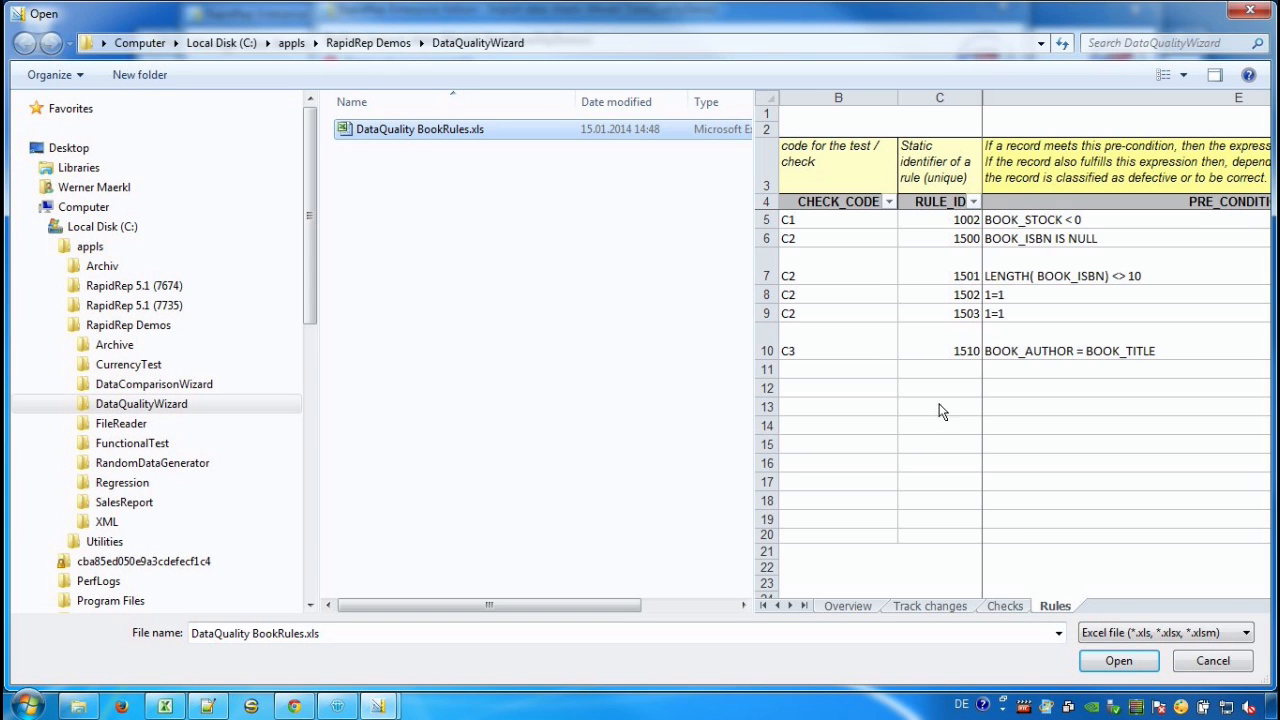
{"action": "left_click", "coordinate": [1118, 660]}
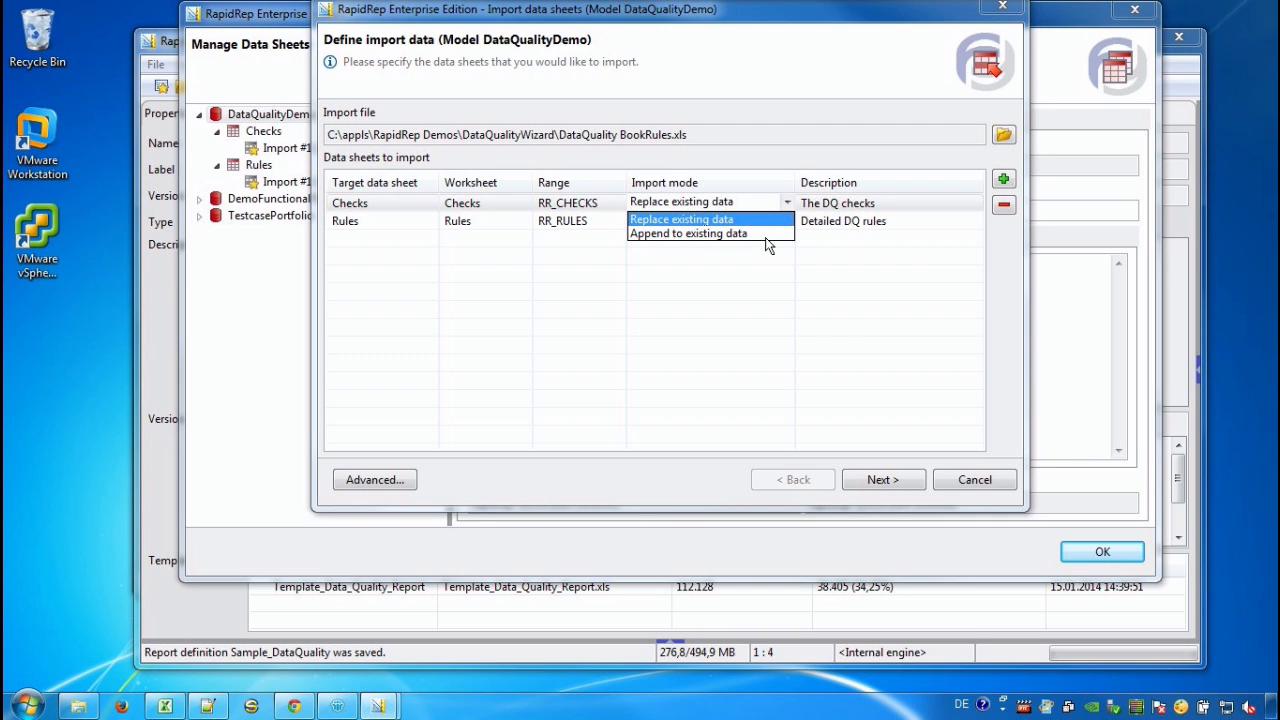
- Keep Replace existing data and accept the column mappings and properties to finish importing
{"action": "left_click", "coordinate": [681, 219]}
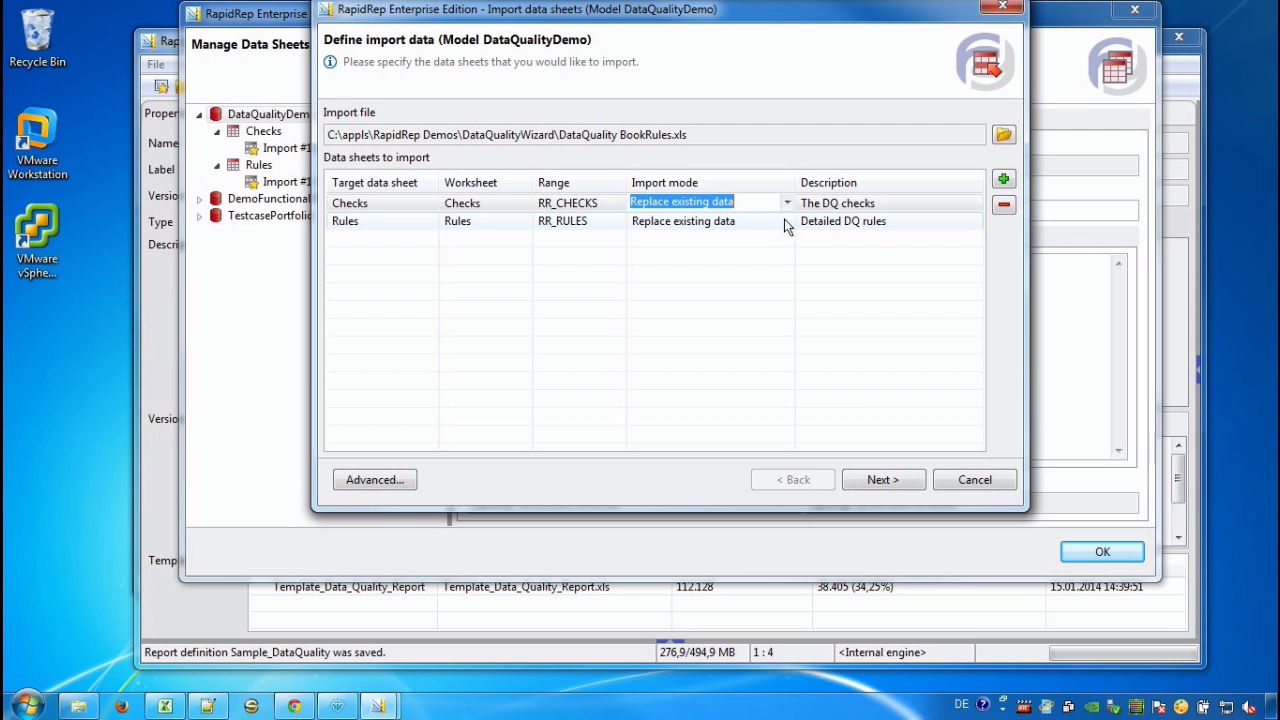
{"action": "left_click", "coordinate": [882, 479]}
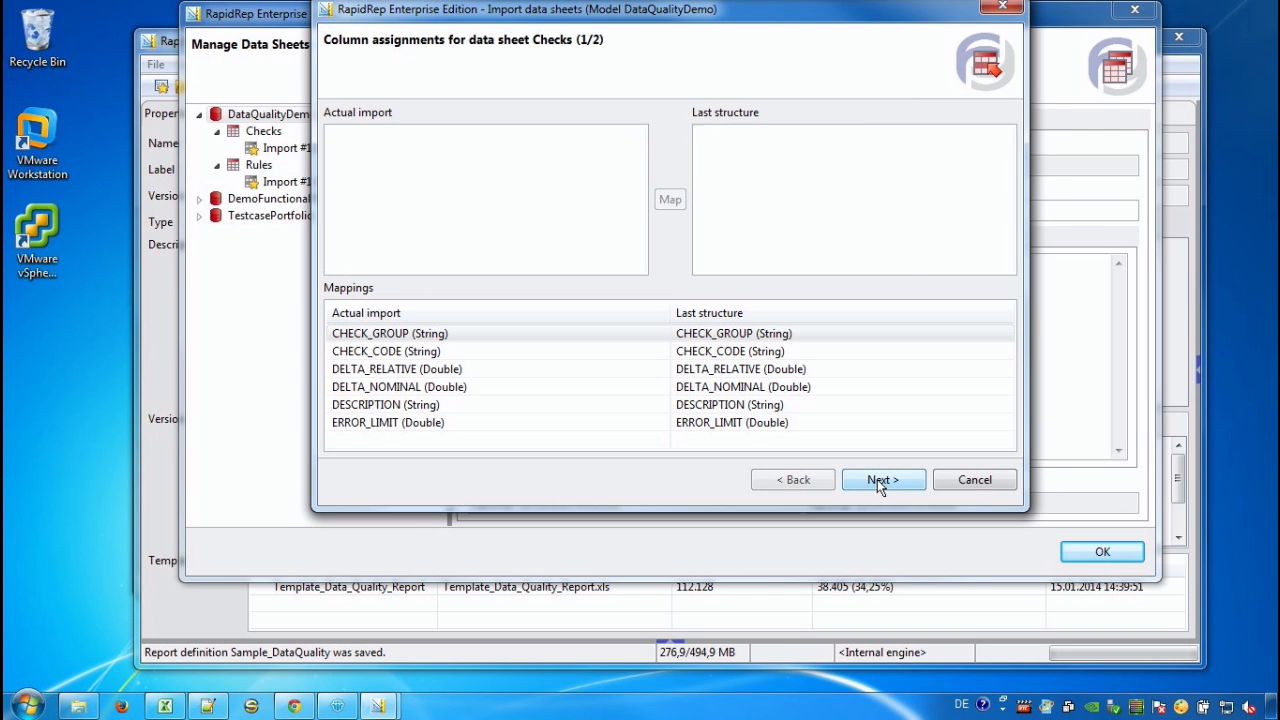
{"action": "left_click", "coordinate": [882, 479]}
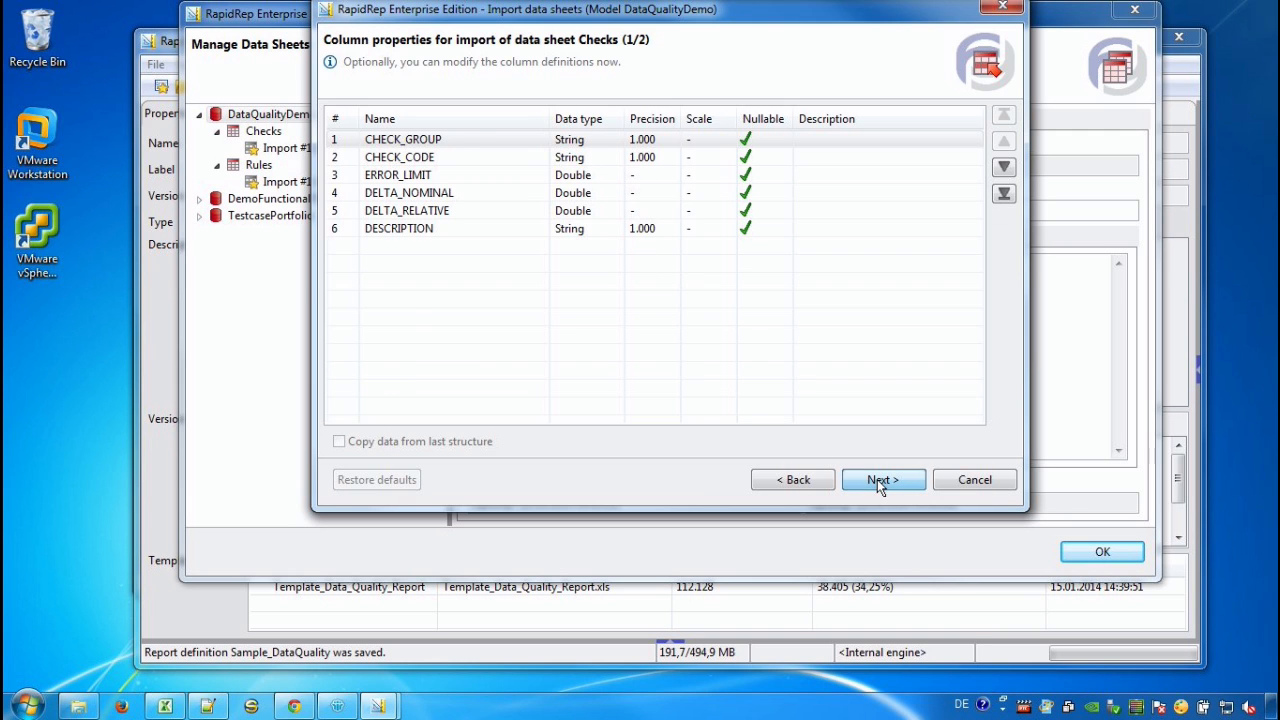
{"action": "left_click", "coordinate": [883, 479]}
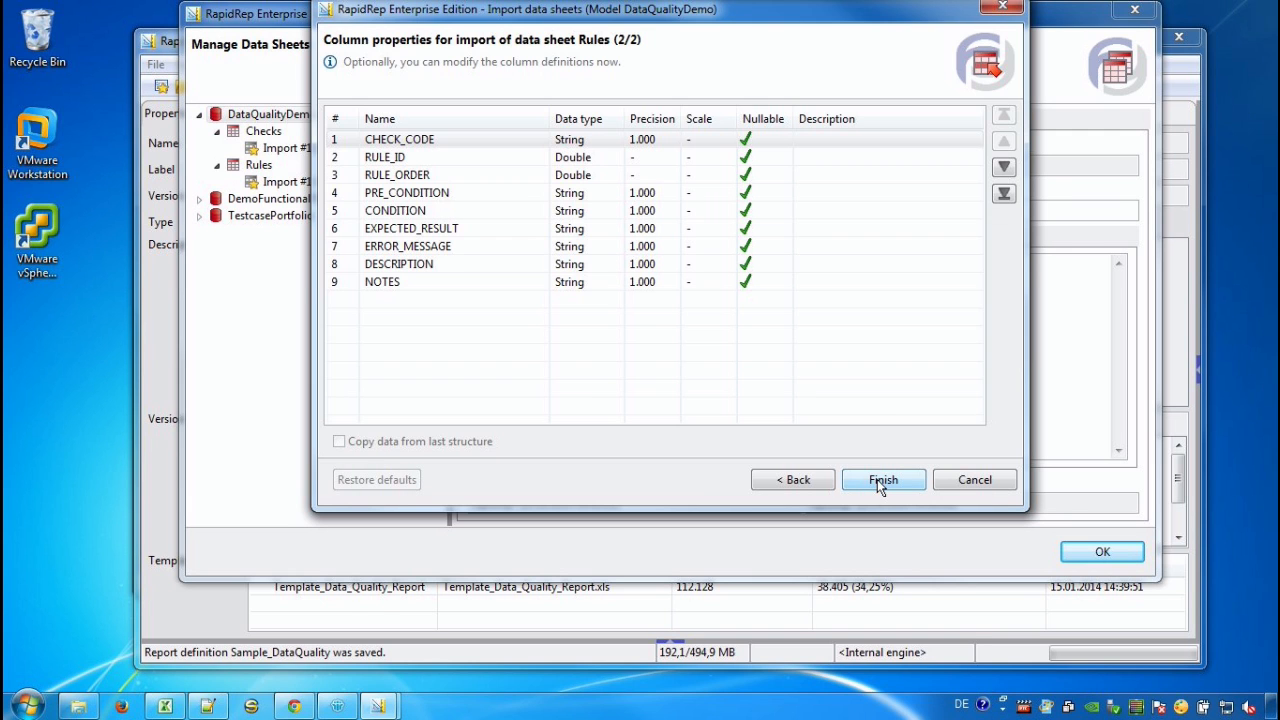
{"action": "left_click", "coordinate": [883, 479]}
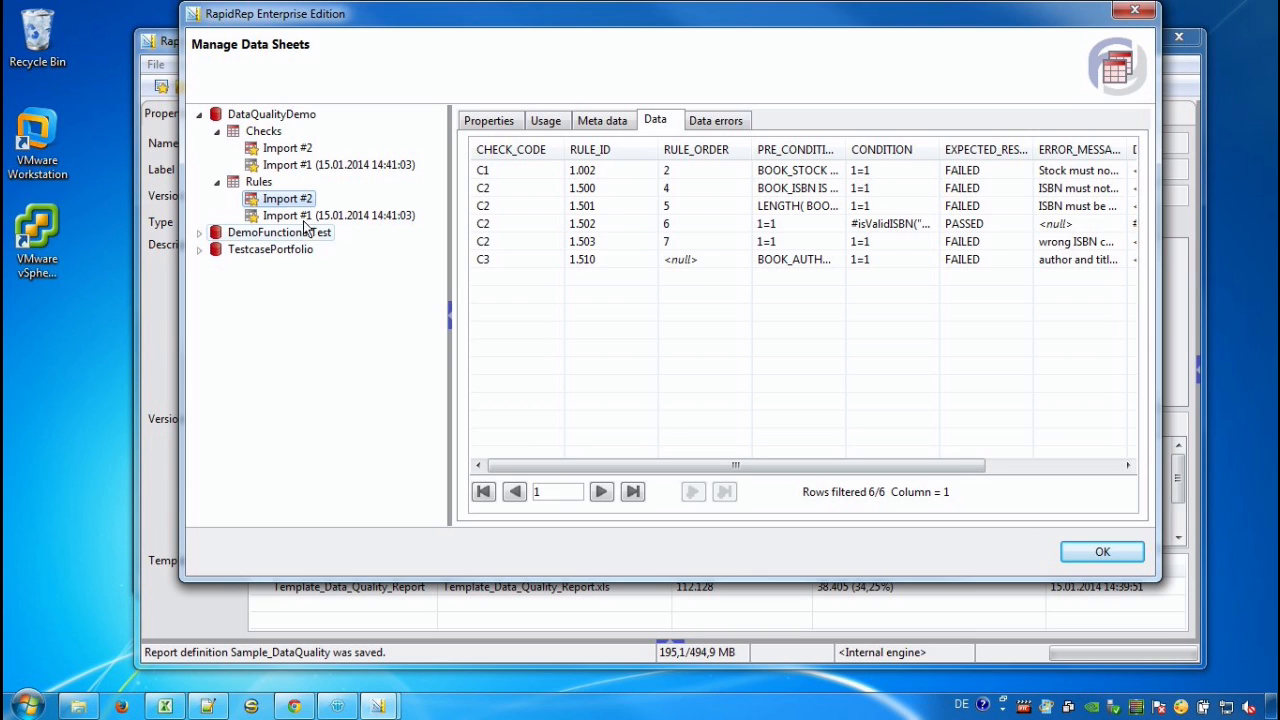
- Release Rules Import #2 with the comment 'ok'
{"action": "right_click", "coordinate": [288, 198]}
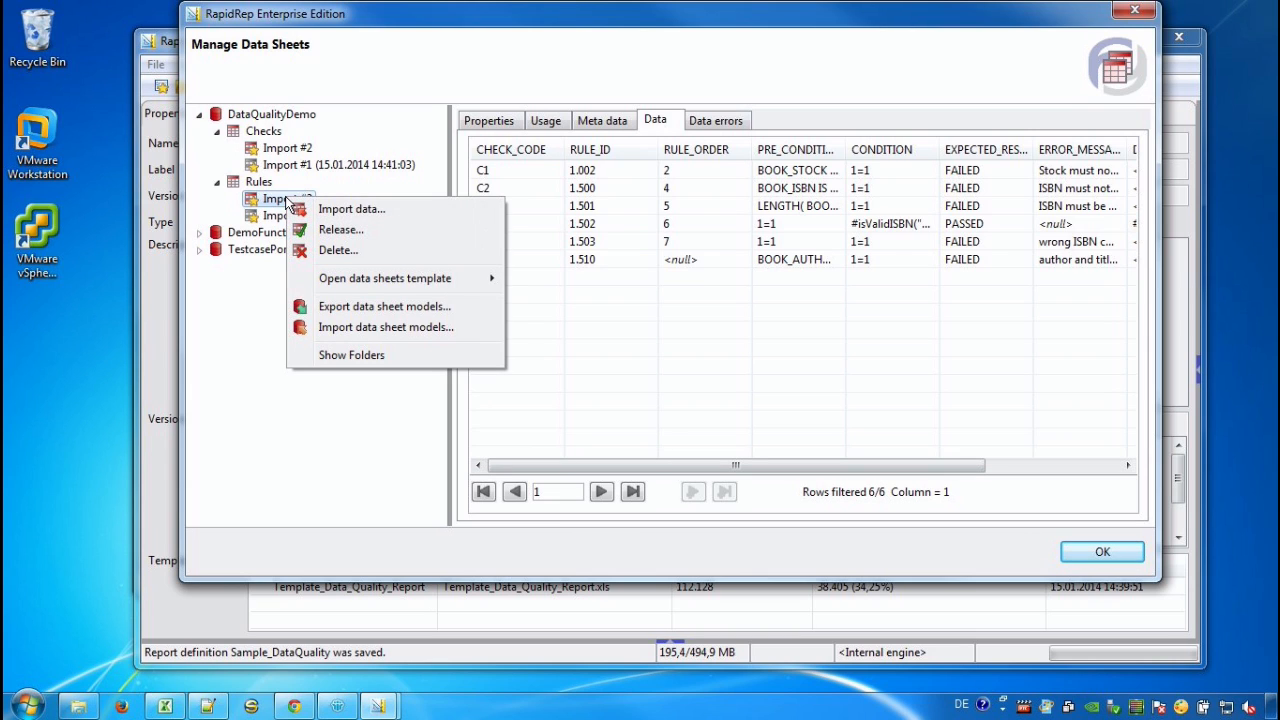
{"action": "left_click", "coordinate": [341, 230]}
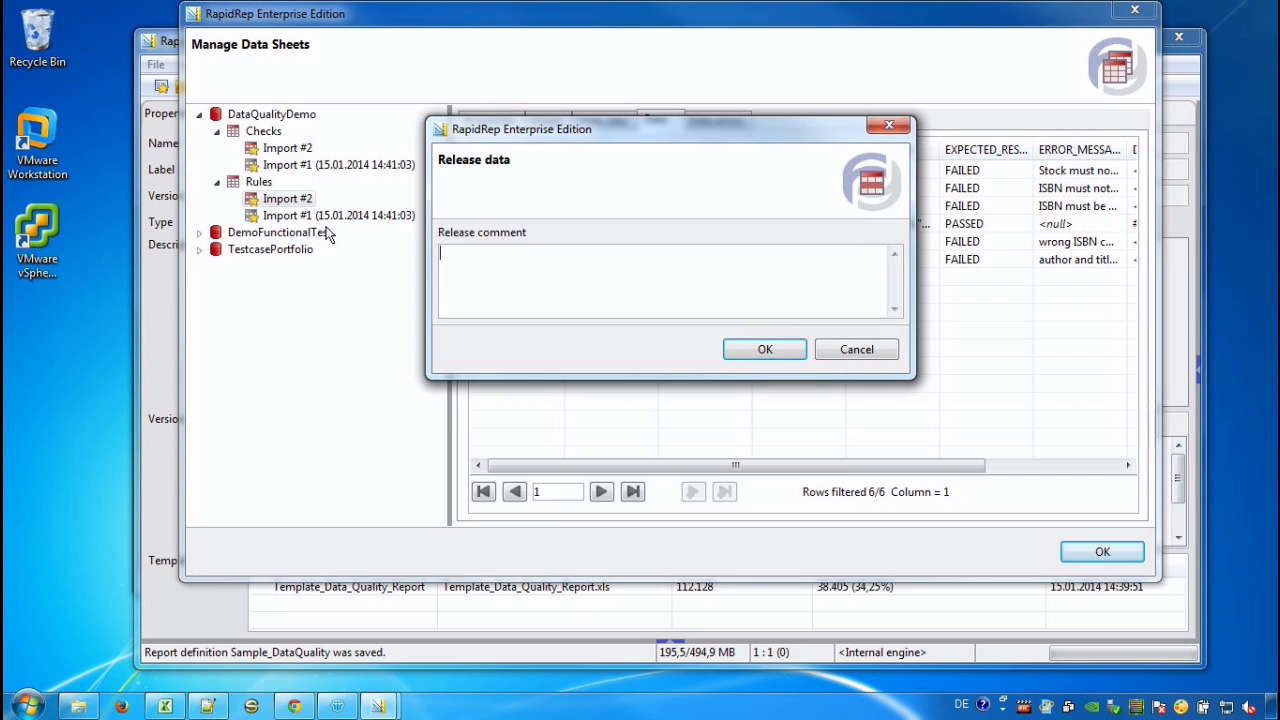
{"action": "type", "text": "o"}
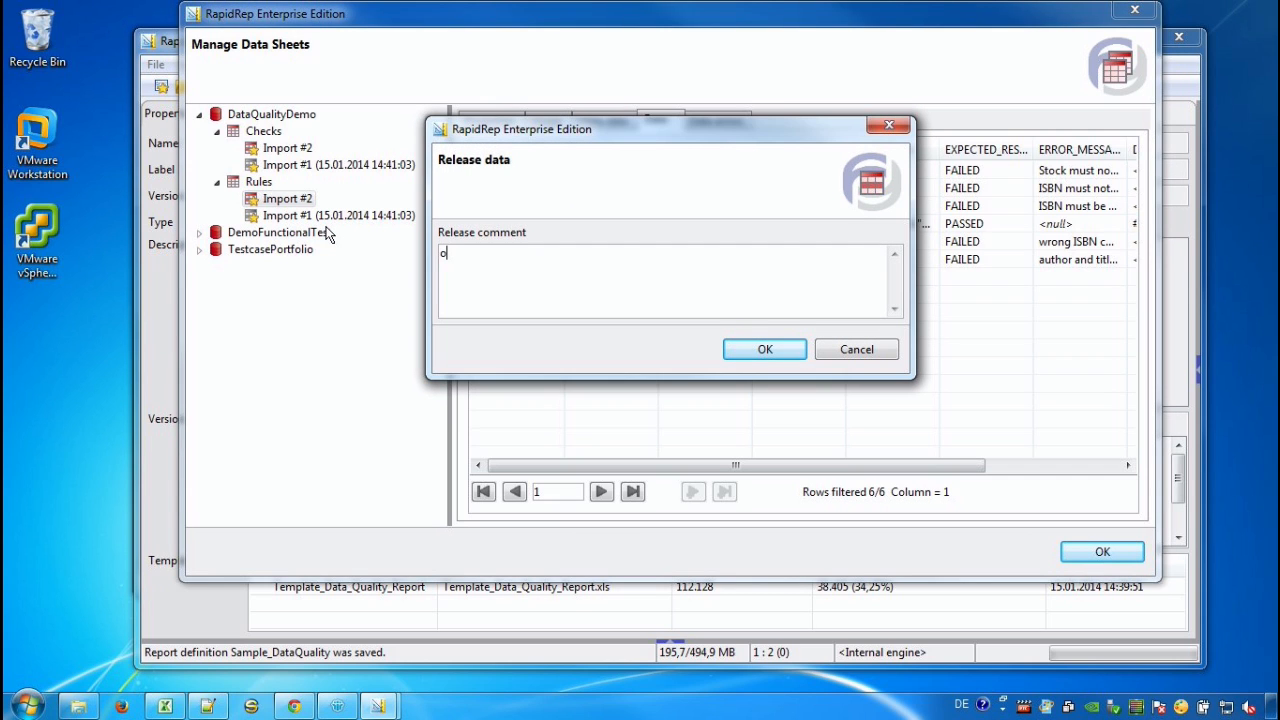
{"action": "type", "text": "k"}
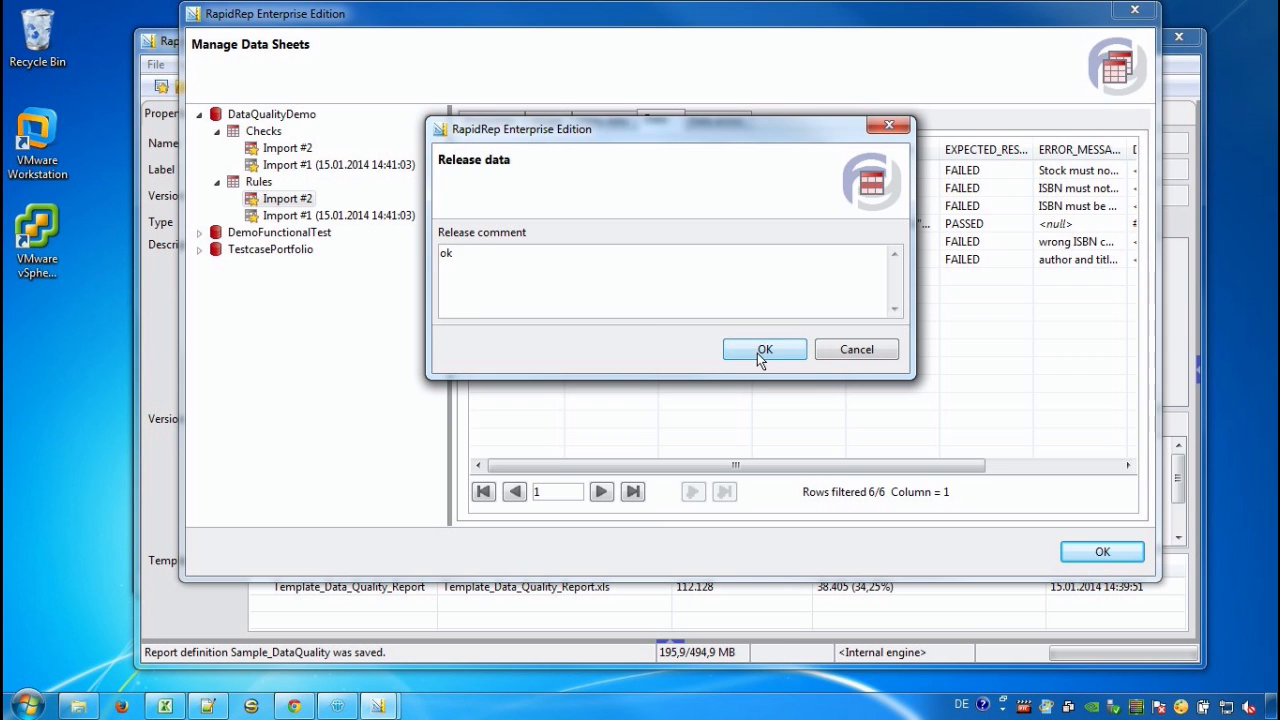
{"action": "left_click", "coordinate": [765, 349]}
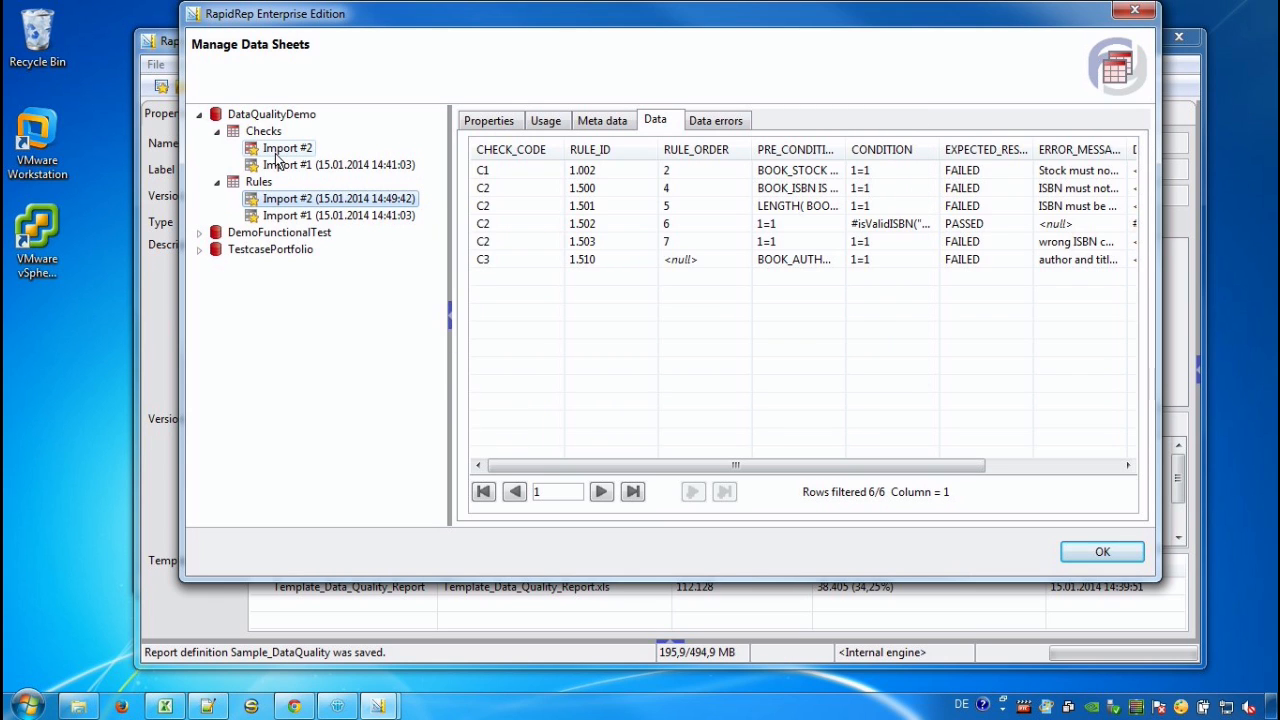
- Release Checks Import #2 and close Manage Data Sheets
{"action": "right_click", "coordinate": [287, 148]}
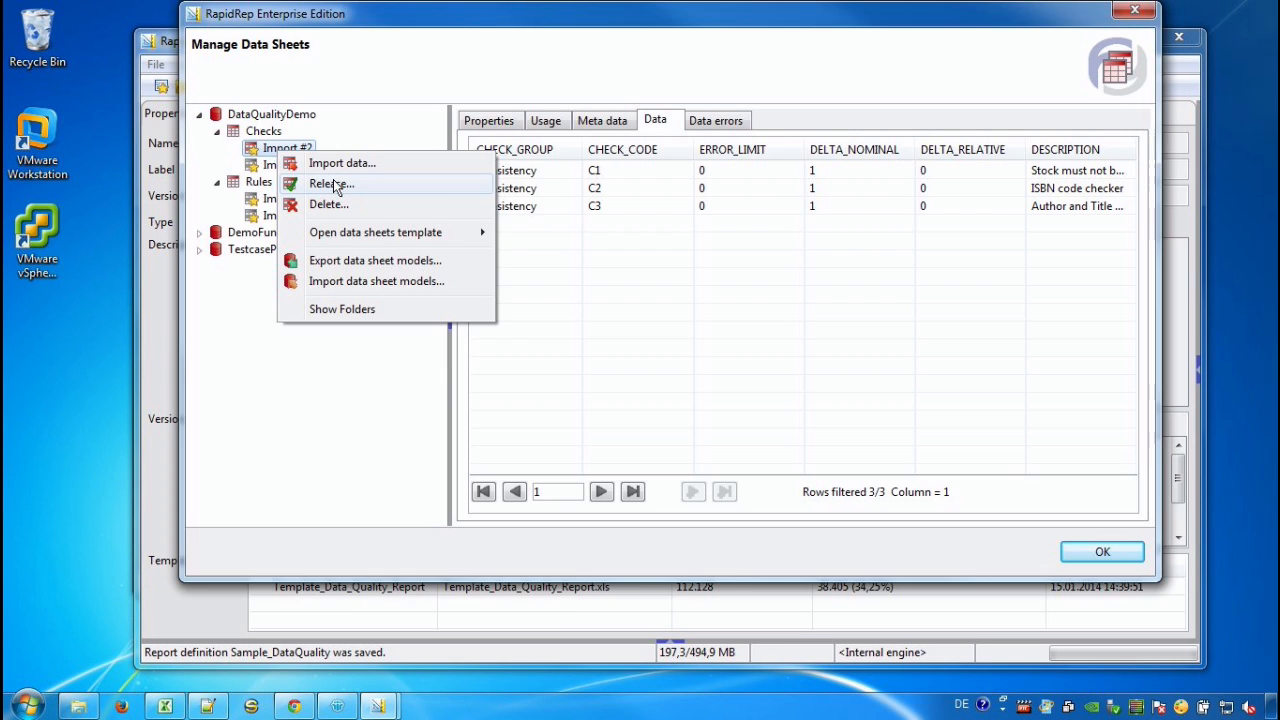
{"action": "left_click", "coordinate": [331, 183]}
{"action": "type", "text": "ok"}
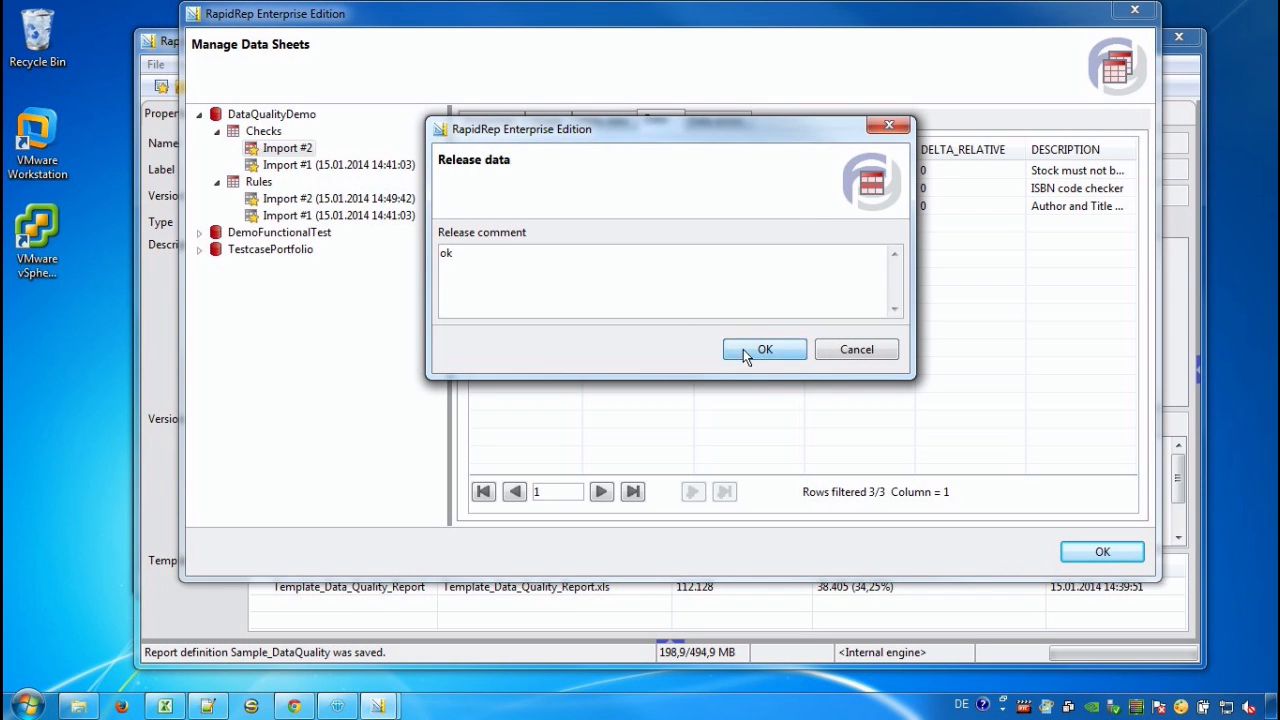
{"action": "left_click", "coordinate": [765, 349]}
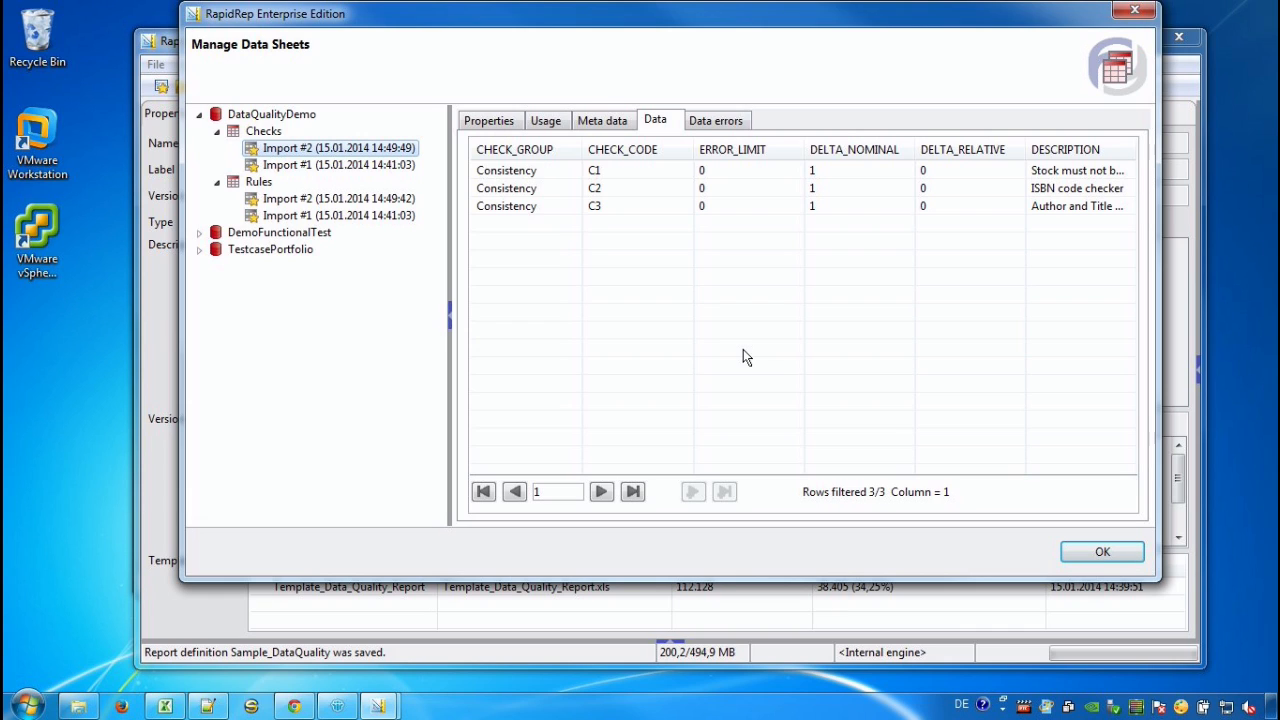
{"action": "mouse_move", "coordinate": [730, 313]}
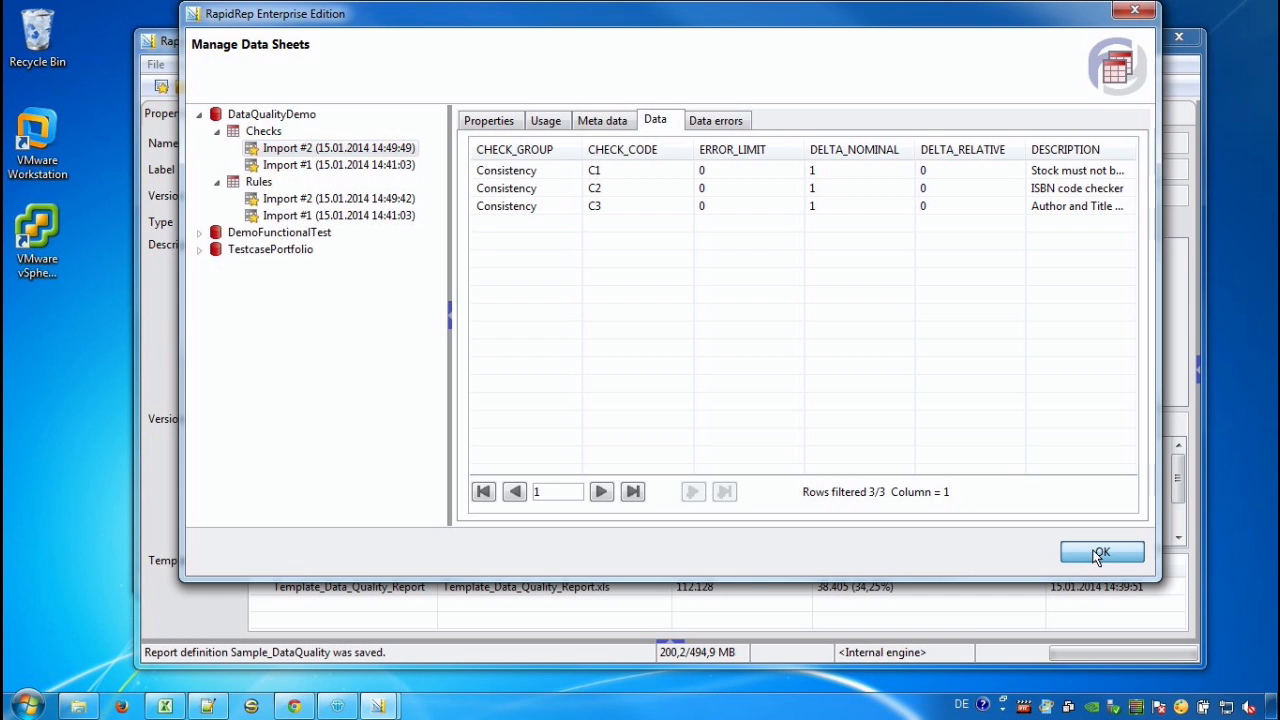
{"action": "left_click", "coordinate": [1100, 553]}
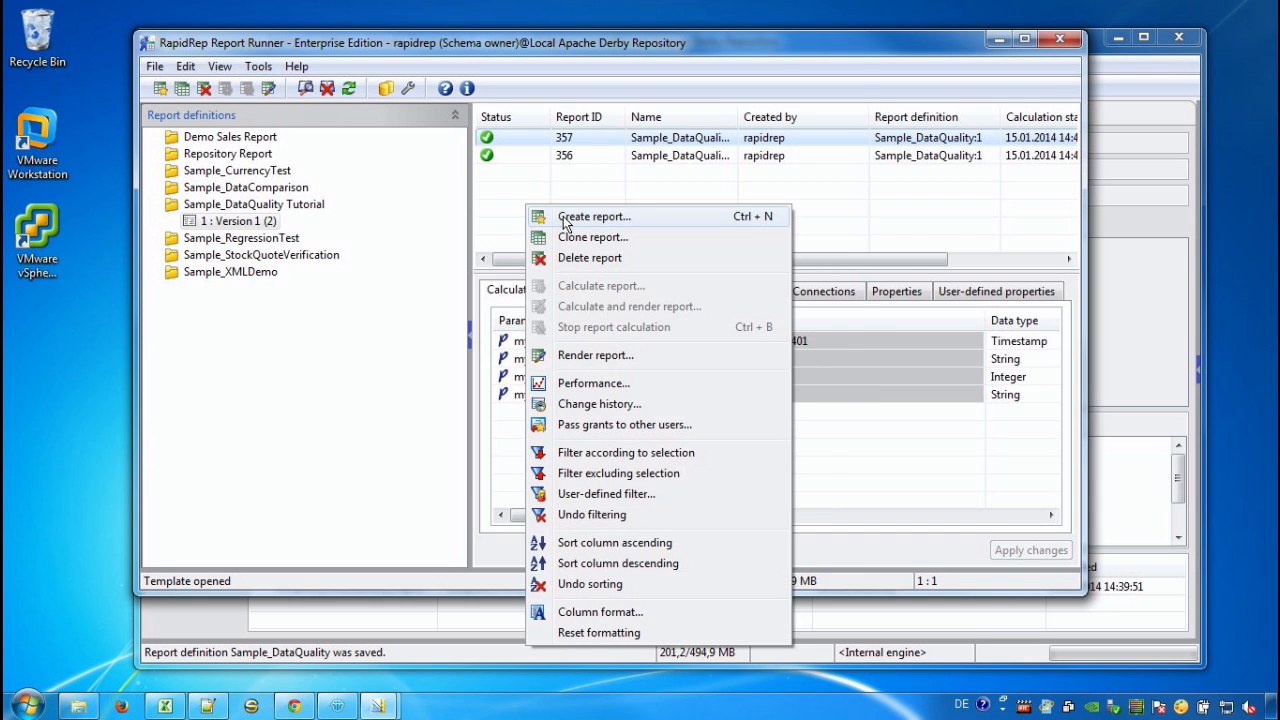
- Create report 358 with AsOfDate 14:49:49, label 'new rules', compared against report 356
{"action": "left_click", "coordinate": [593, 216]}
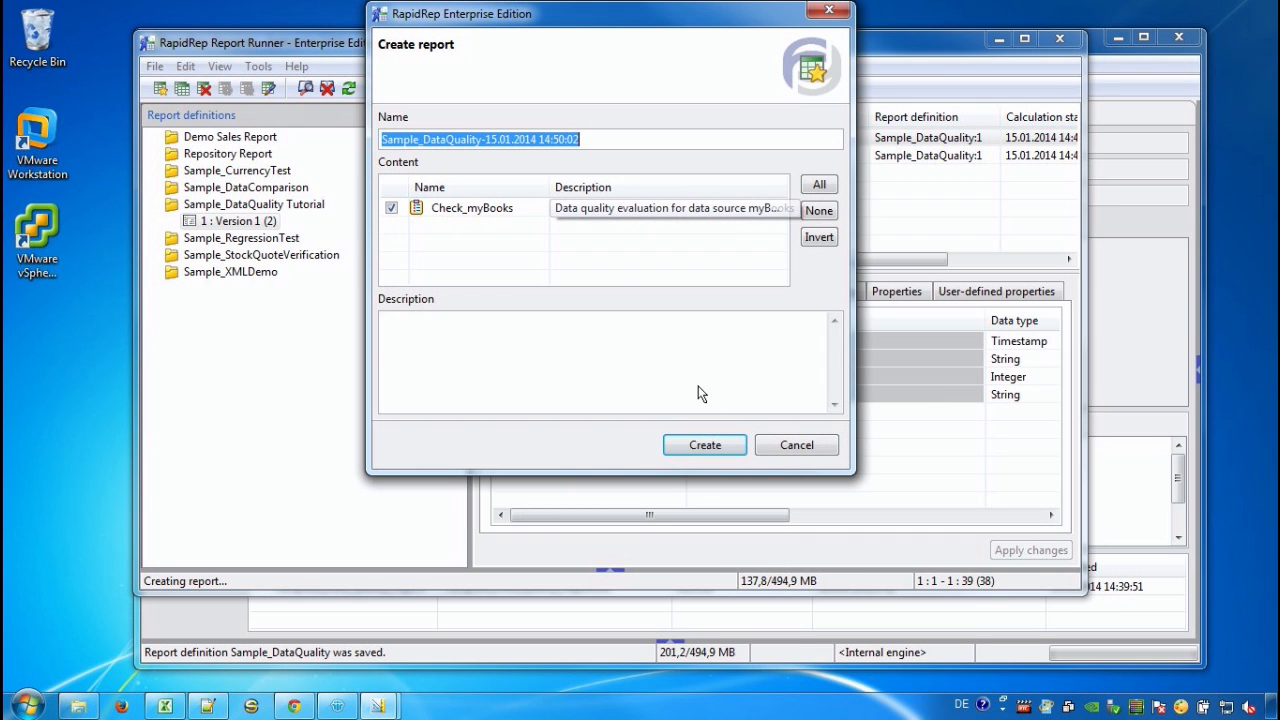
{"action": "left_click", "coordinate": [704, 445]}
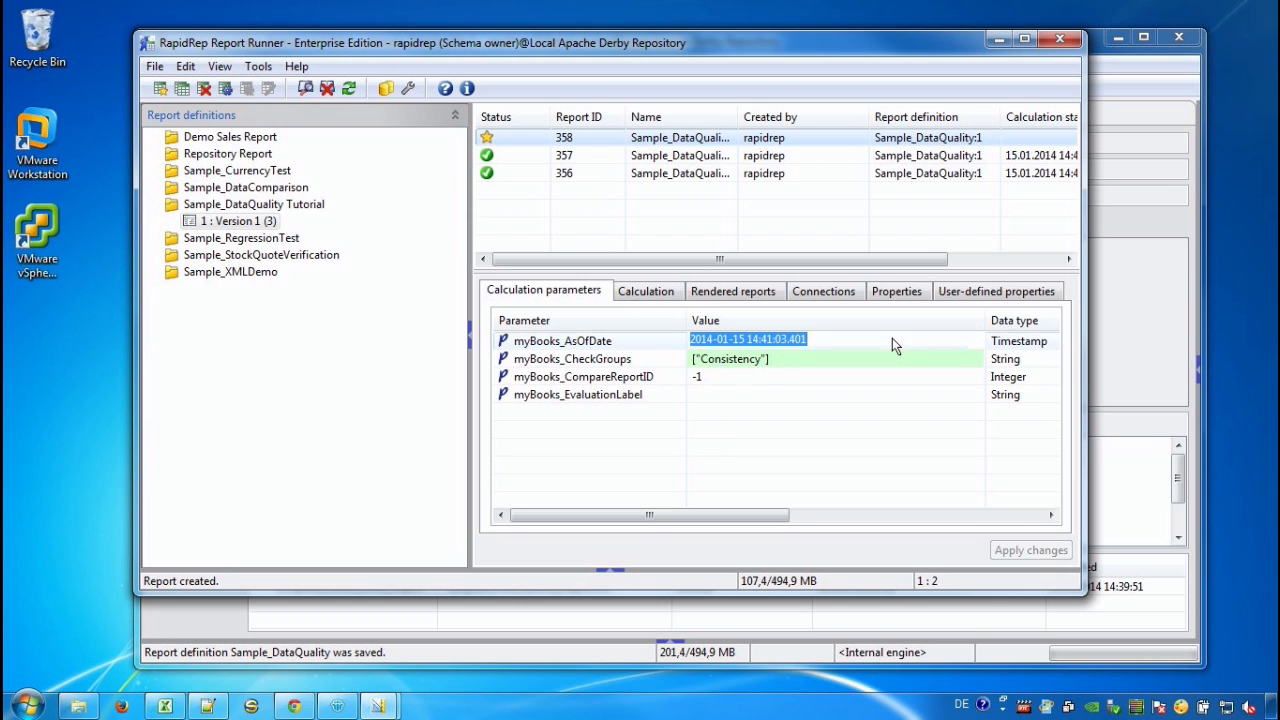
{"action": "left_click", "coordinate": [977, 339]}
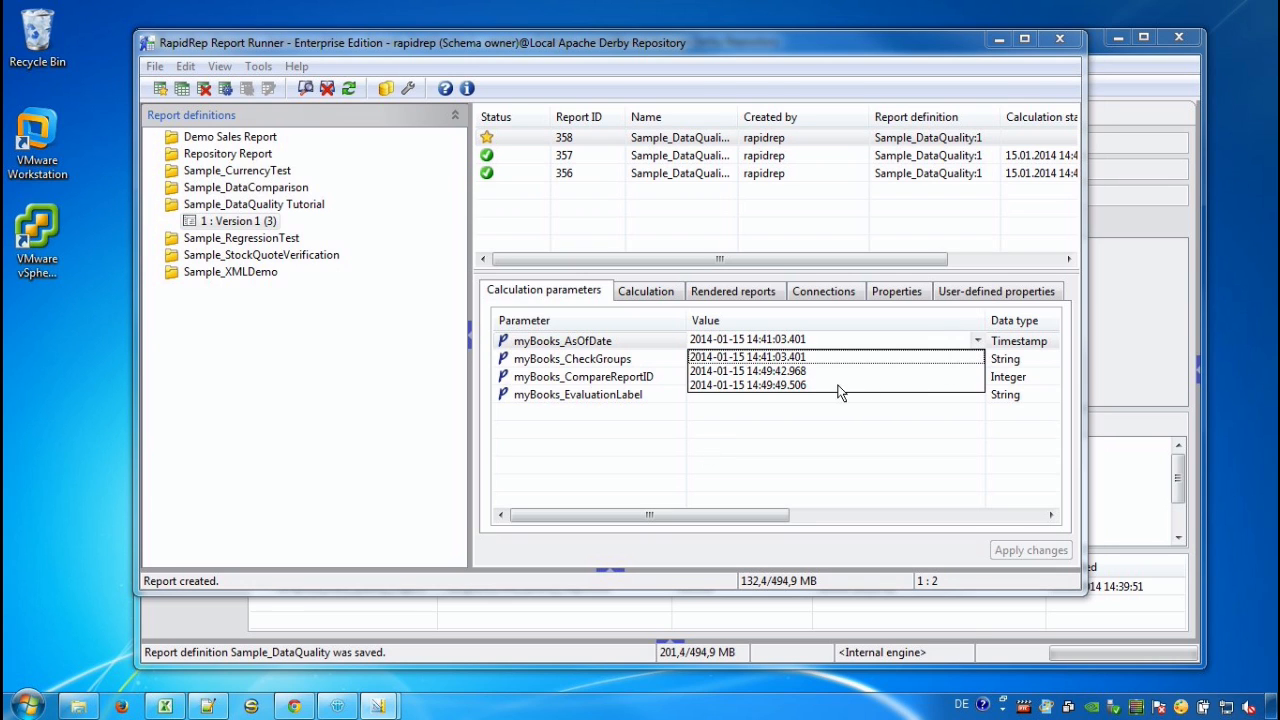
{"action": "left_click", "coordinate": [747, 385]}
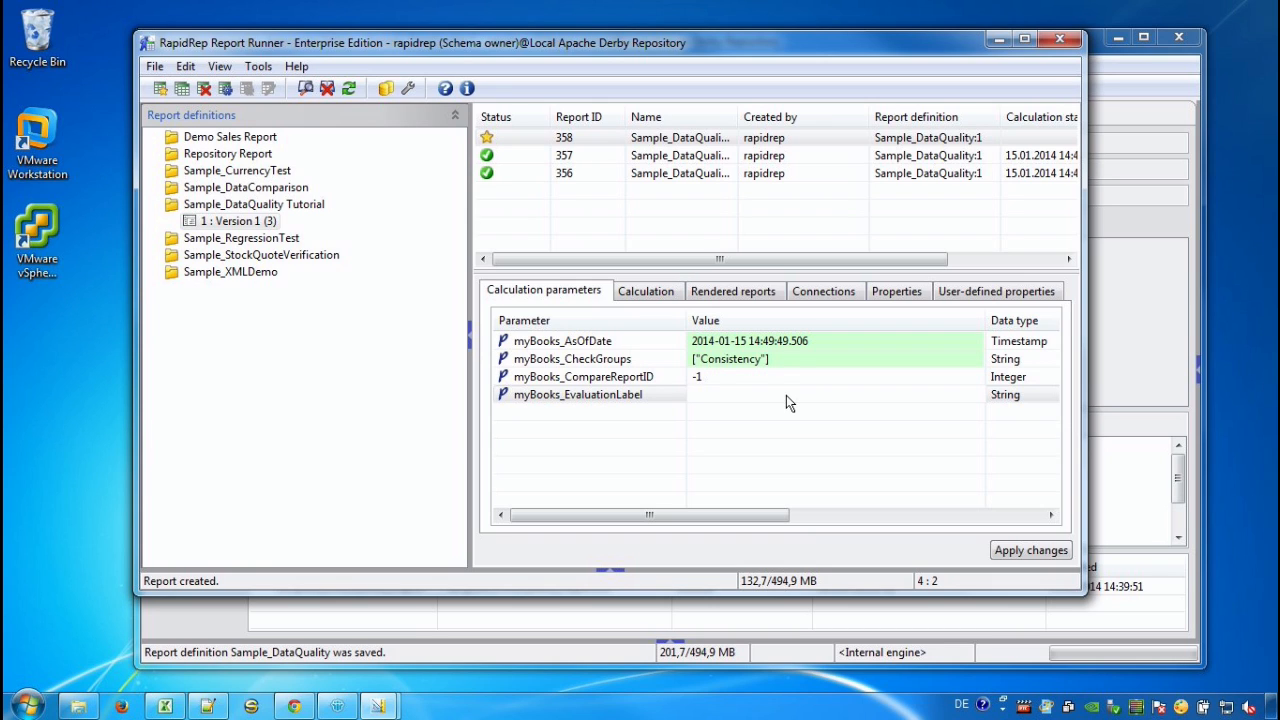
{"action": "type", "text": "new rules"}
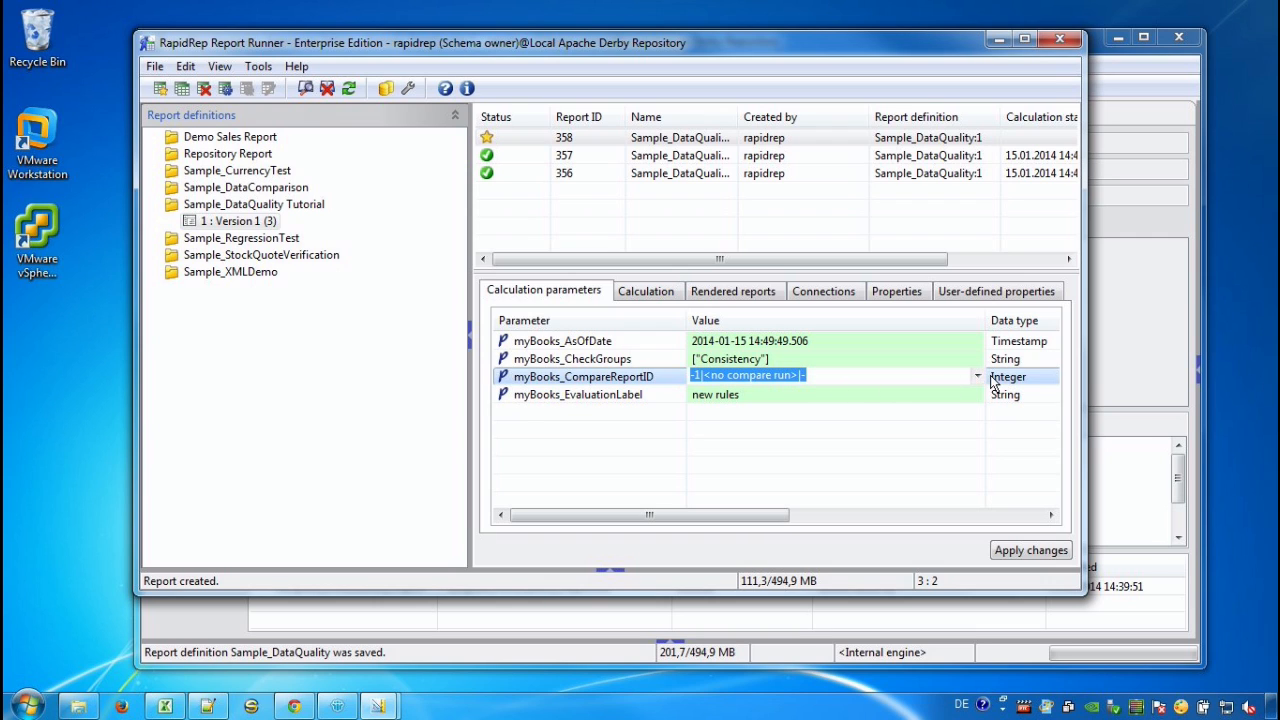
{"action": "left_click", "coordinate": [977, 375]}
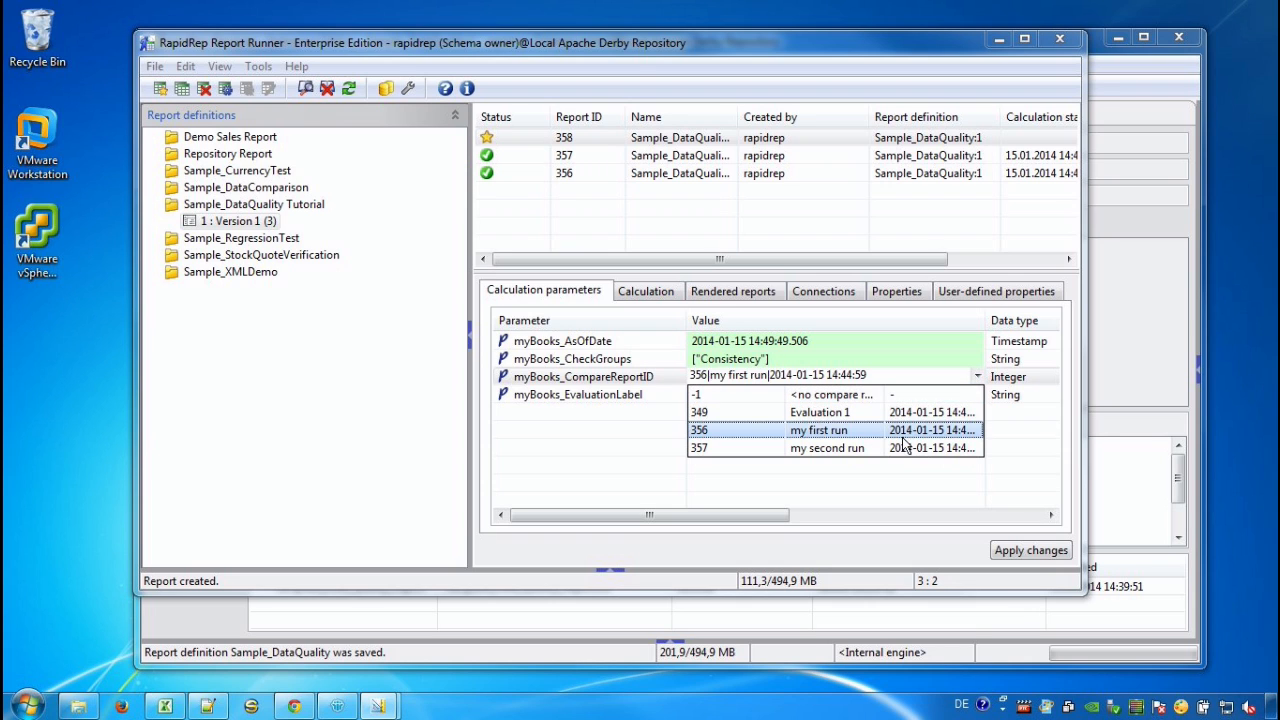
{"action": "left_click", "coordinate": [698, 429]}
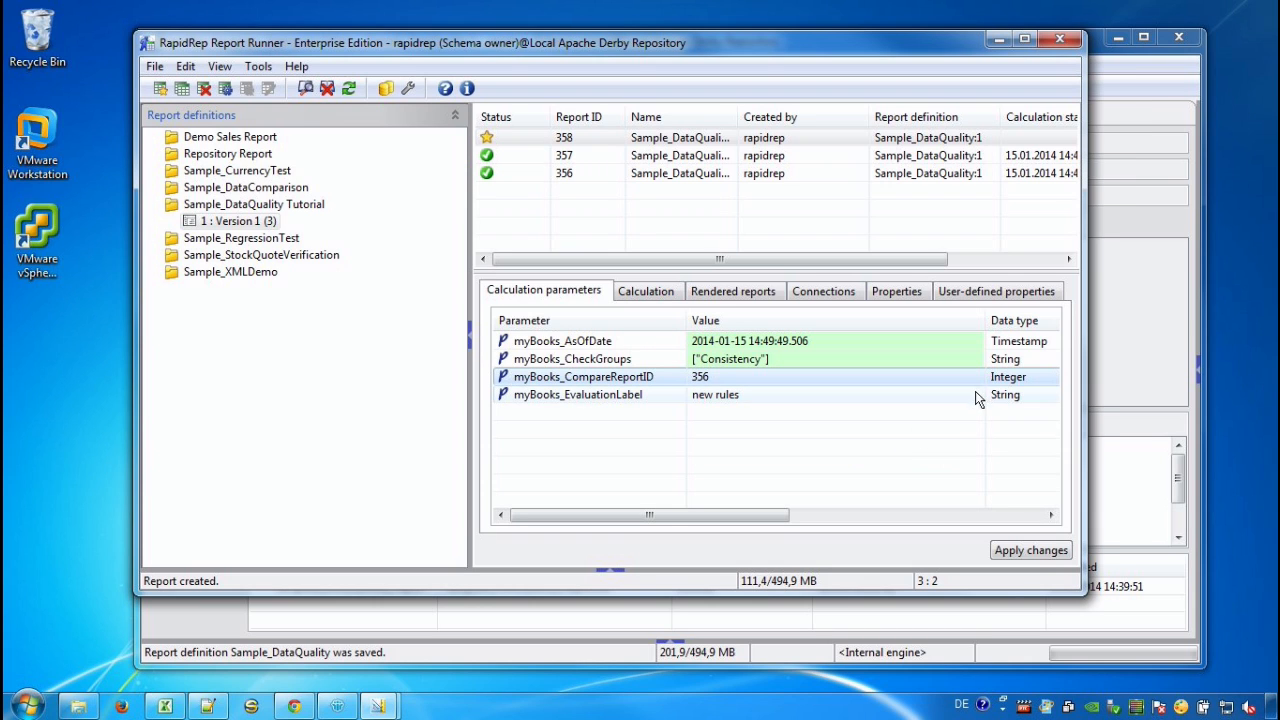
{"action": "left_click", "coordinate": [976, 376]}
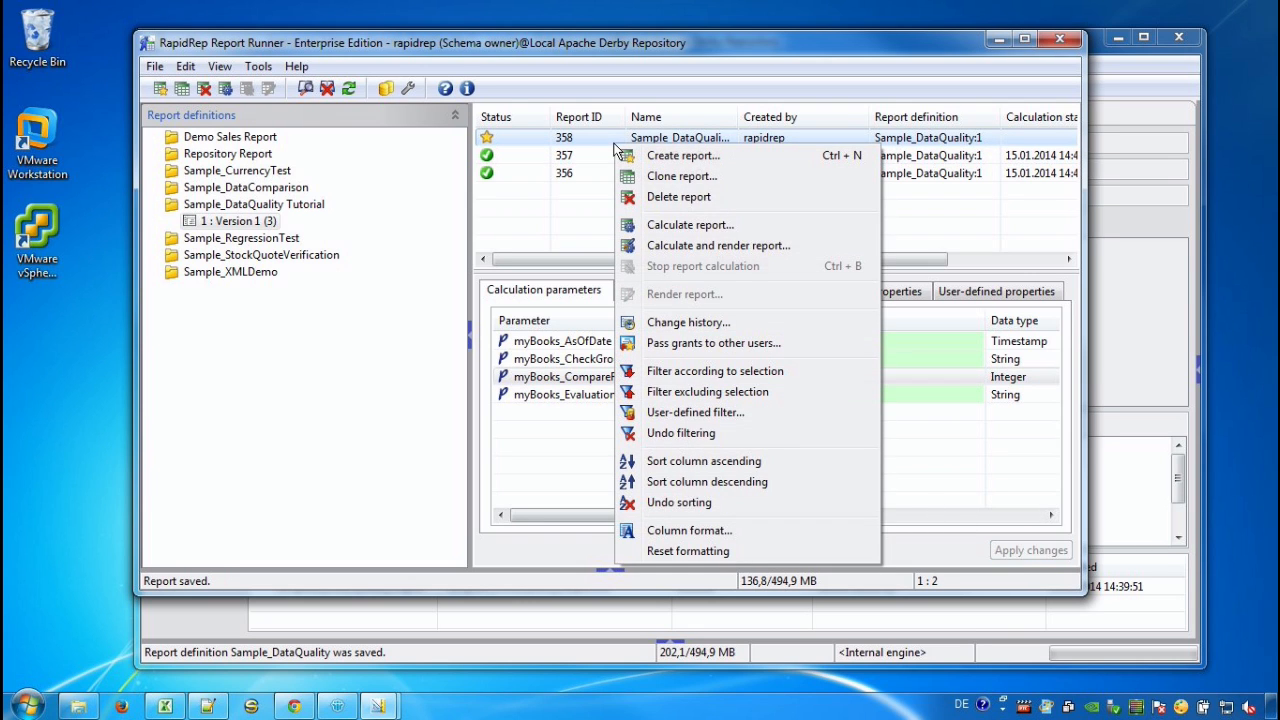
- Calculate and render report 358 with Check_myBooks selected
{"action": "left_click", "coordinate": [717, 245]}
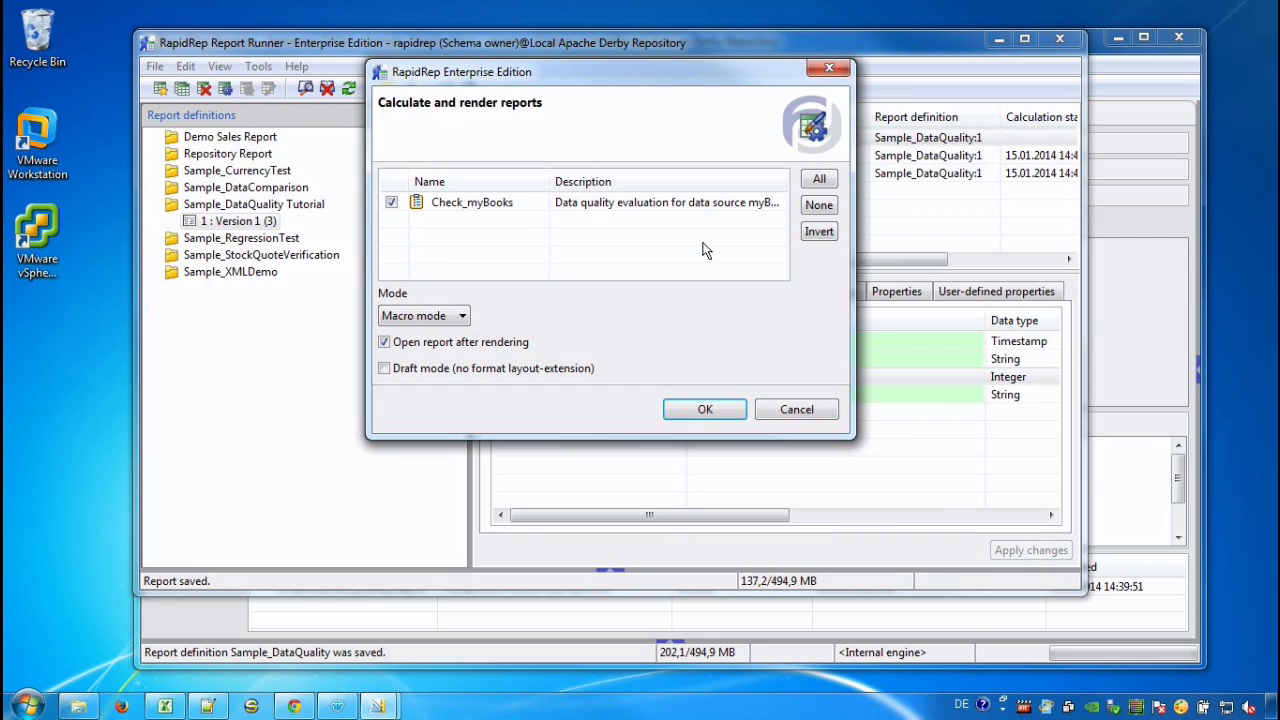
{"action": "left_click", "coordinate": [704, 409]}
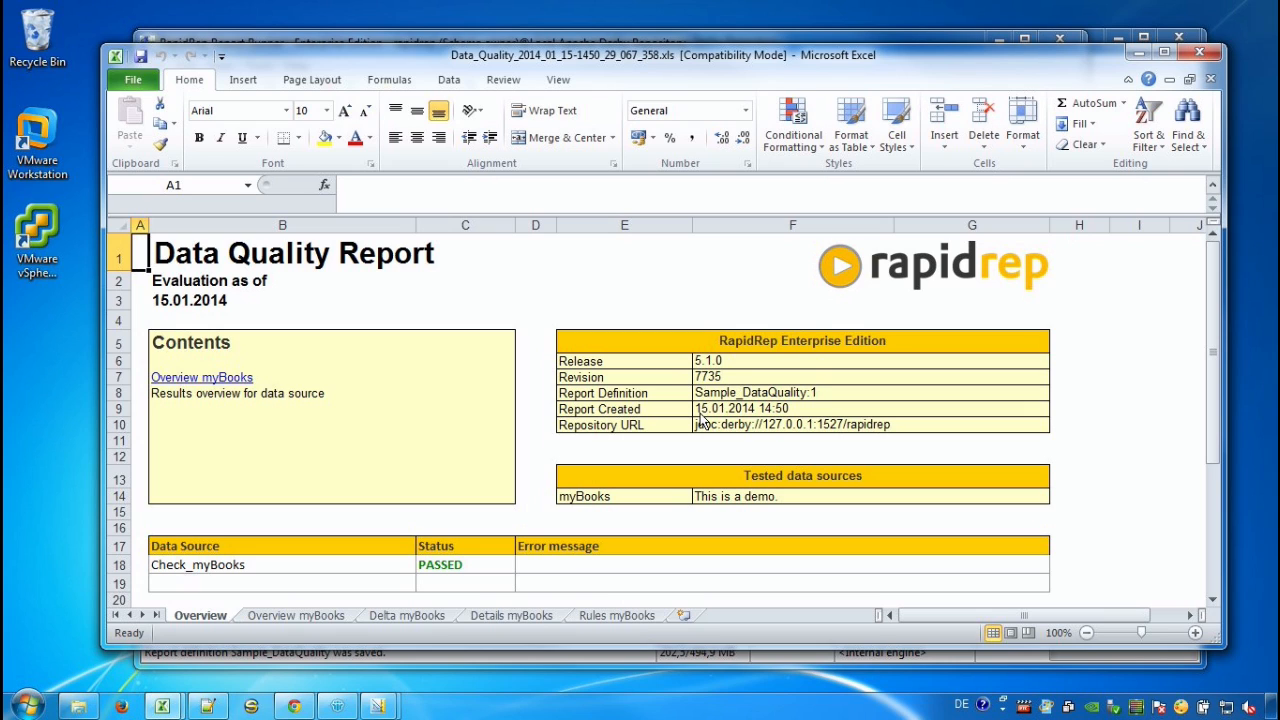
{"action": "mouse_move", "coordinate": [563, 580]}
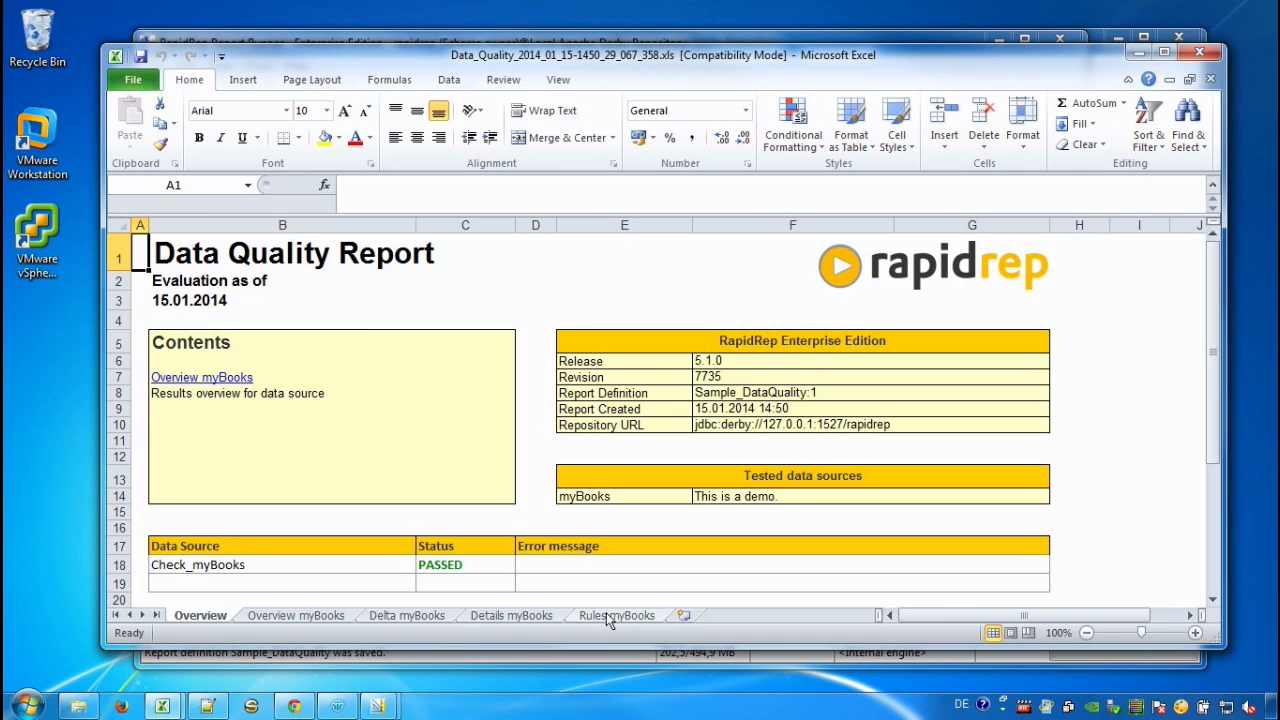
- View report 358's Rules myBooks sheet listing C3 rule 1510, then Details myBooks
{"action": "left_click", "coordinate": [617, 615]}
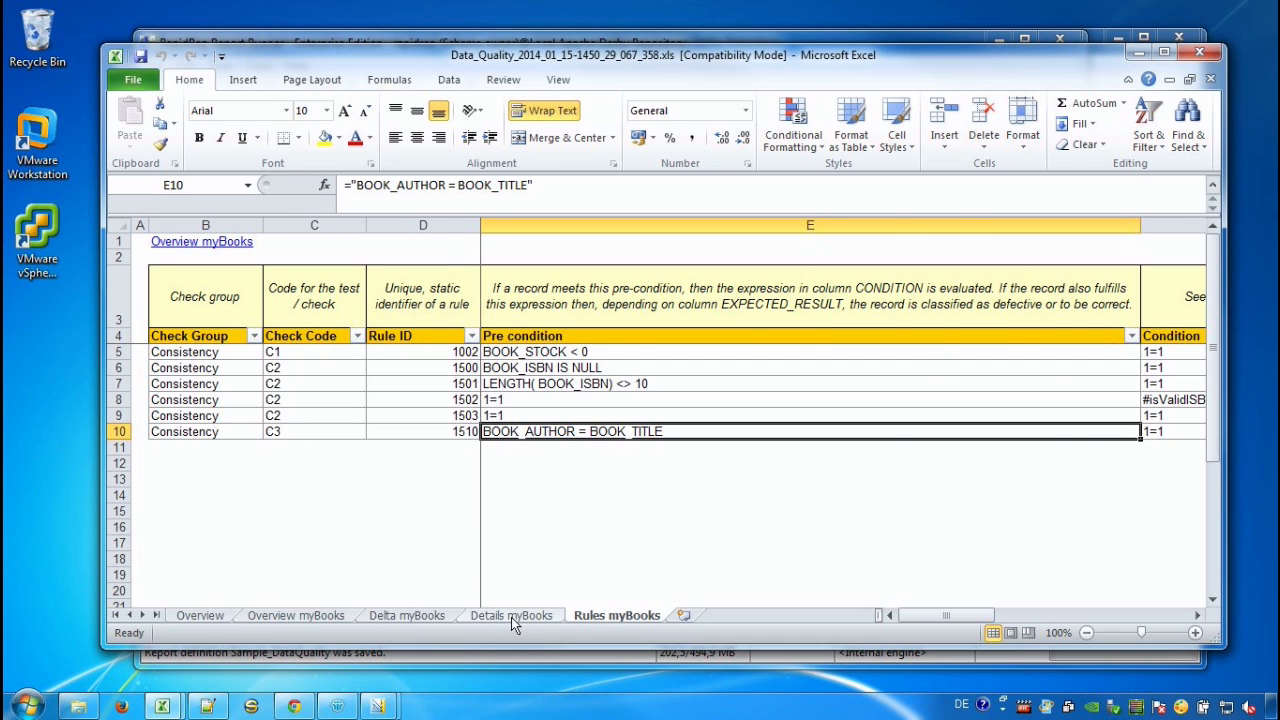
{"action": "left_click", "coordinate": [511, 615]}
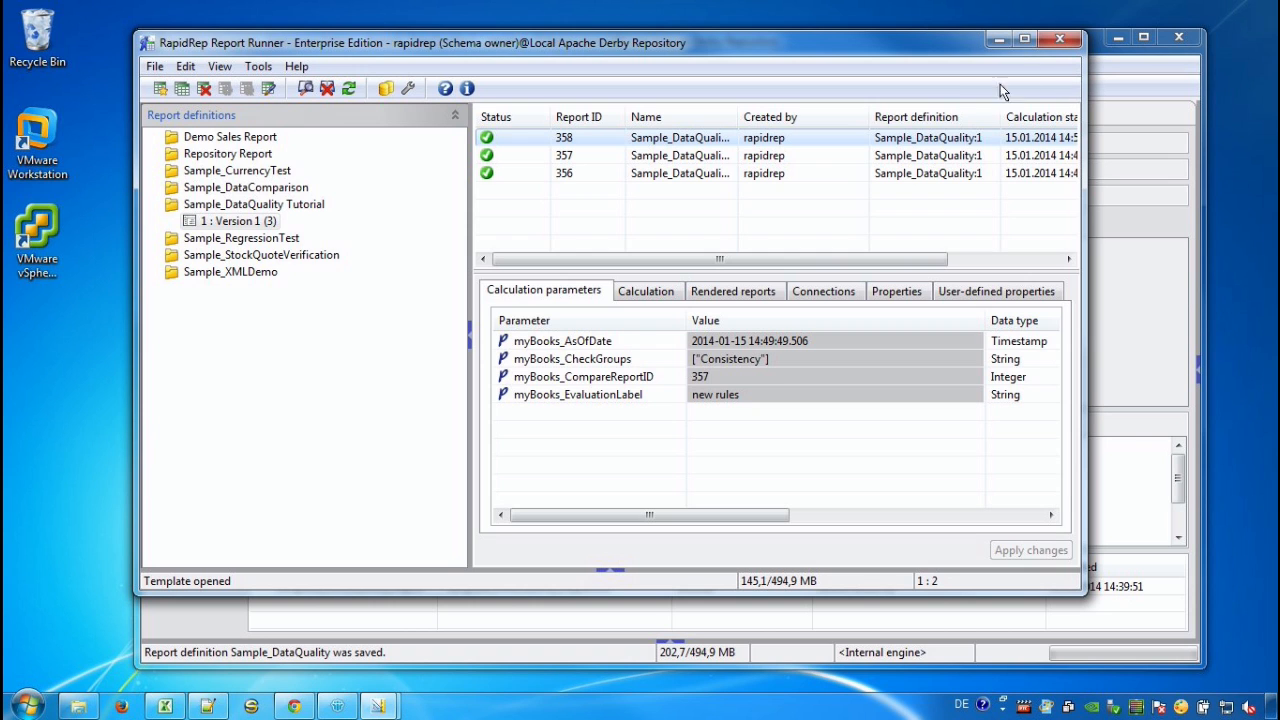
{"action": "mouse_move", "coordinate": [770, 438]}
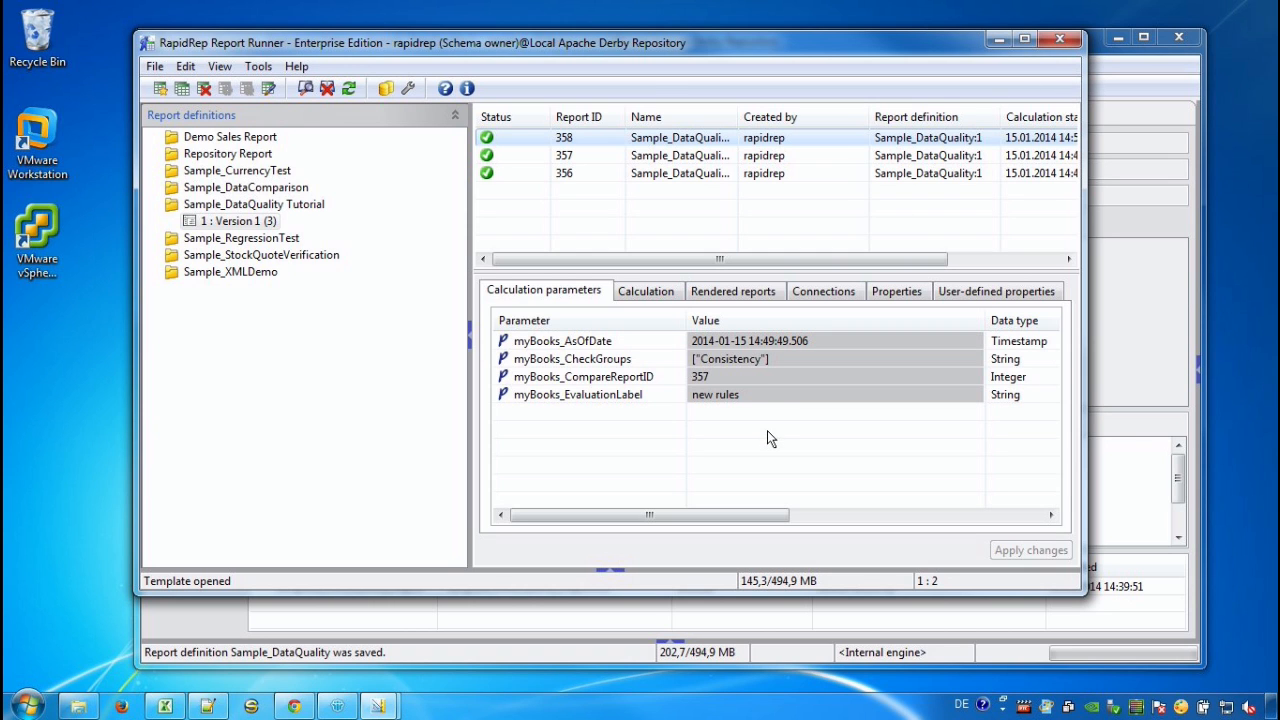